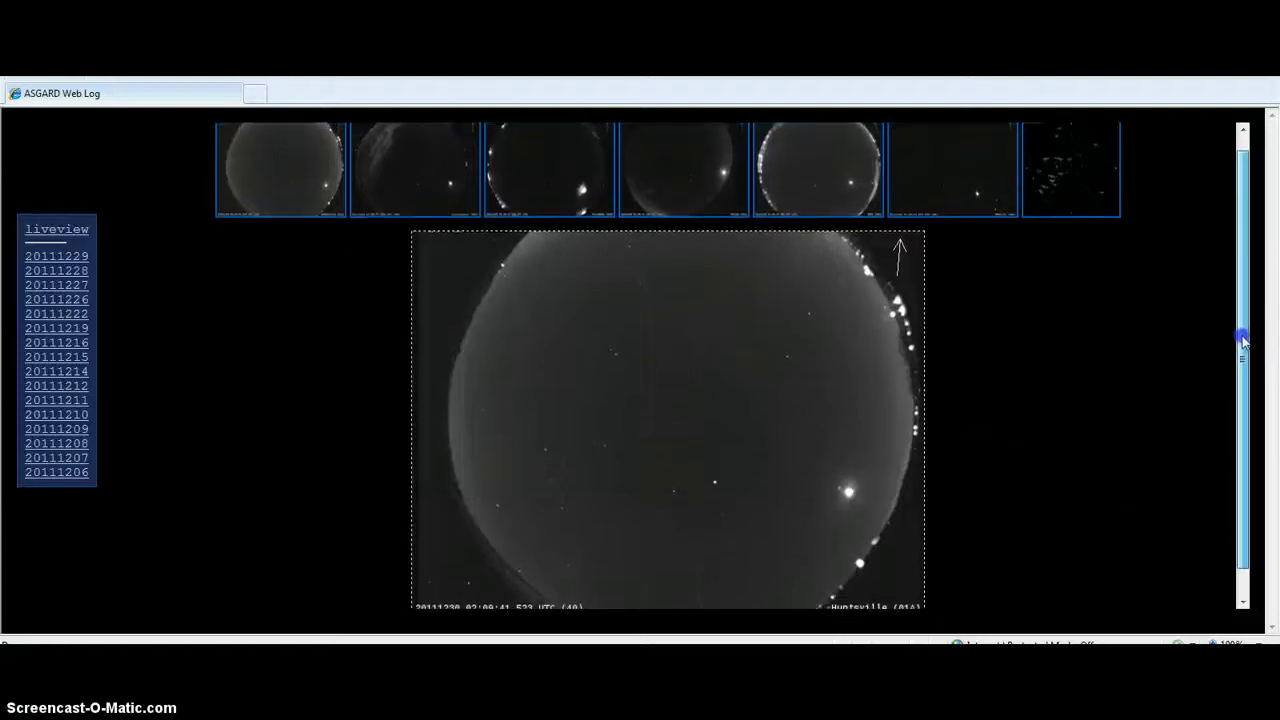
Load the star-map thumbnail as the main image and scroll through the labelled sky chart.
scroll(down, 3)
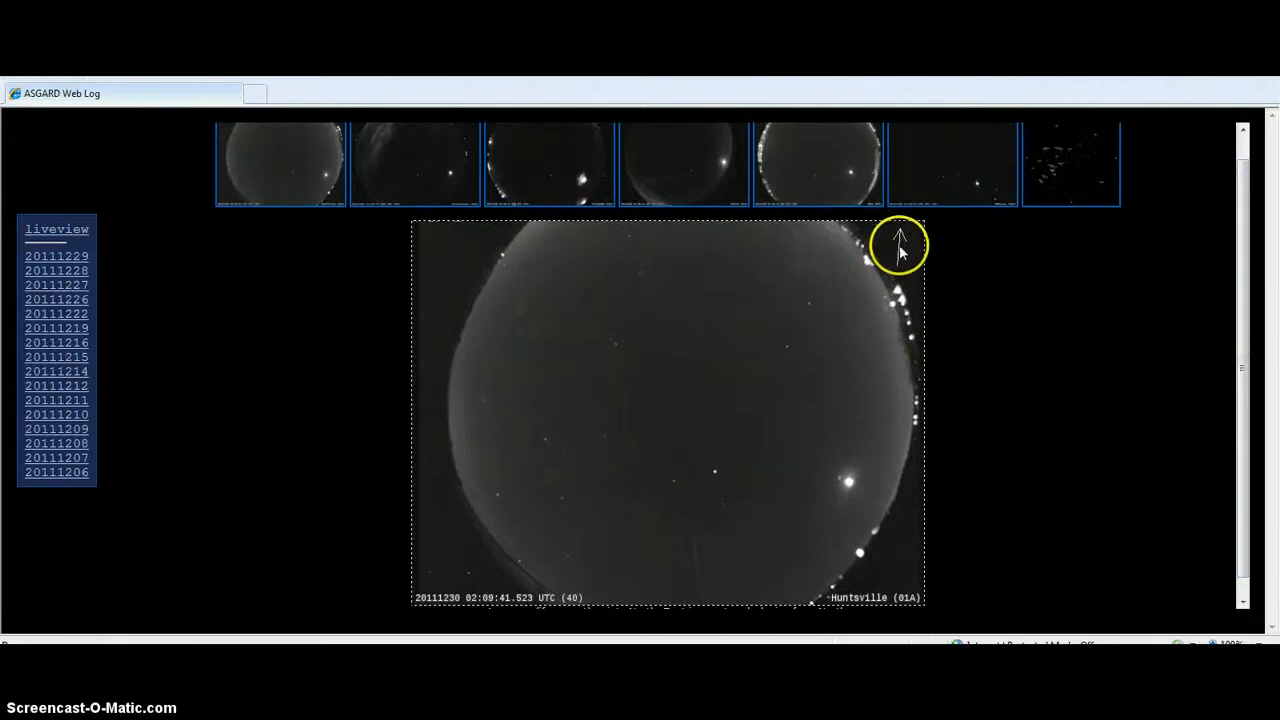
mouse_move(1255, 463)
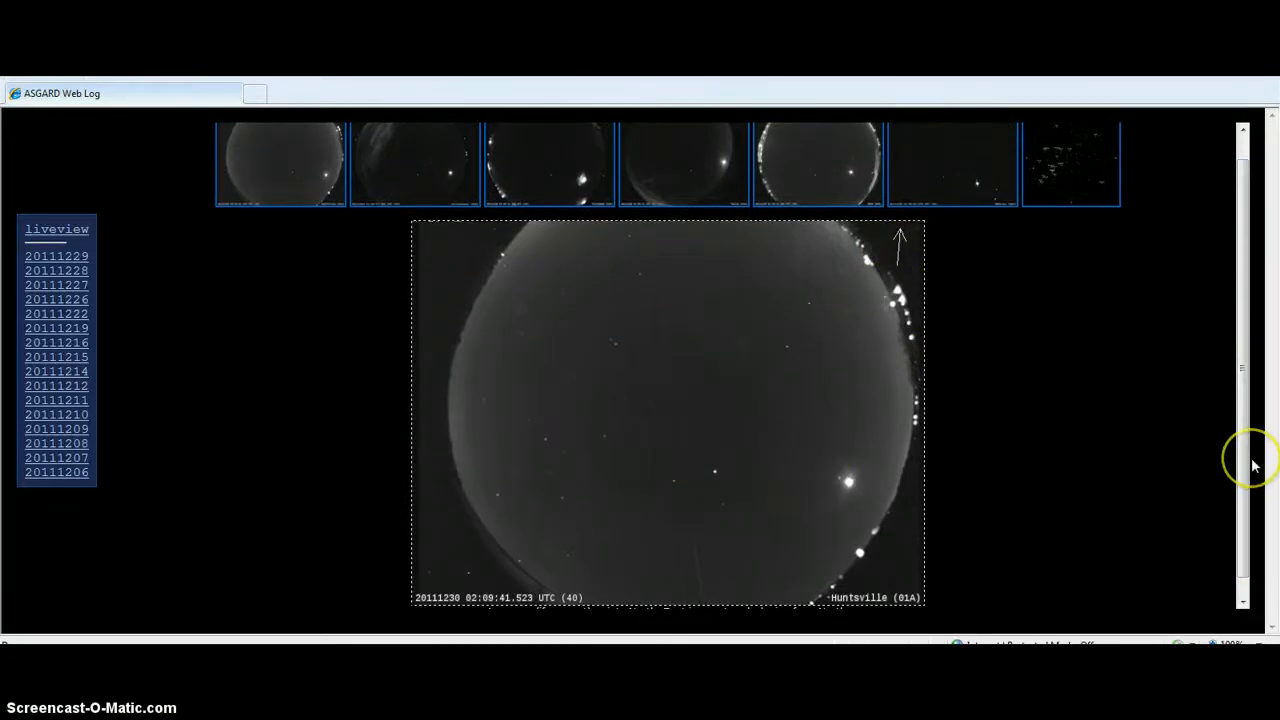
mouse_move(1188, 500)
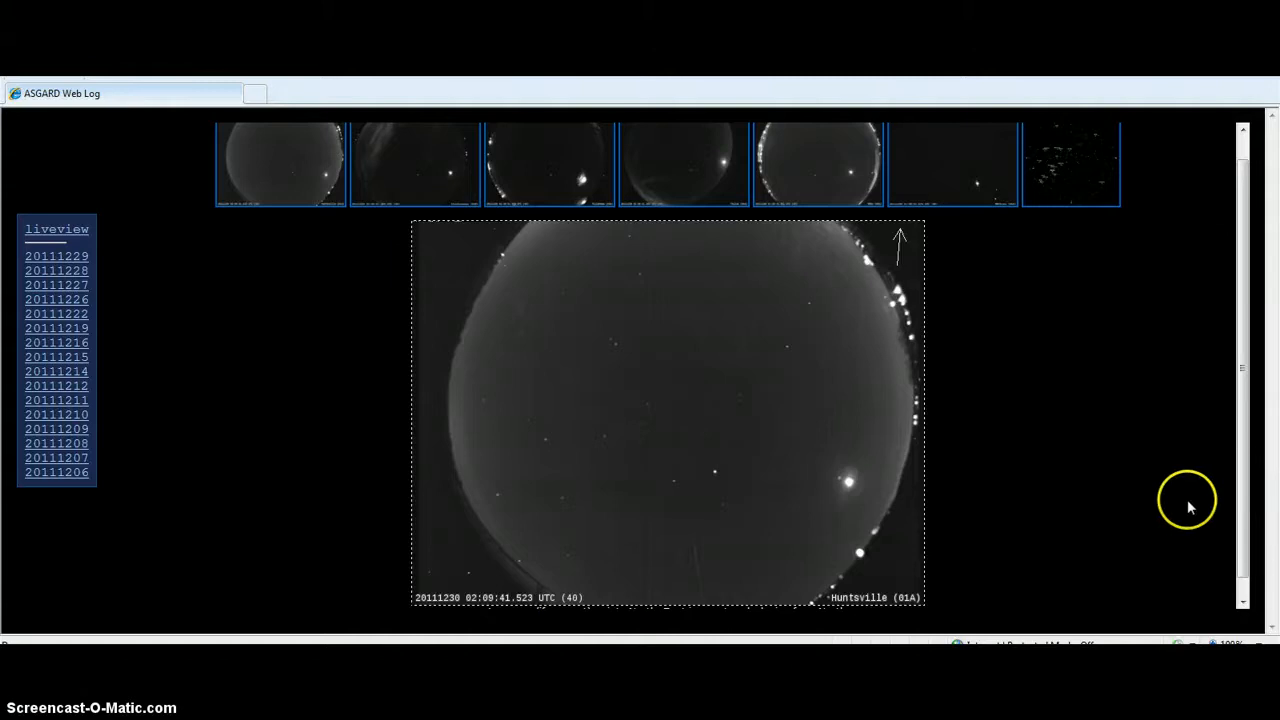
mouse_move(960, 438)
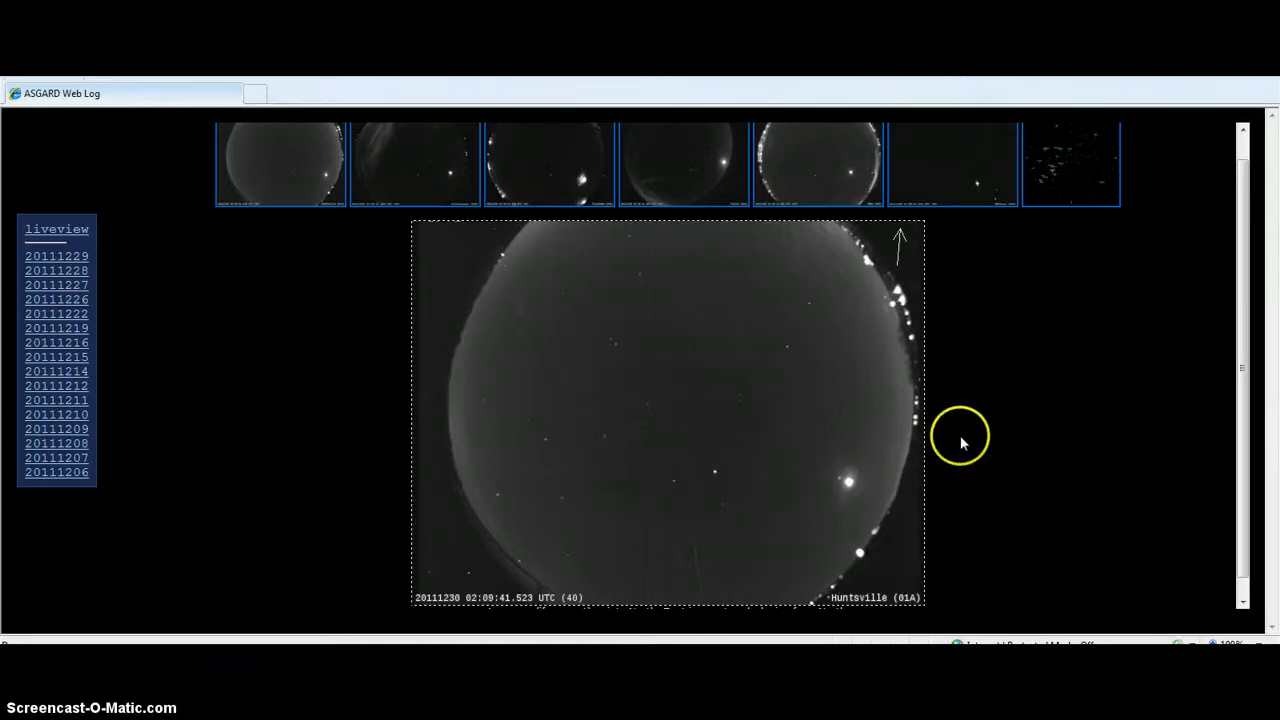
mouse_move(957, 374)
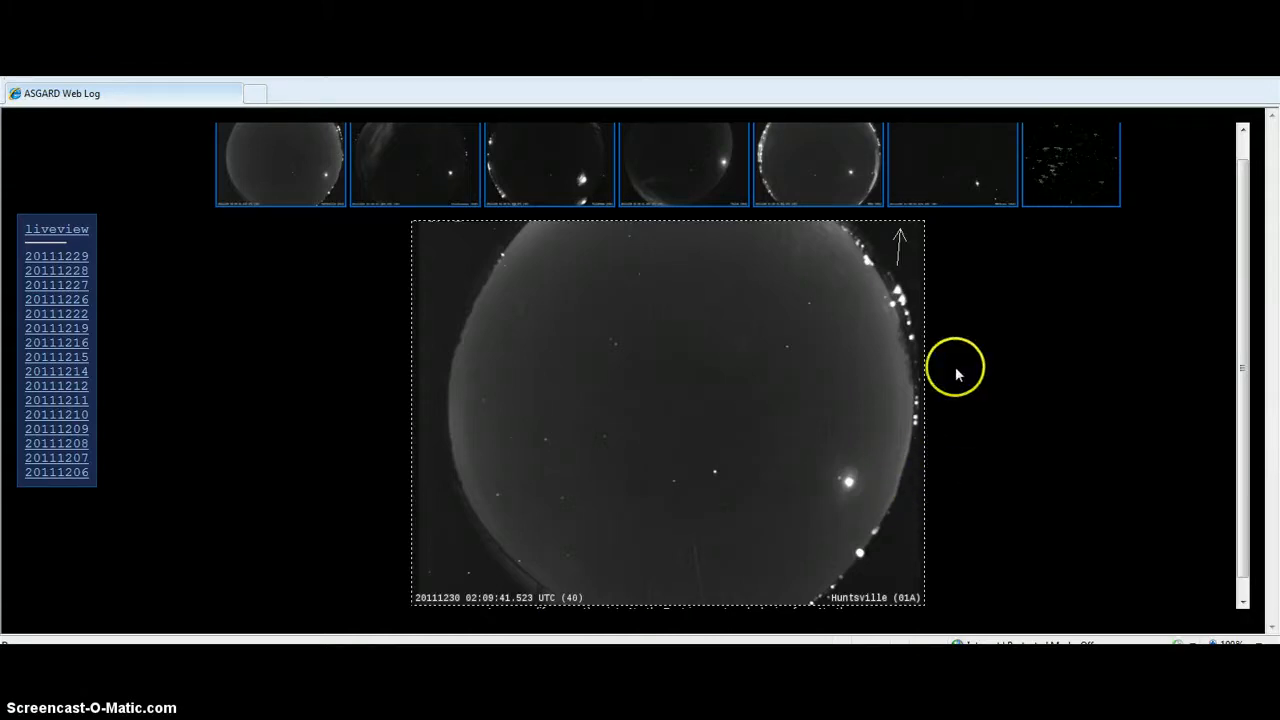
mouse_move(975, 463)
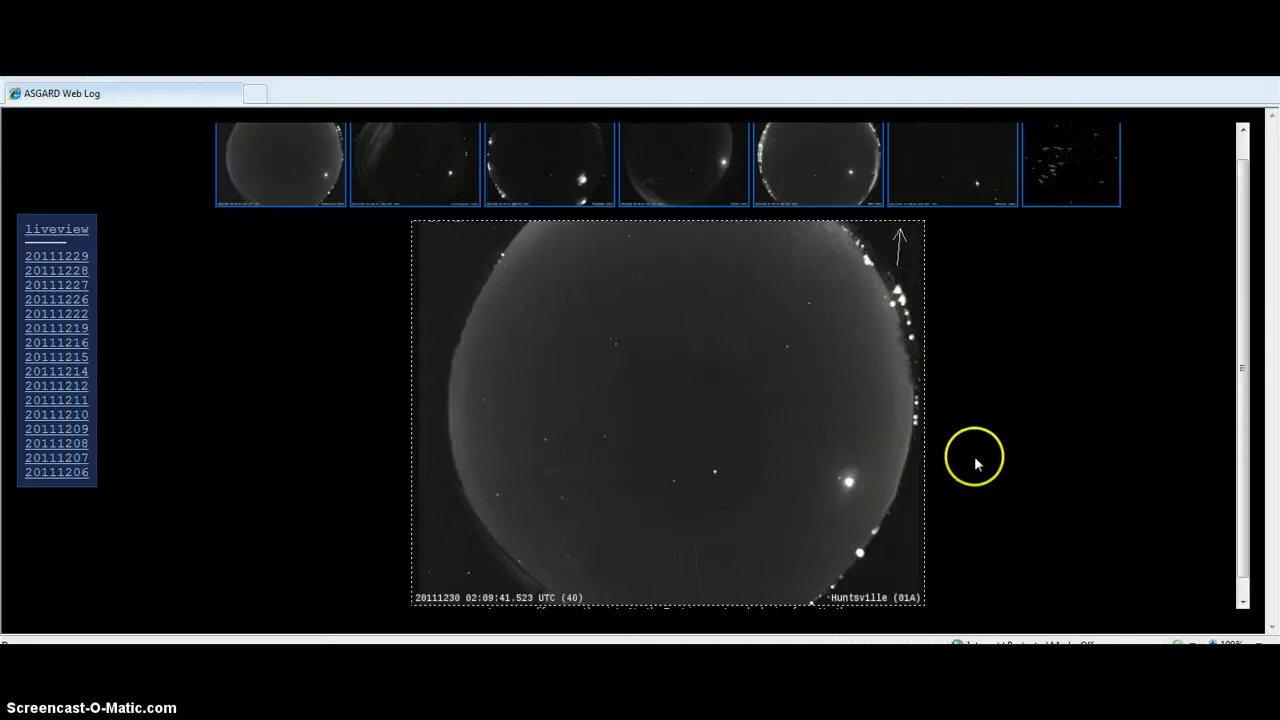
mouse_move(1253, 494)
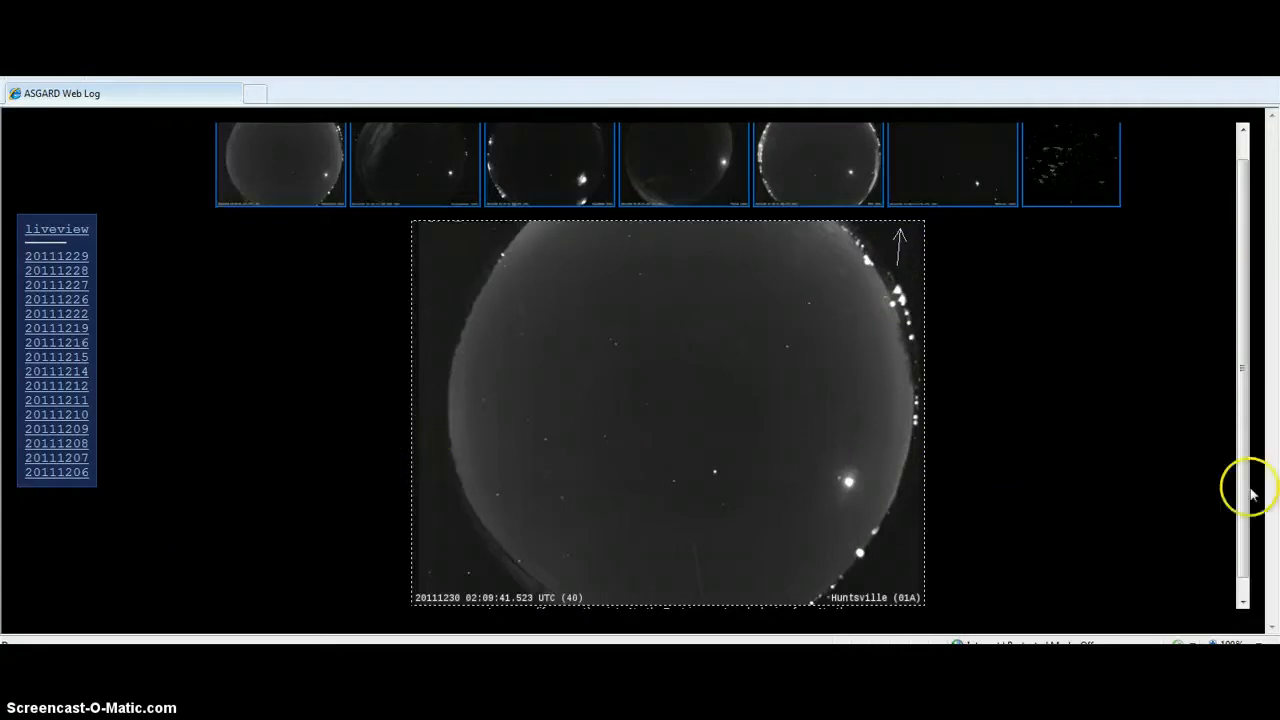
mouse_move(1150, 450)
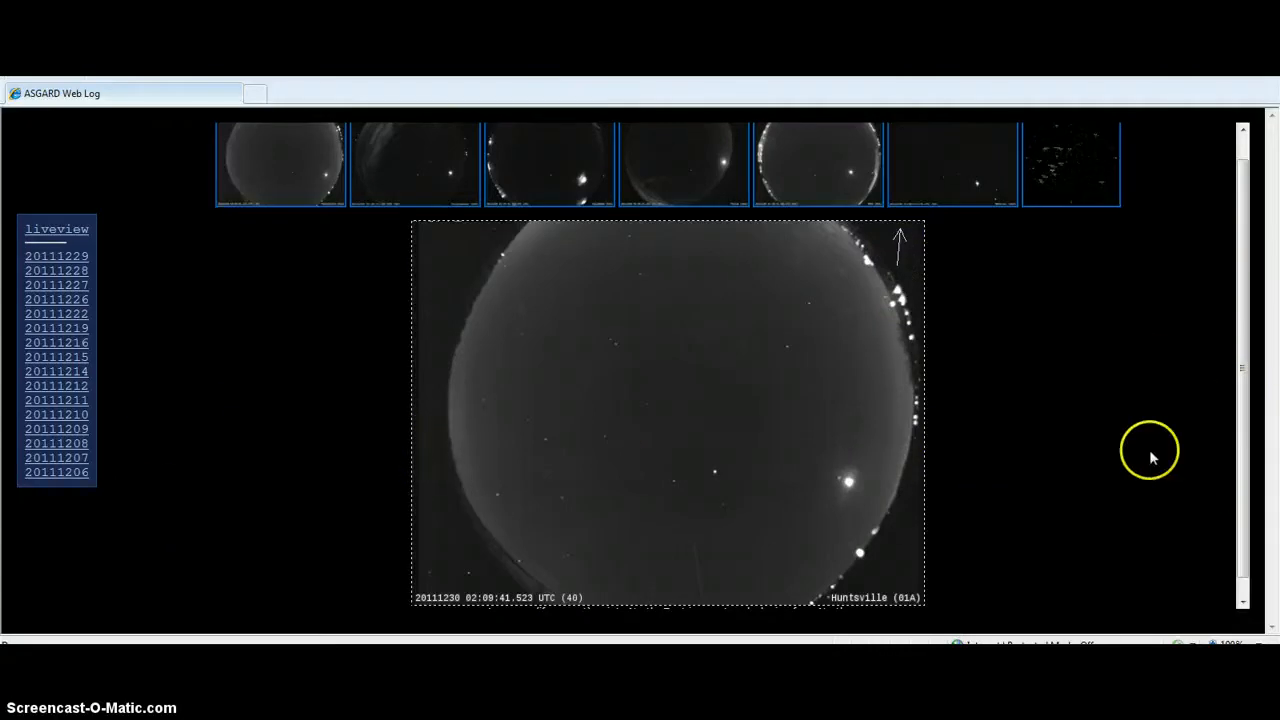
mouse_move(735, 500)
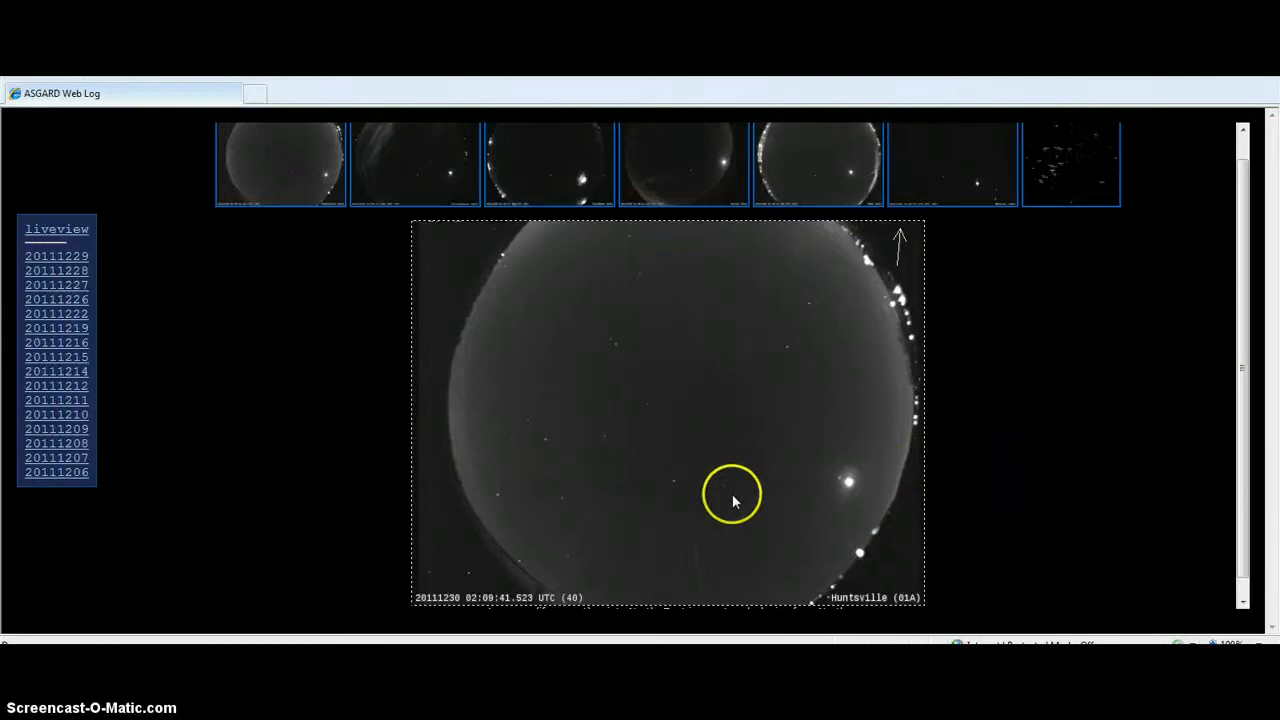
mouse_move(783, 518)
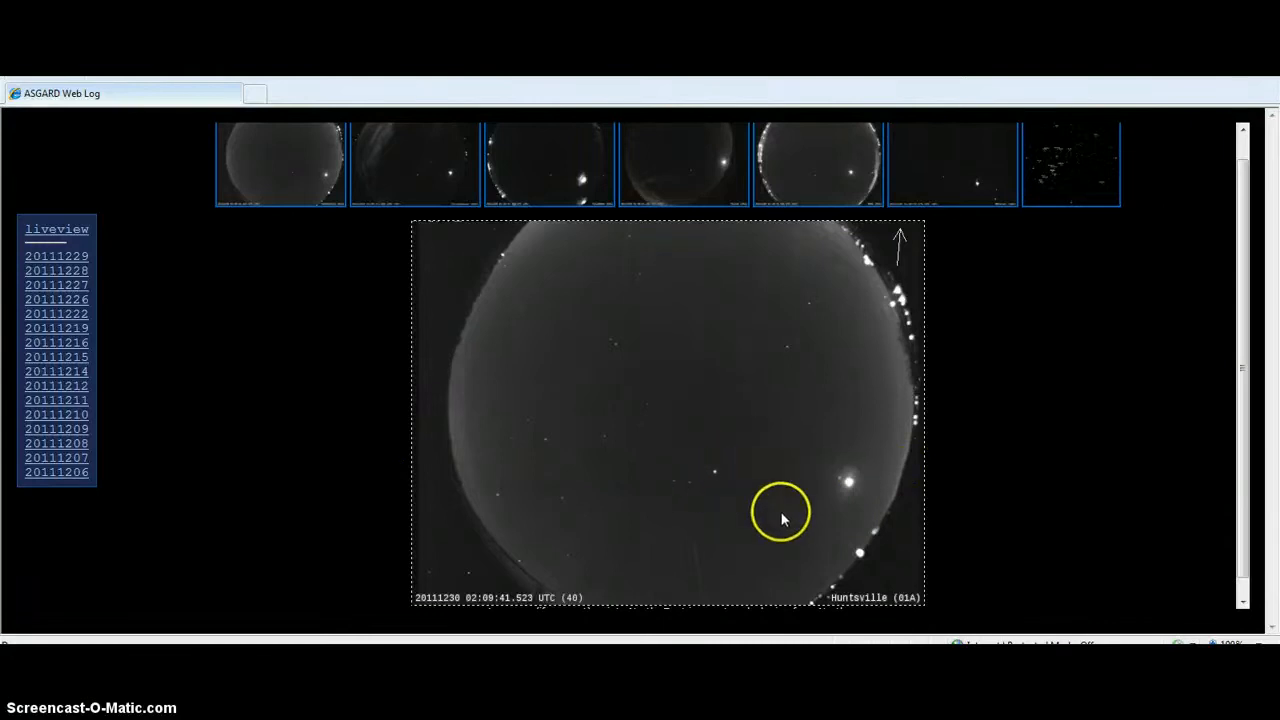
scroll(down, 3)
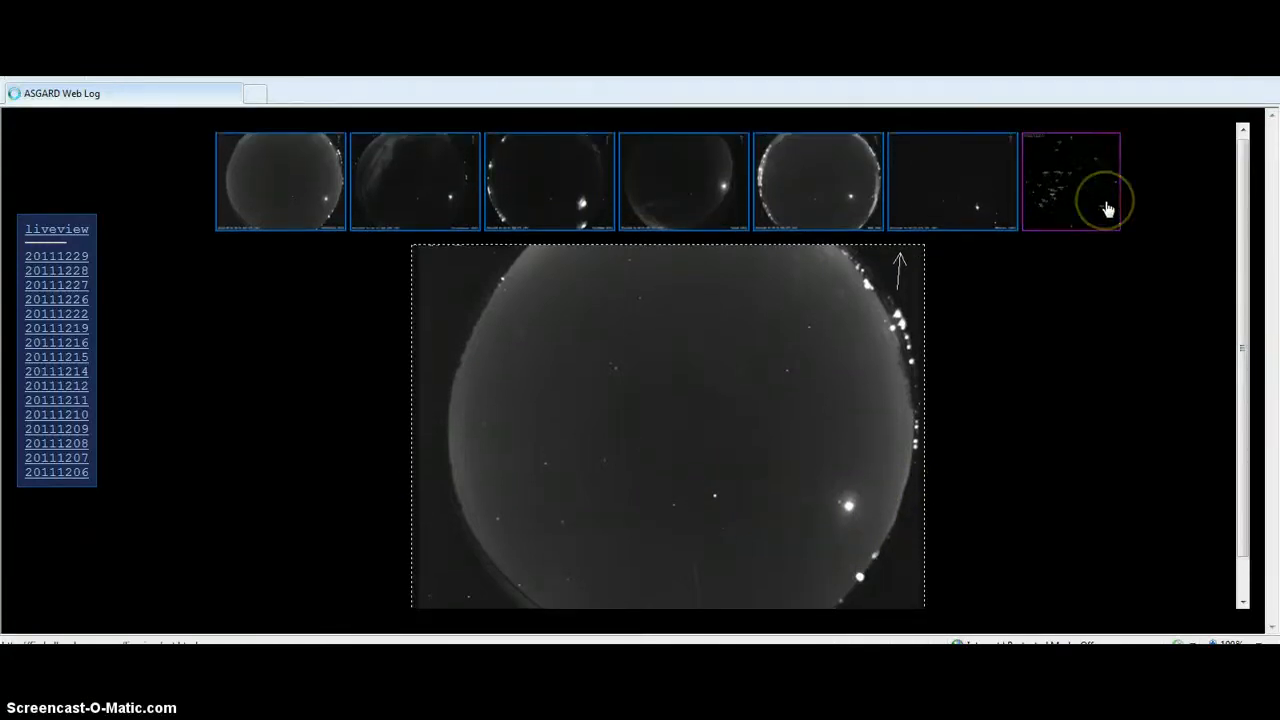
click(1071, 182)
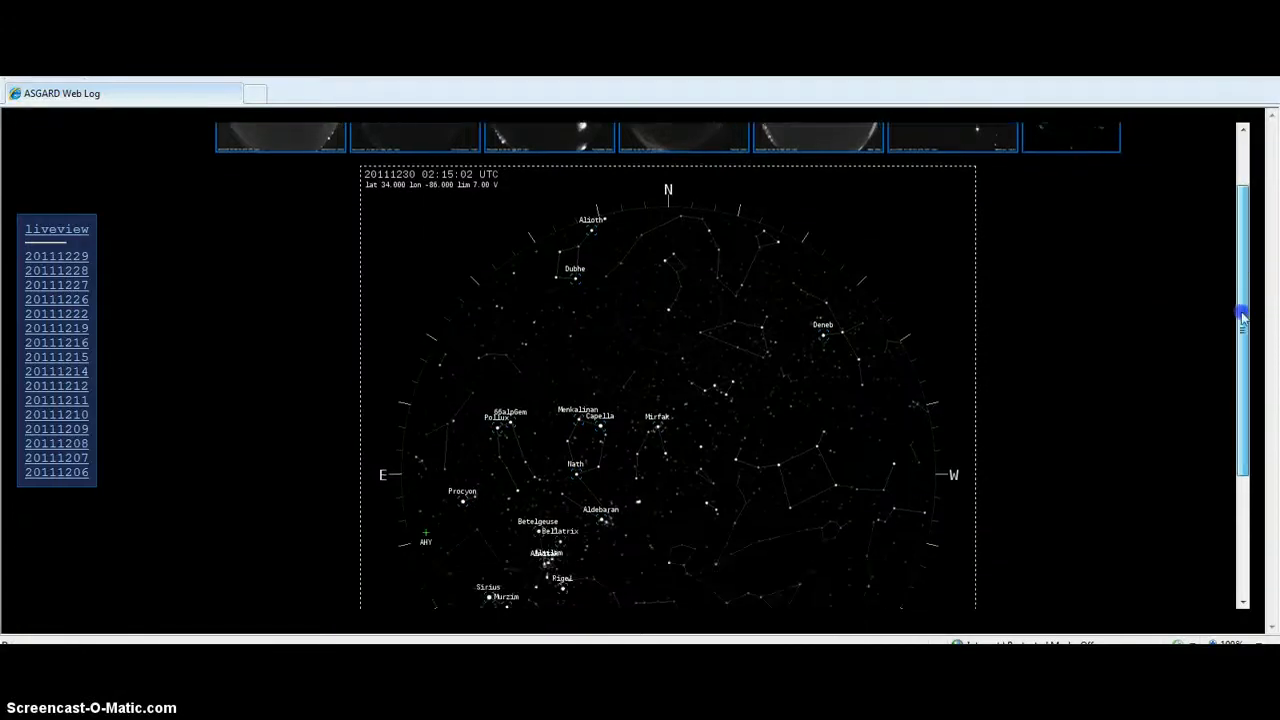
scroll(down, 3)
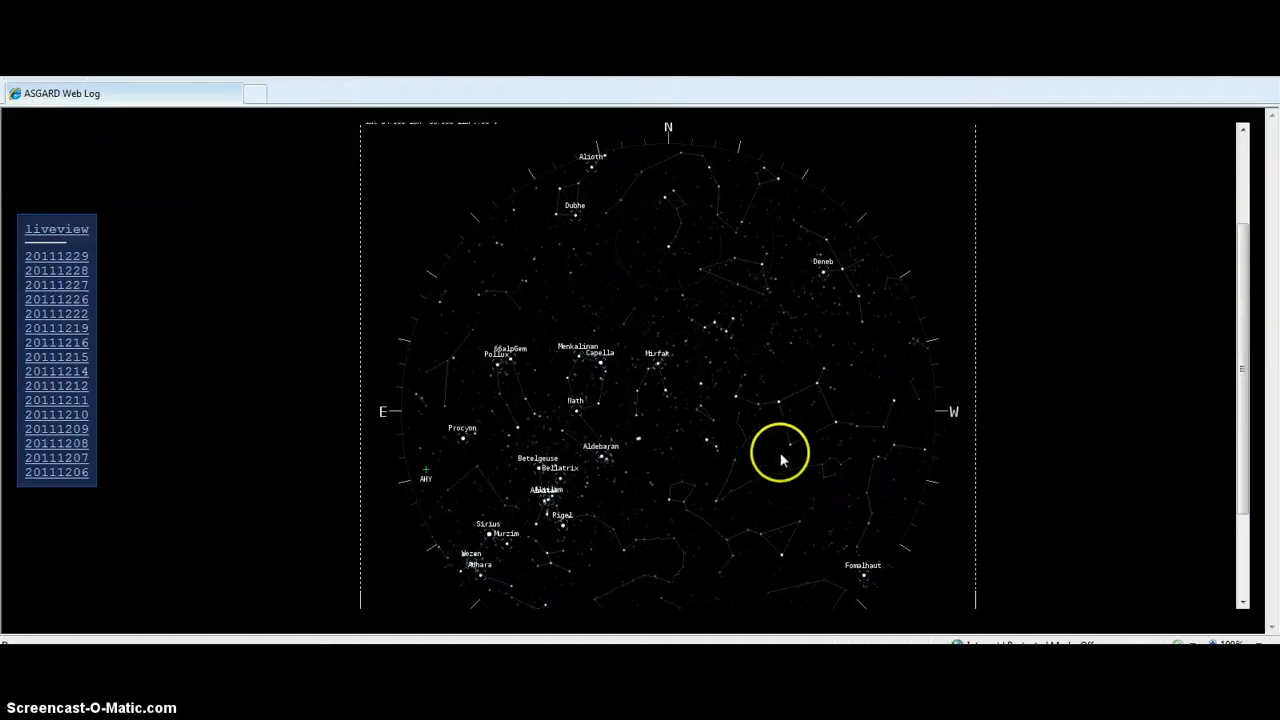
mouse_move(950, 420)
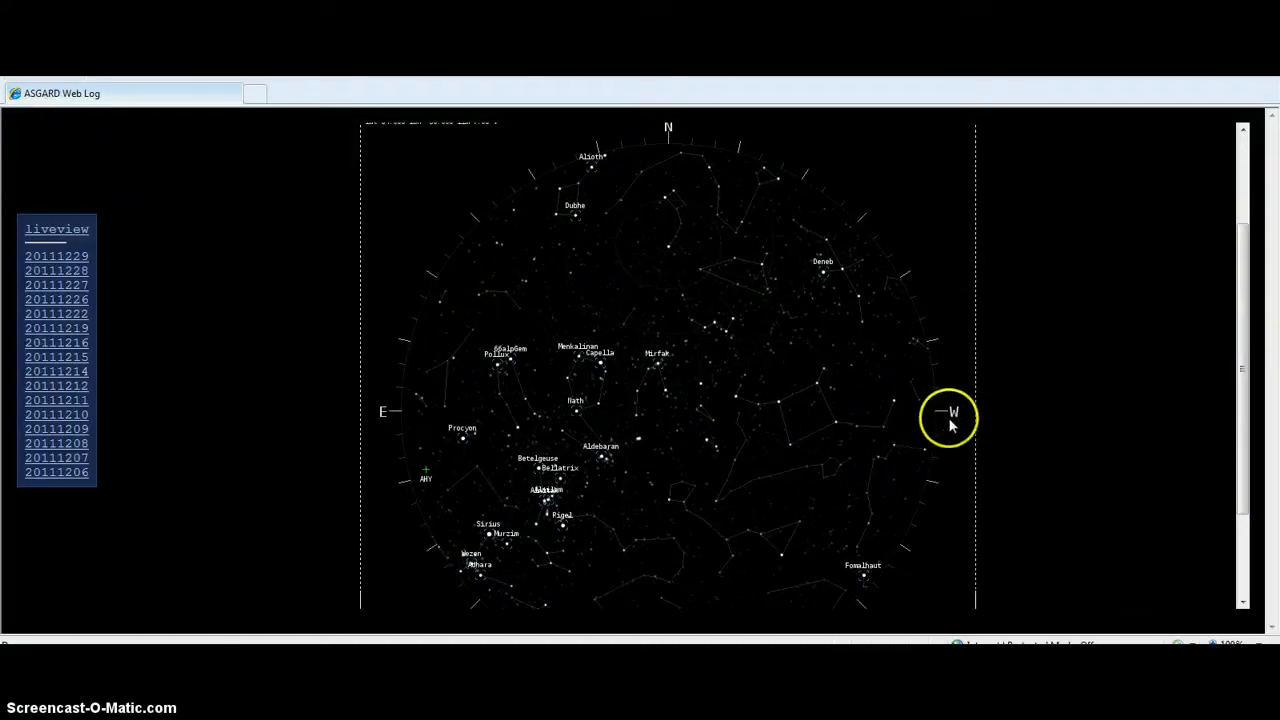
mouse_move(950, 615)
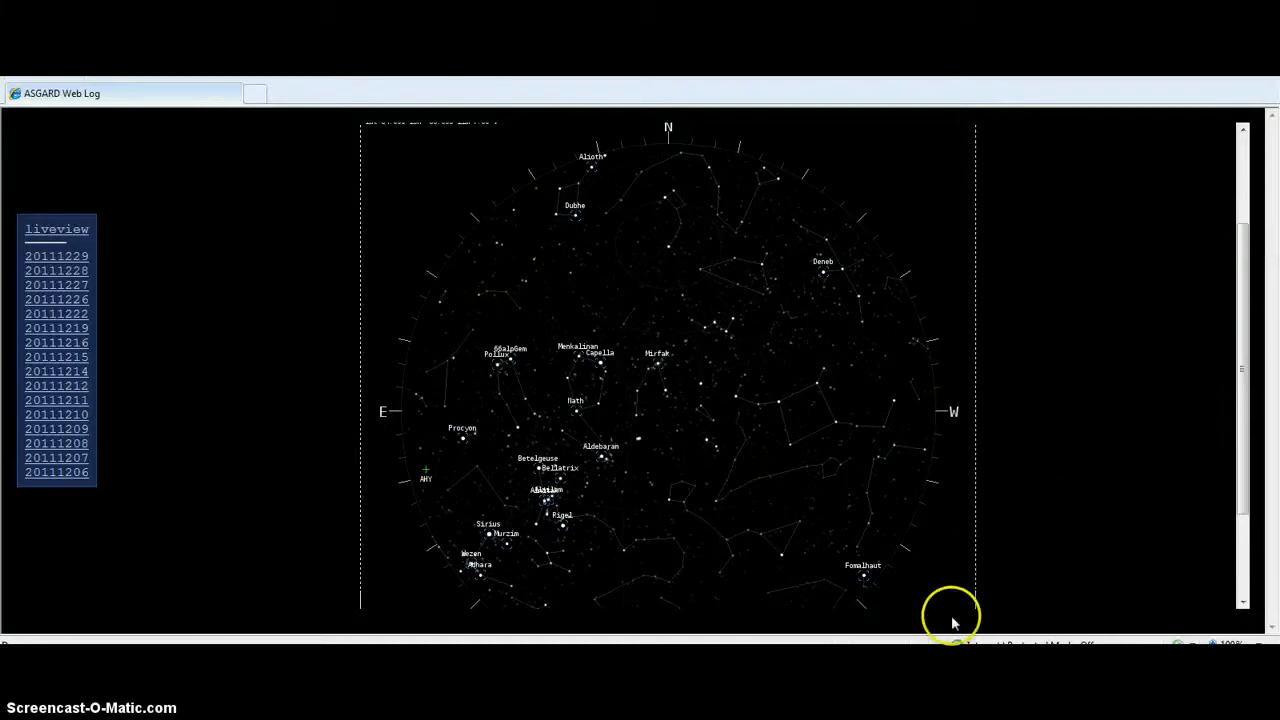
mouse_move(1122, 485)
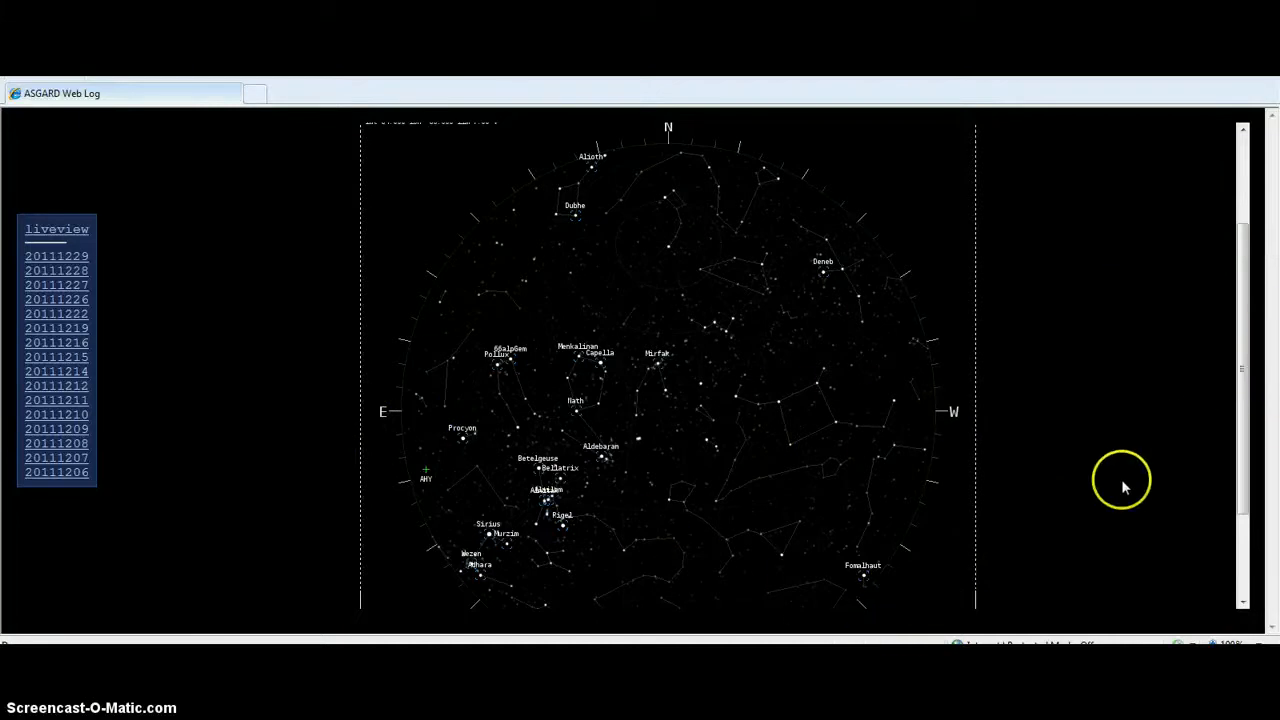
mouse_move(1010, 555)
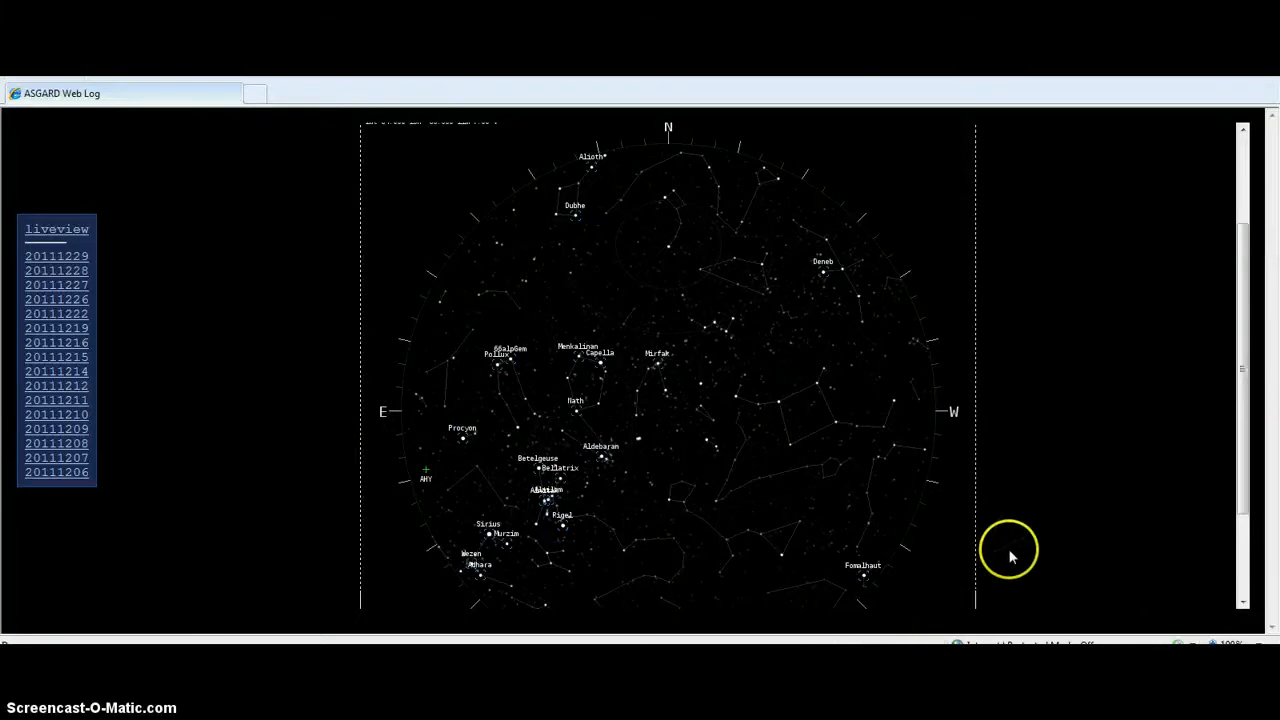
mouse_move(808, 527)
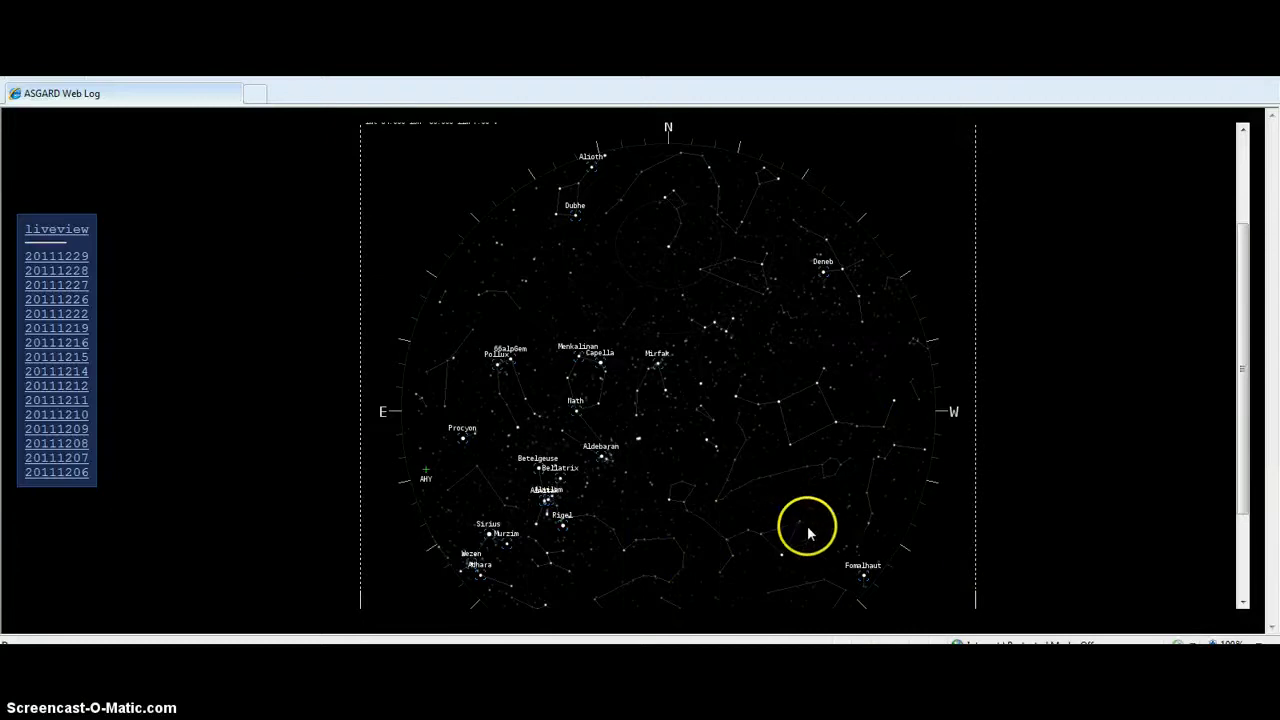
scroll(up, 3)
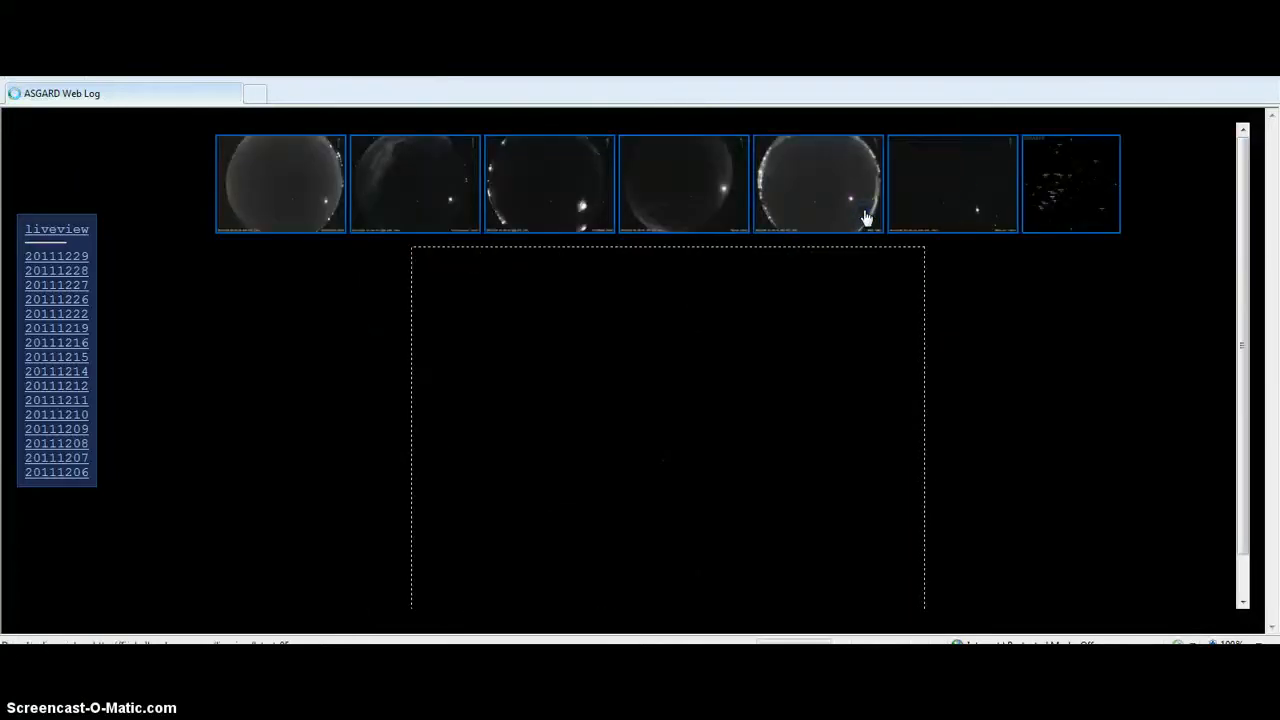
Show the NMSkies camera frame, then bring back the star chart and scroll down it.
click(818, 183)
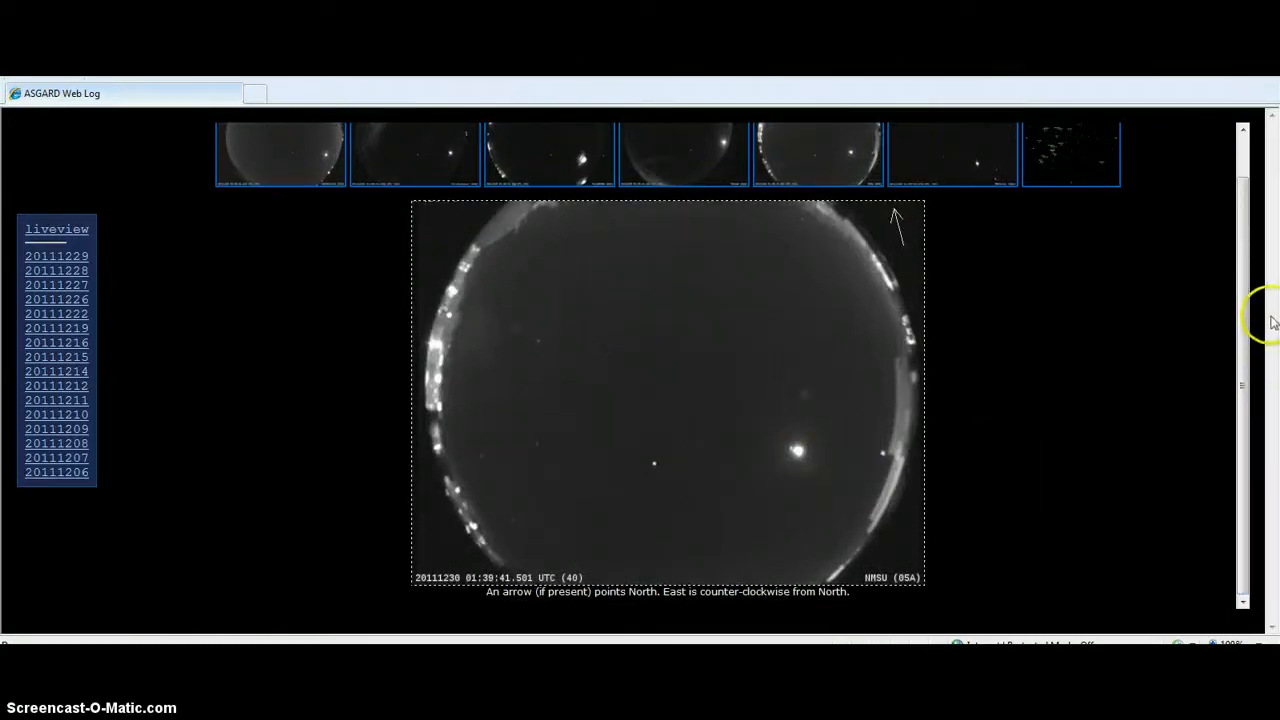
mouse_move(1108, 158)
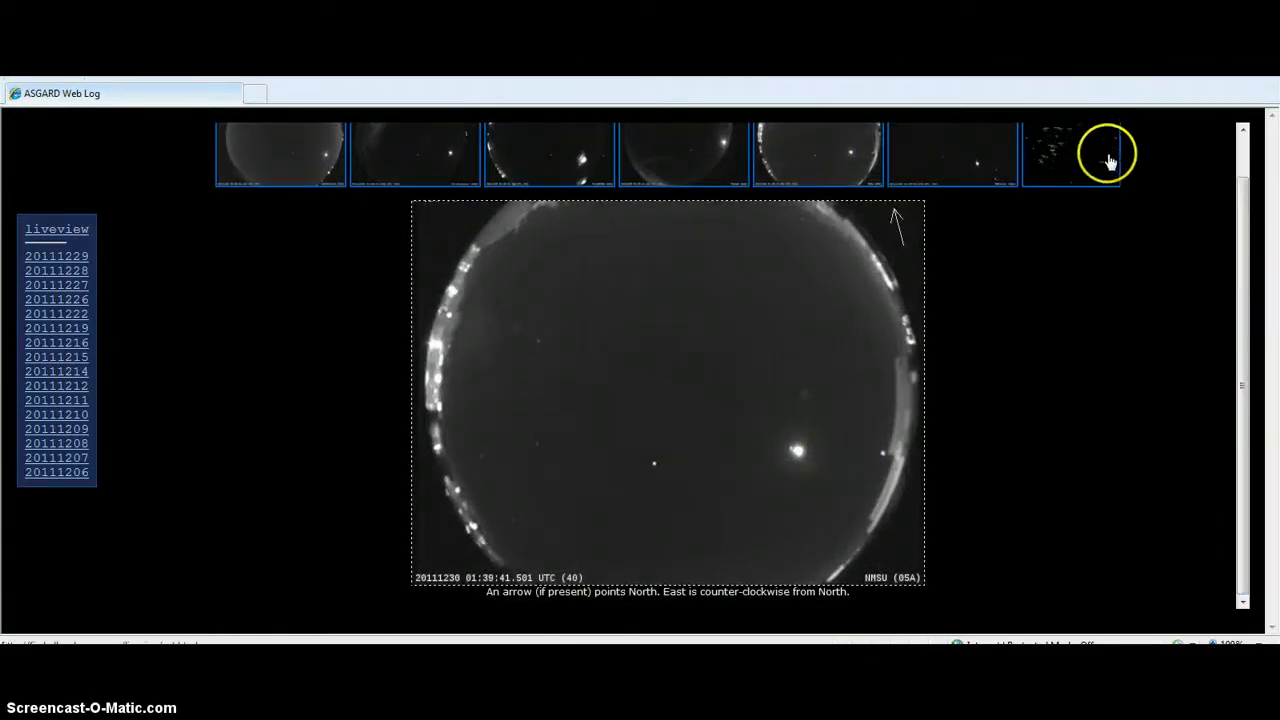
mouse_move(925, 400)
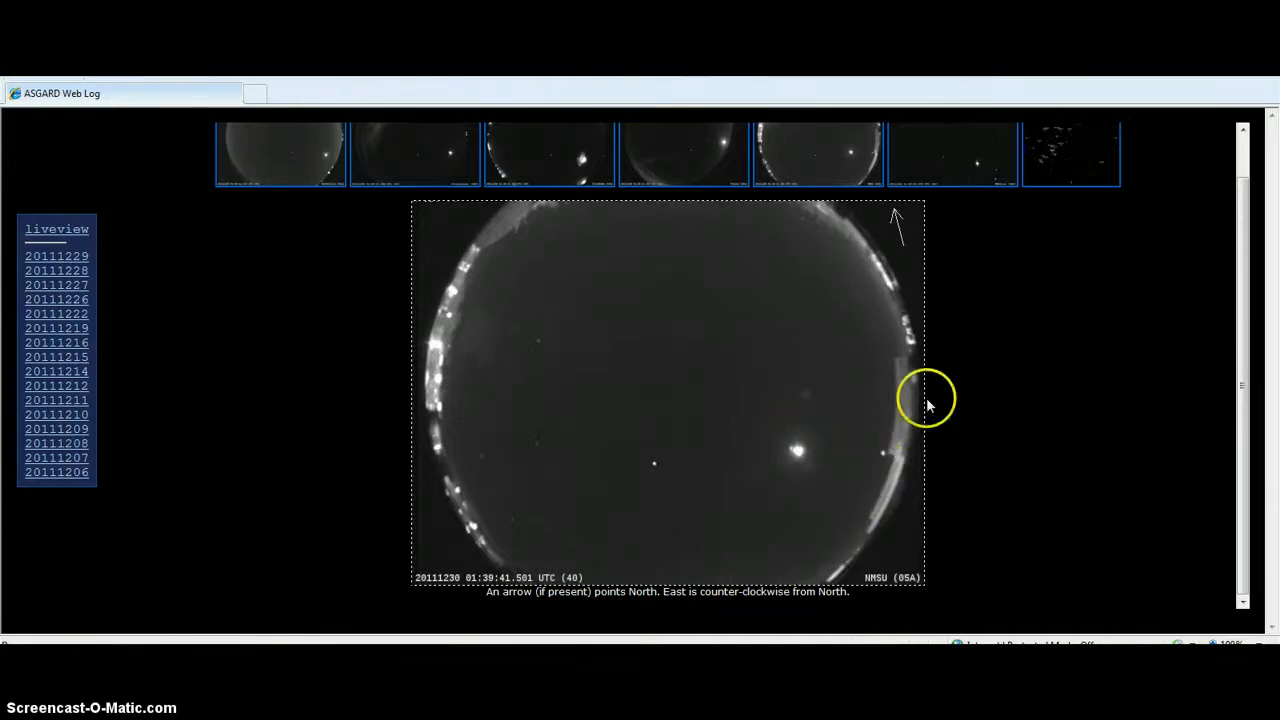
click(1071, 183)
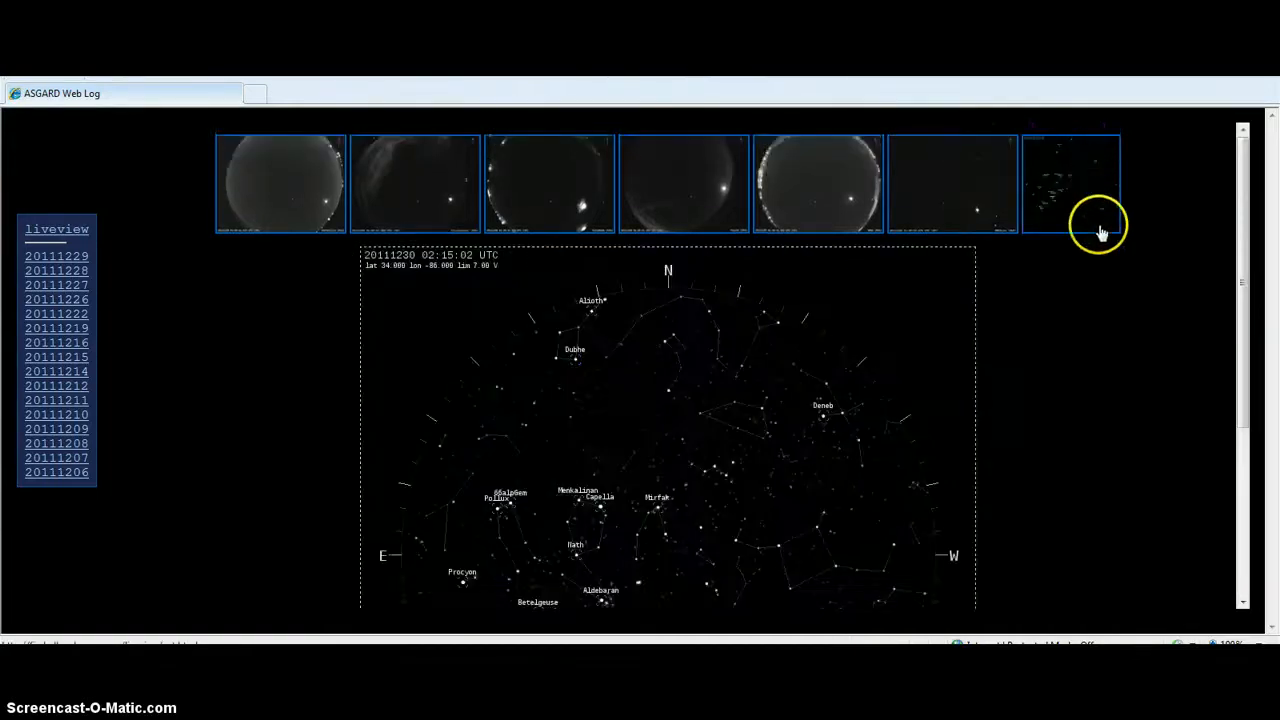
scroll(down, 3)
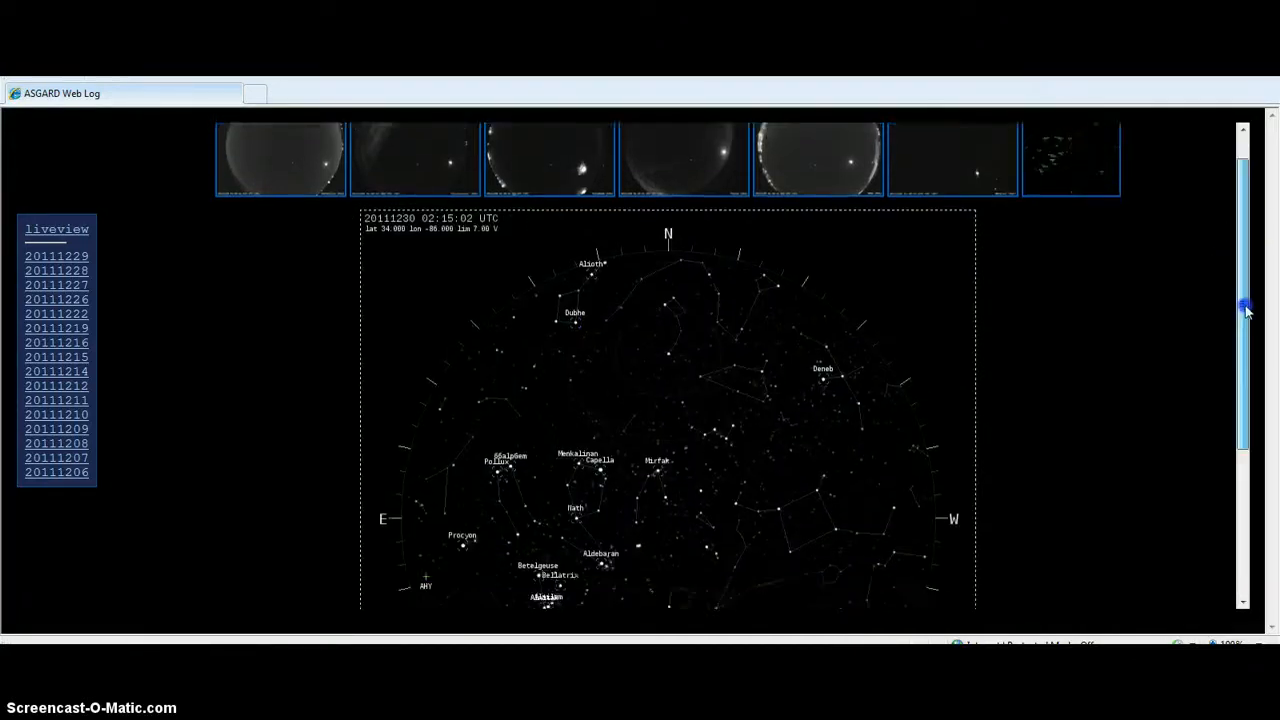
scroll(down, 3)
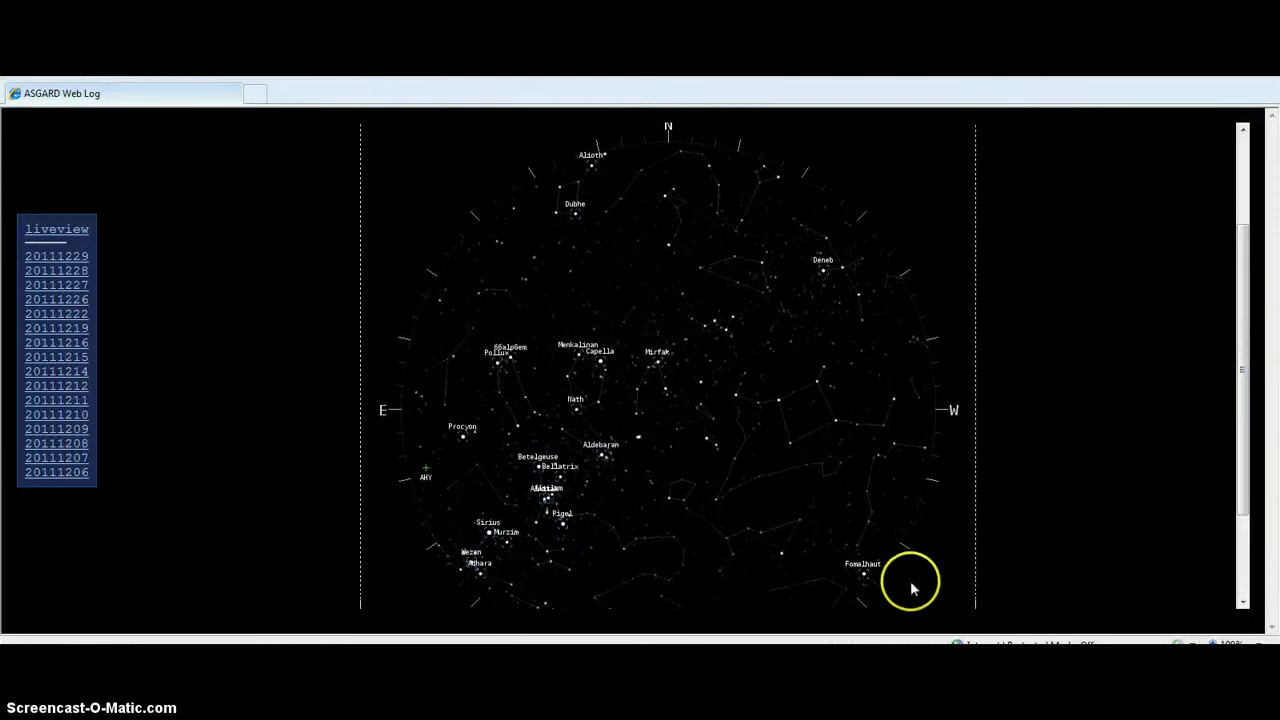
scroll(down, 3)
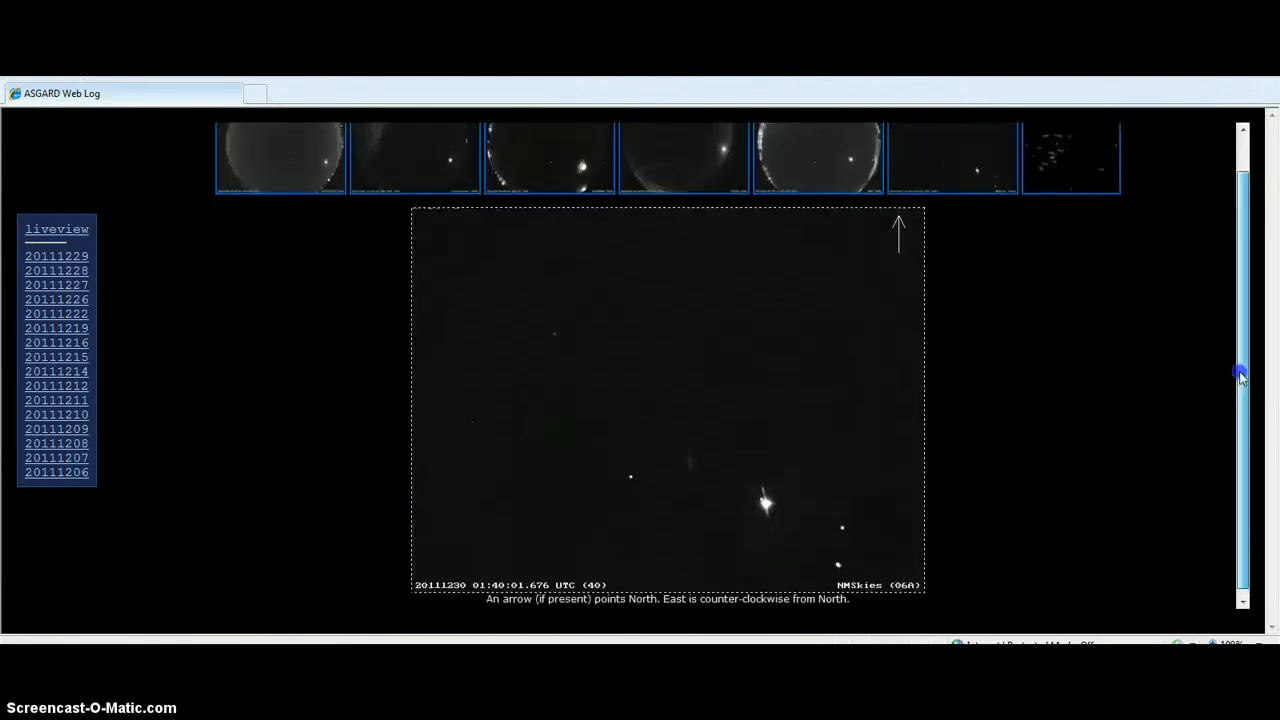
scroll(down, 3)
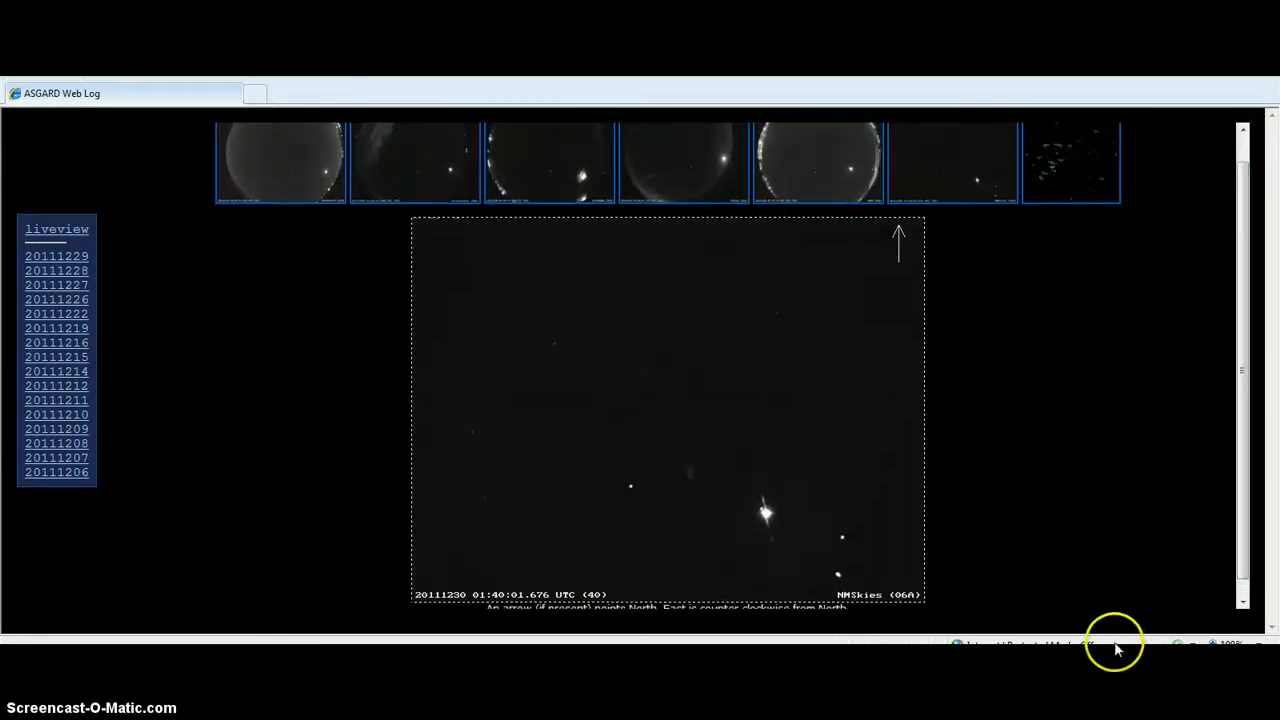
scroll(down, 3)
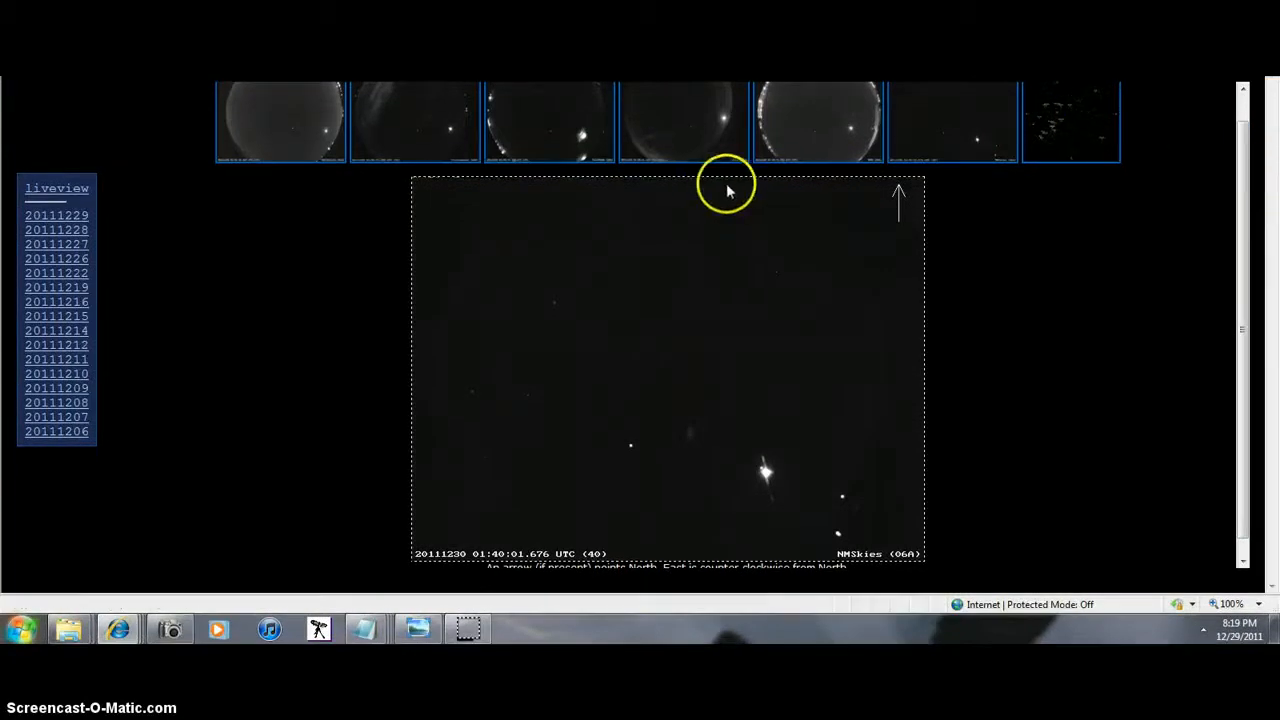
mouse_move(710, 135)
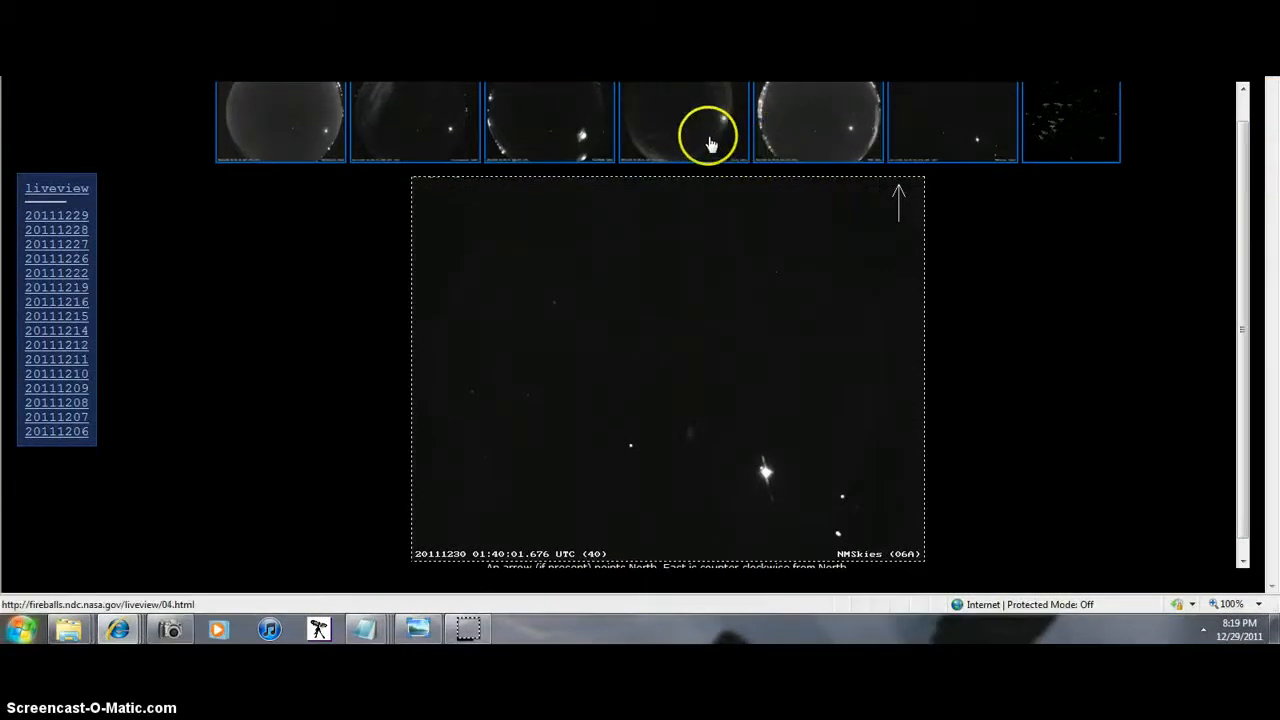
Switch the main image to the fourth camera, then the NMSU (05A) all-sky frame.
click(818, 143)
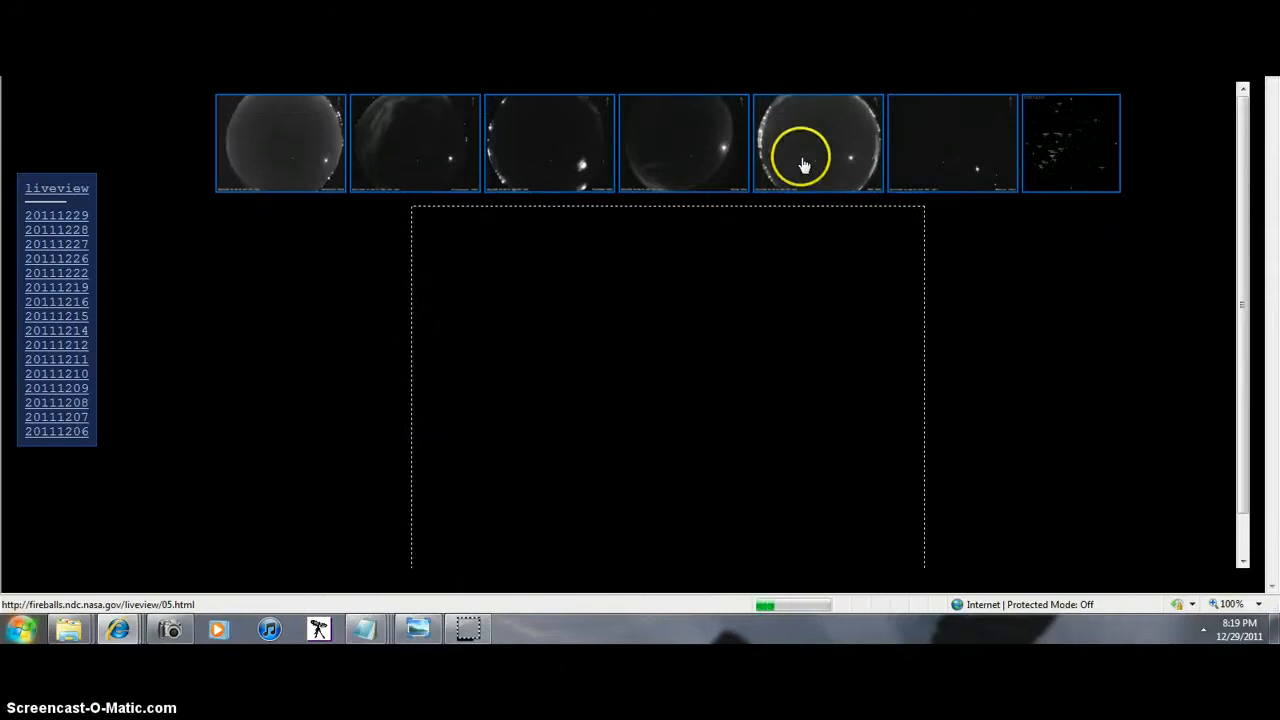
click(800, 143)
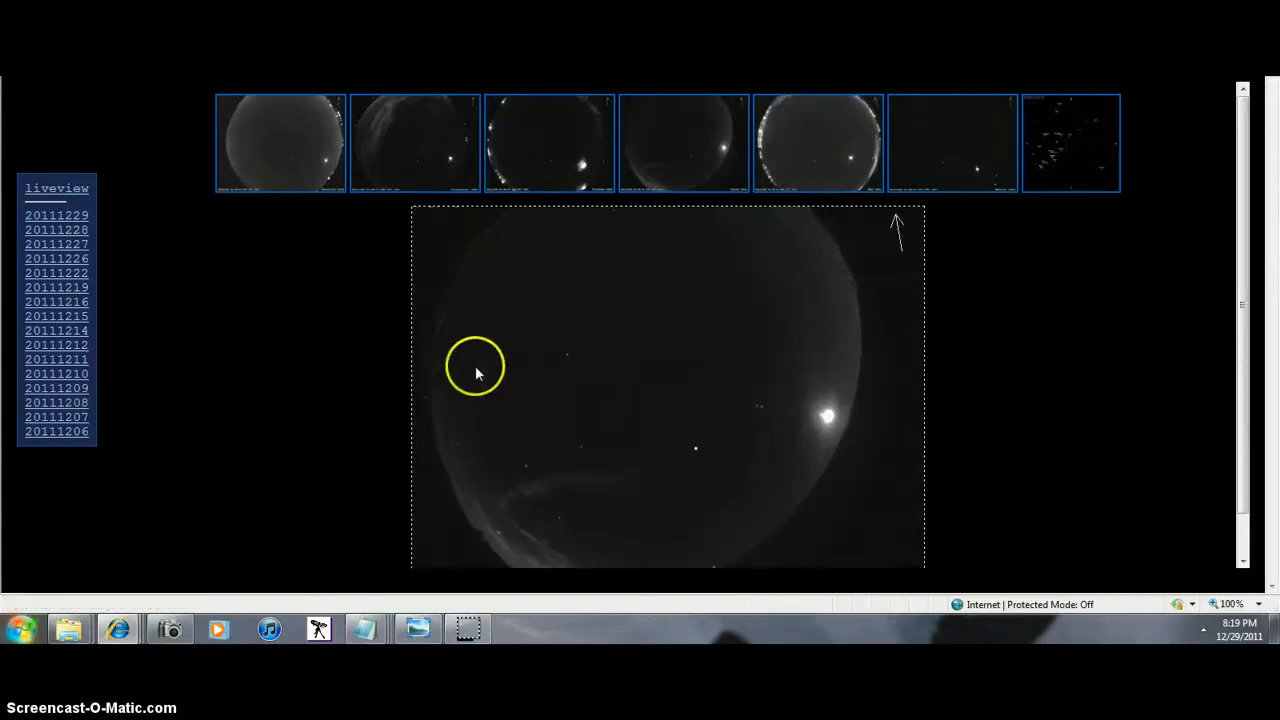
mouse_move(490, 305)
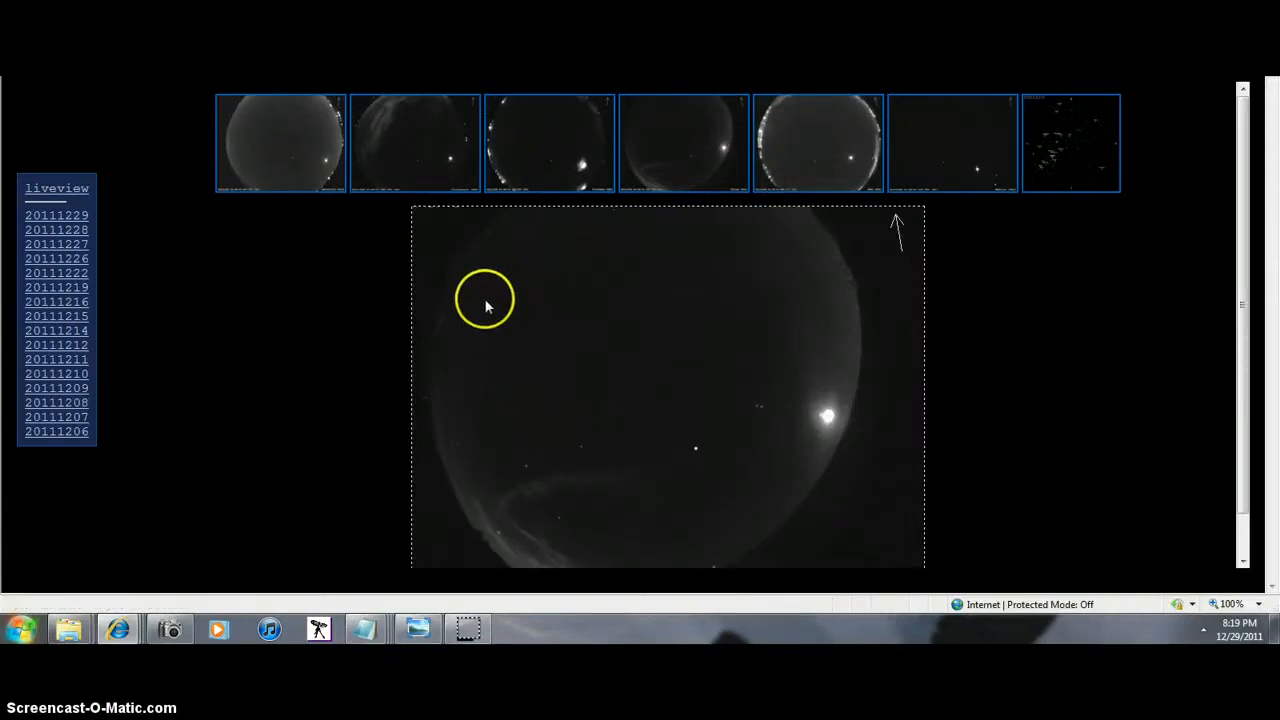
mouse_move(822, 140)
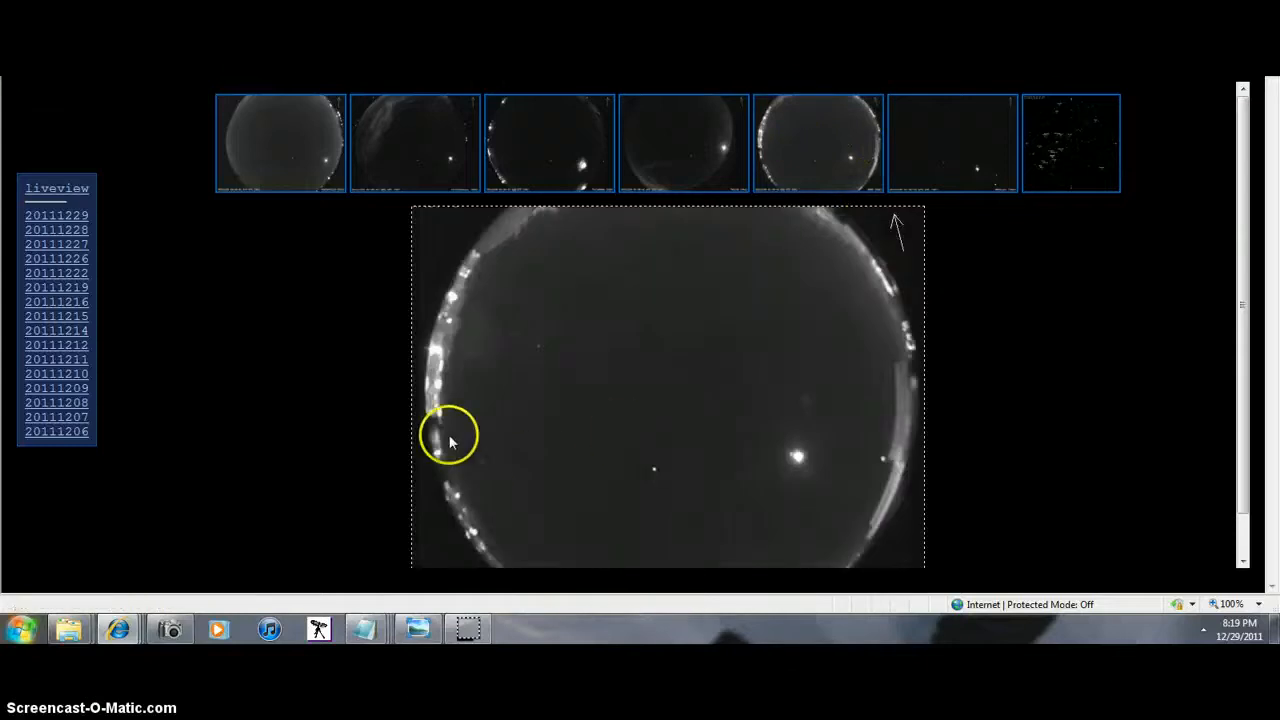
mouse_move(1240, 308)
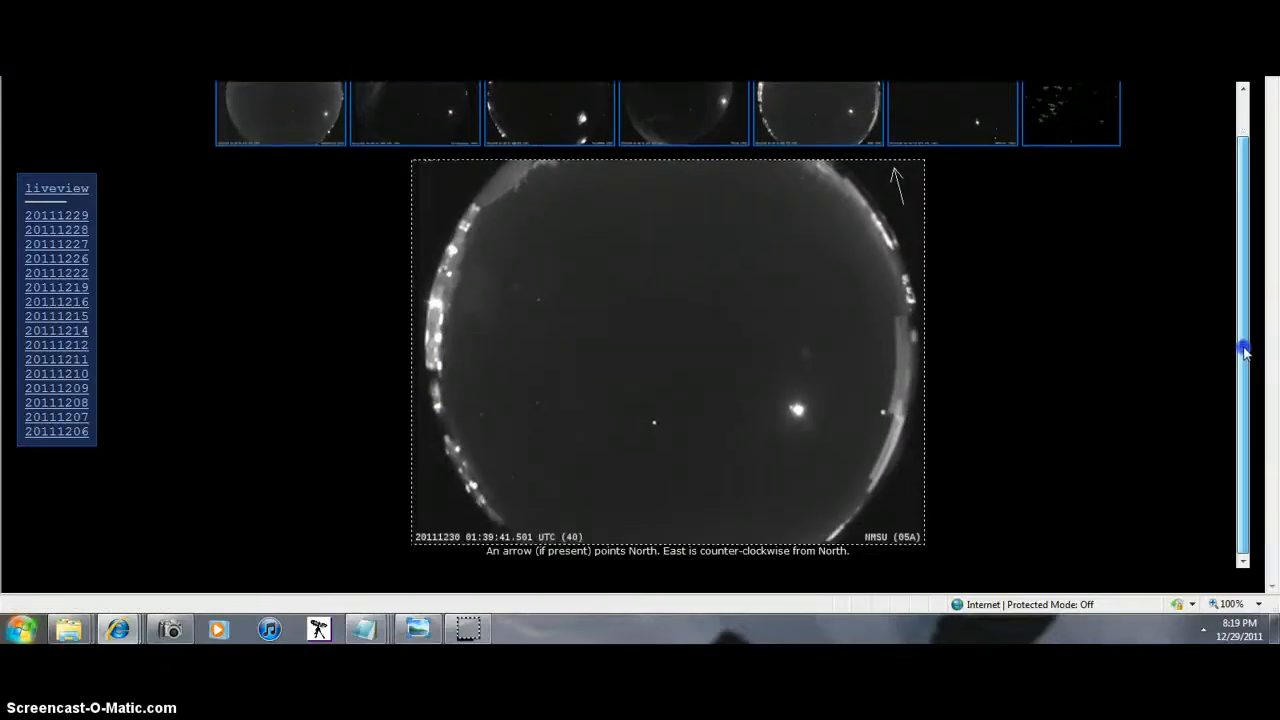
scroll(up, 3)
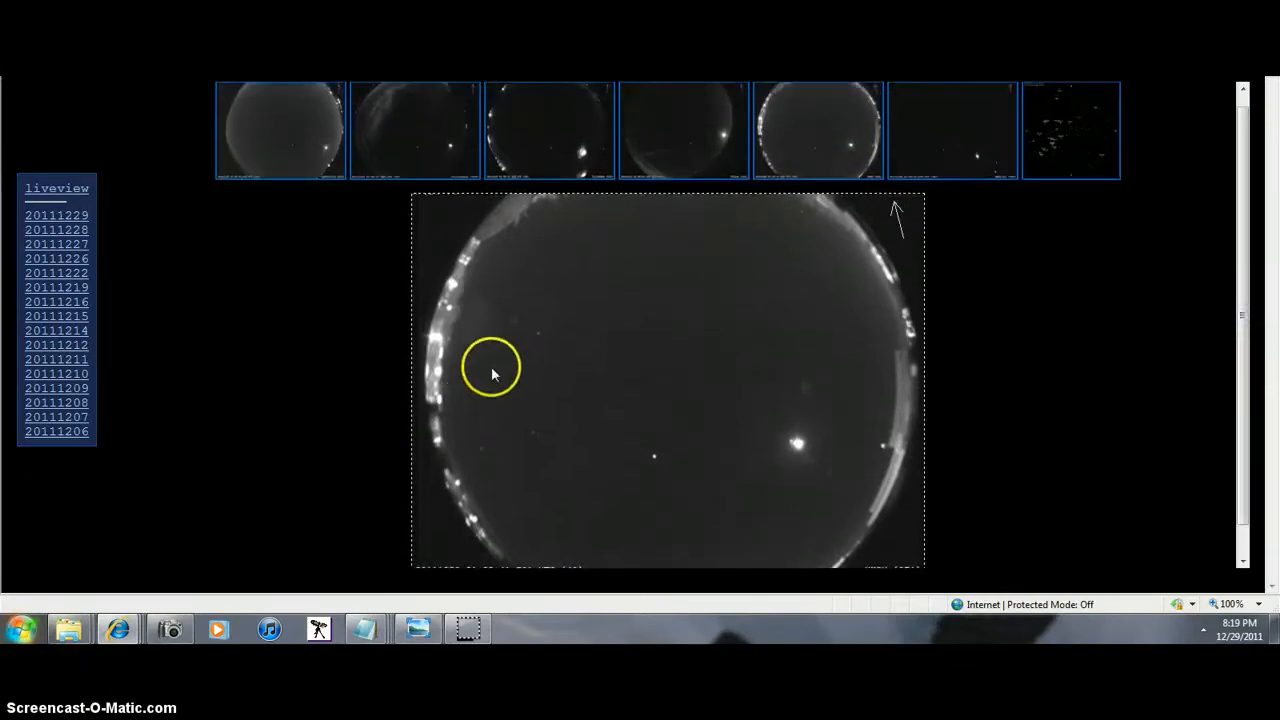
mouse_move(770, 472)
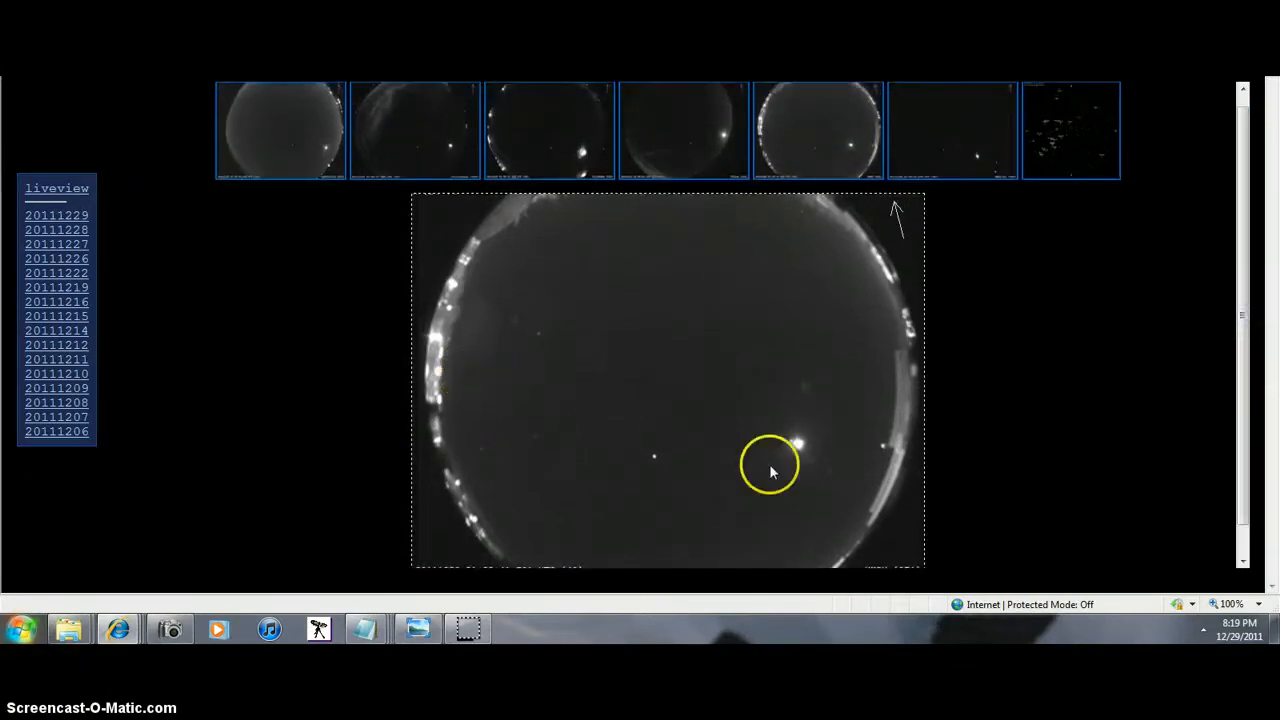
mouse_move(378, 390)
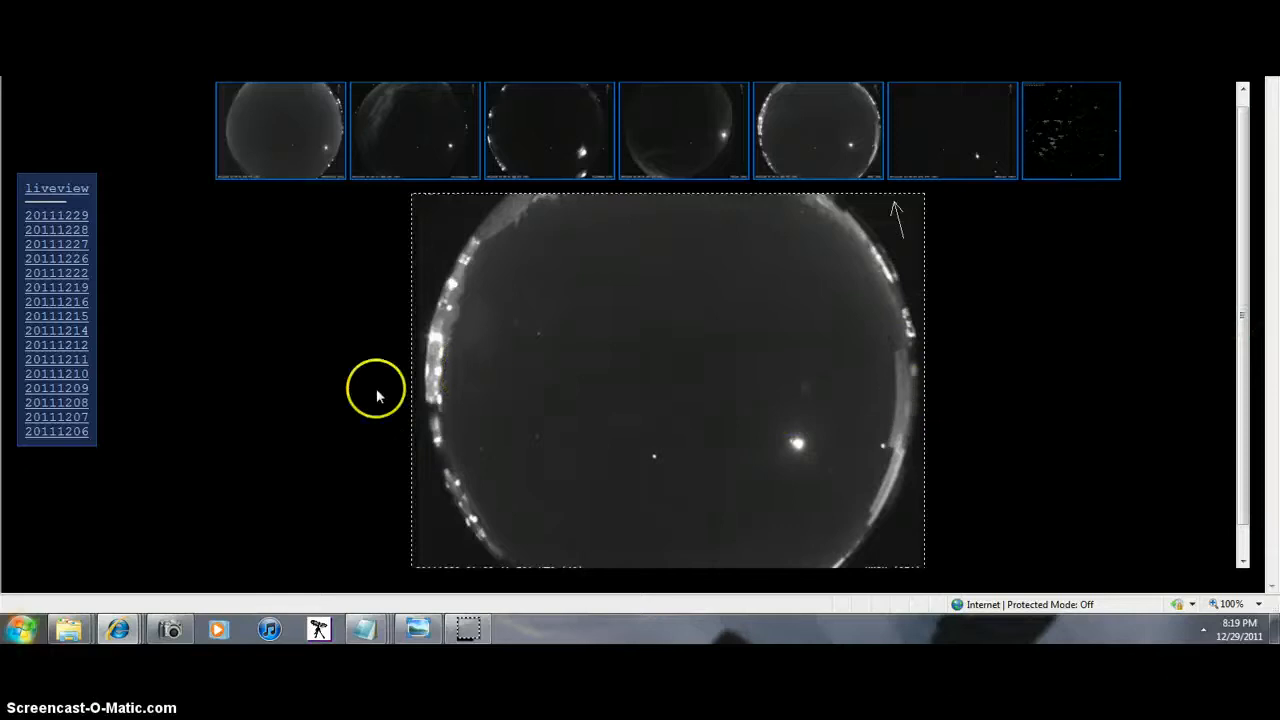
mouse_move(468, 258)
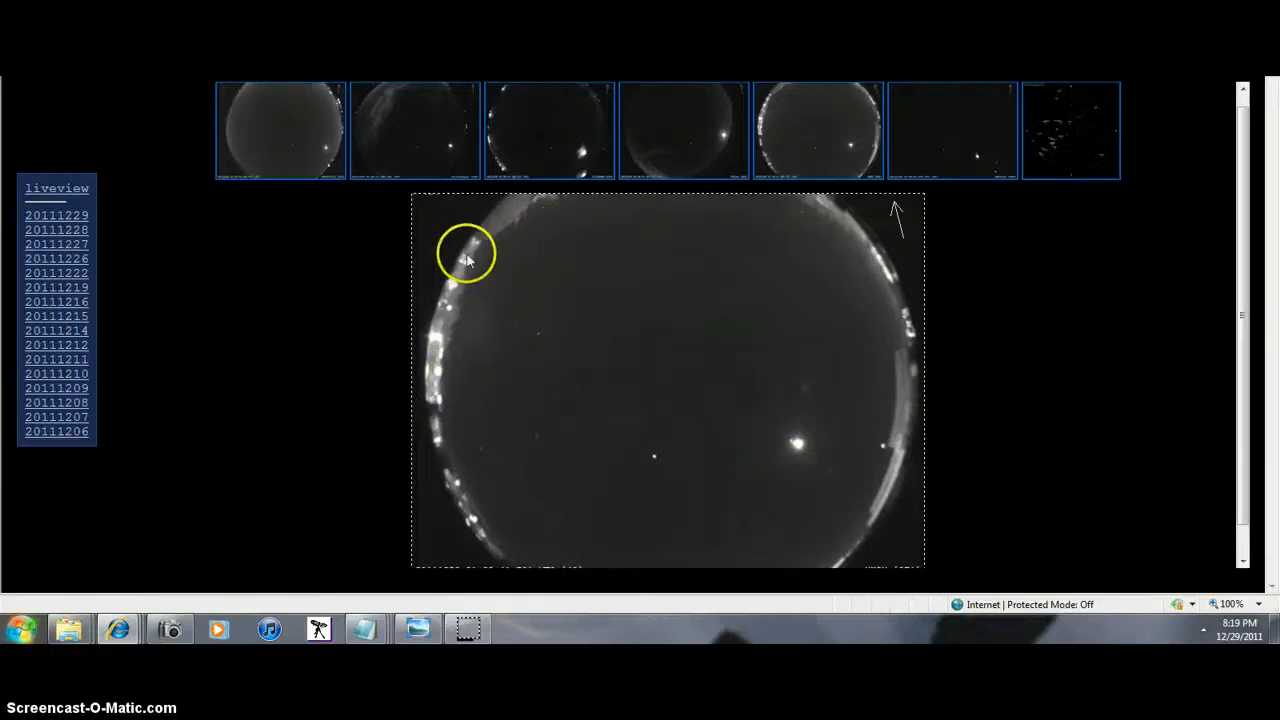
mouse_move(505, 250)
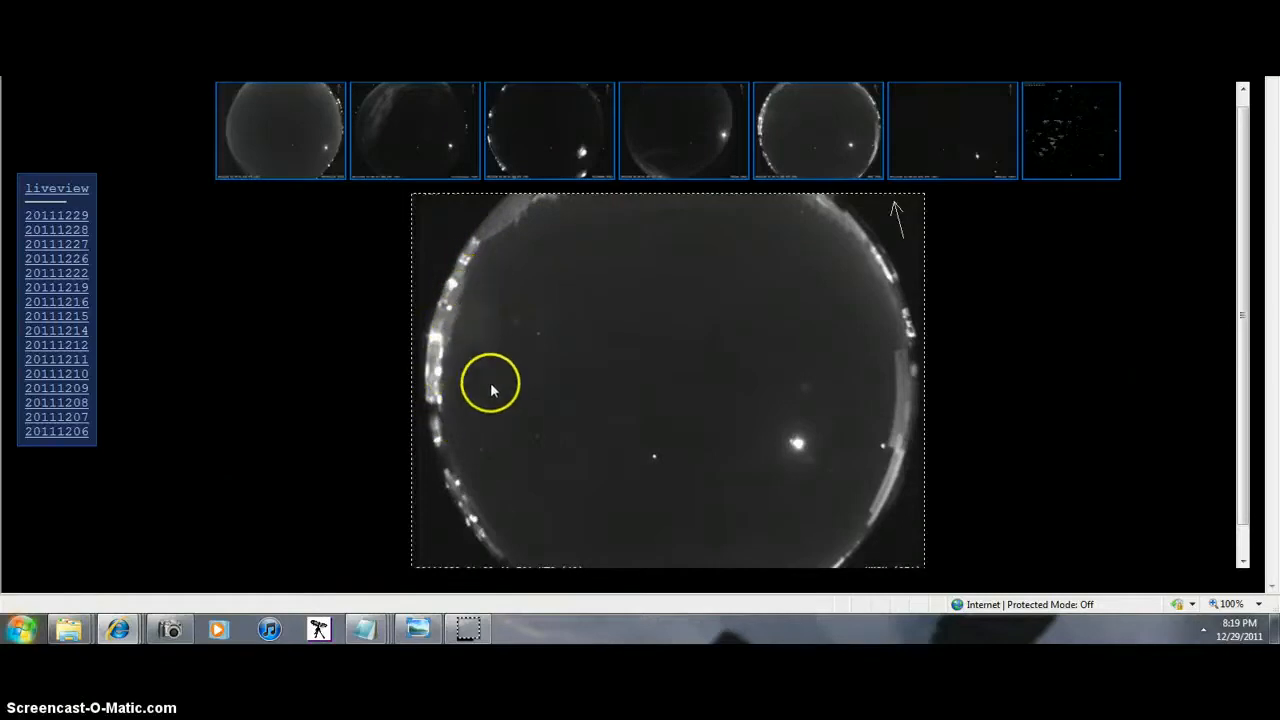
mouse_move(558, 288)
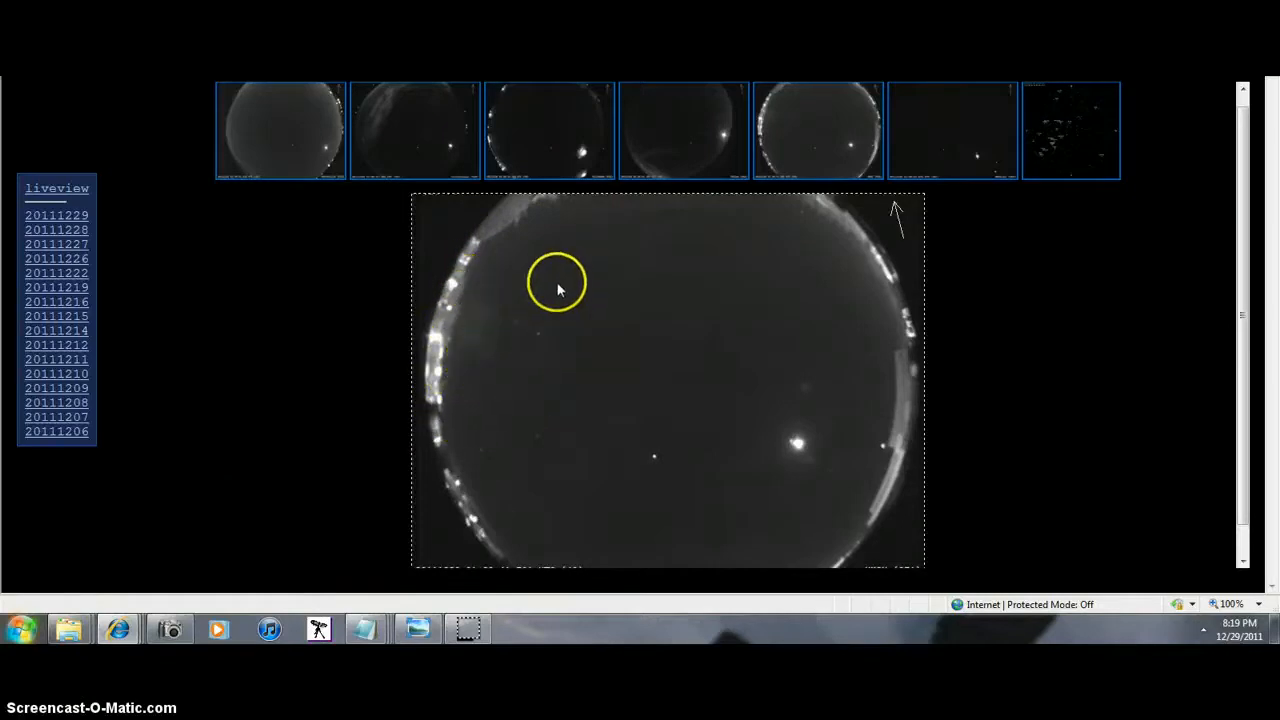
mouse_move(465, 385)
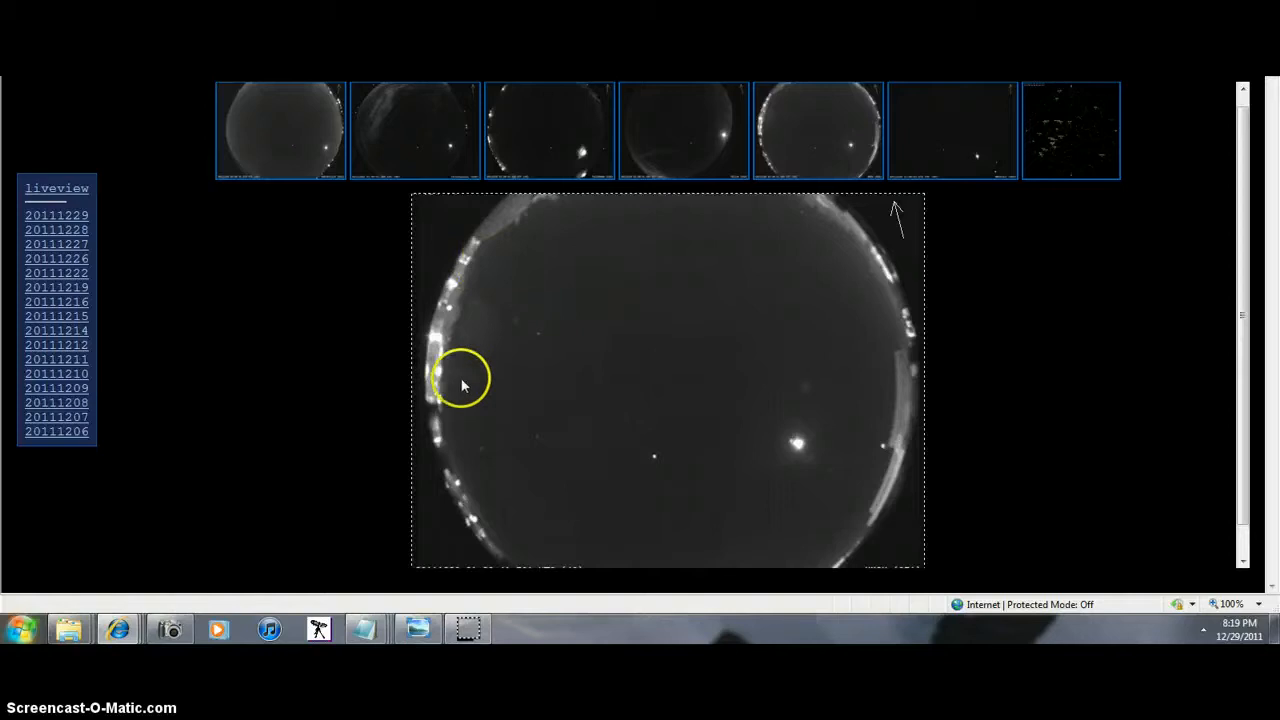
mouse_move(540, 308)
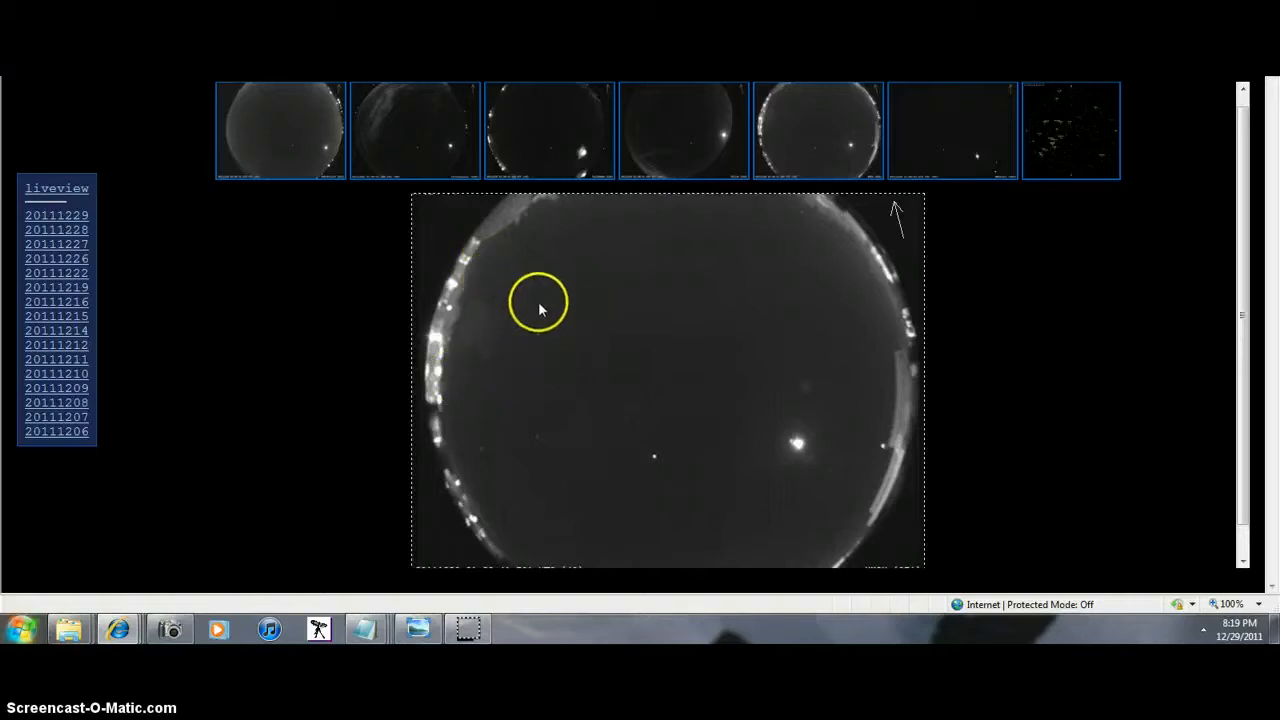
mouse_move(525, 305)
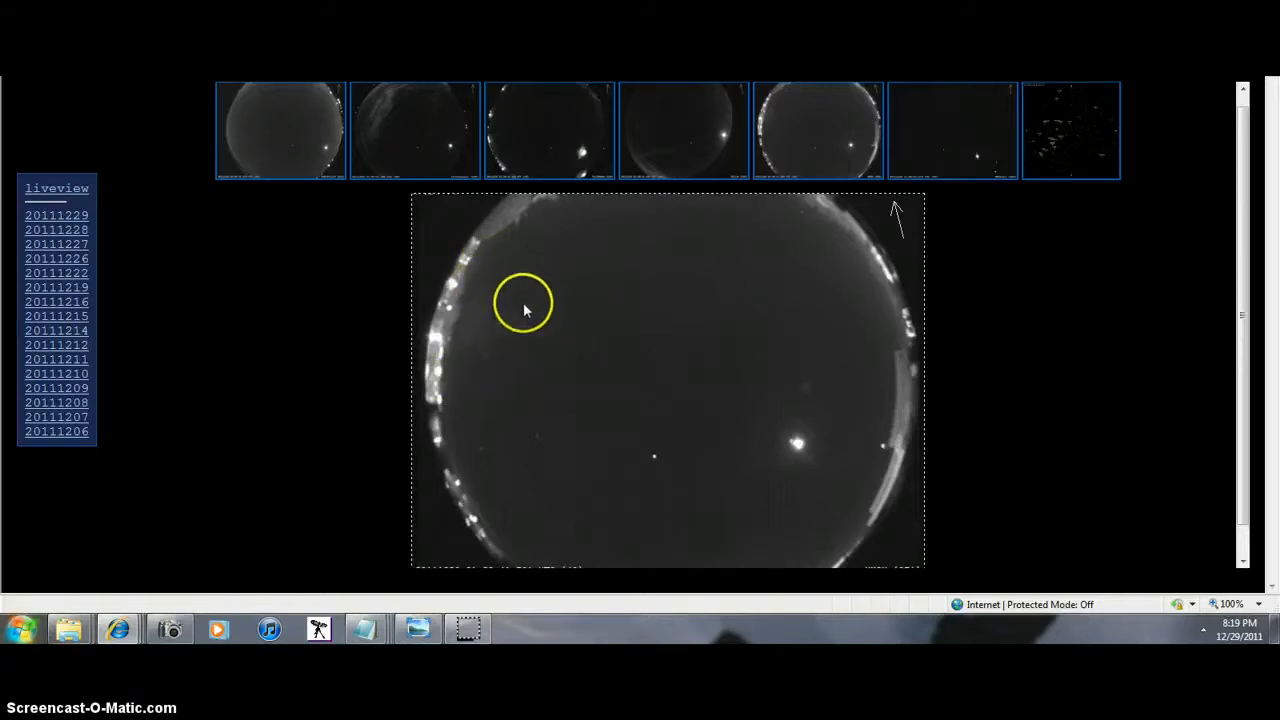
mouse_move(528, 298)
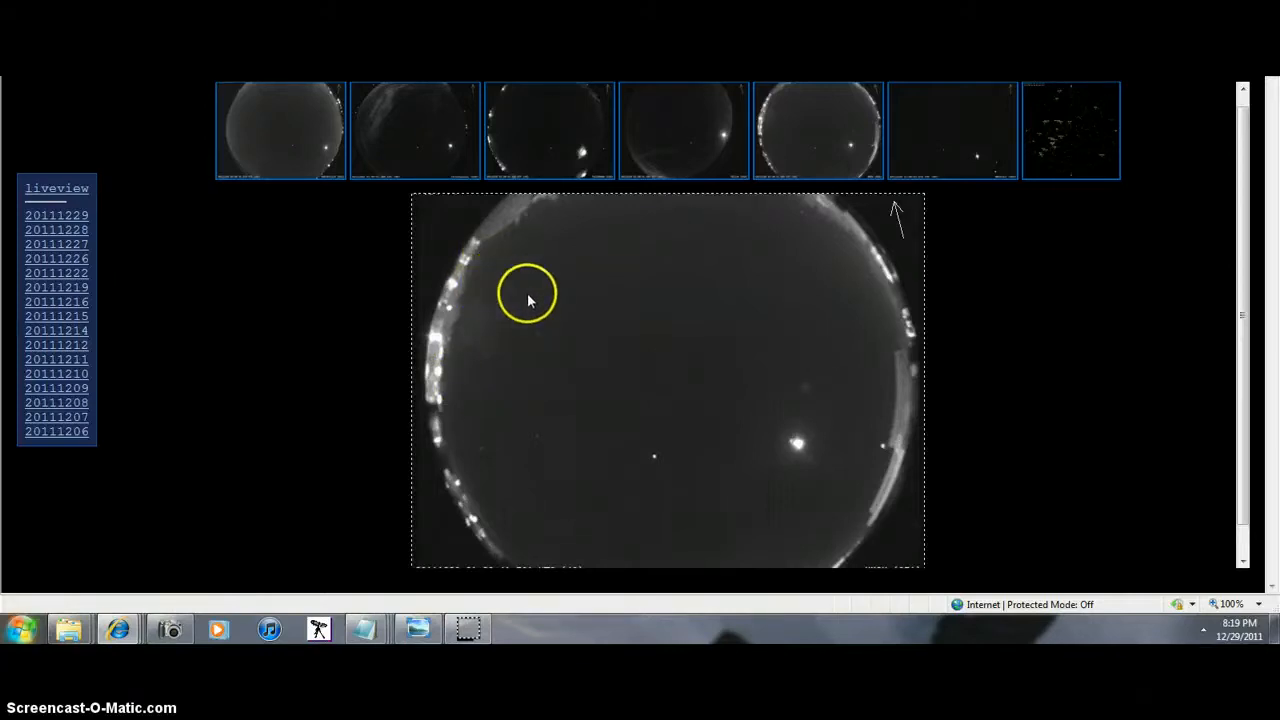
mouse_move(470, 360)
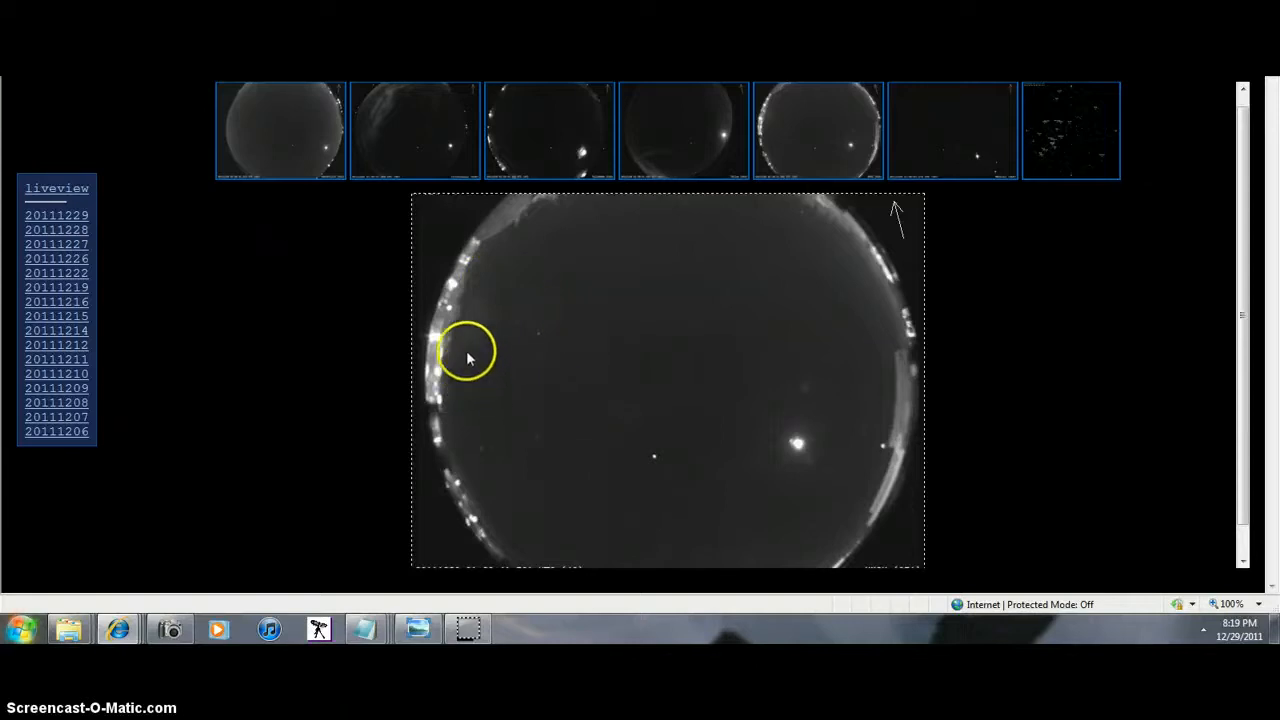
mouse_move(500, 375)
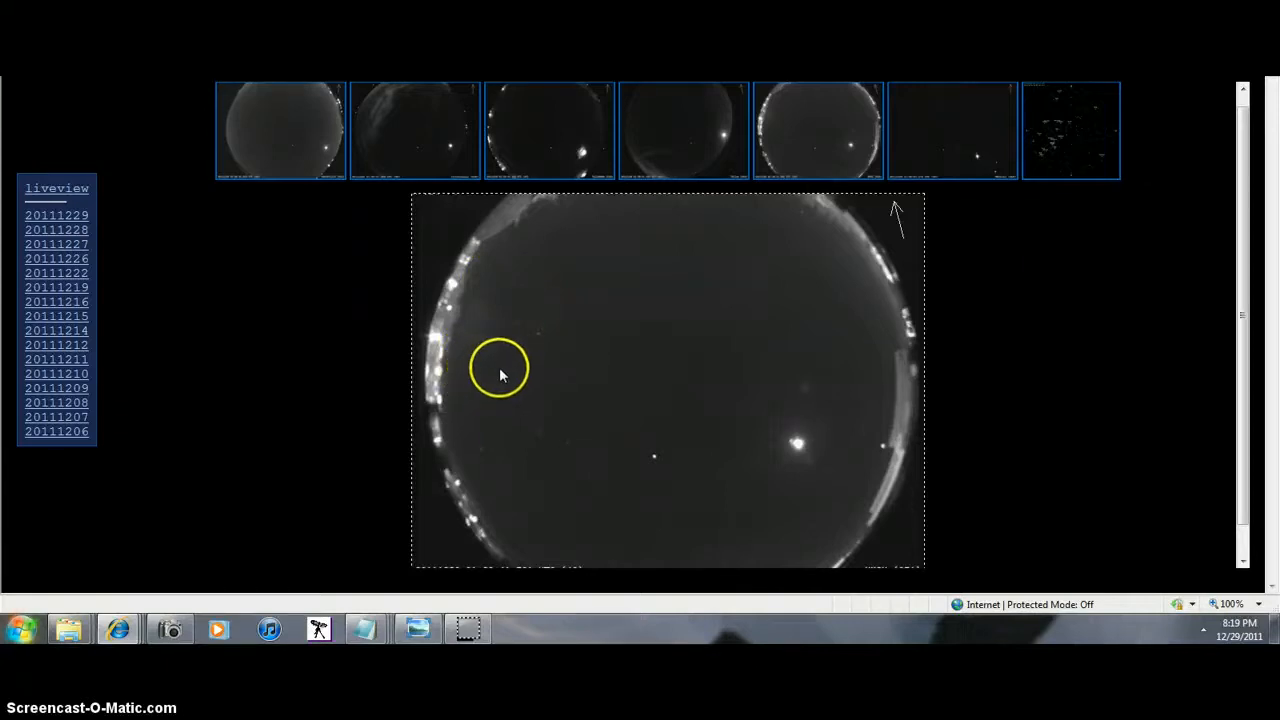
mouse_move(527, 336)
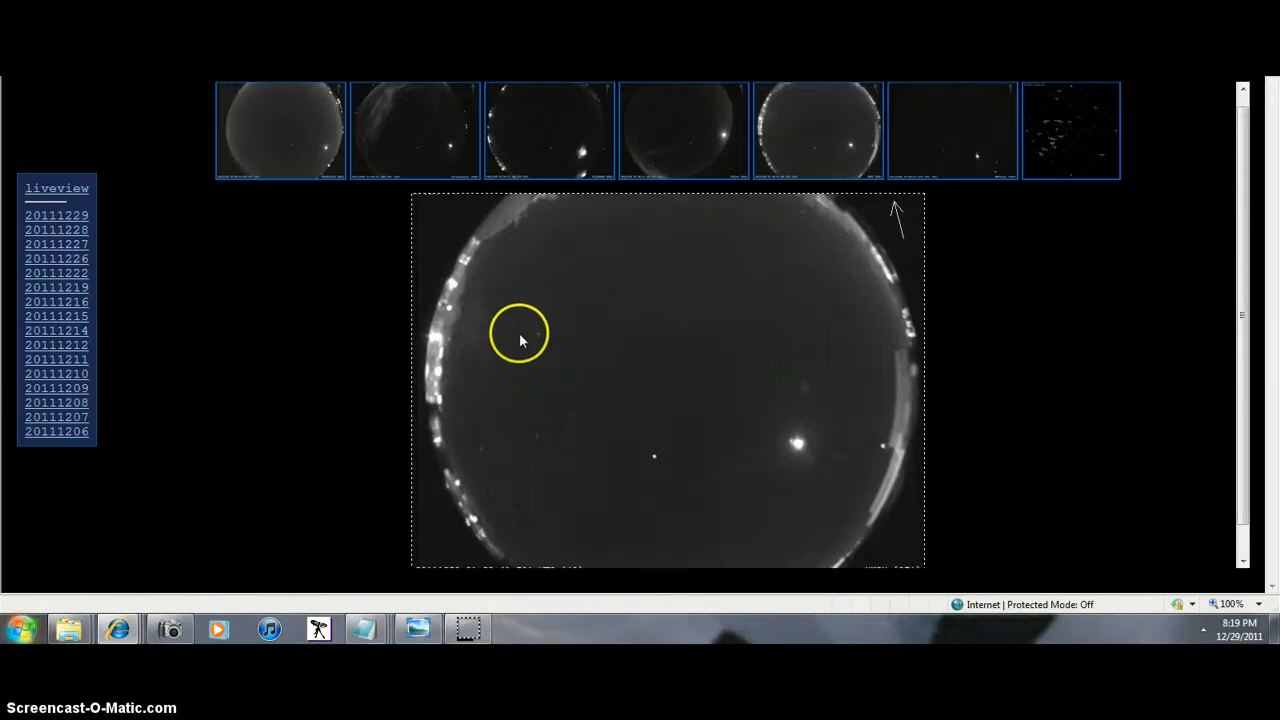
mouse_move(520, 363)
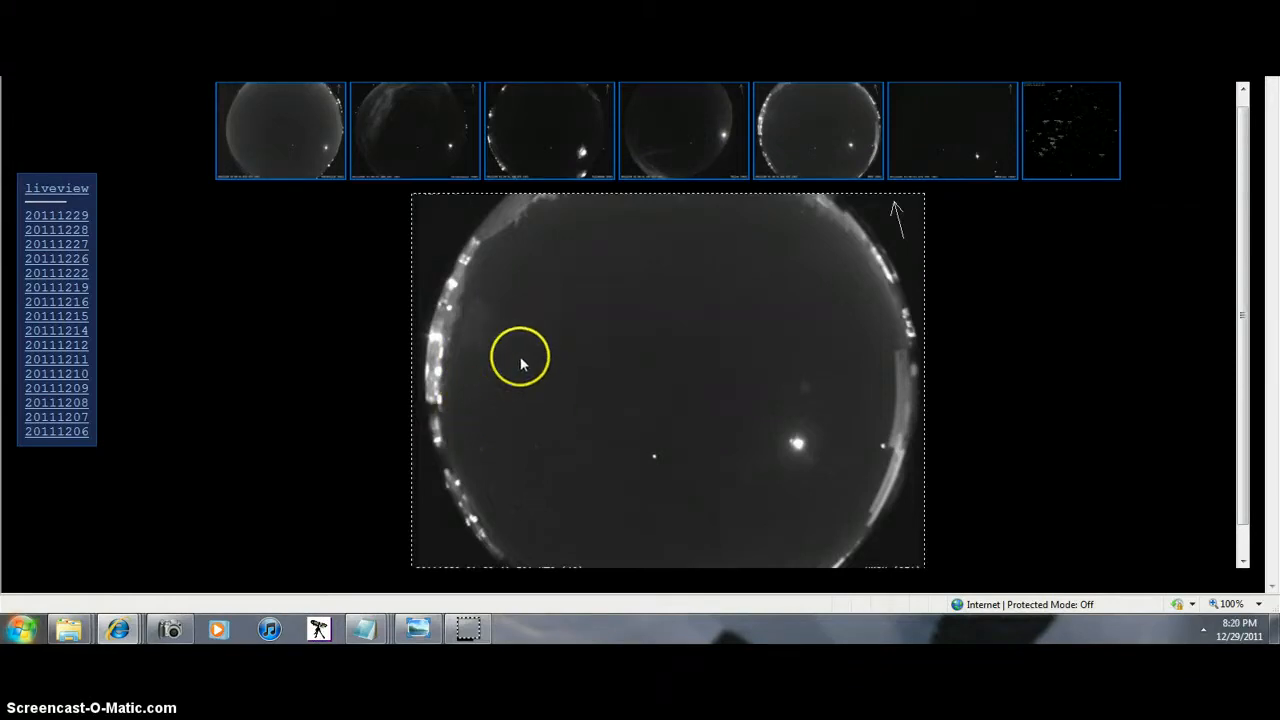
mouse_move(510, 380)
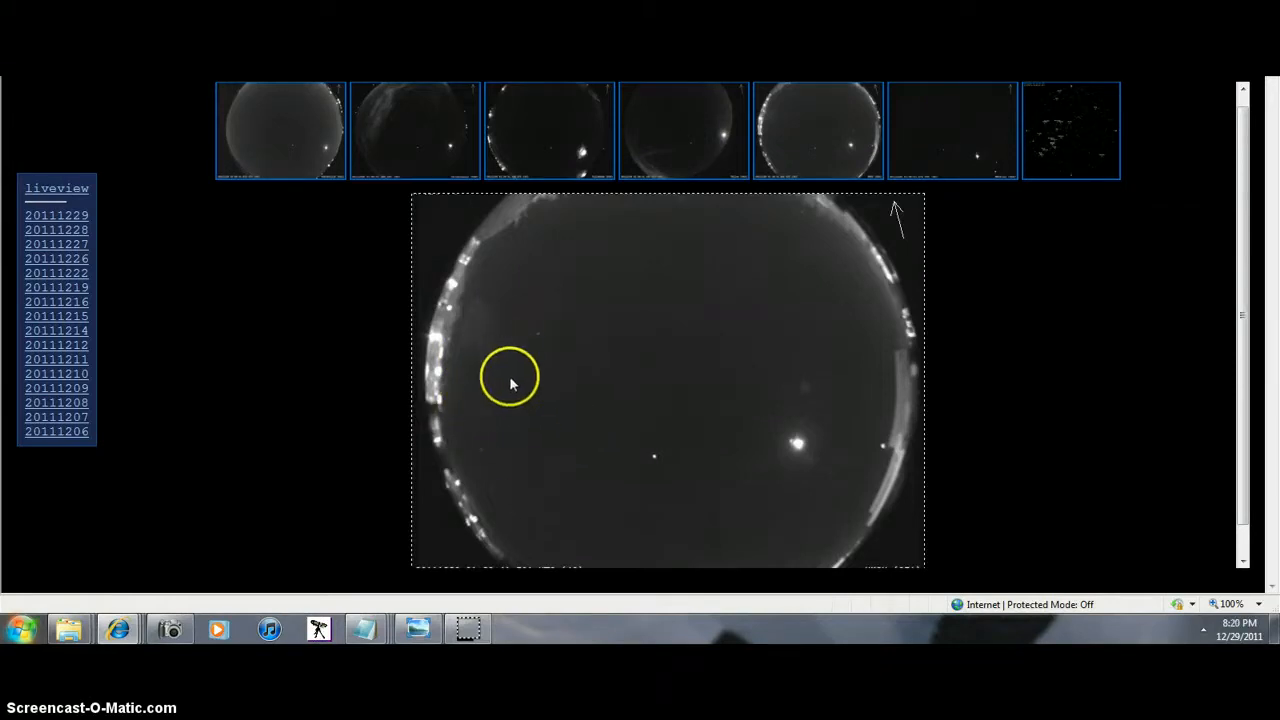
mouse_move(85, 505)
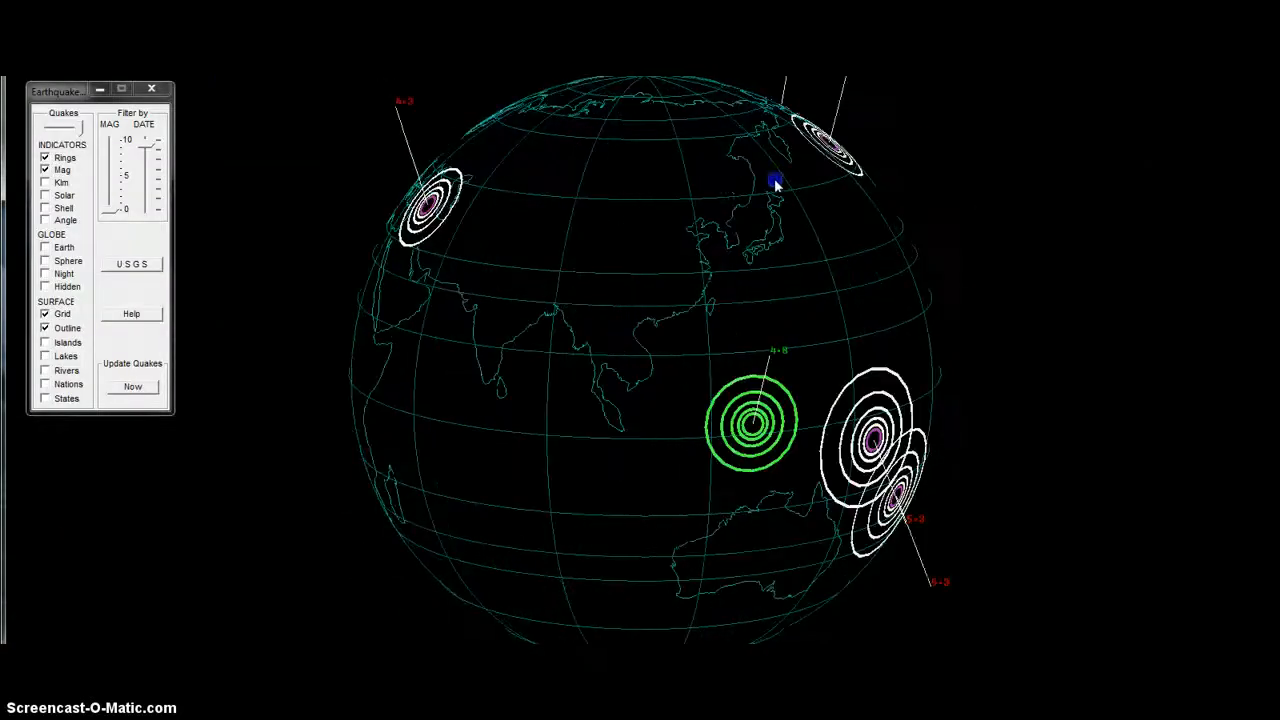
Rotate the globe eastward across the Pacific toward the Americas and their quake rings.
drag(775, 183, 600, 185)
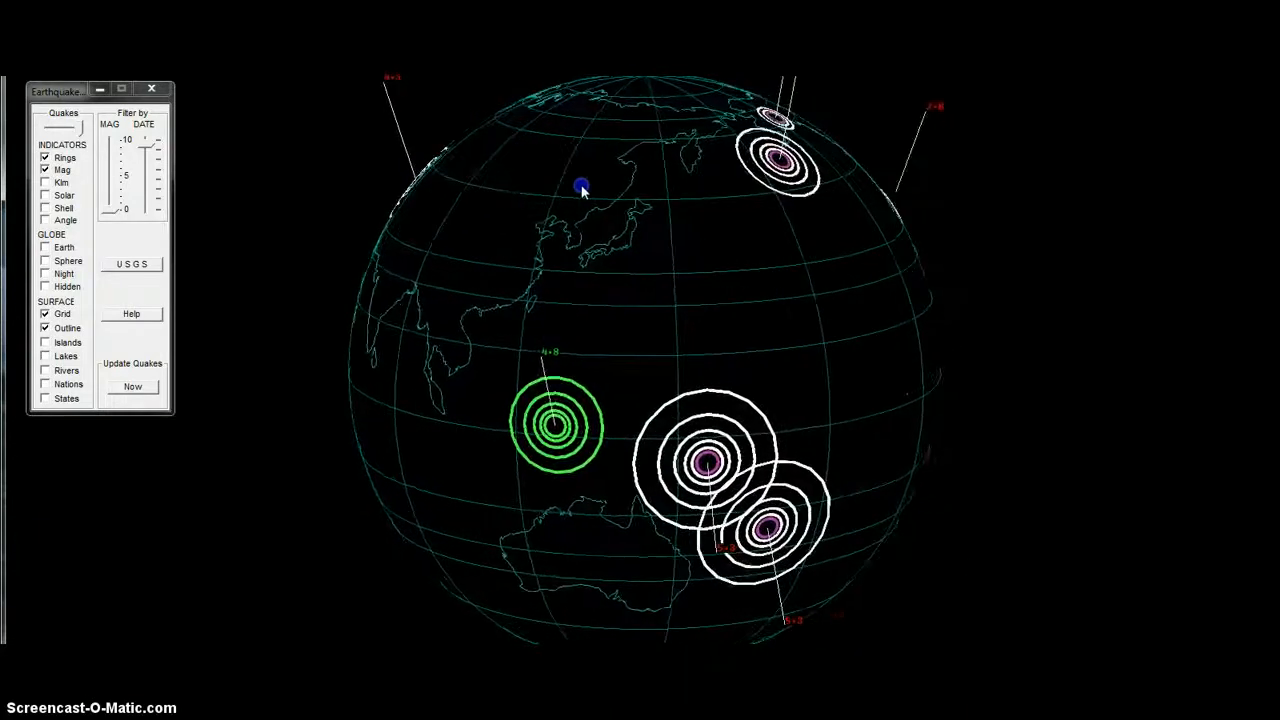
drag(582, 188, 792, 263)
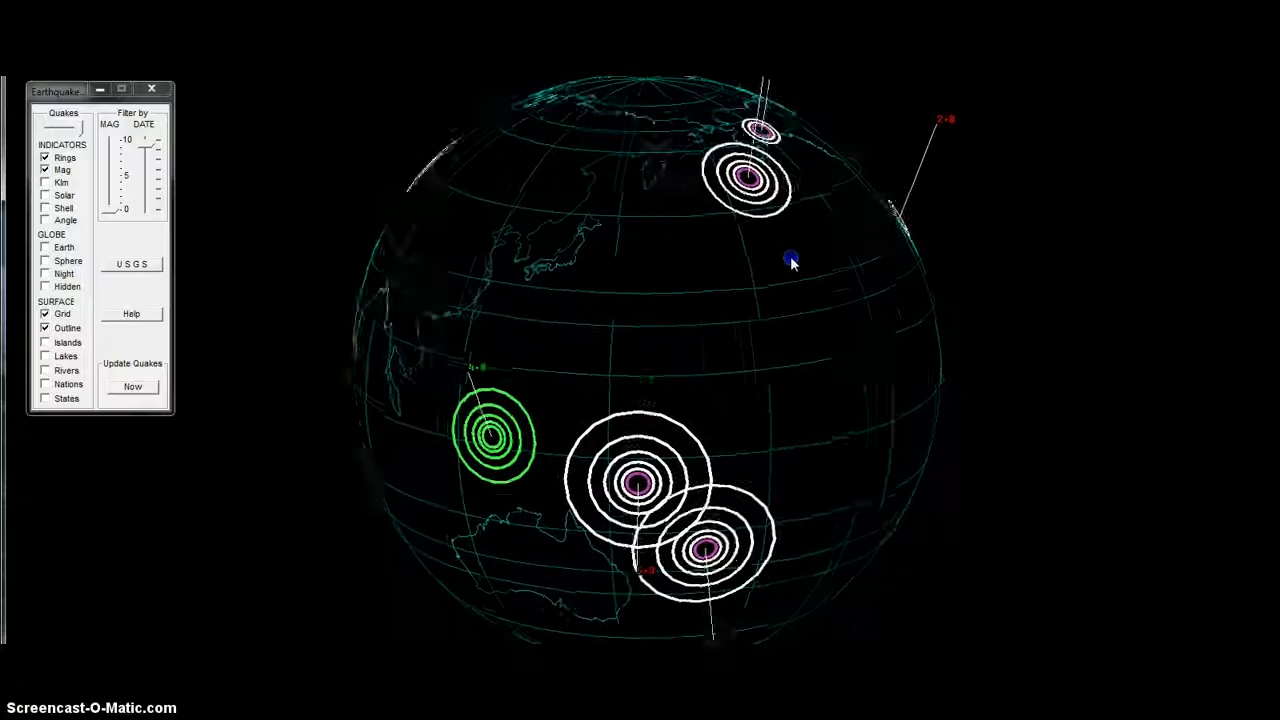
drag(790, 263, 755, 263)
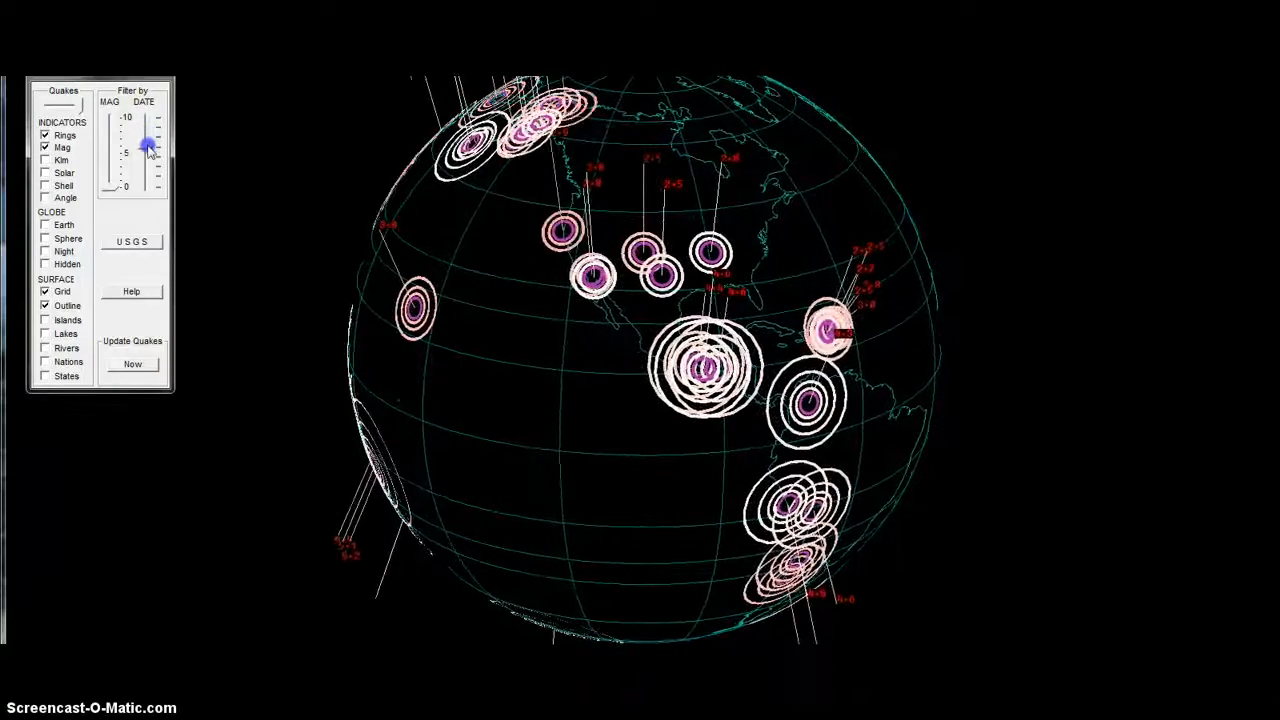
Extend the earthquake date range to the full span, then rotate the globe to other regions.
drag(147, 145, 147, 175)
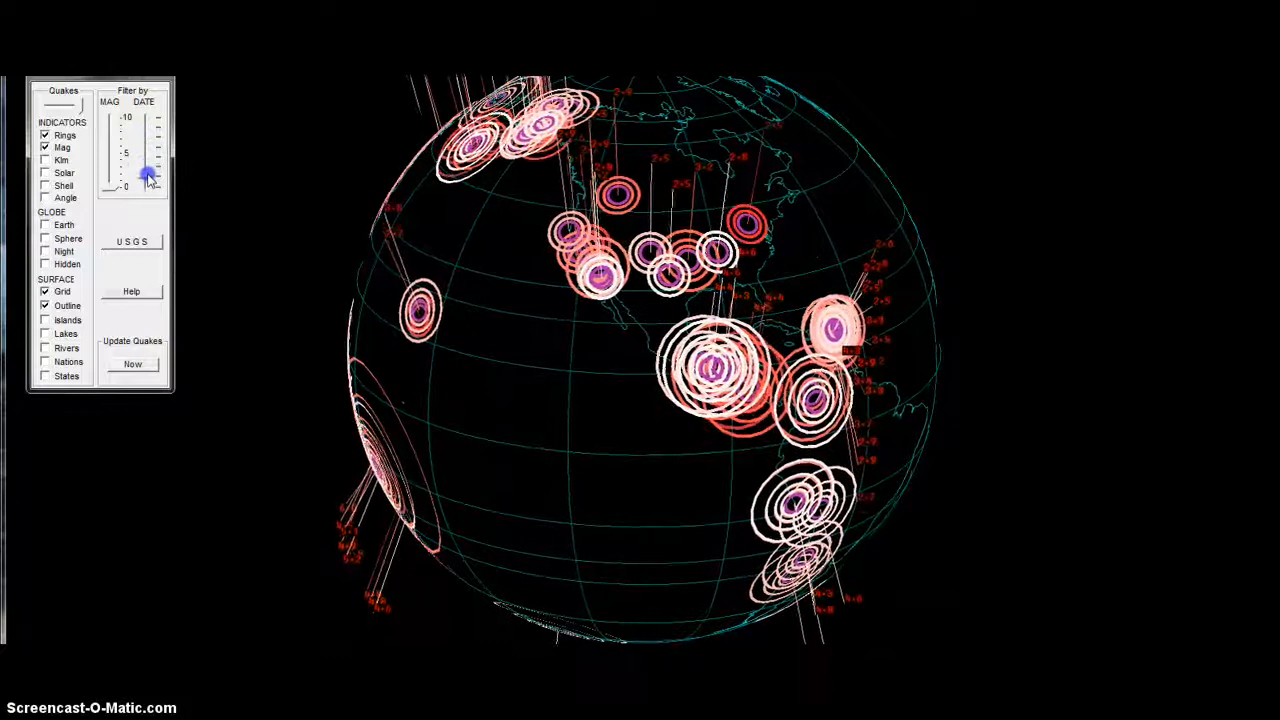
drag(147, 173, 147, 188)
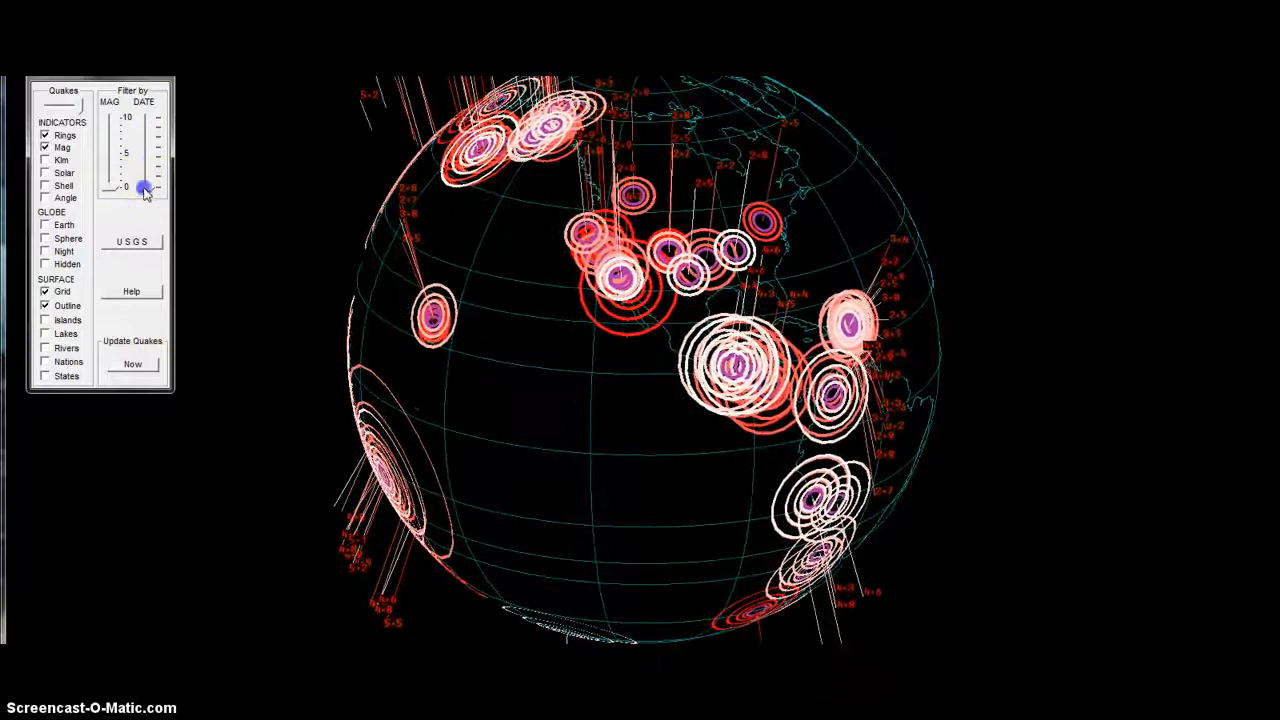
drag(145, 188, 145, 190)
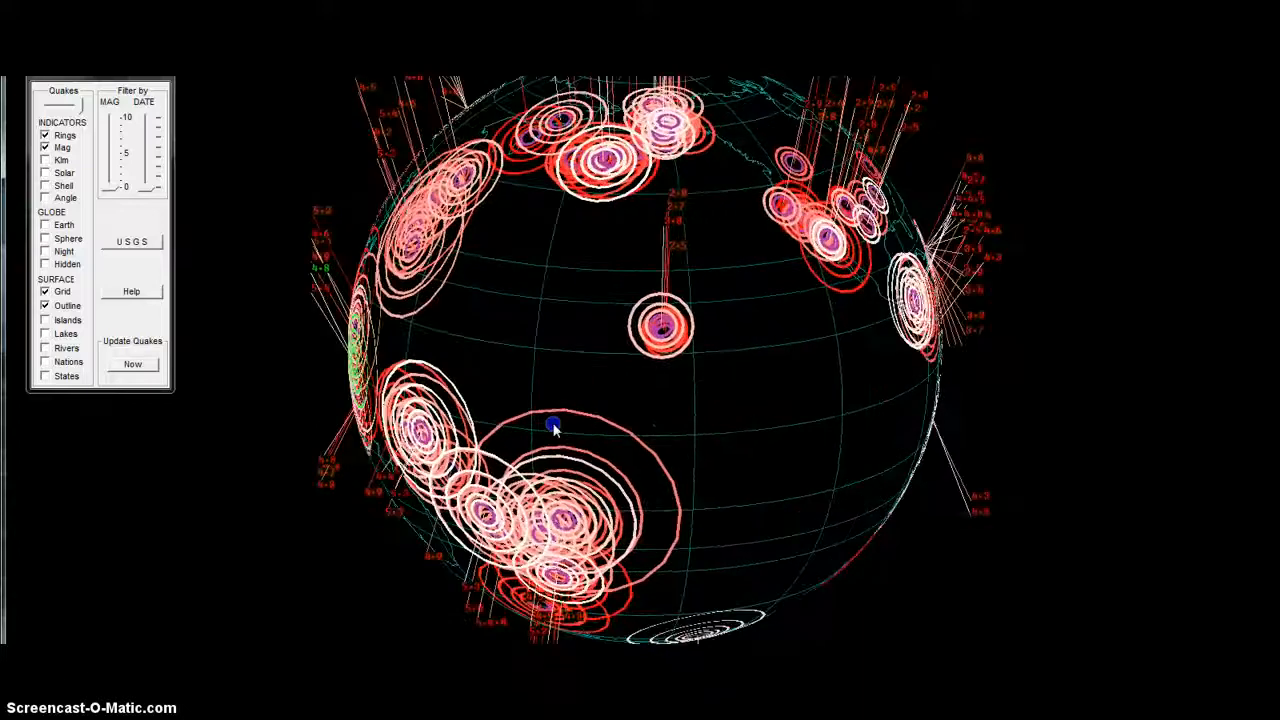
drag(150, 185, 150, 140)
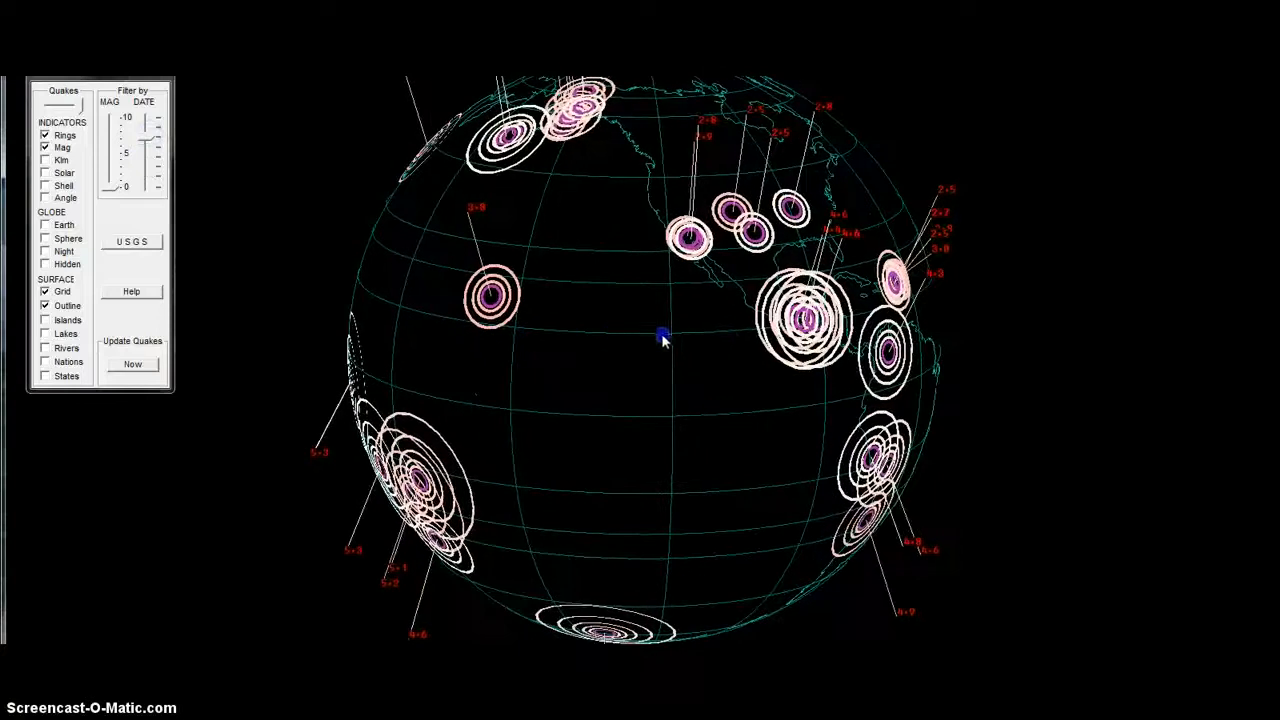
drag(662, 338, 595, 348)
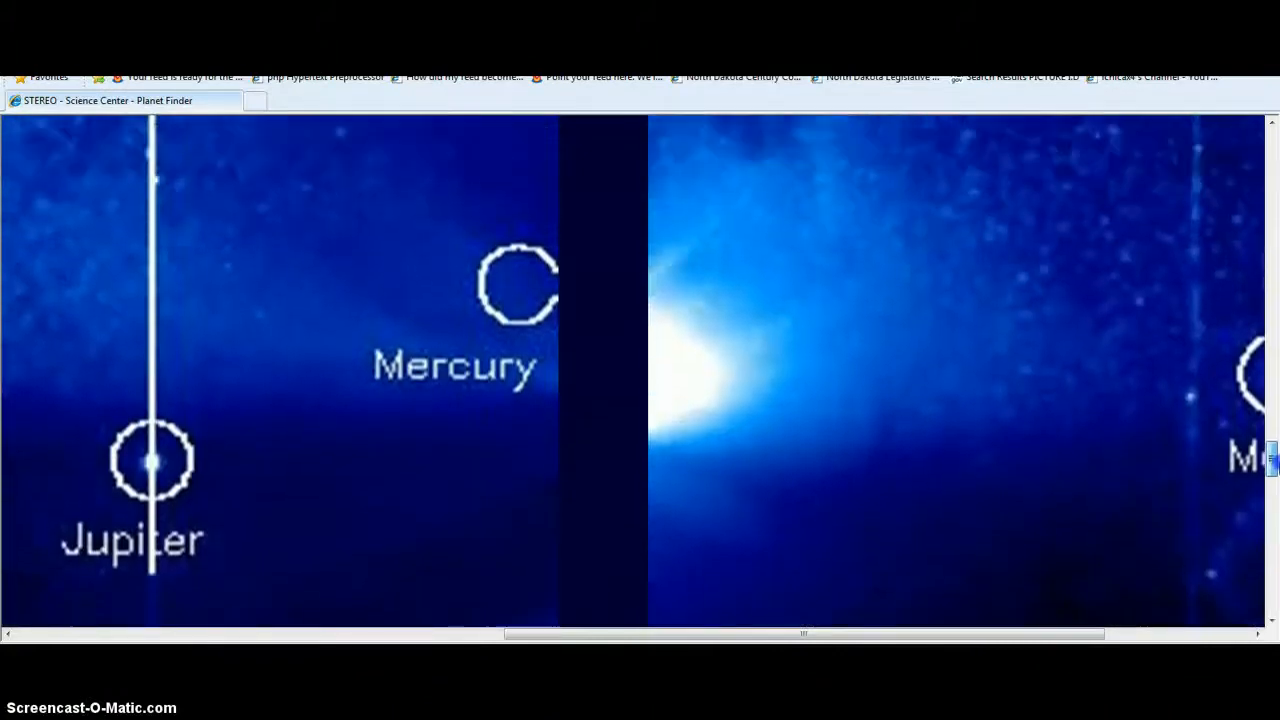
mouse_move(620, 390)
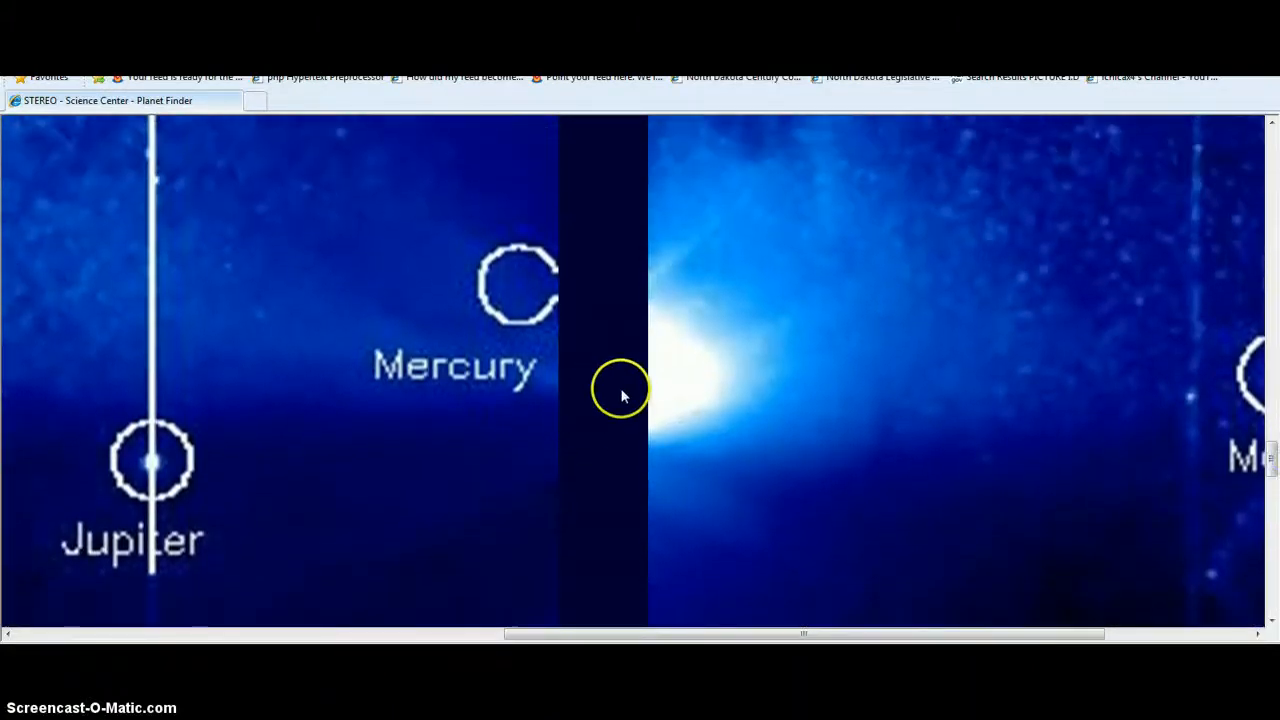
mouse_move(715, 635)
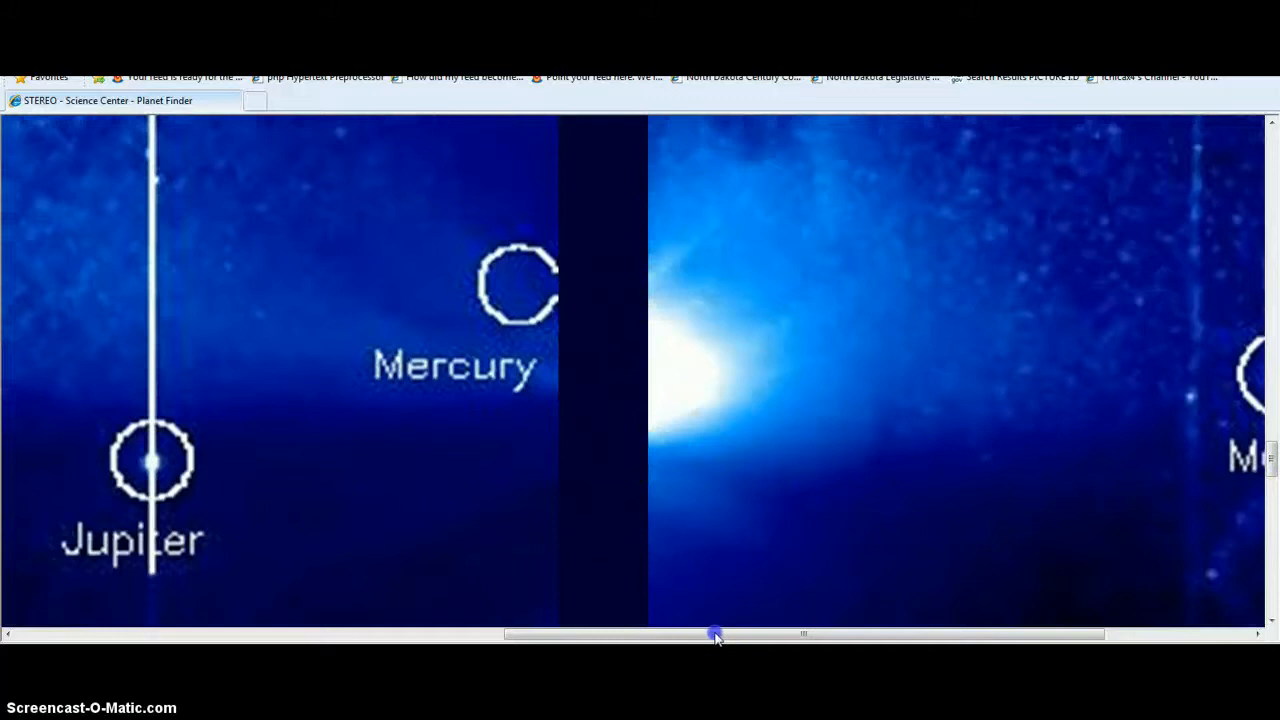
Scroll the Planet Finder page right and down to reveal labelled Mars and Venus.
drag(715, 633, 815, 633)
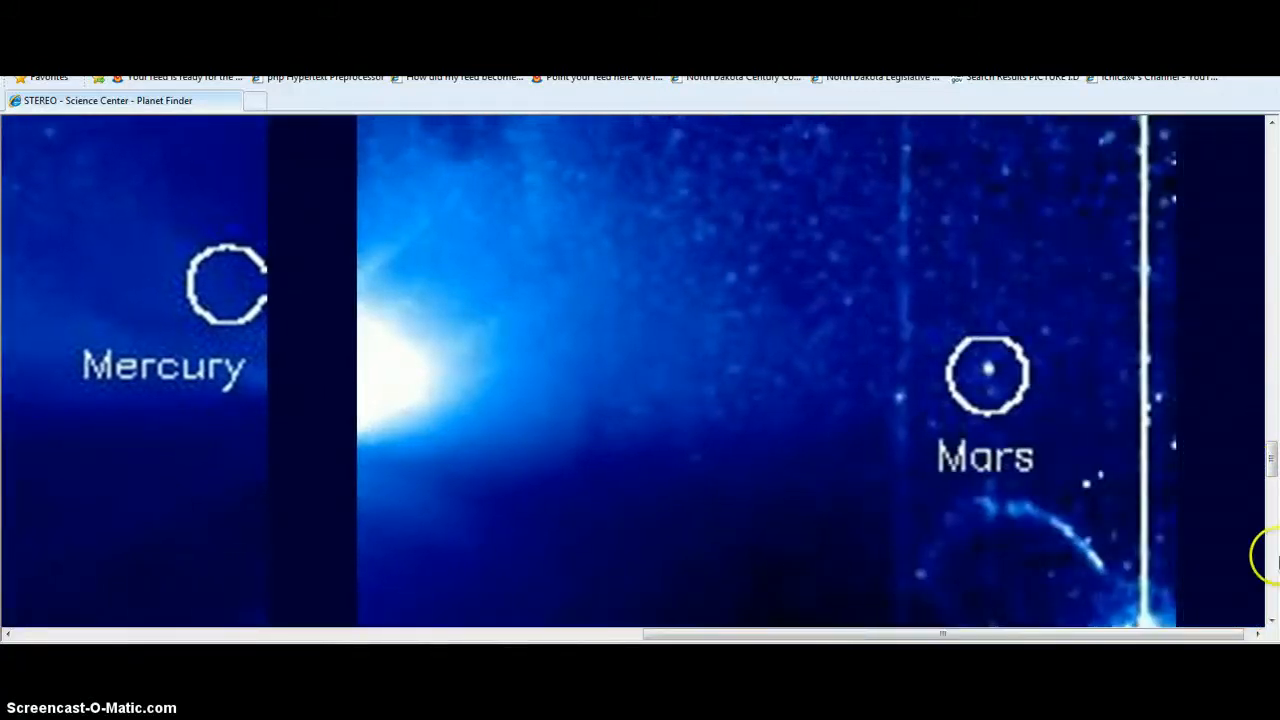
scroll(down, 3)
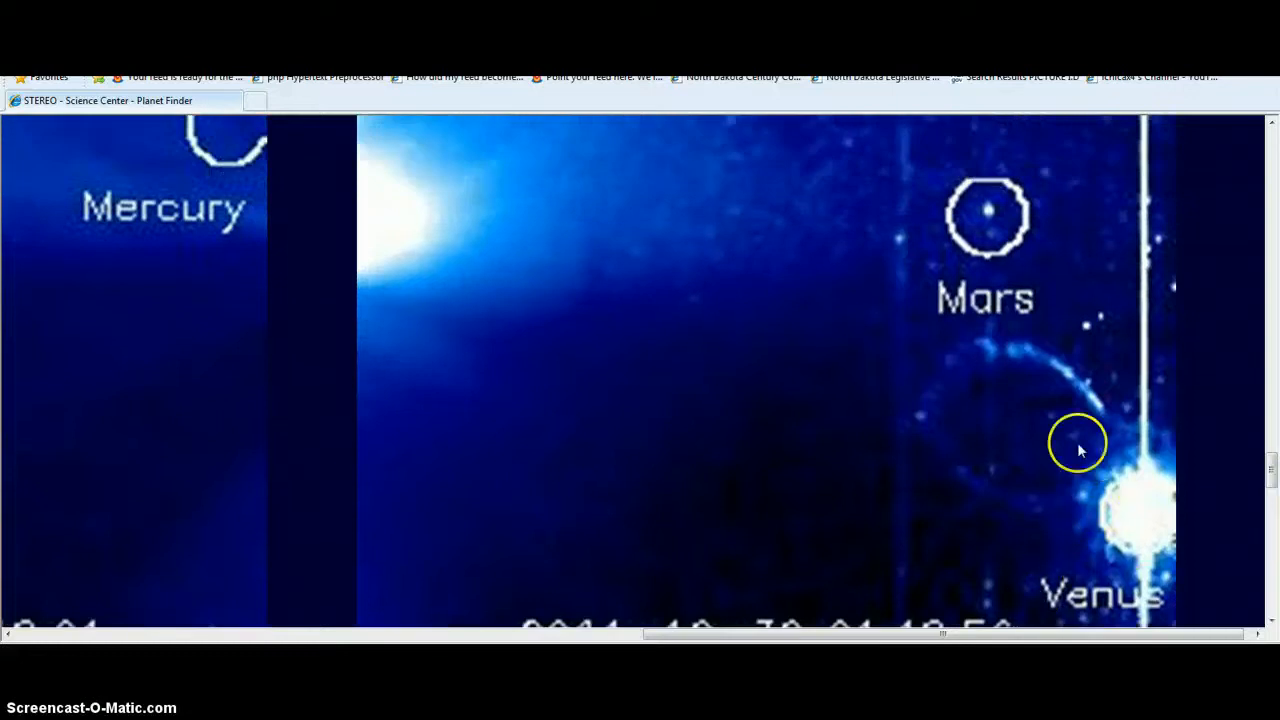
mouse_move(937, 530)
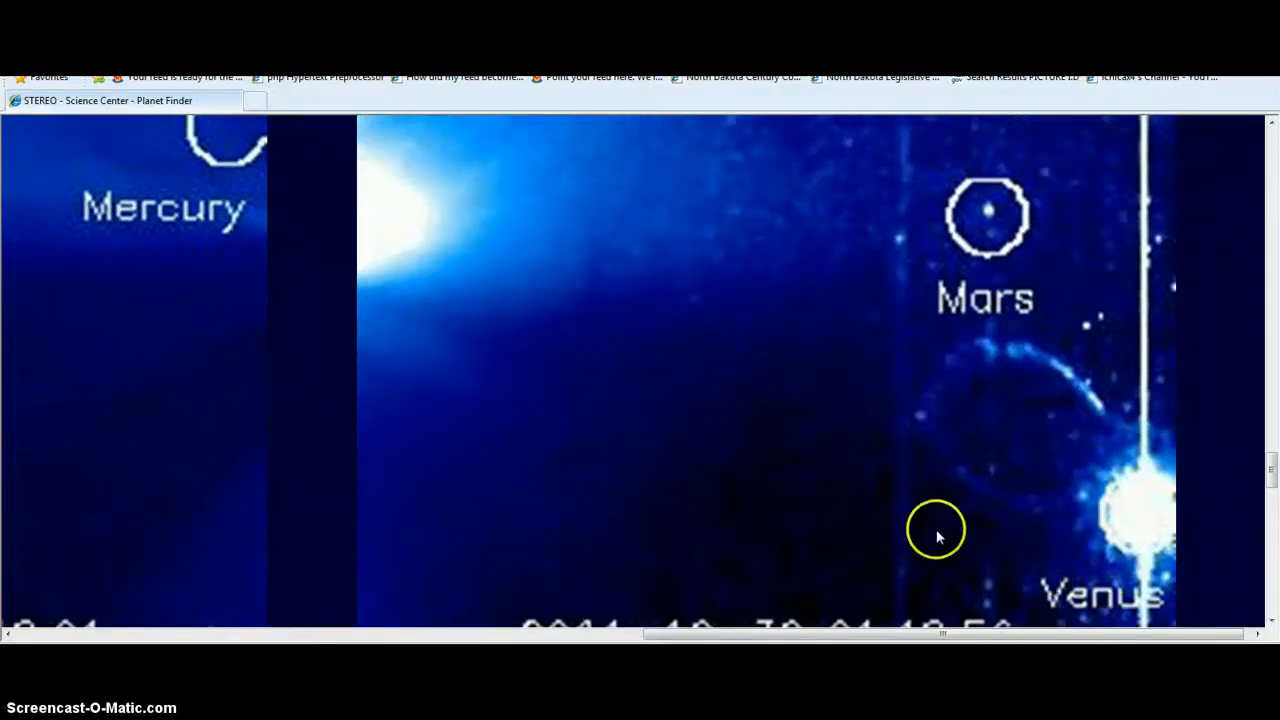
mouse_move(780, 277)
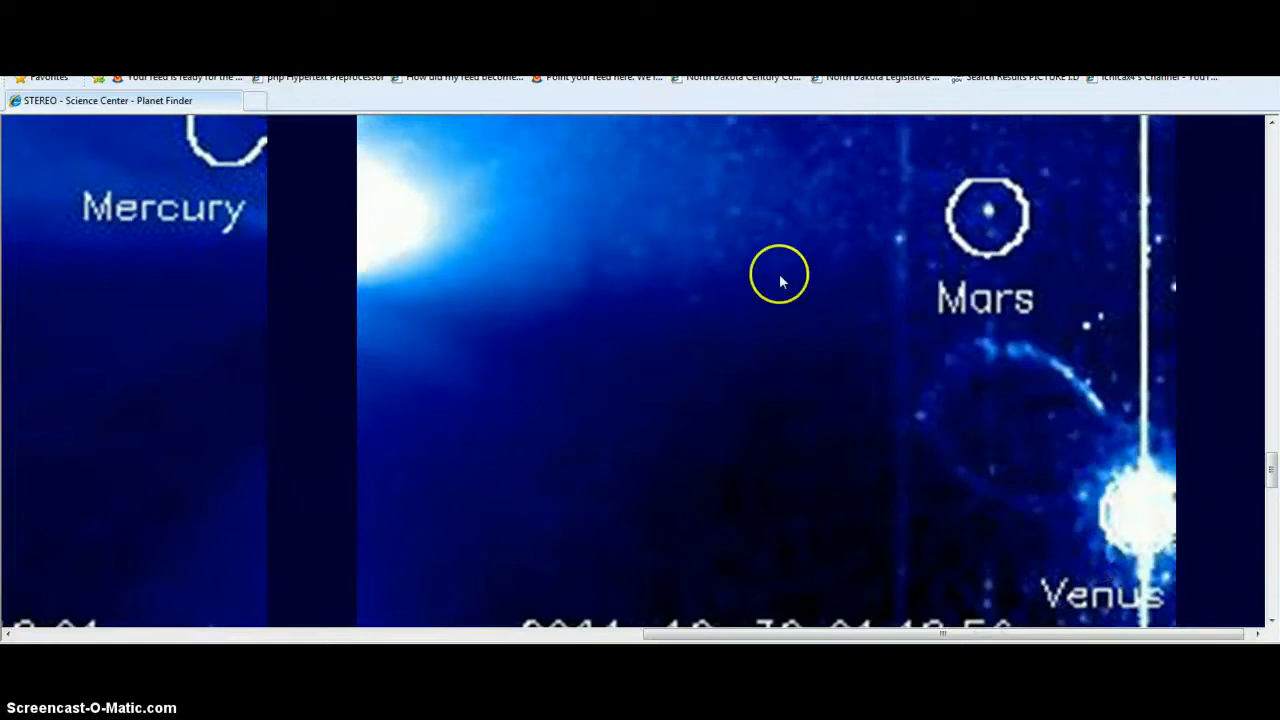
mouse_move(1072, 516)
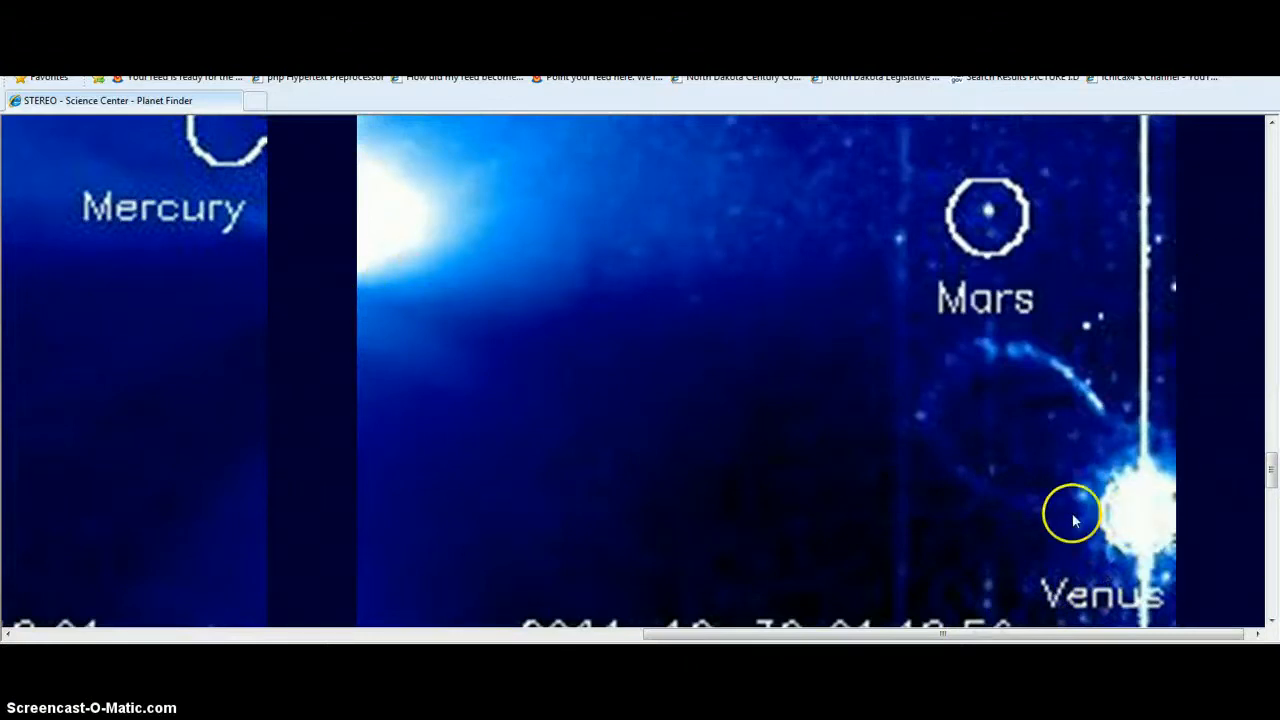
mouse_move(1090, 463)
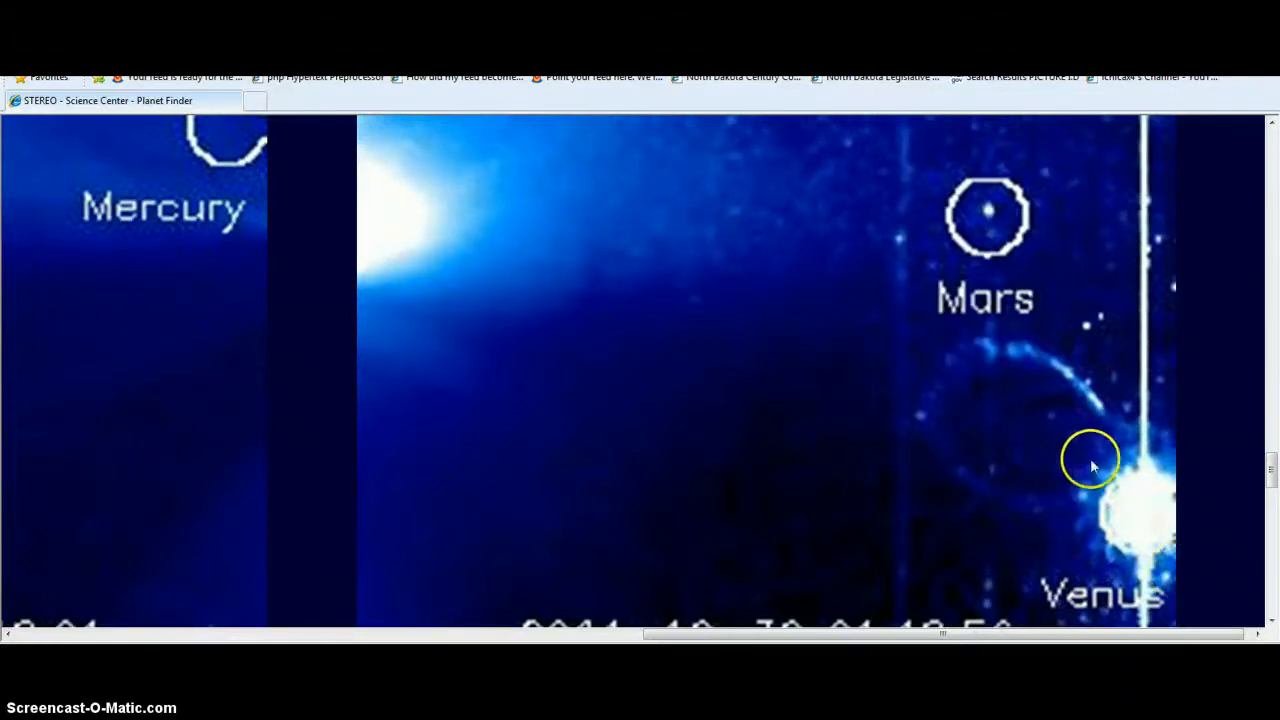
mouse_move(1030, 485)
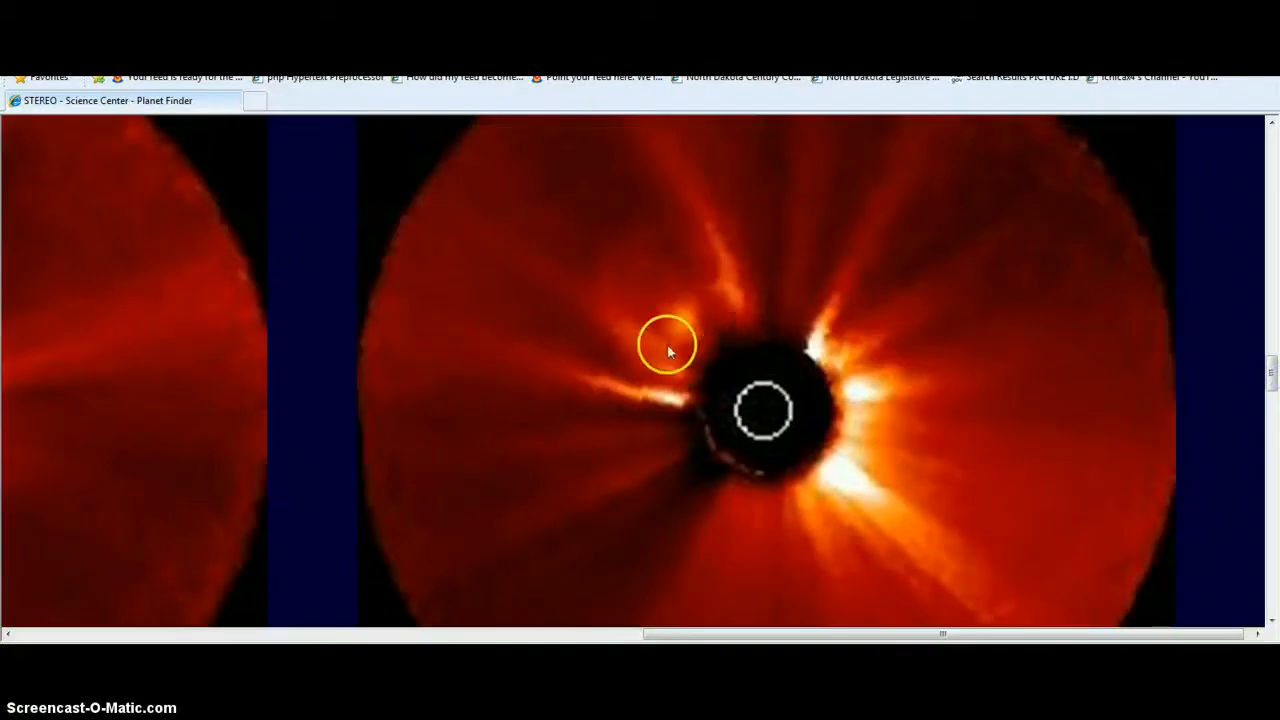
mouse_move(715, 335)
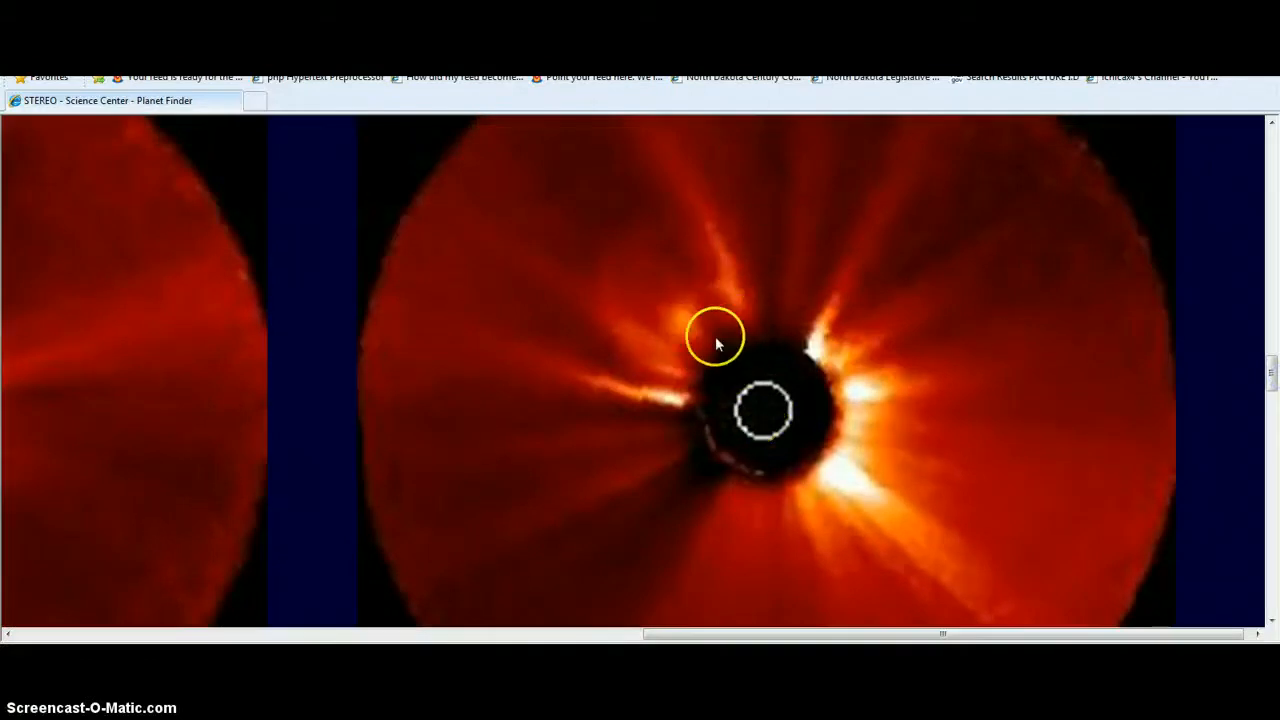
mouse_move(668, 640)
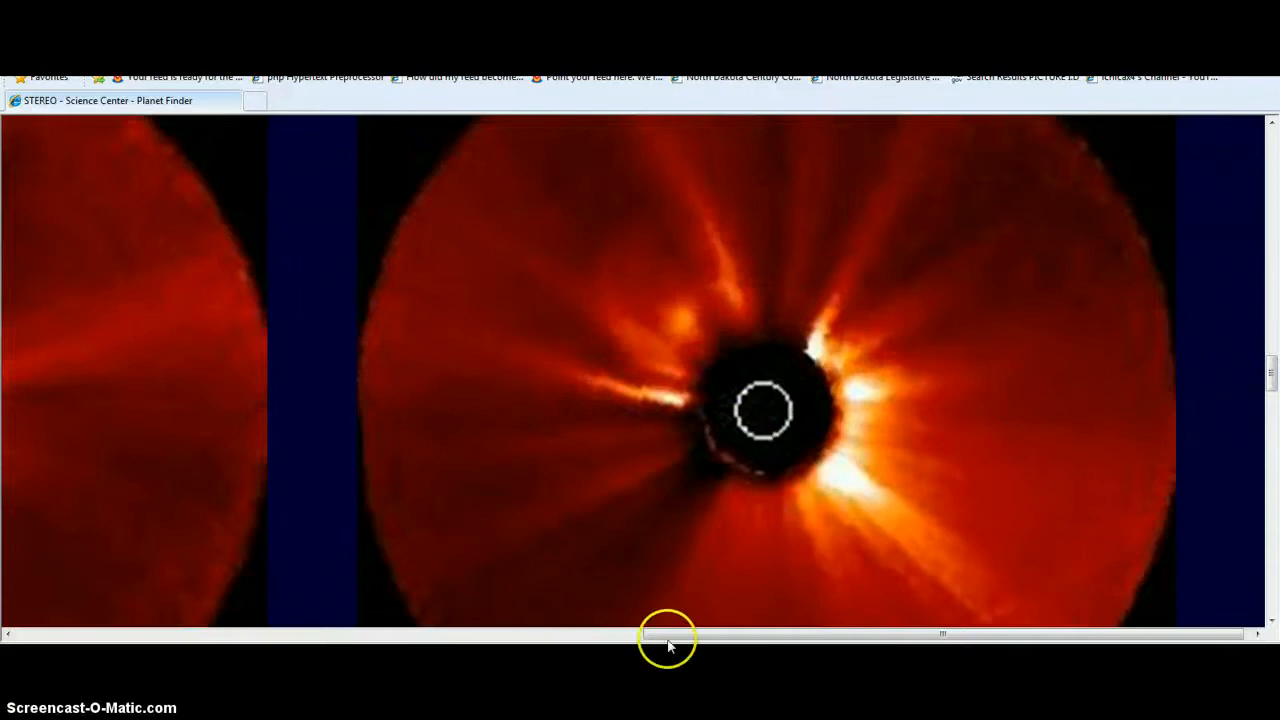
Scroll the Planet Finder page left toward the red coronagraph images.
scroll(left, 3)
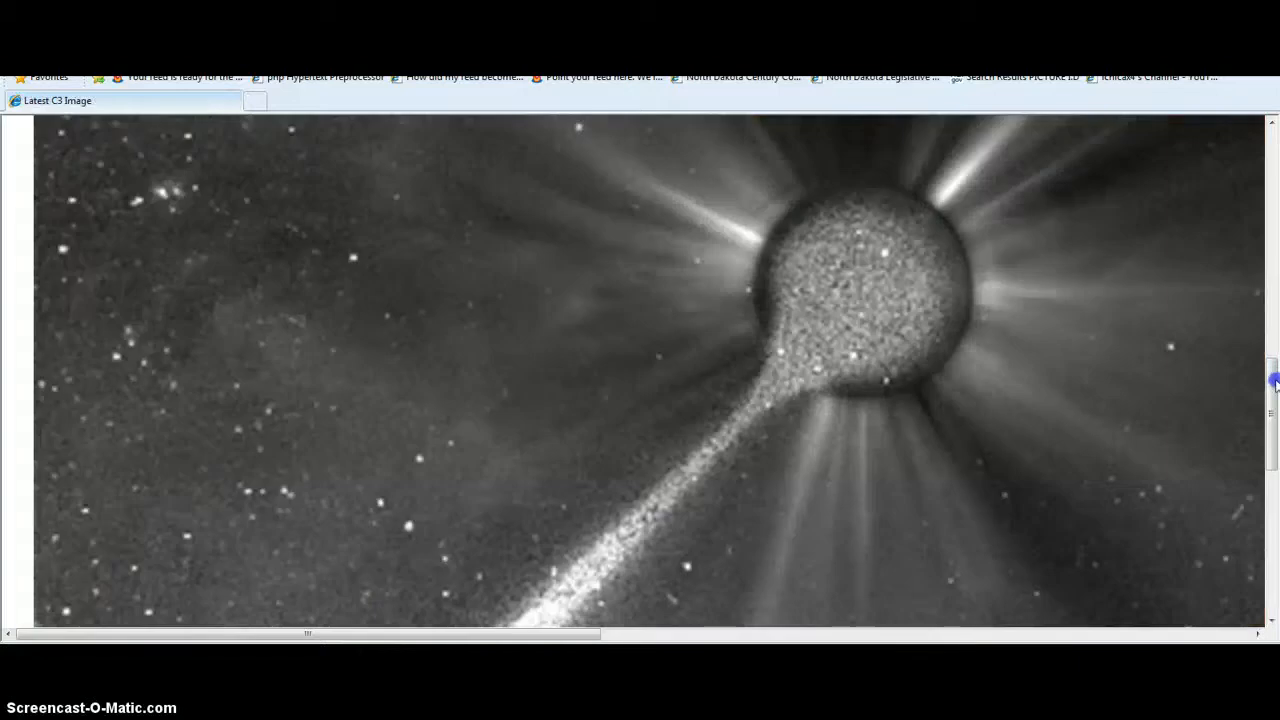
Scroll down the enlarged LASCO C3 image to the occulted sun and its trailing streak.
scroll(down, 3)
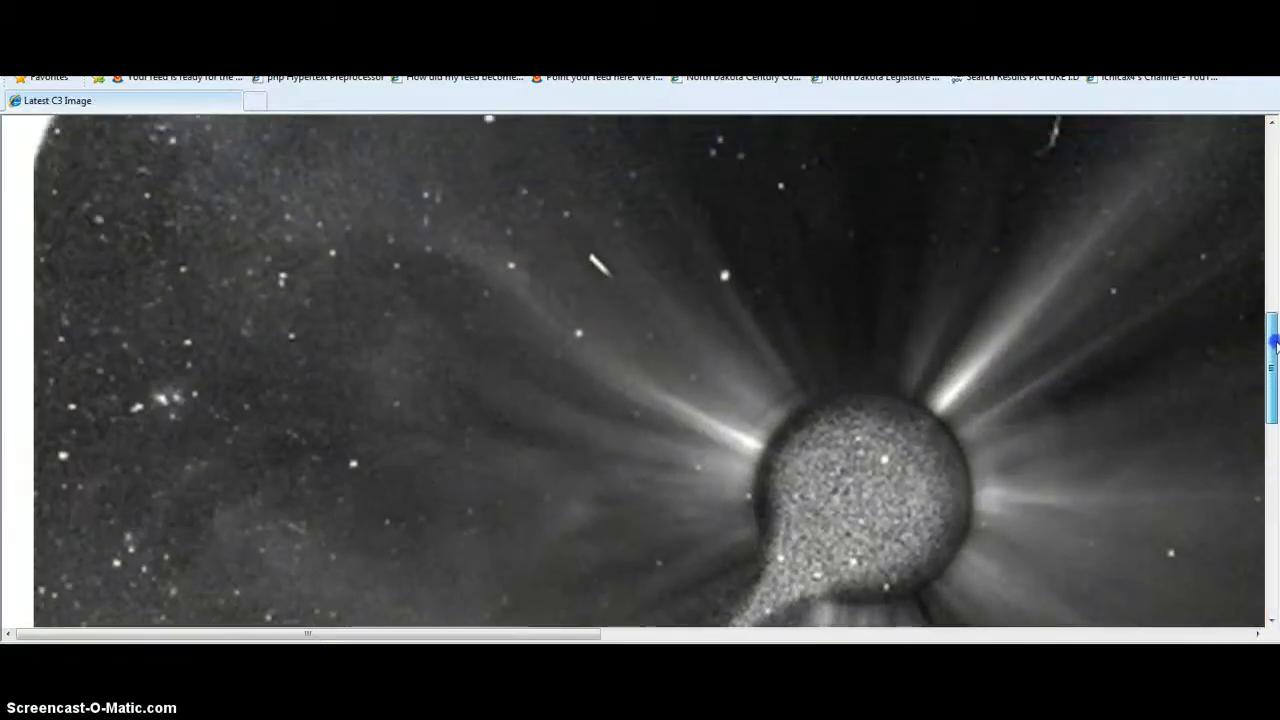
scroll(down, 3)
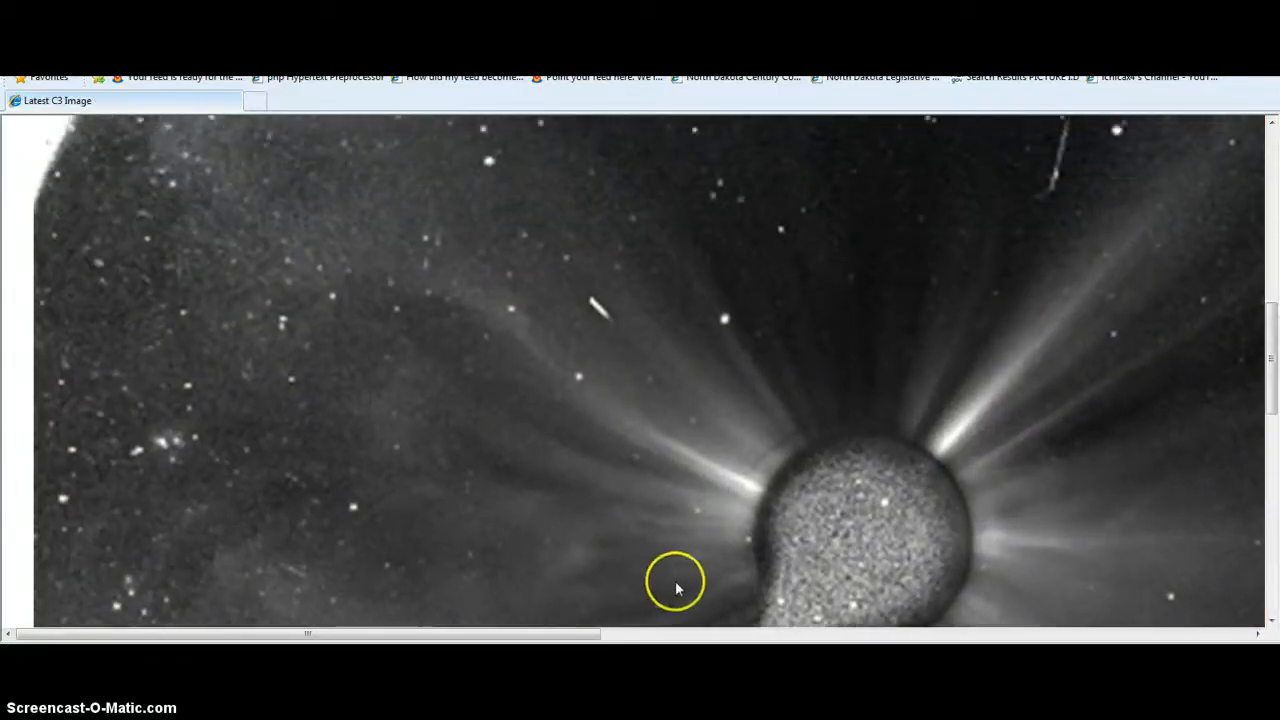
mouse_move(693, 597)
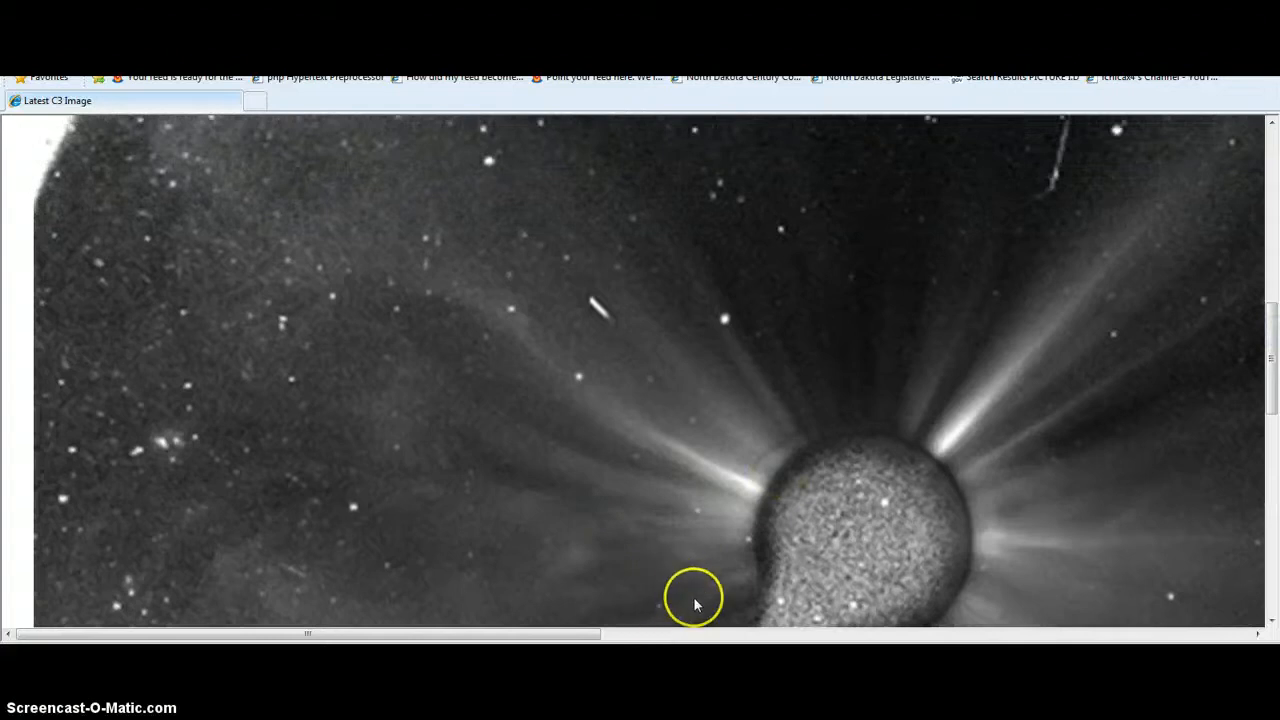
mouse_move(743, 530)
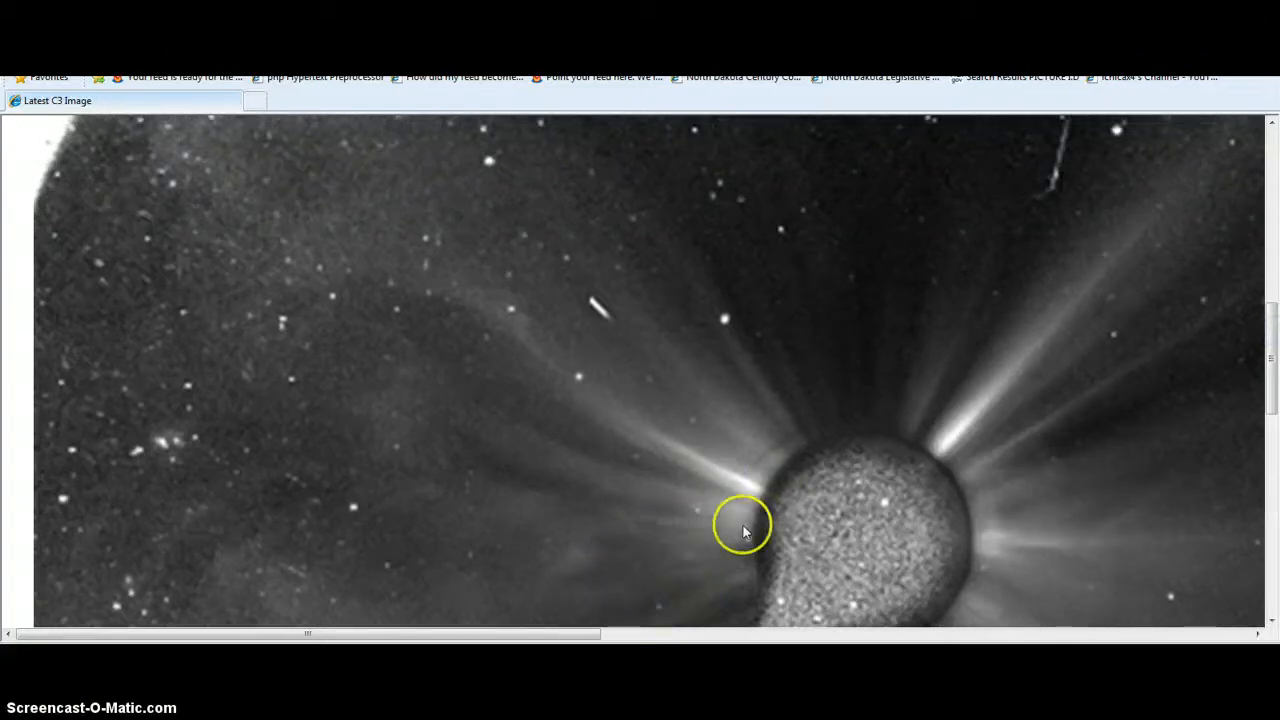
mouse_move(490, 390)
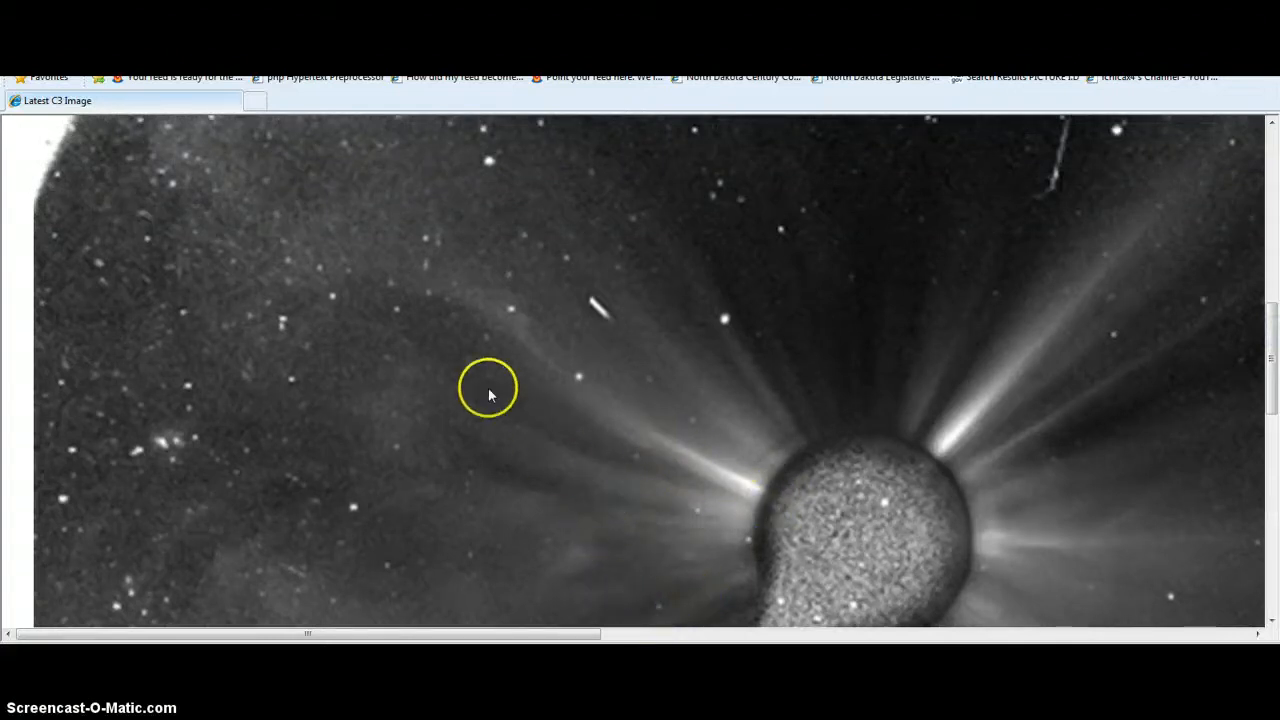
mouse_move(397, 380)
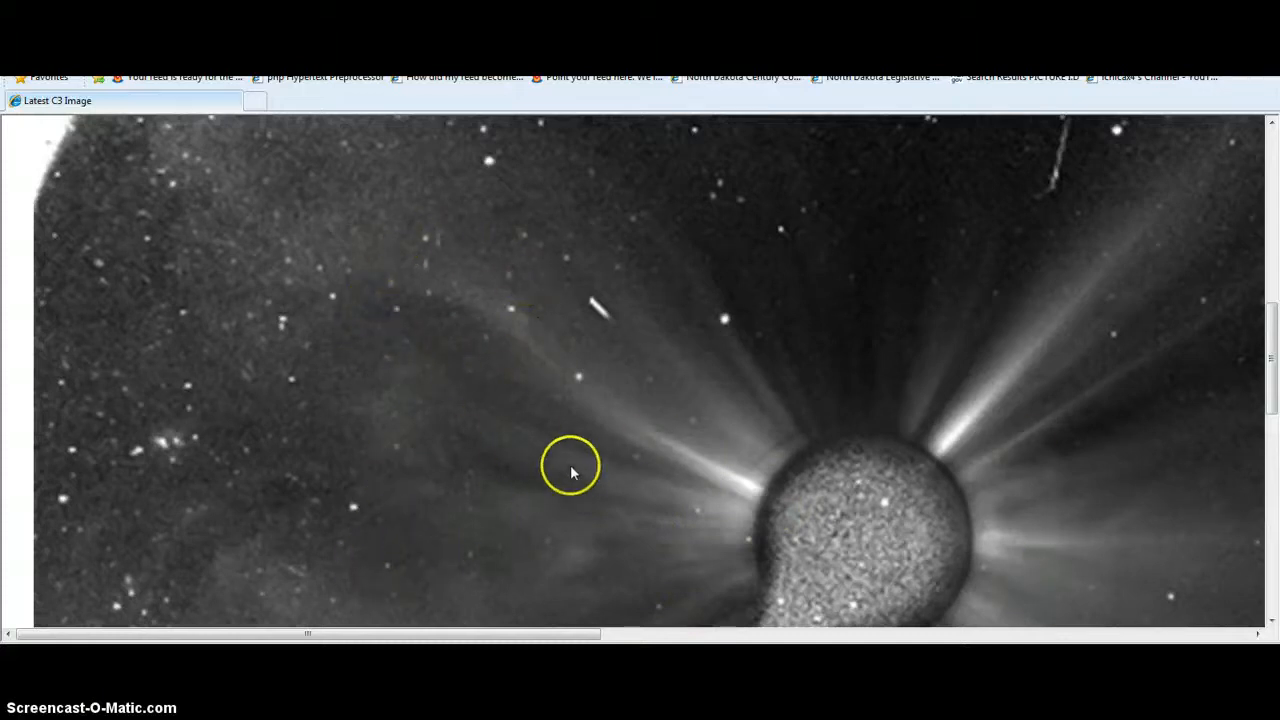
mouse_move(533, 521)
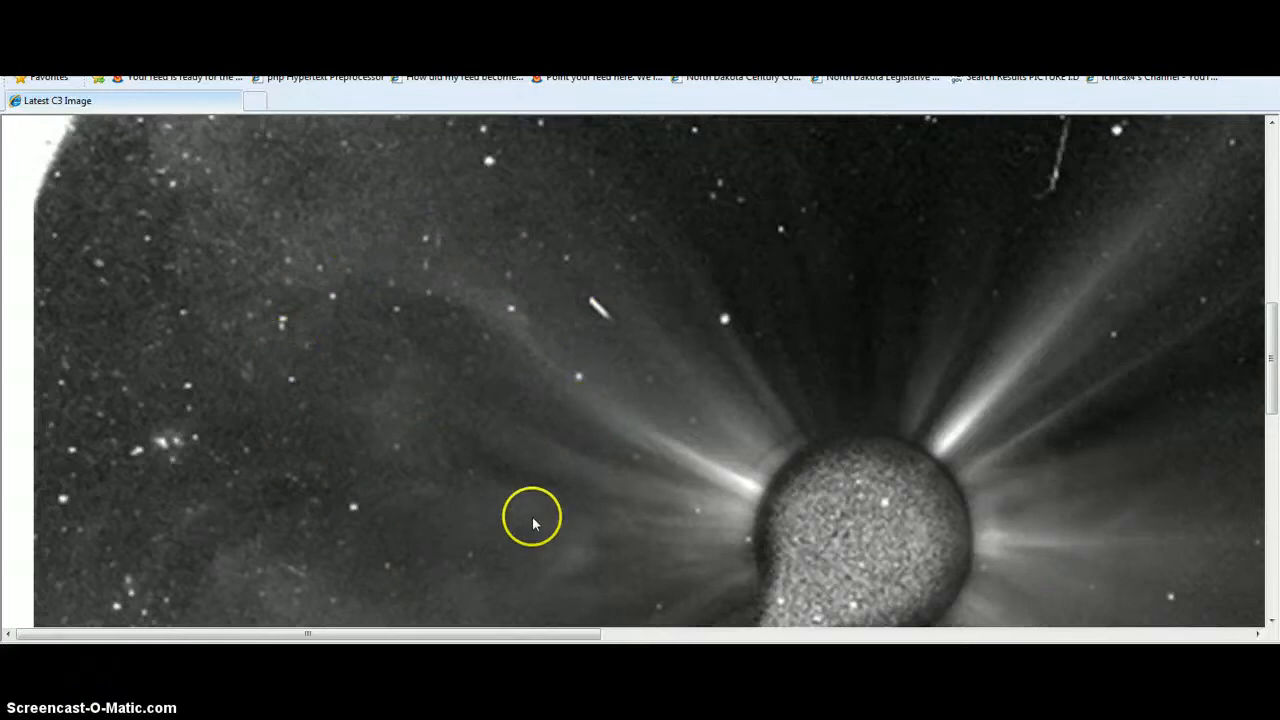
mouse_move(324, 600)
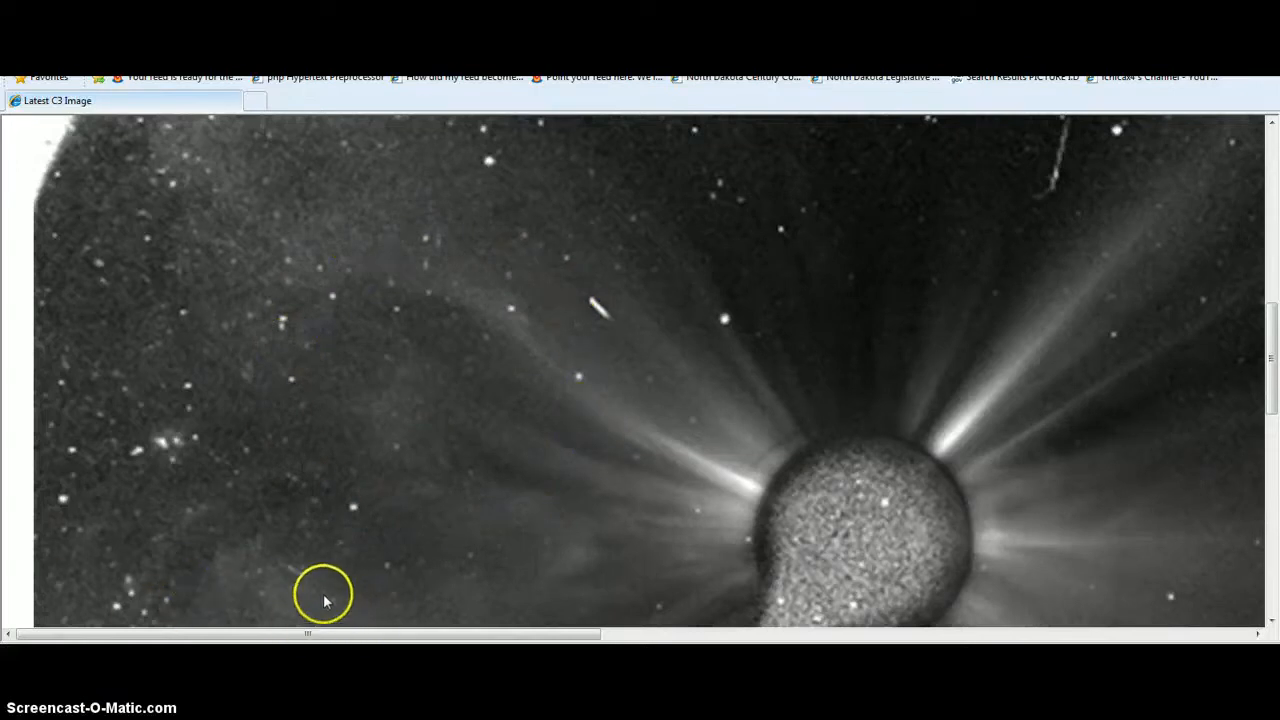
mouse_move(574, 542)
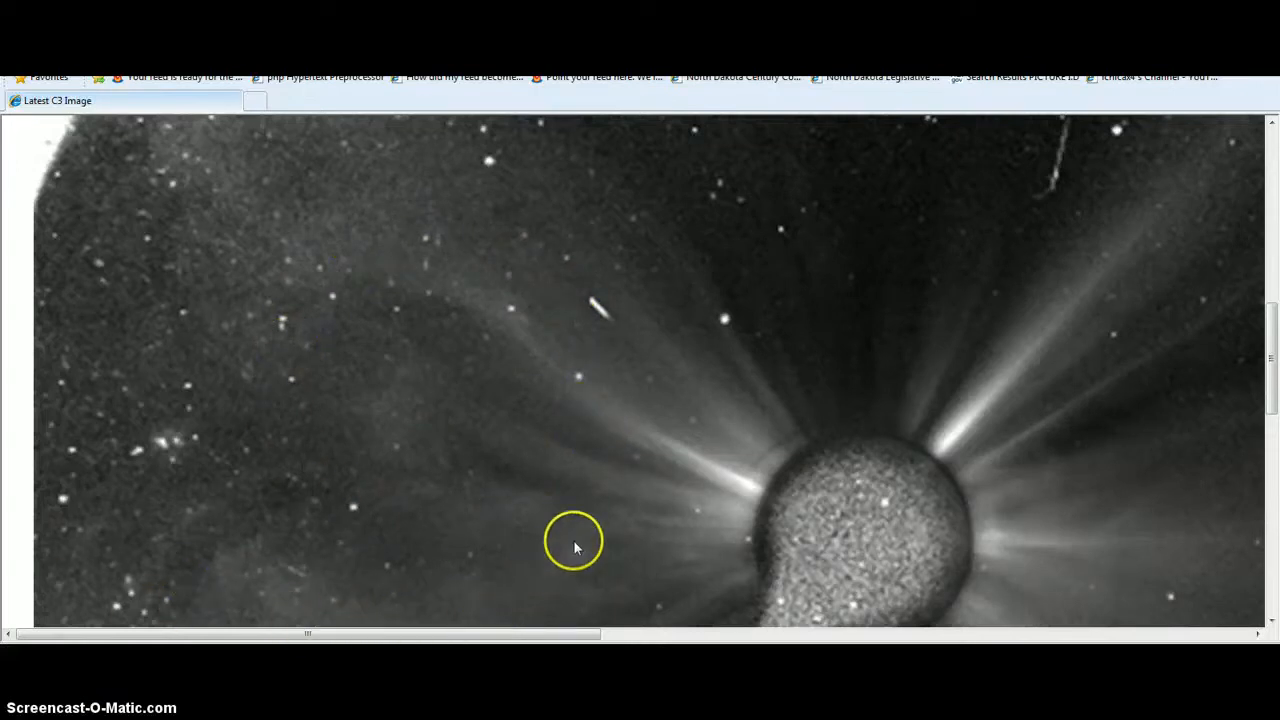
mouse_move(278, 585)
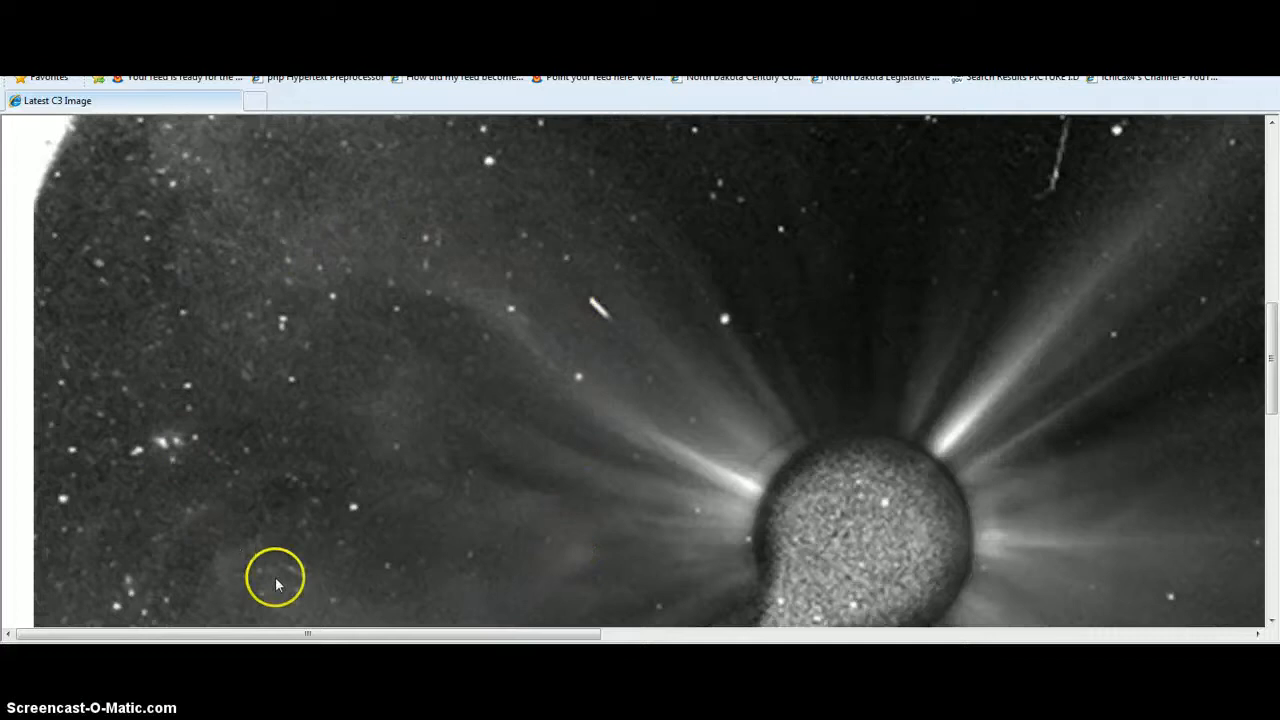
mouse_move(1270, 417)
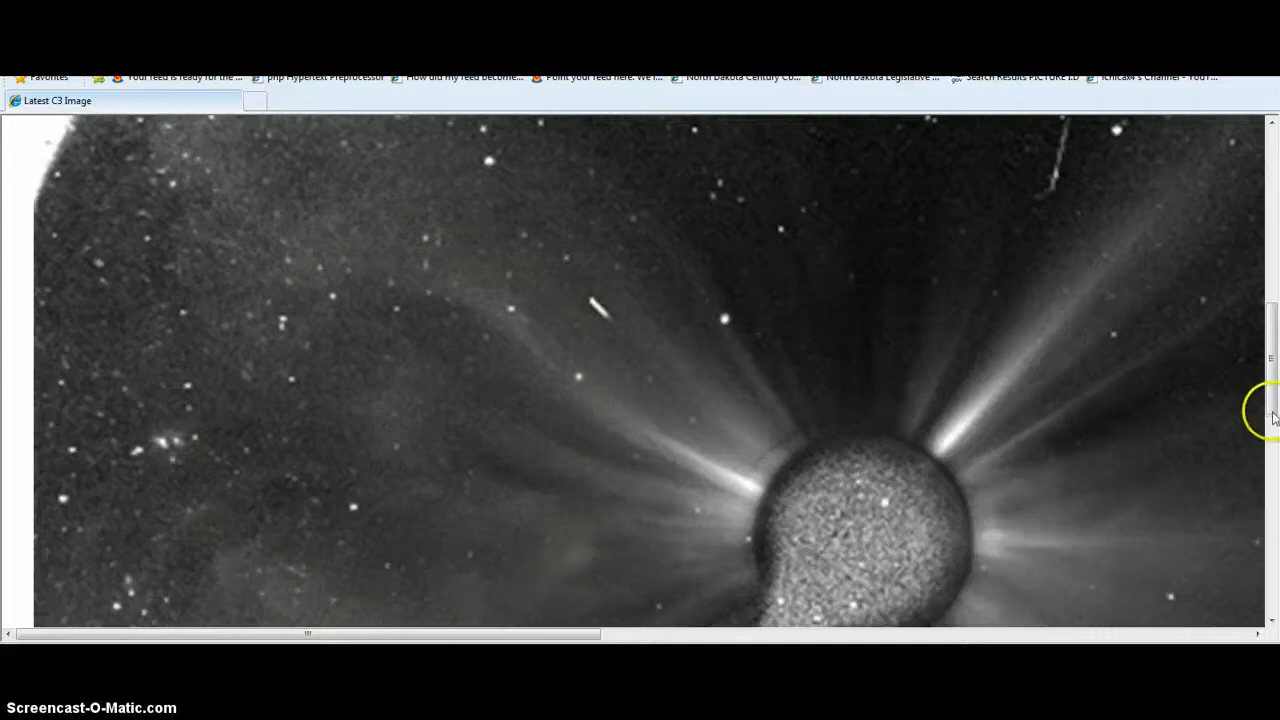
mouse_move(755, 418)
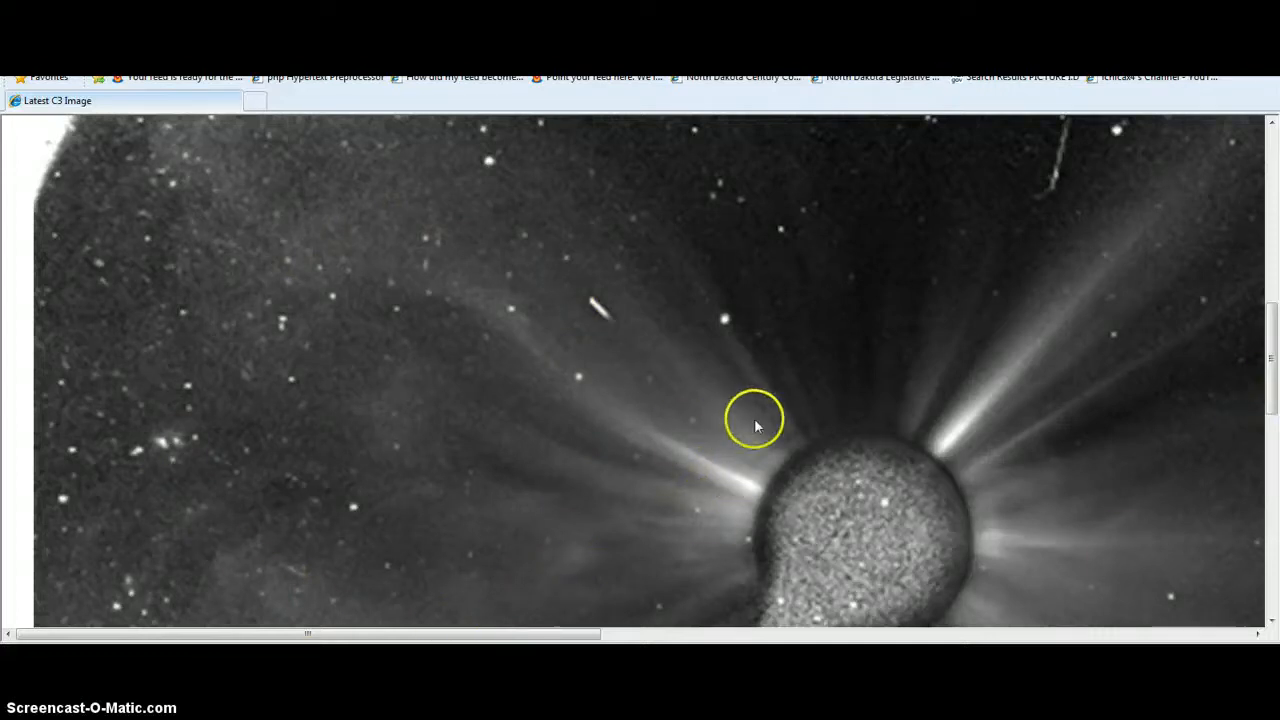
mouse_move(725, 330)
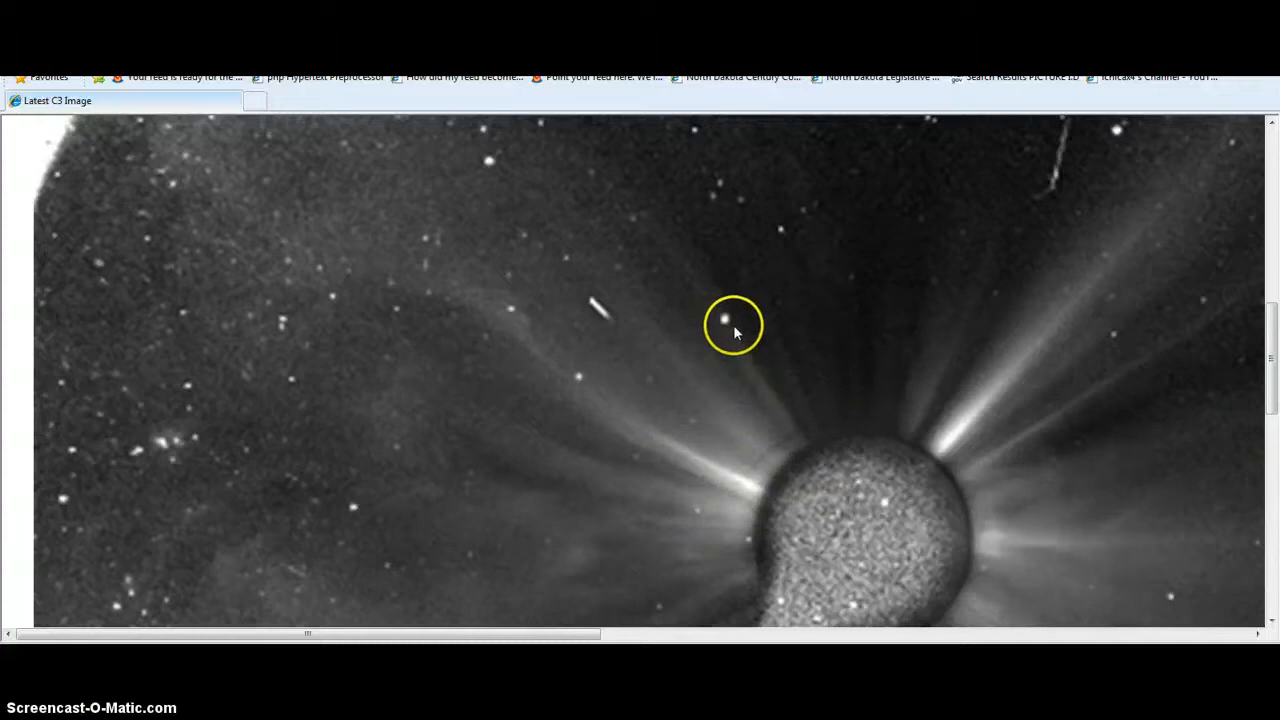
mouse_move(617, 332)
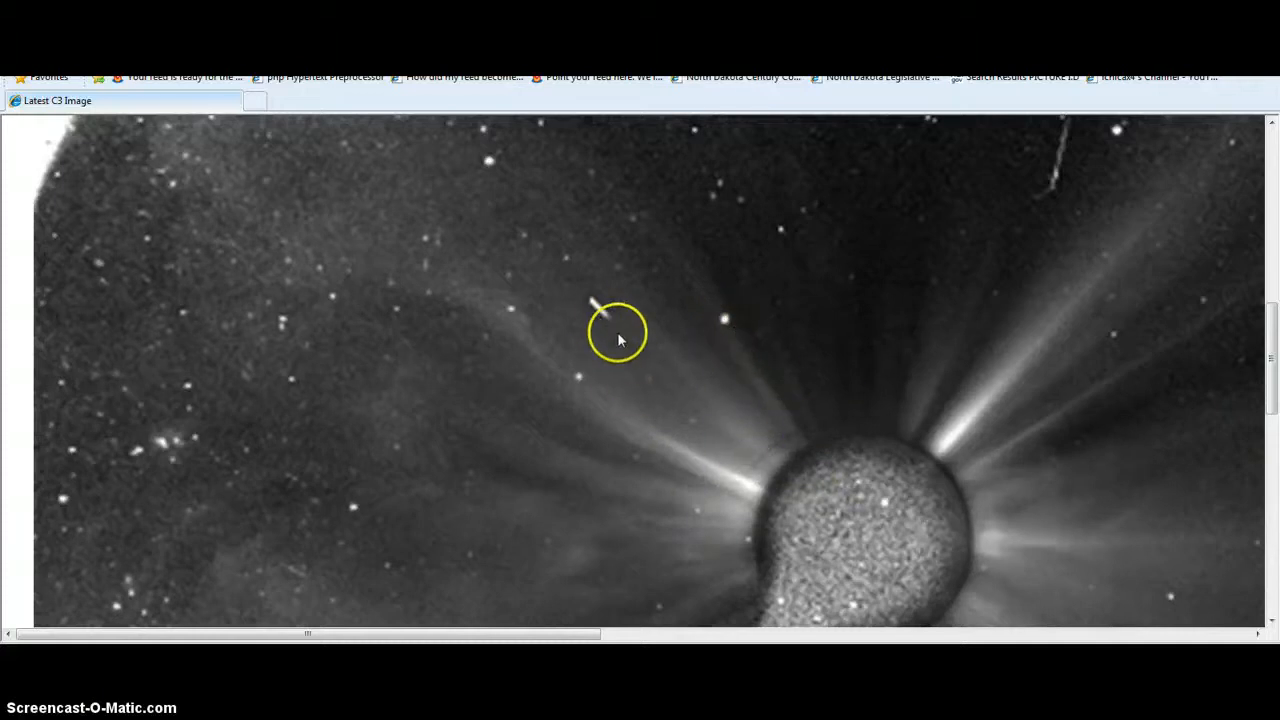
mouse_move(612, 325)
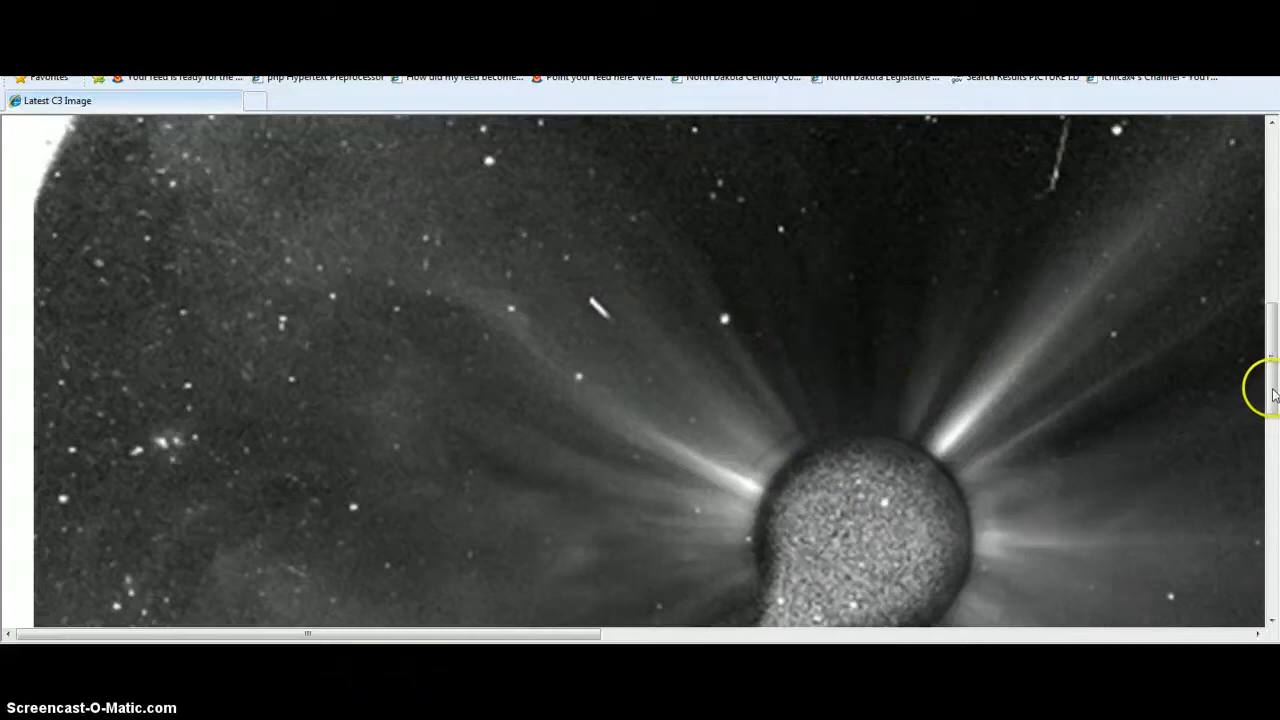
scroll(down, 3)
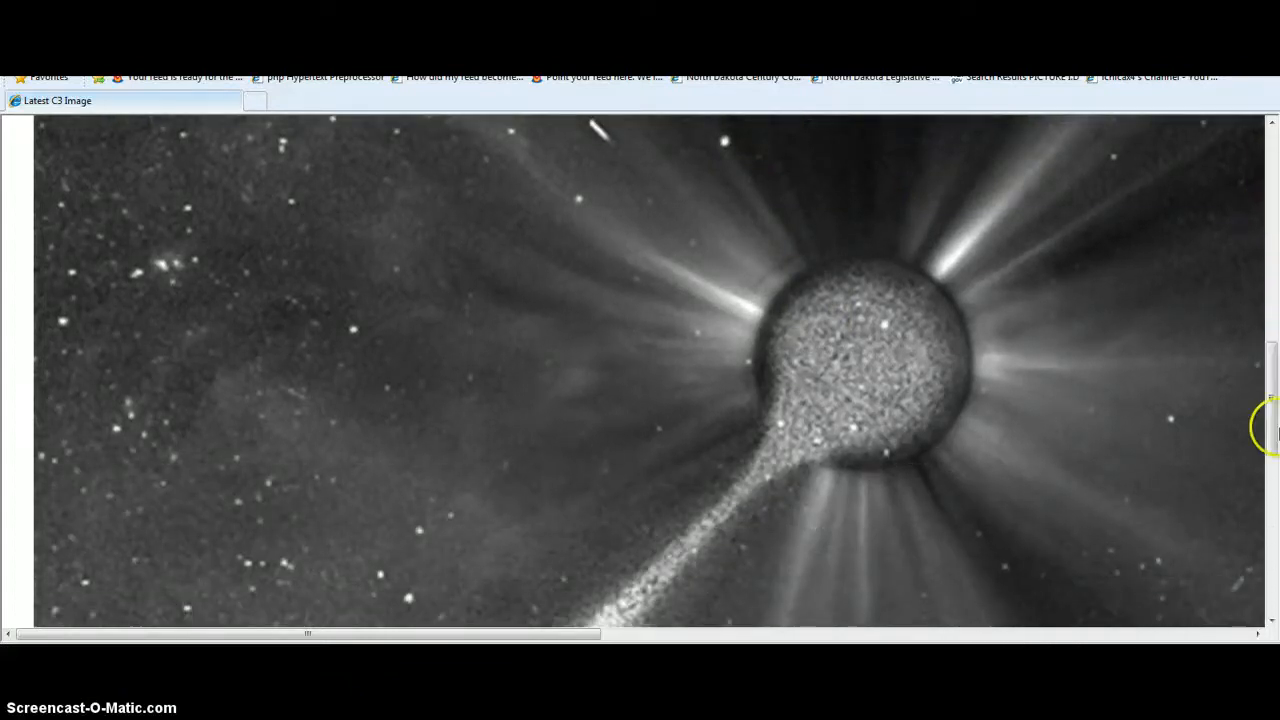
mouse_move(1025, 470)
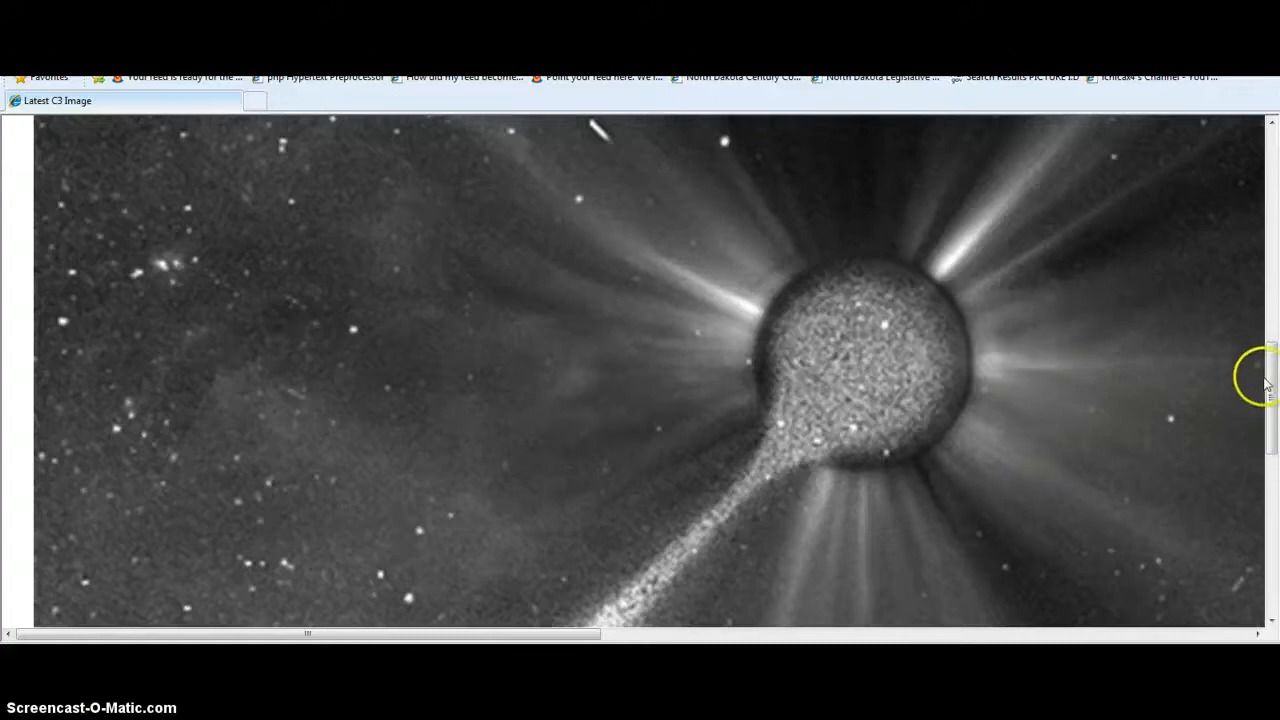
scroll(down, 3)
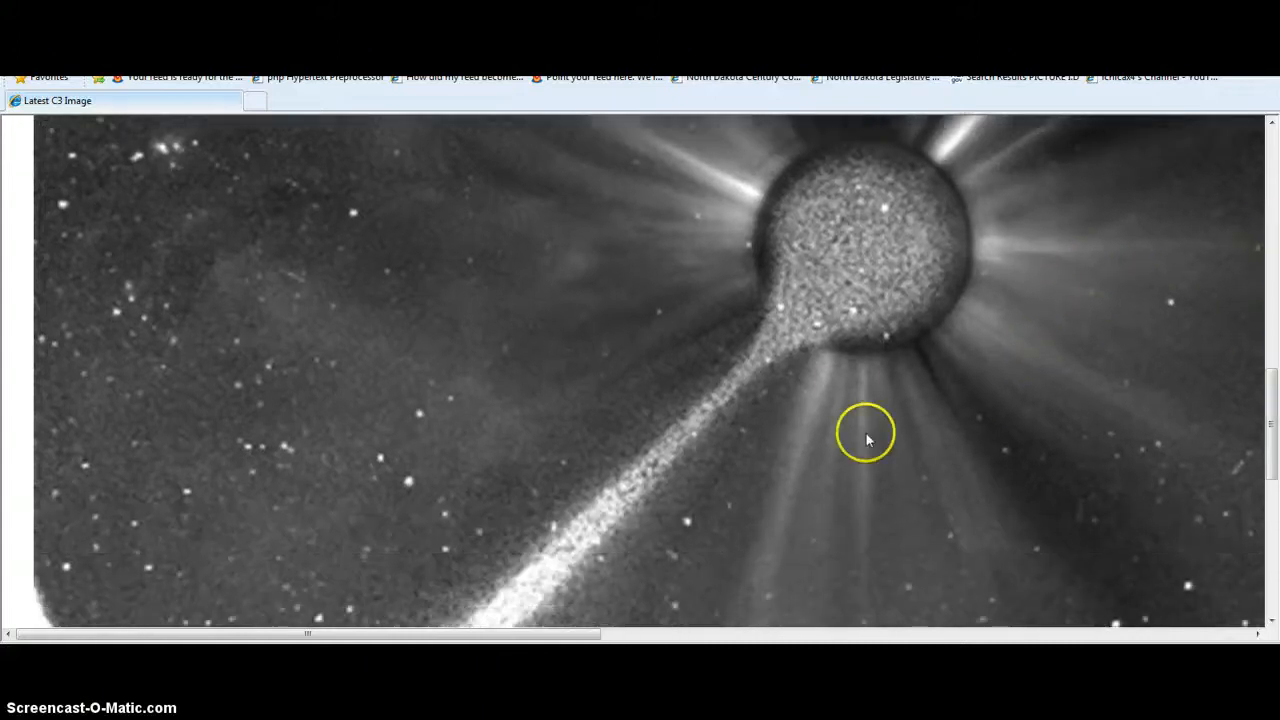
mouse_move(718, 195)
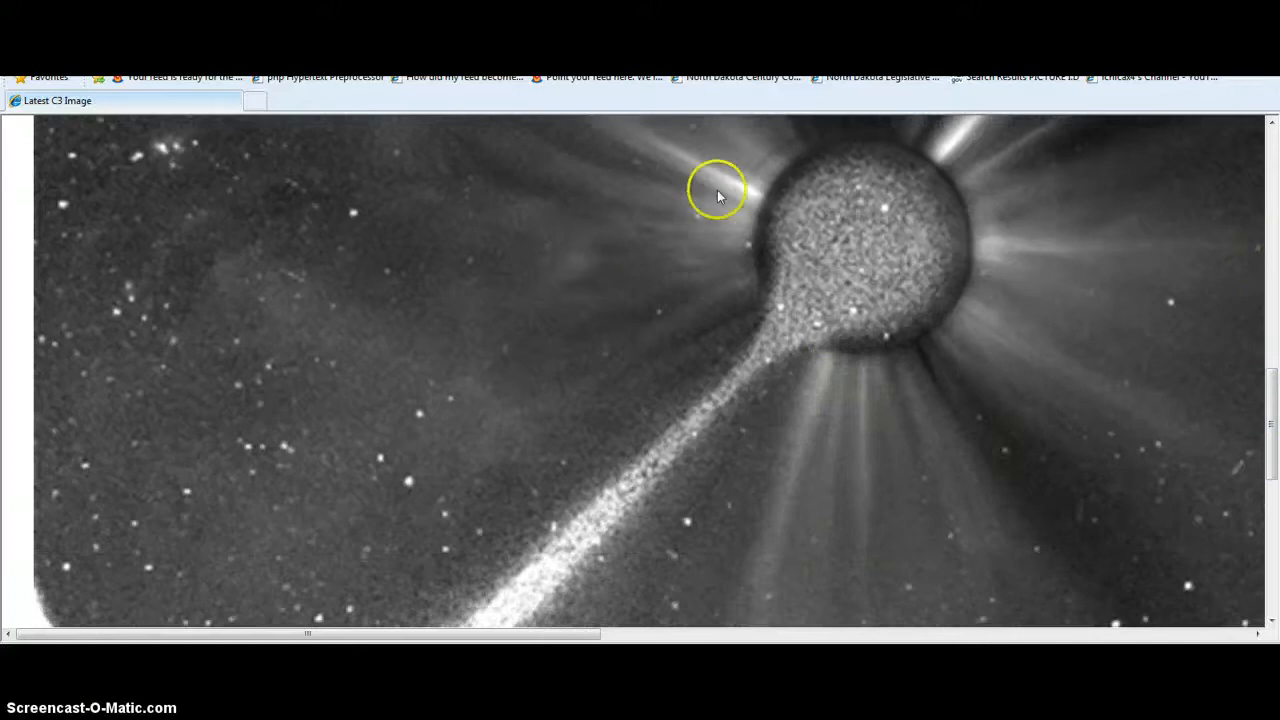
scroll(down, 3)
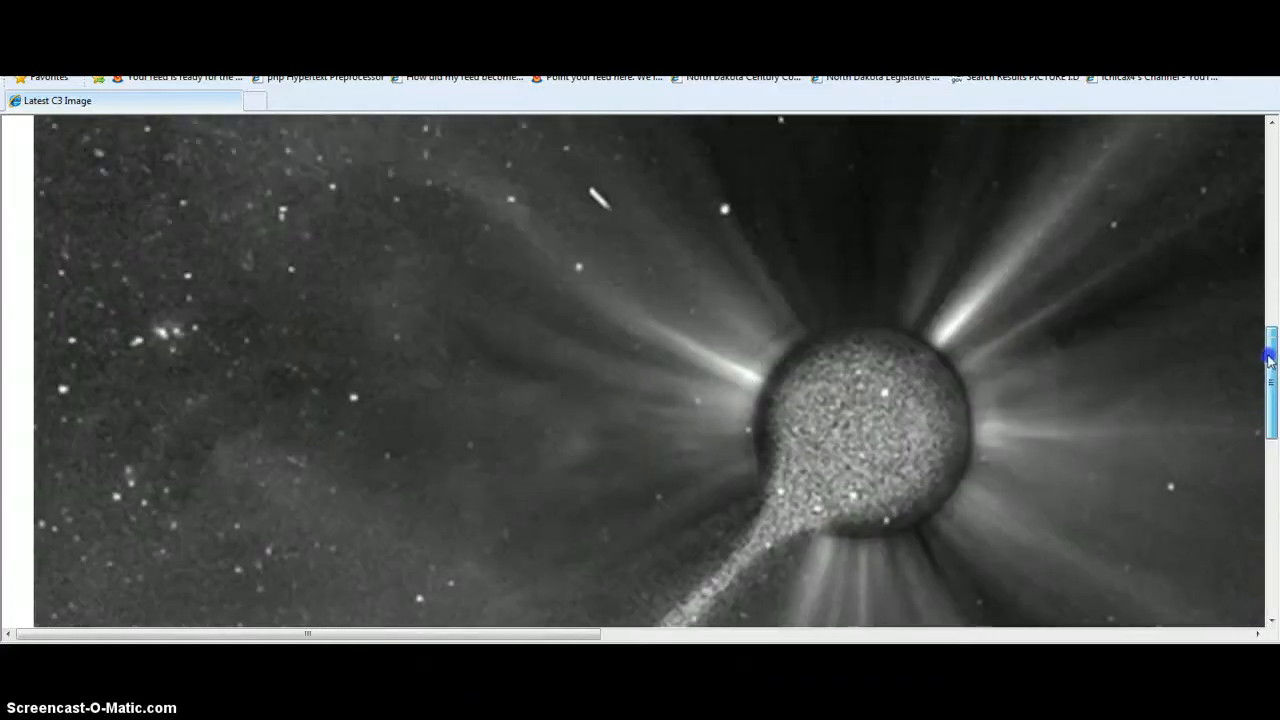
mouse_move(588, 340)
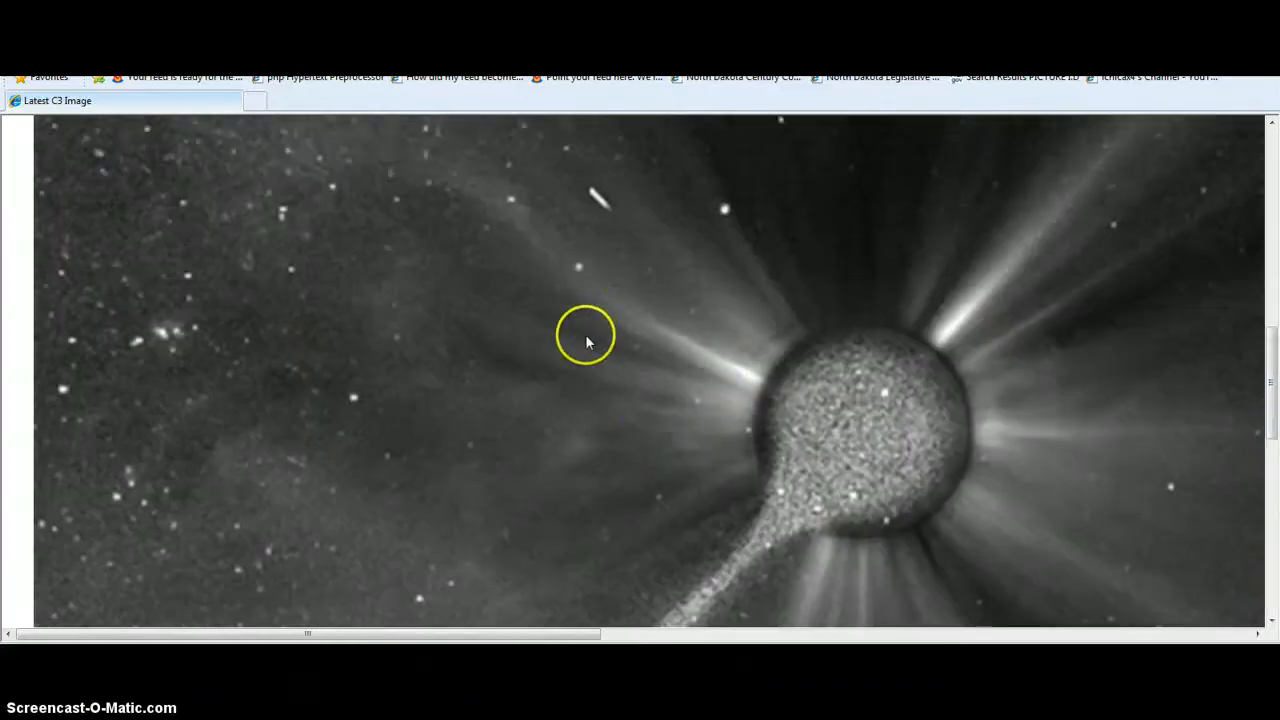
mouse_move(530, 230)
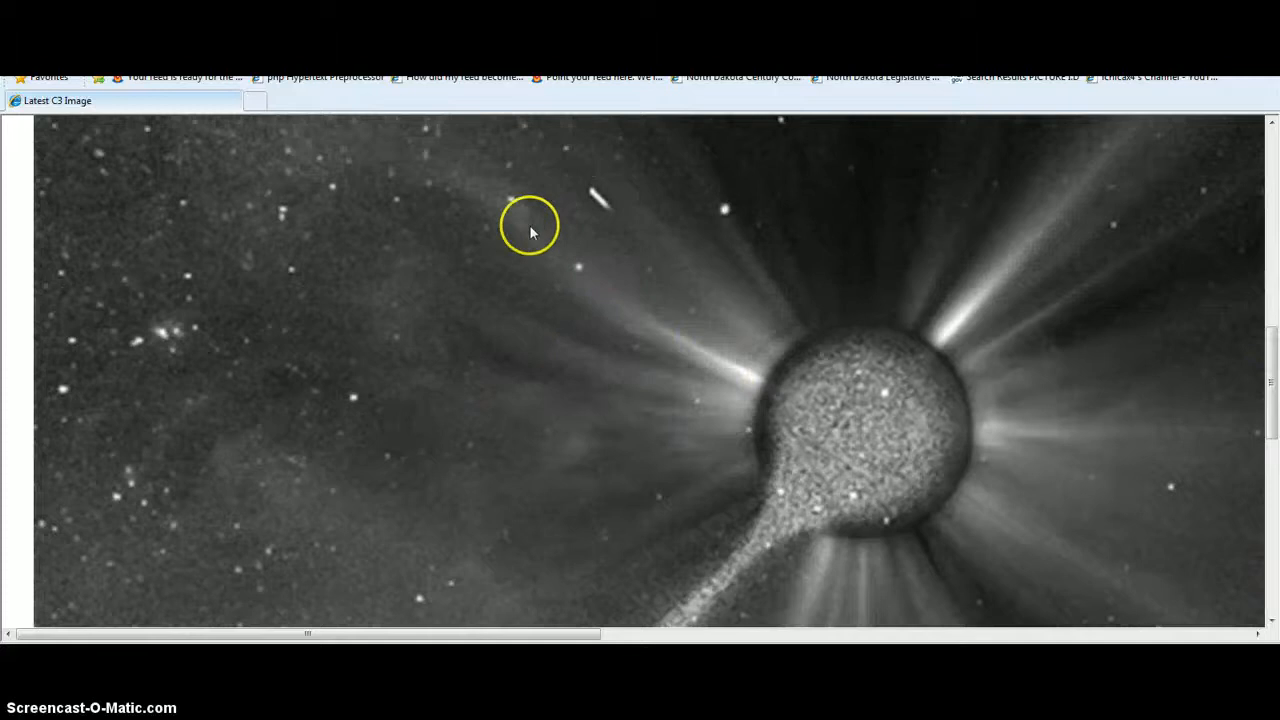
mouse_move(687, 363)
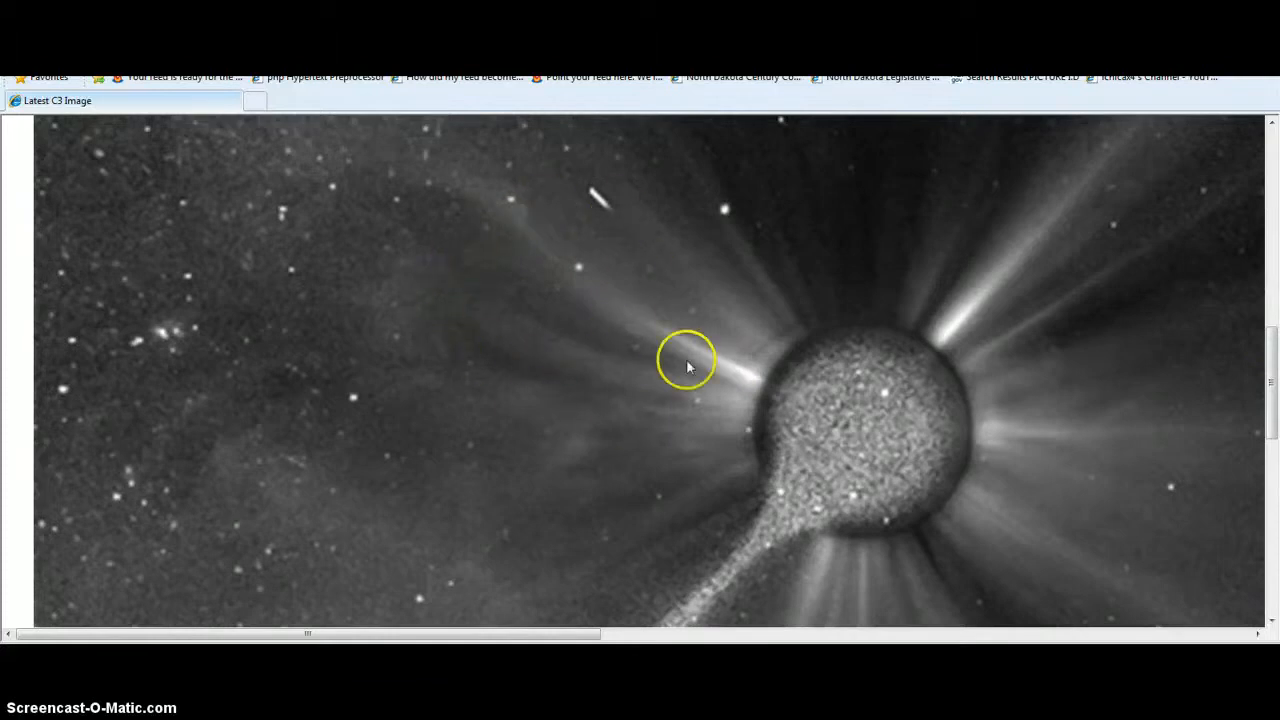
mouse_move(1208, 628)
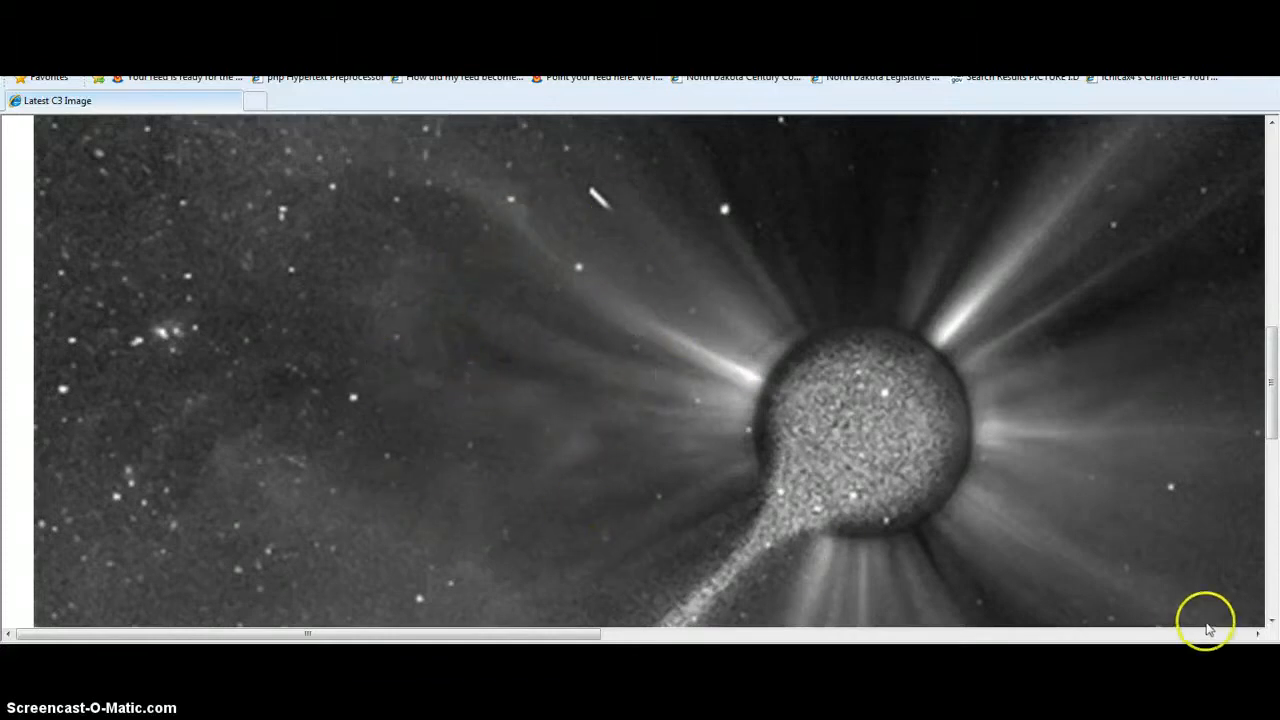
mouse_move(520, 520)
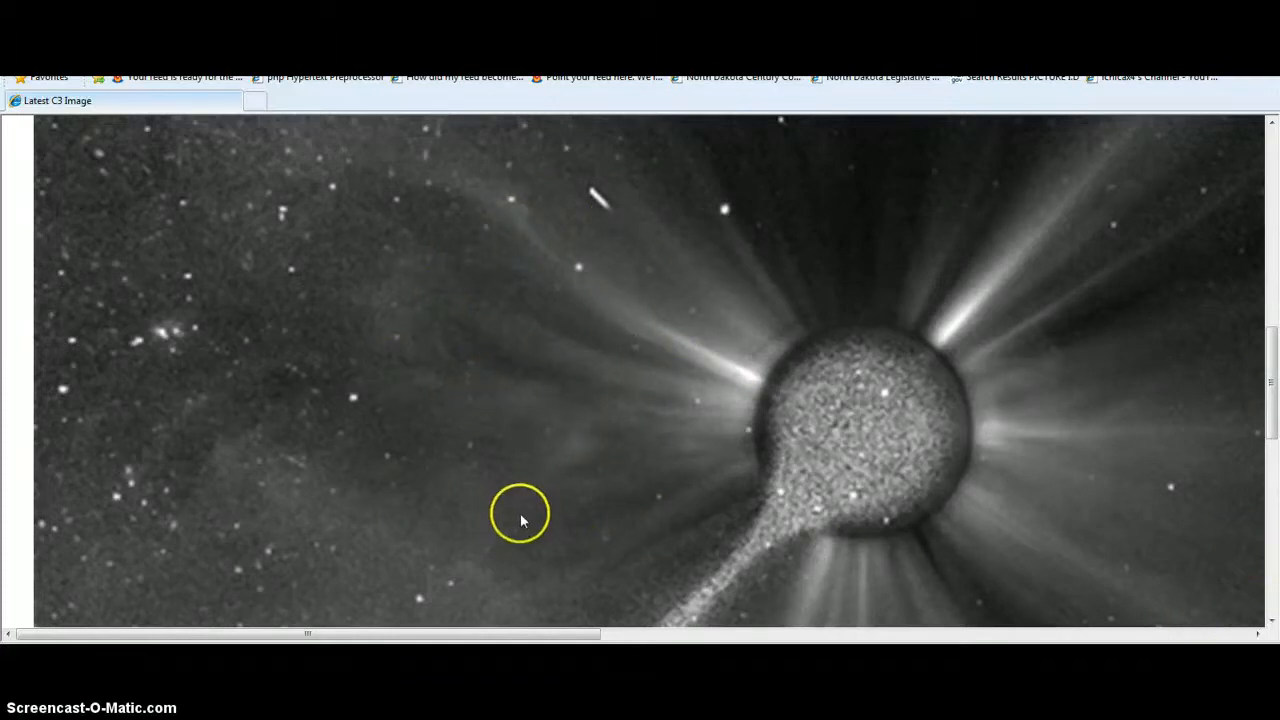
mouse_move(580, 460)
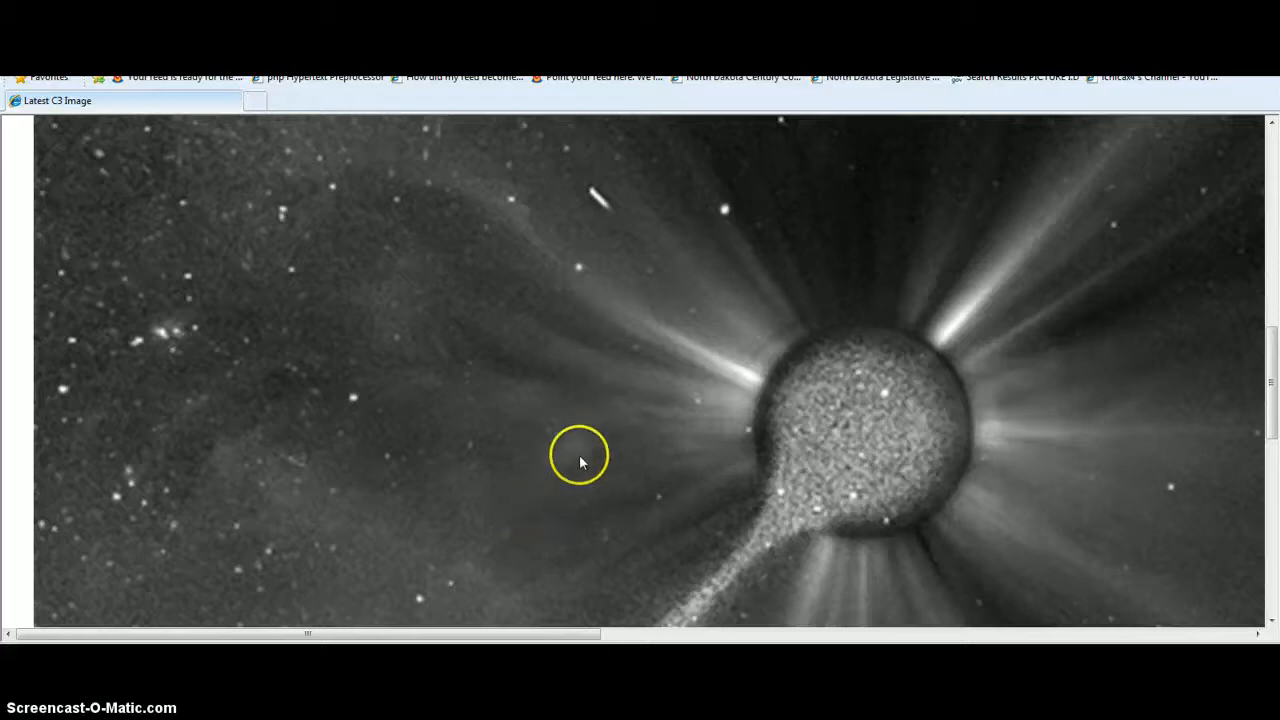
mouse_move(1030, 445)
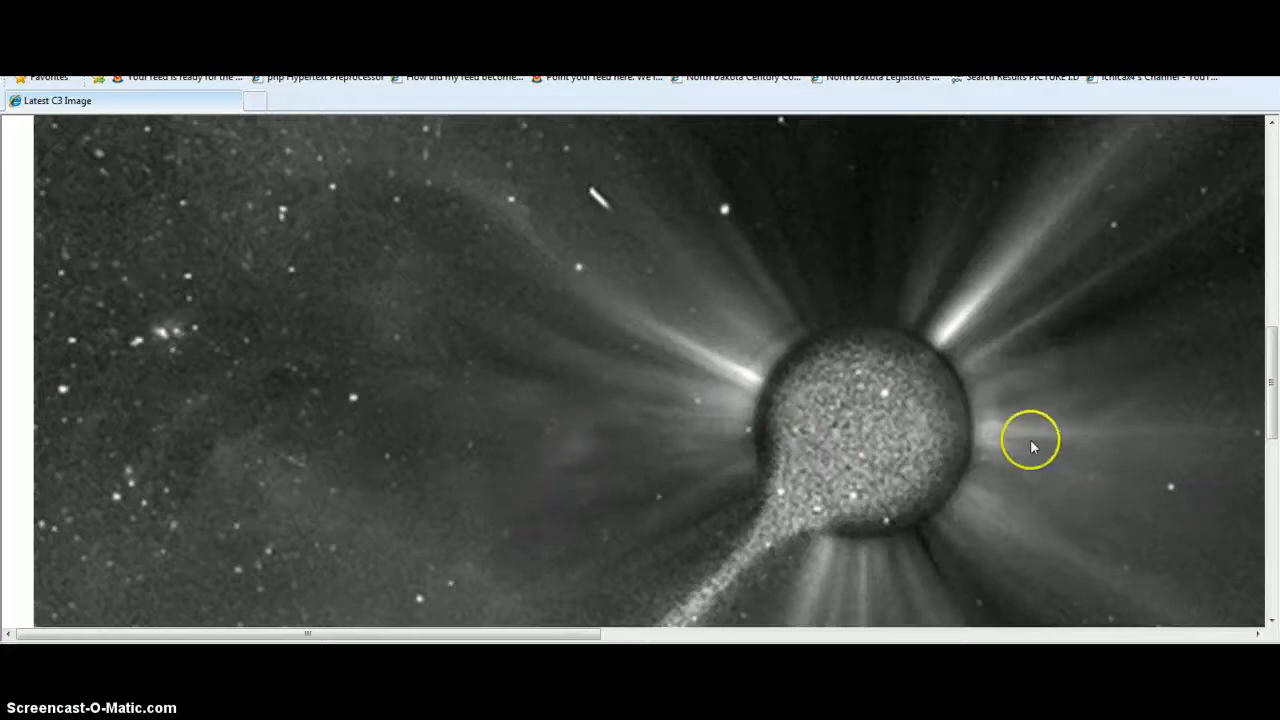
mouse_move(611, 237)
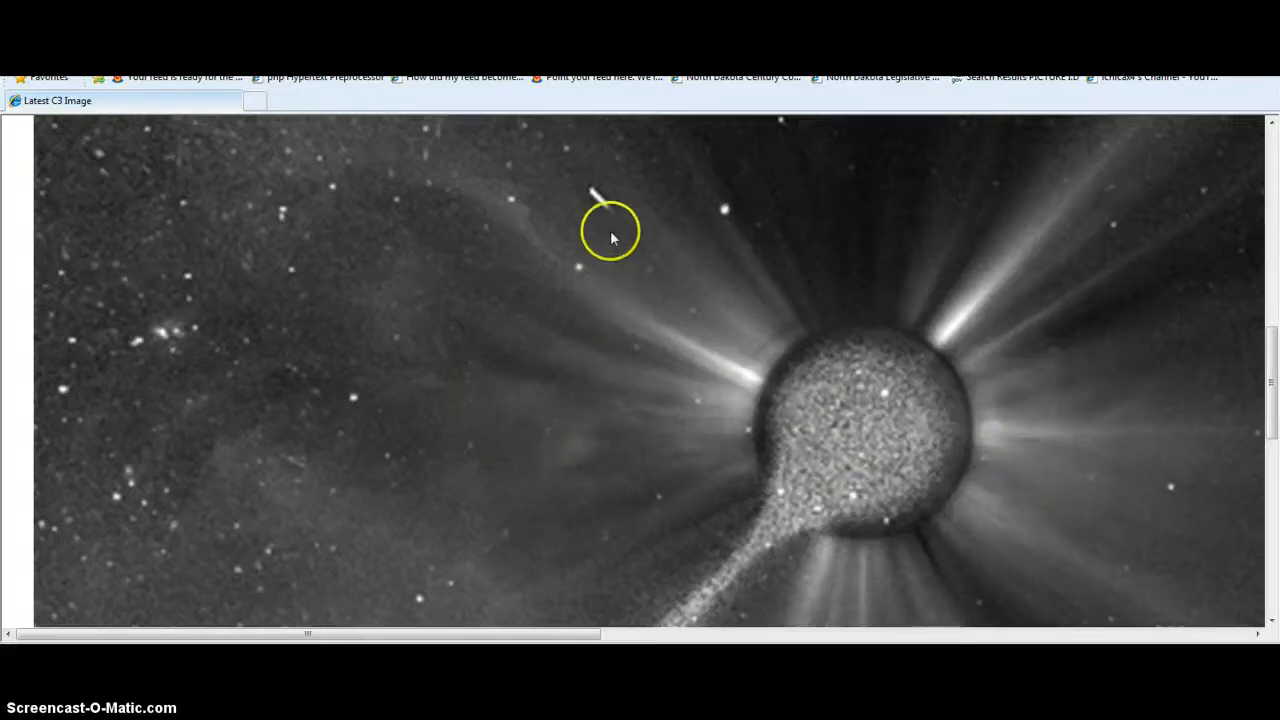
mouse_move(652, 381)
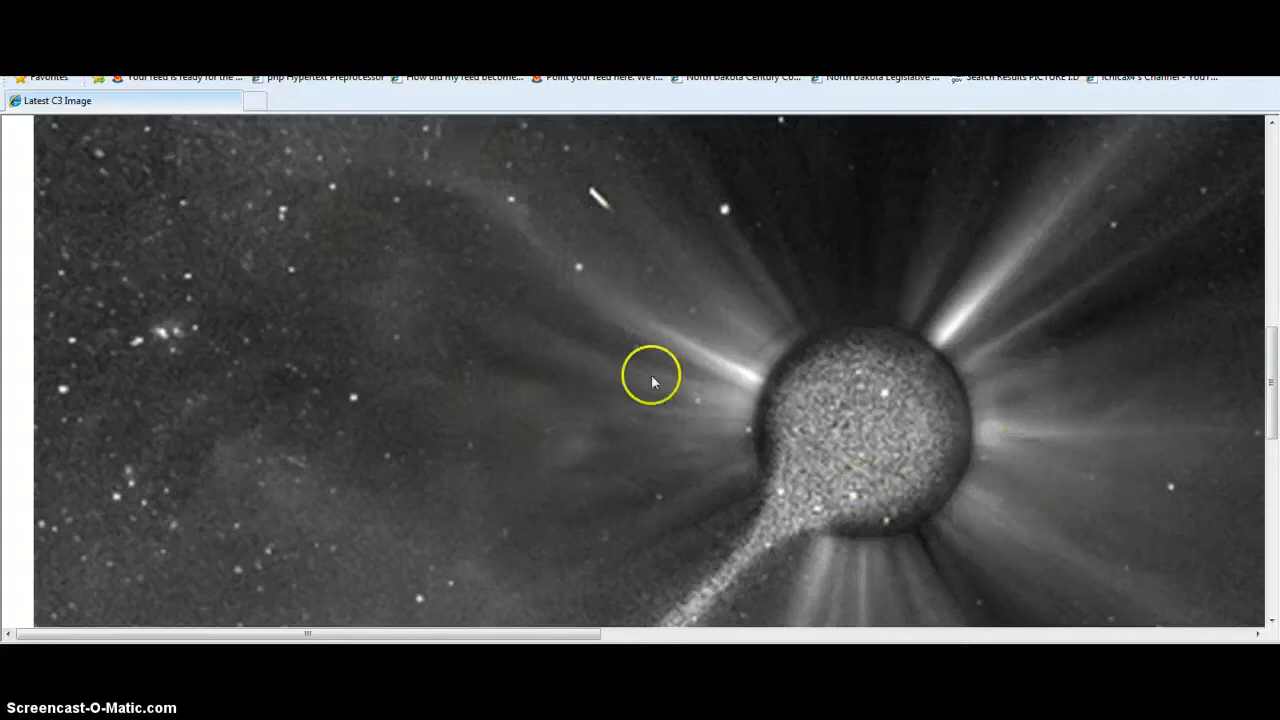
mouse_move(540, 400)
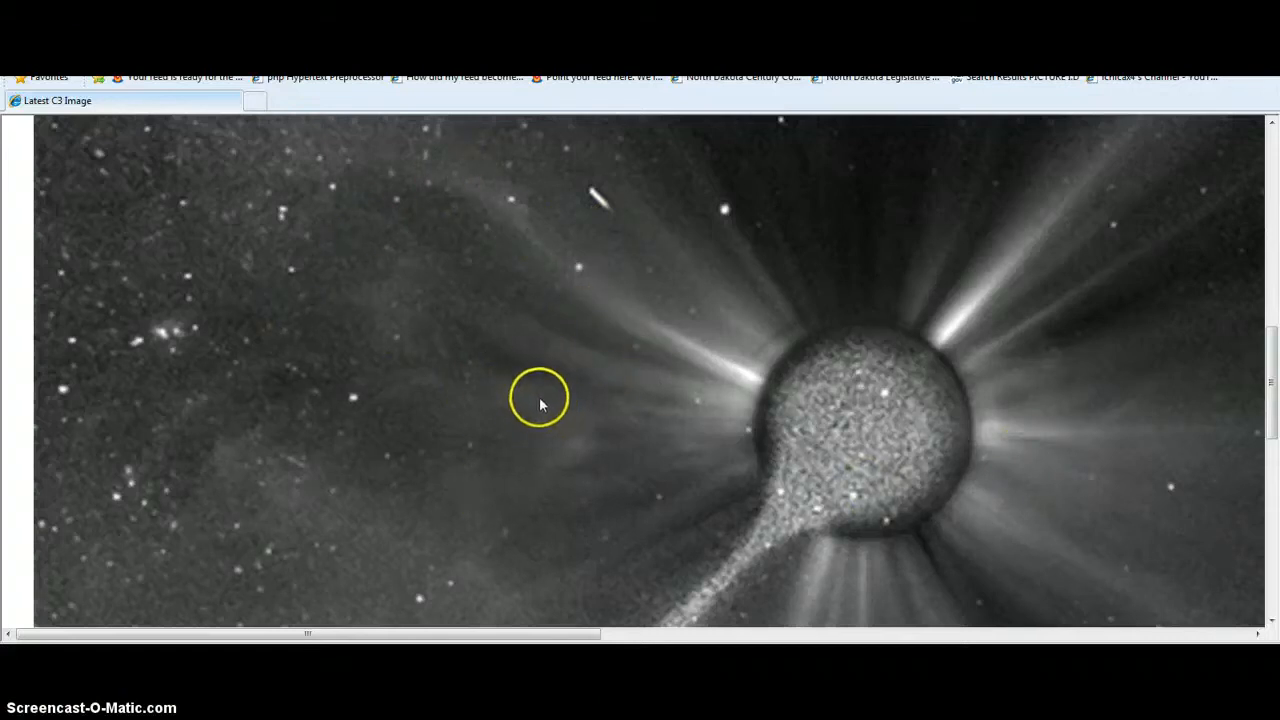
mouse_move(1020, 445)
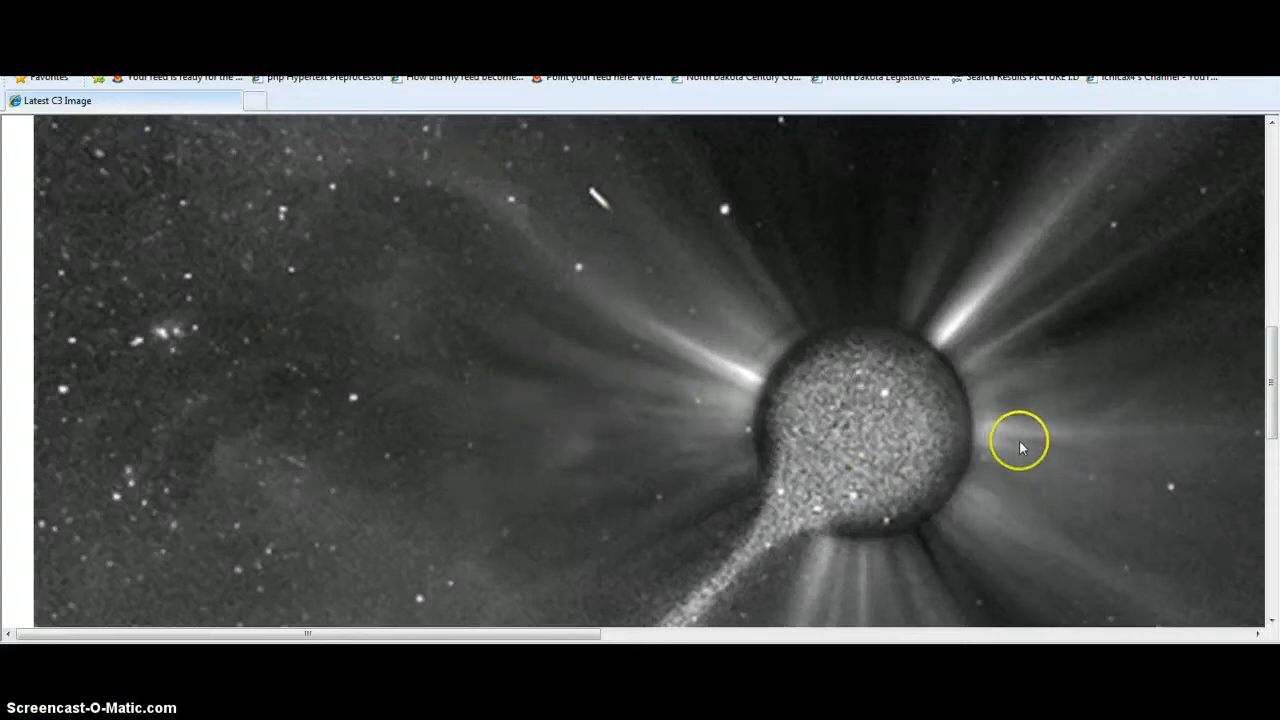
mouse_move(308, 520)
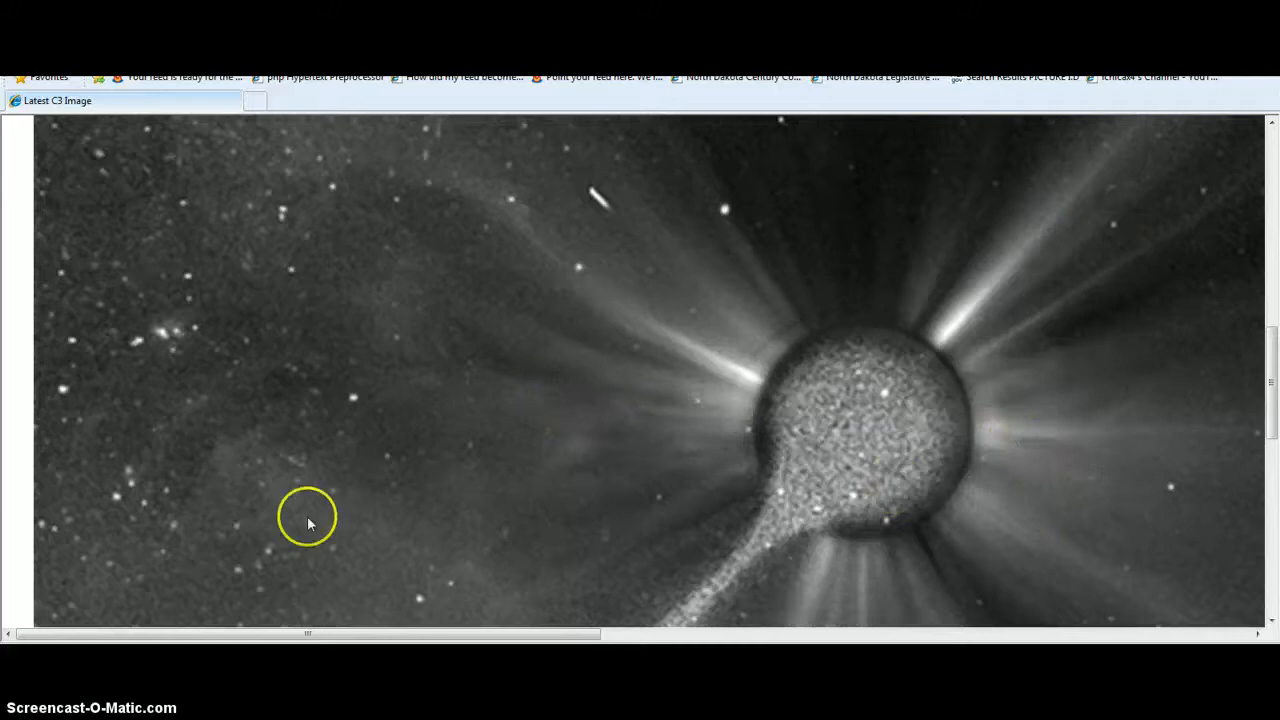
mouse_move(388, 644)
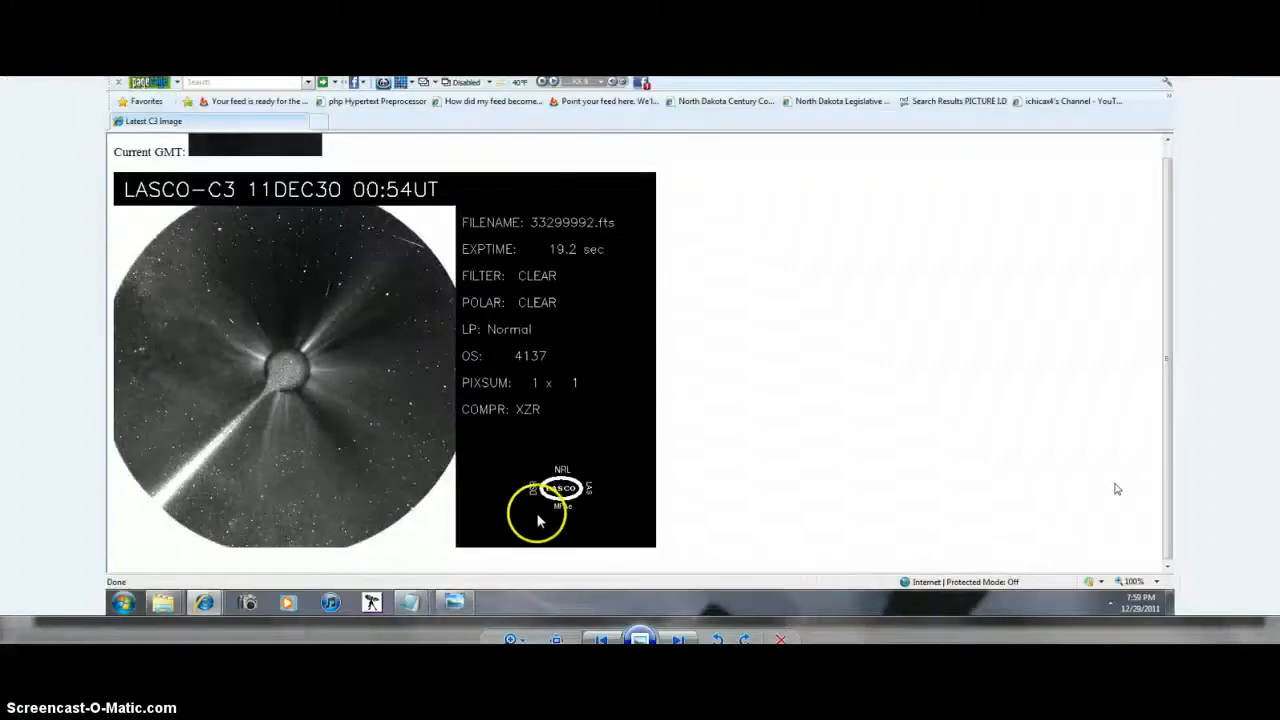
mouse_move(320, 383)
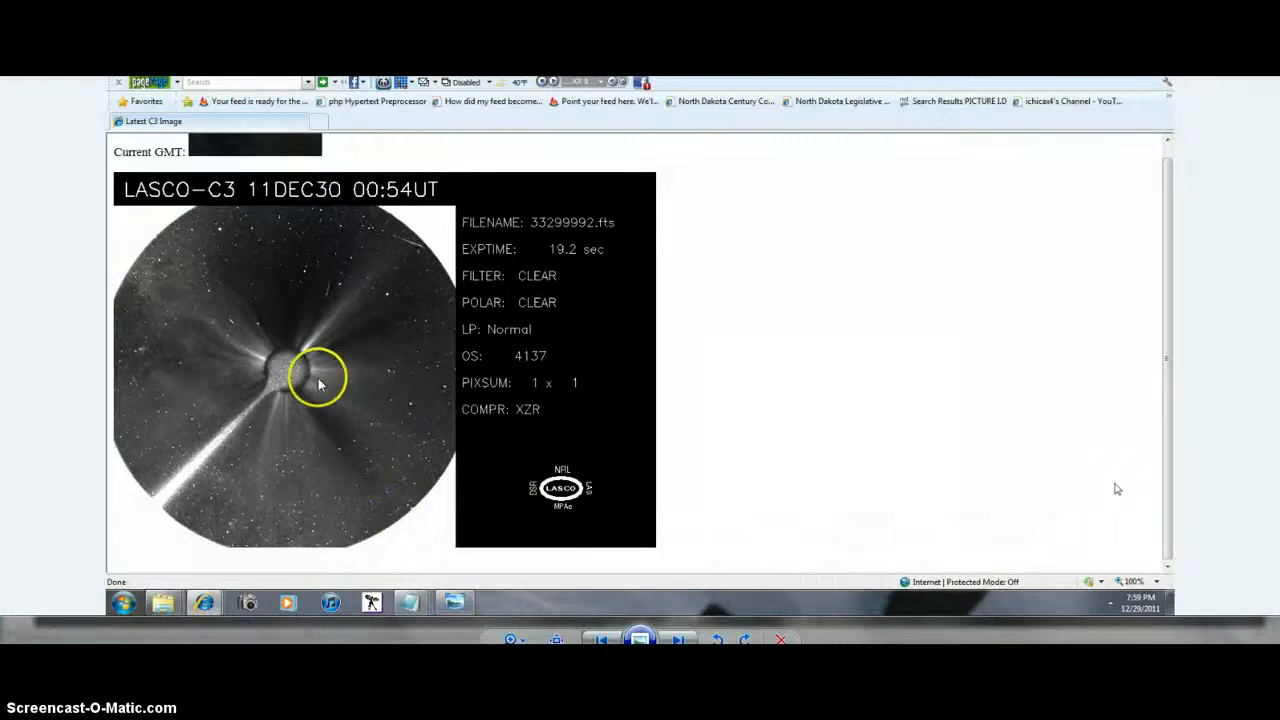
mouse_move(332, 322)
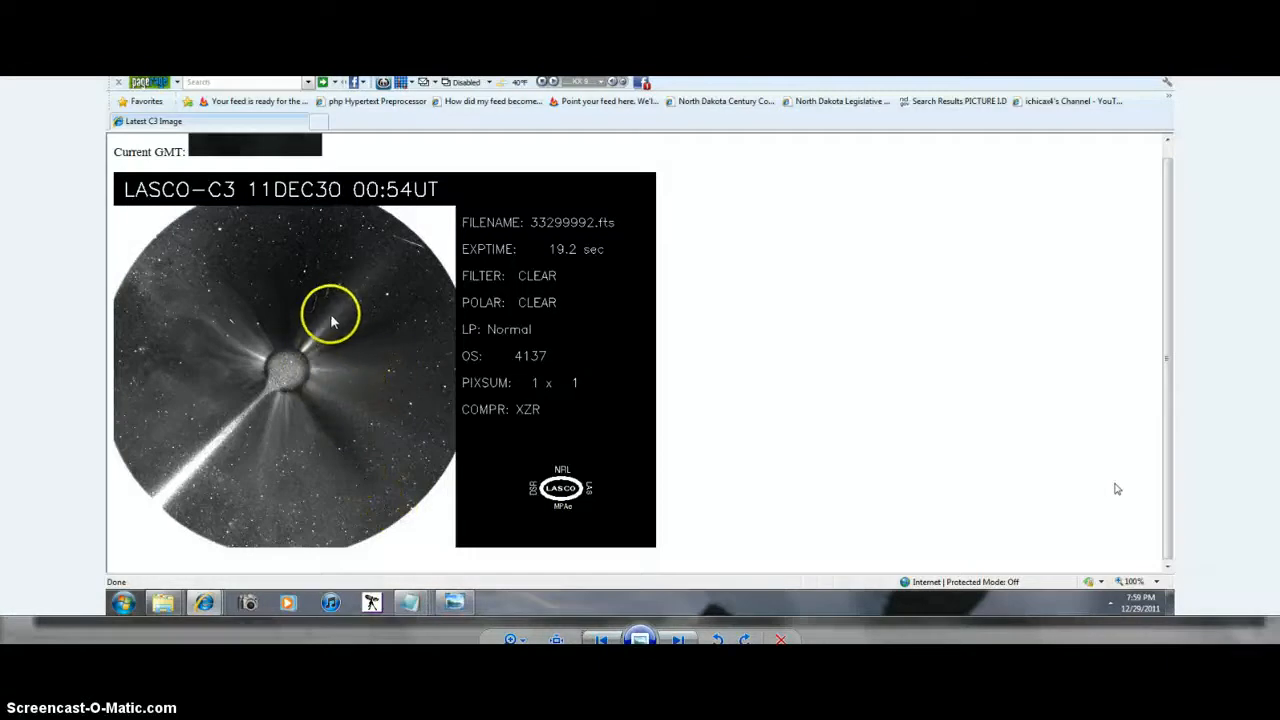
mouse_move(350, 383)
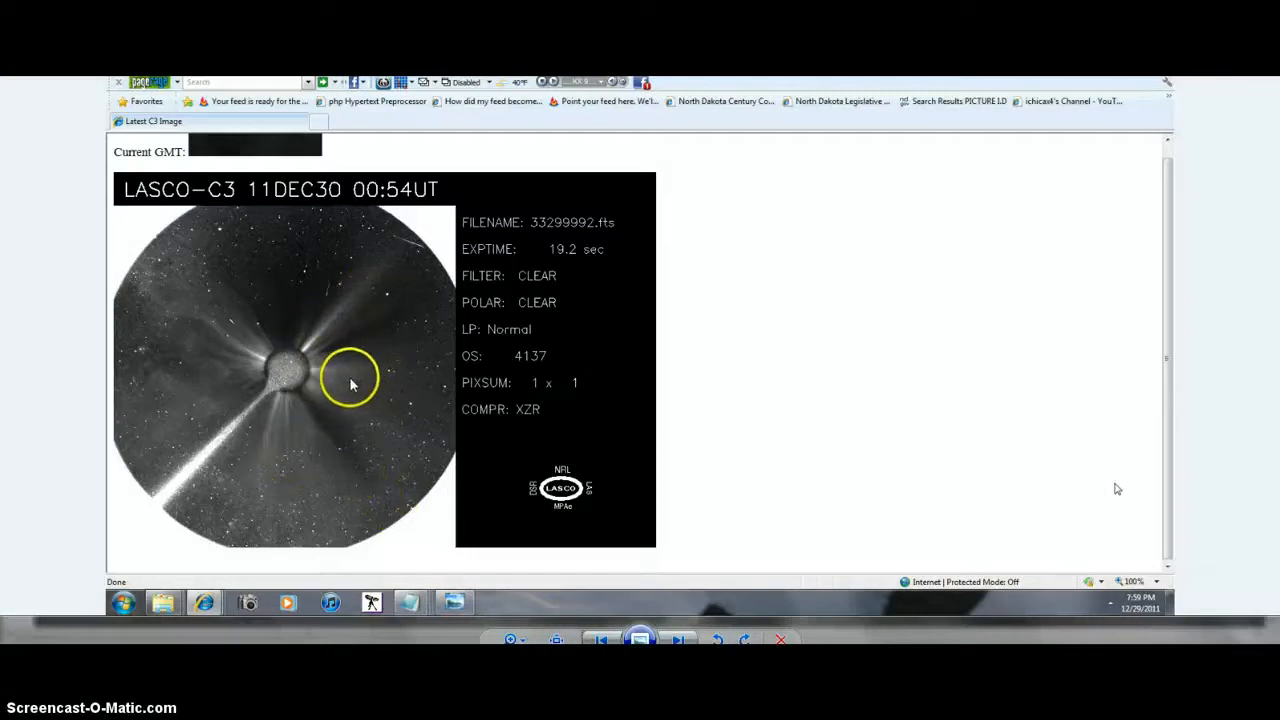
mouse_move(360, 377)
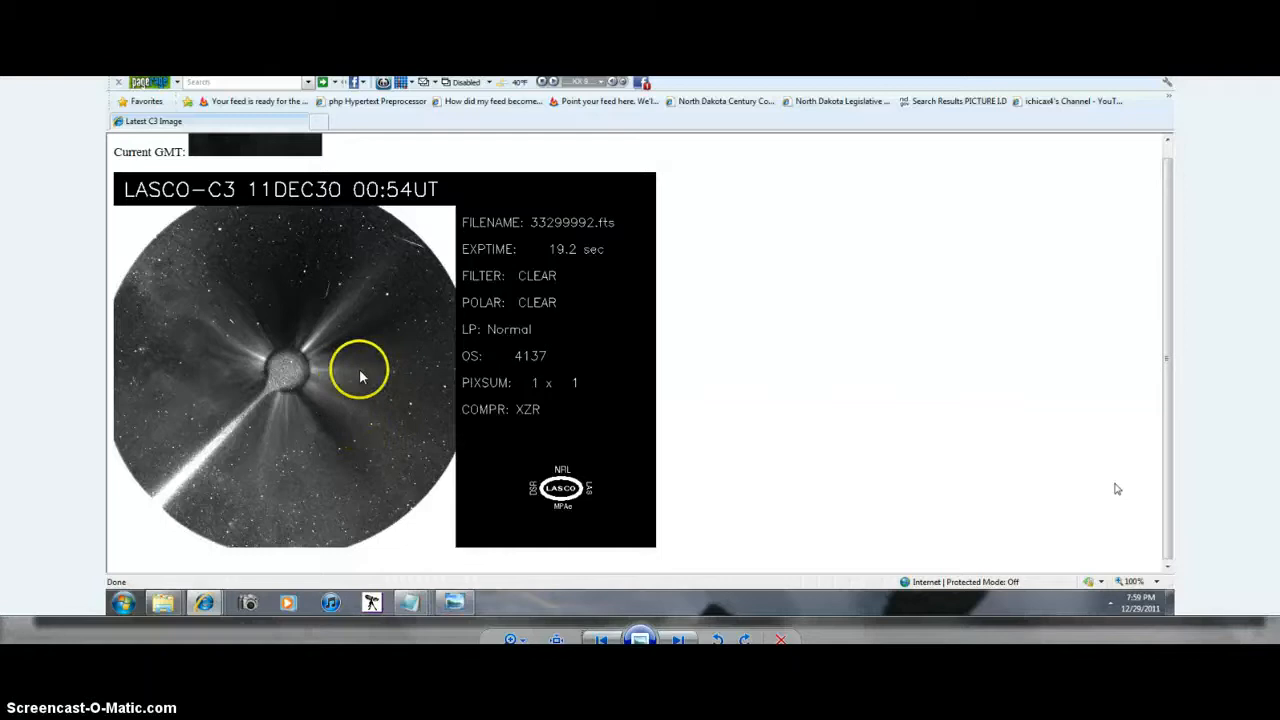
mouse_move(237, 293)
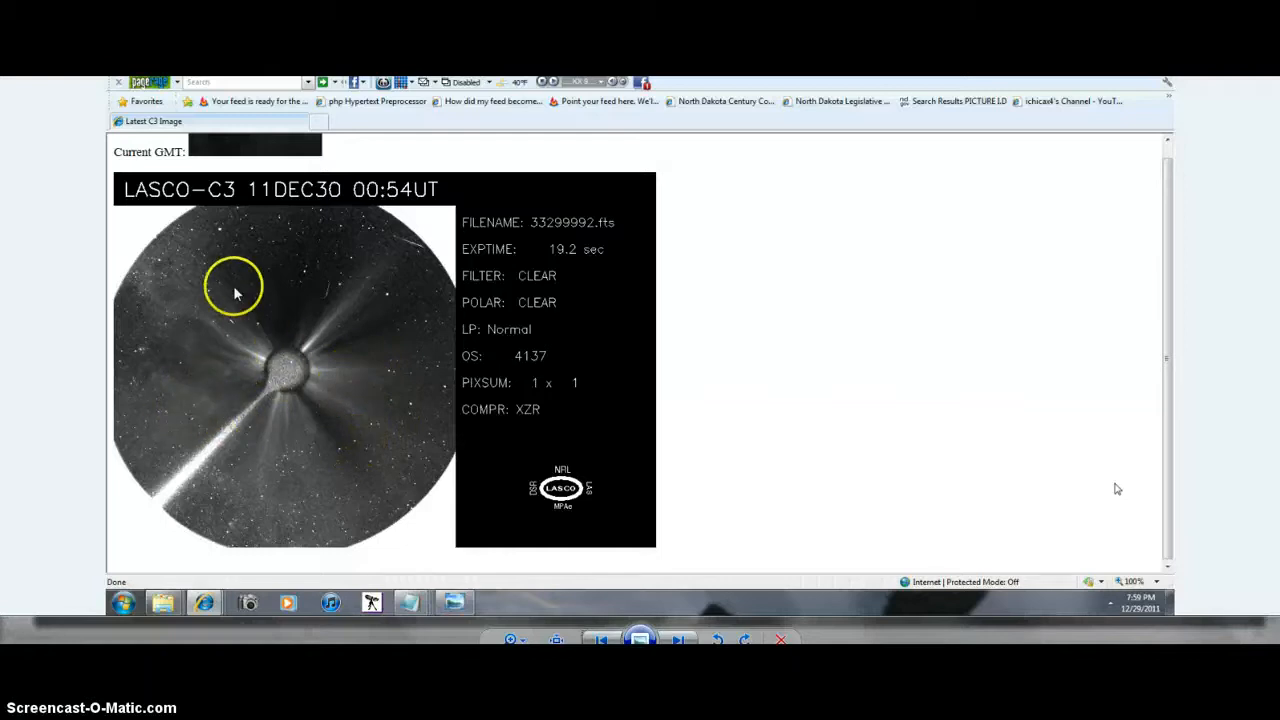
mouse_move(287, 570)
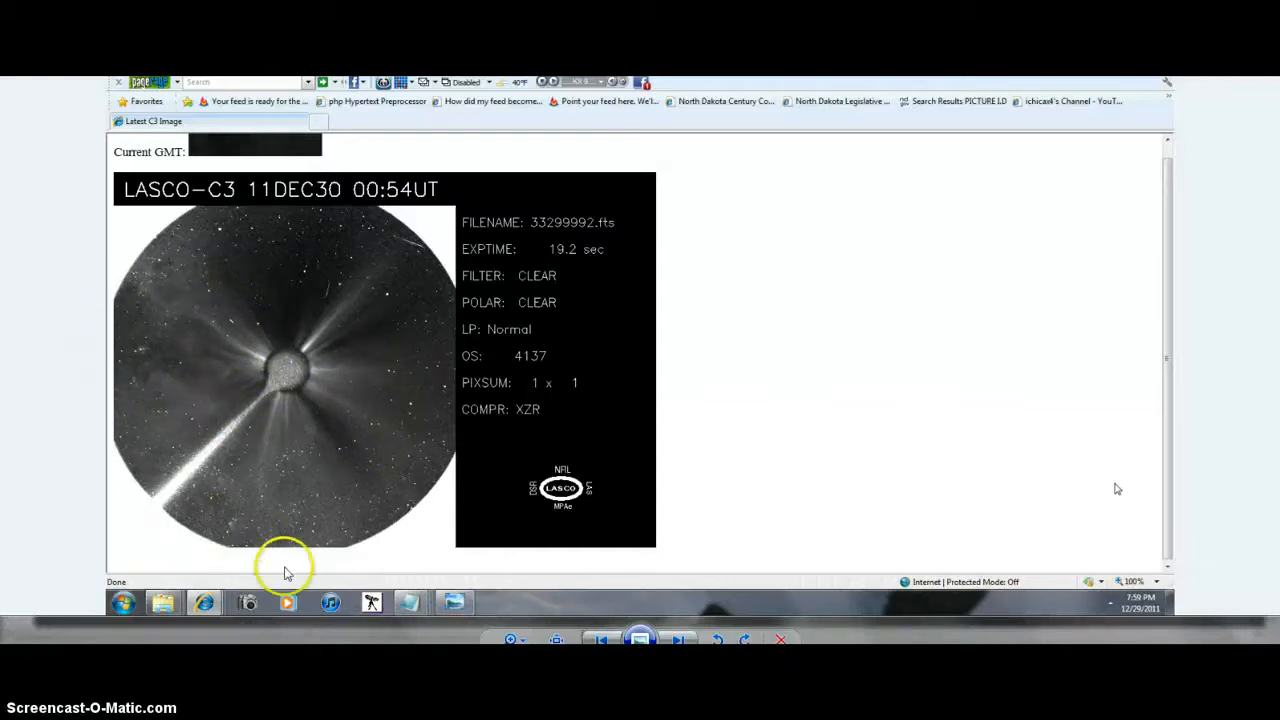
mouse_move(260, 360)
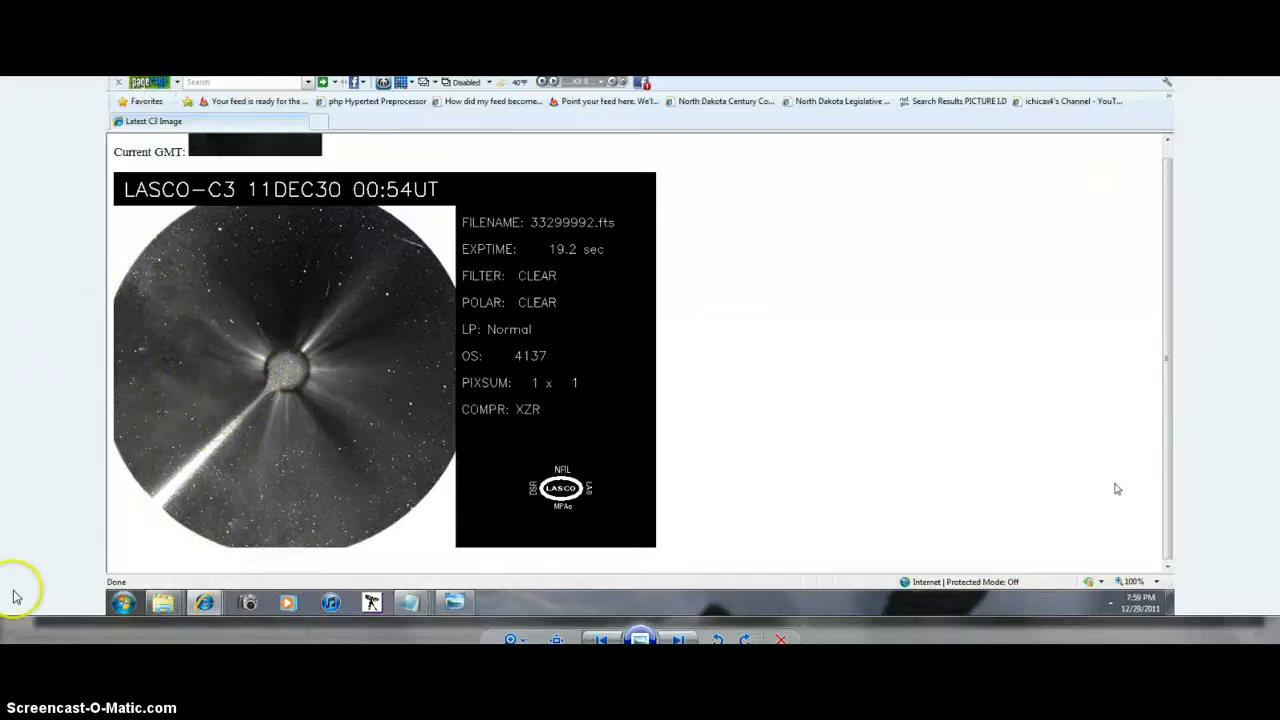
mouse_move(350, 517)
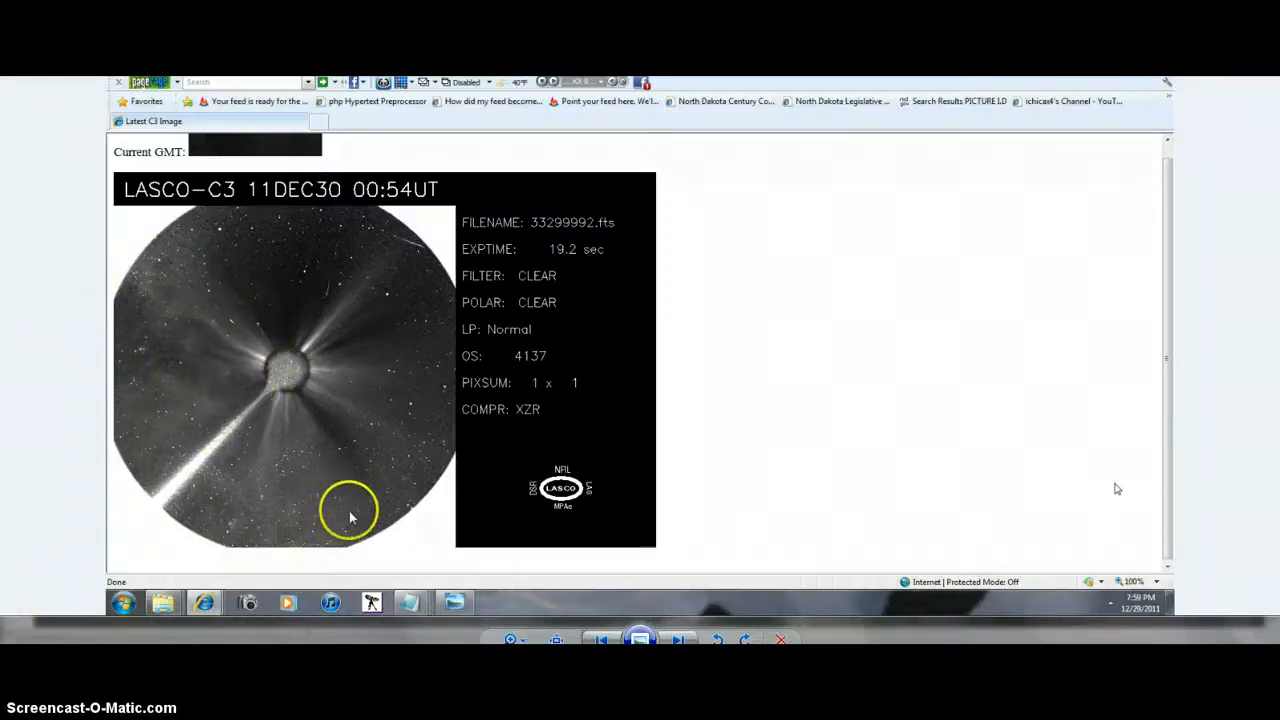
mouse_move(351, 445)
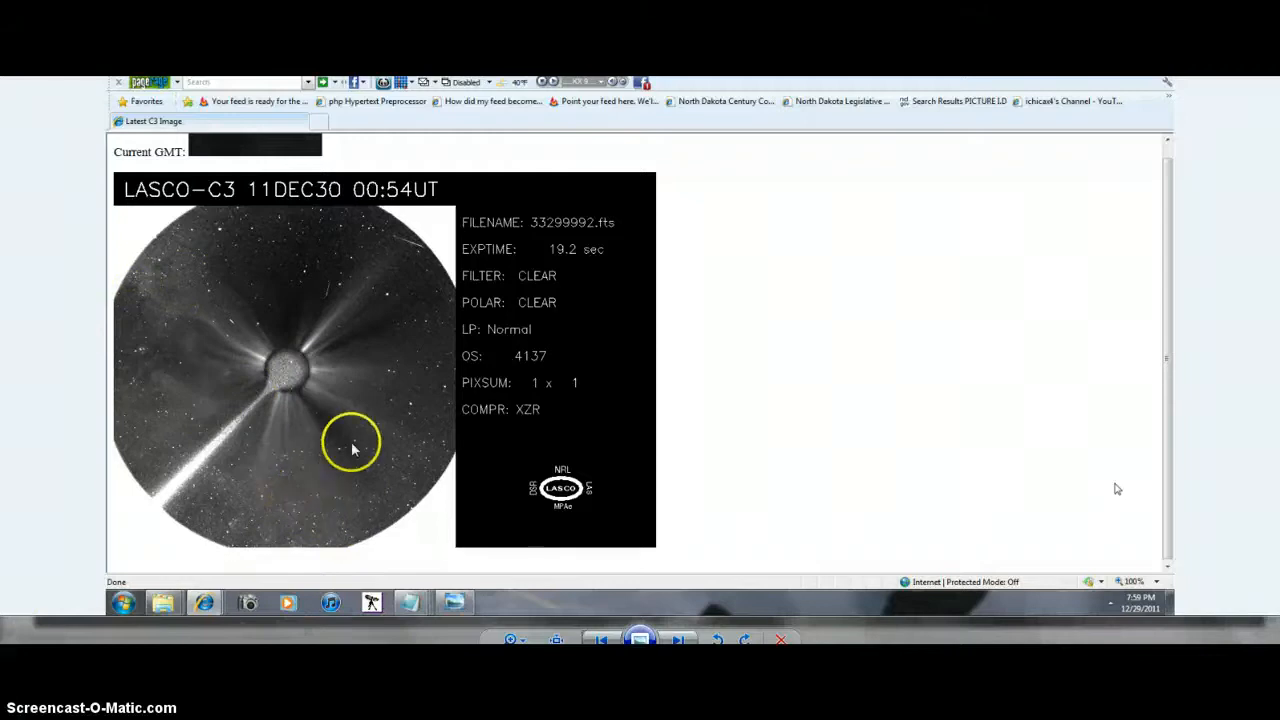
mouse_move(335, 505)
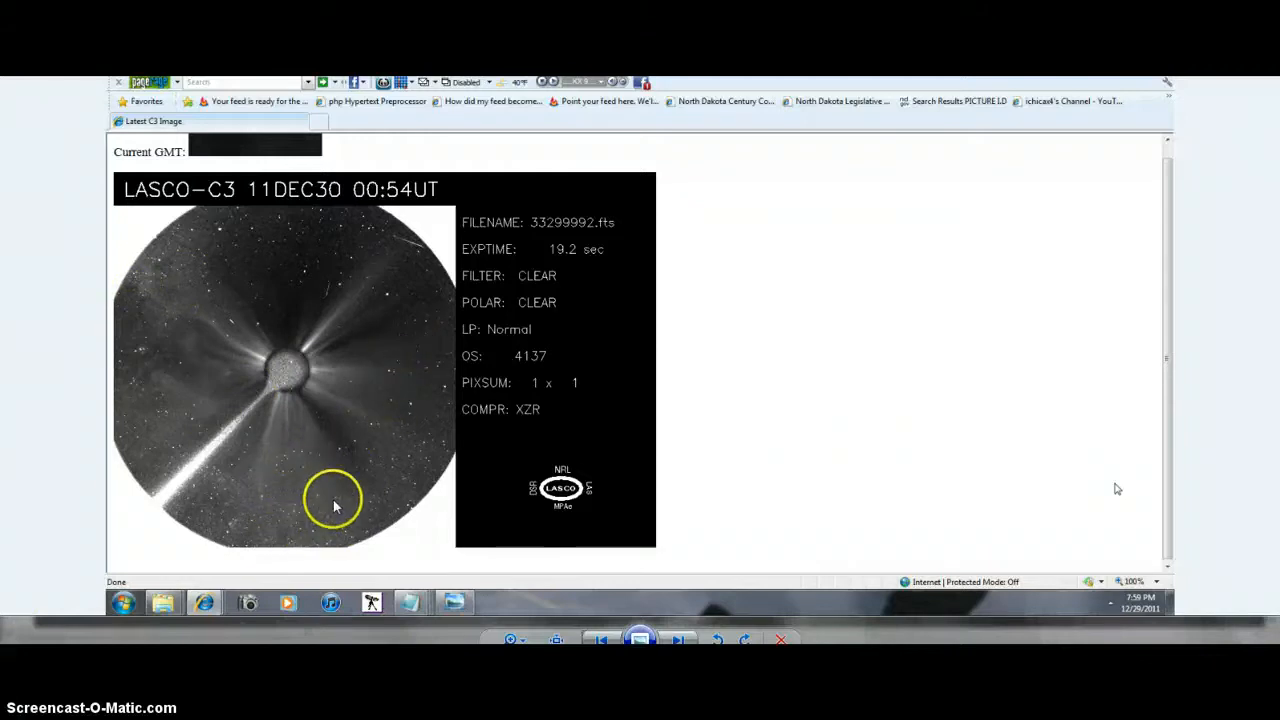
mouse_move(437, 382)
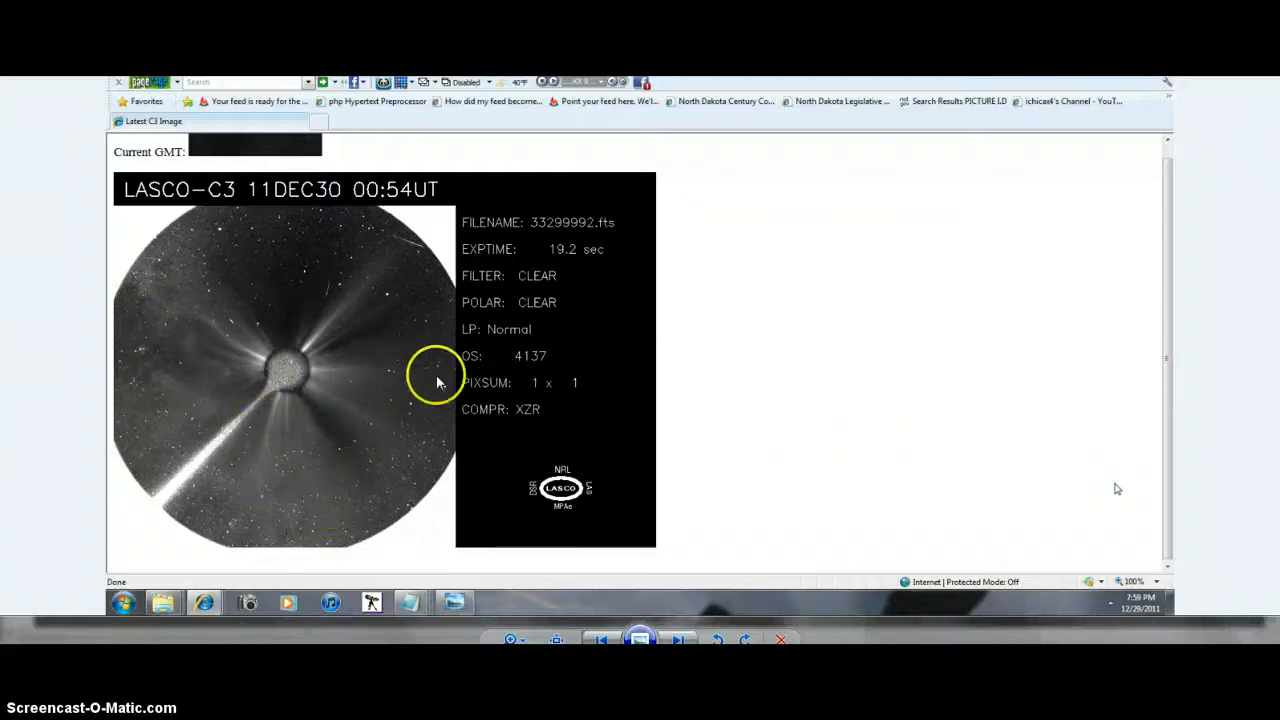
mouse_move(368, 363)
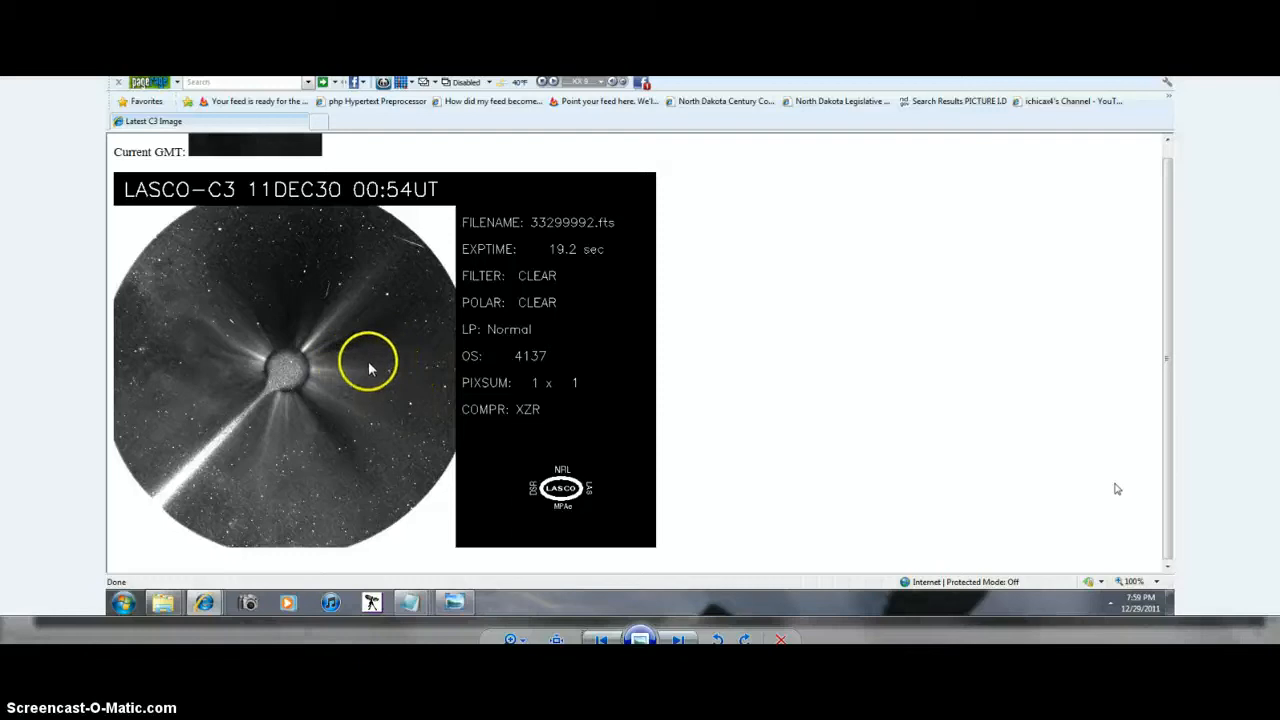
mouse_move(620, 642)
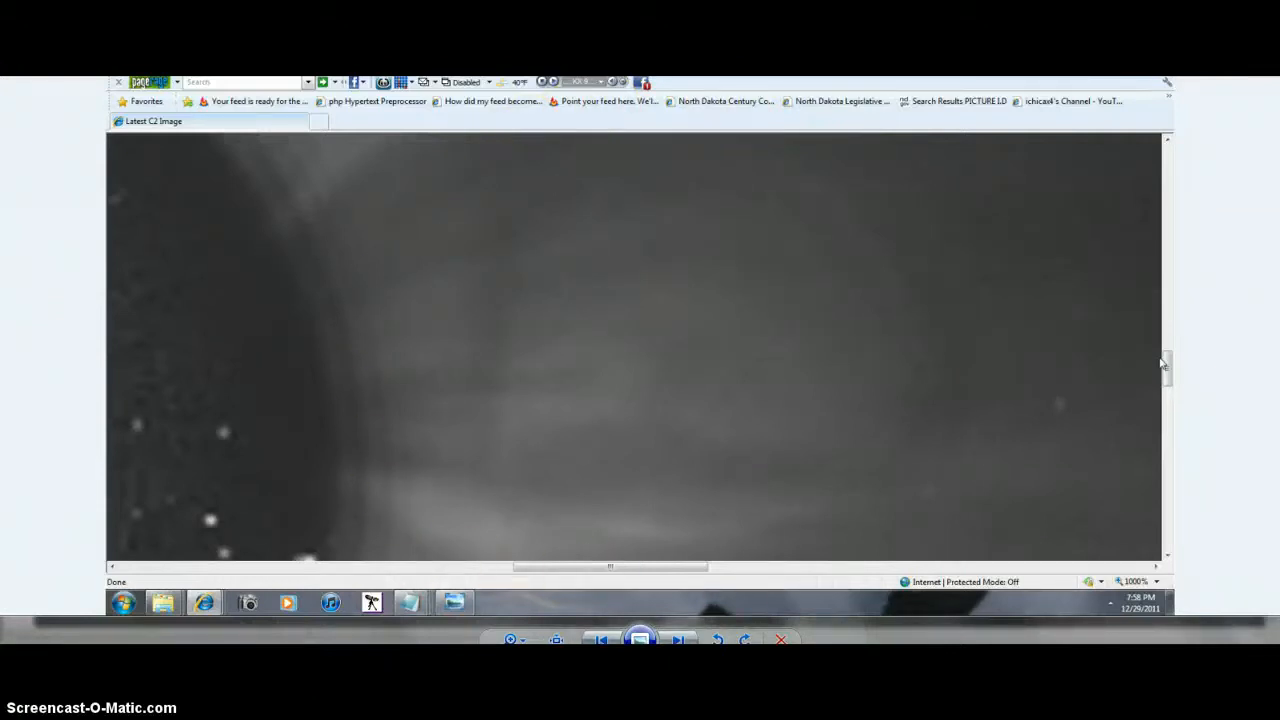
mouse_move(825, 483)
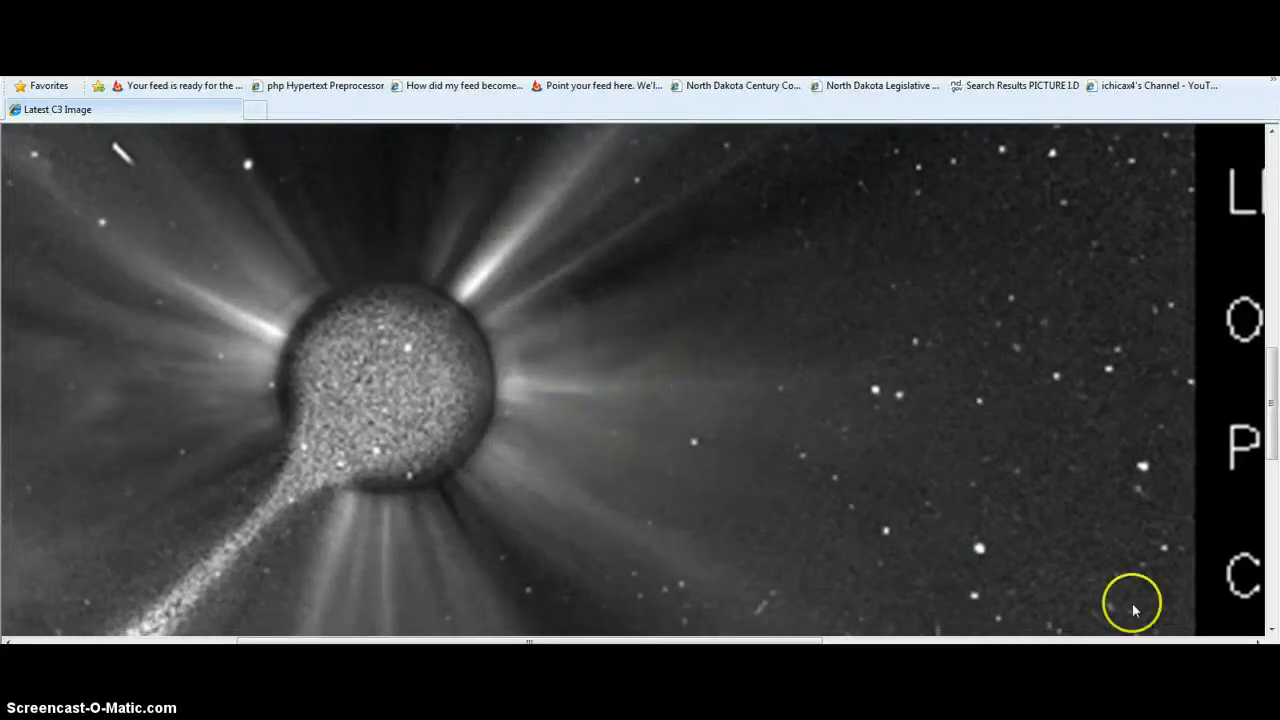
mouse_move(308, 305)
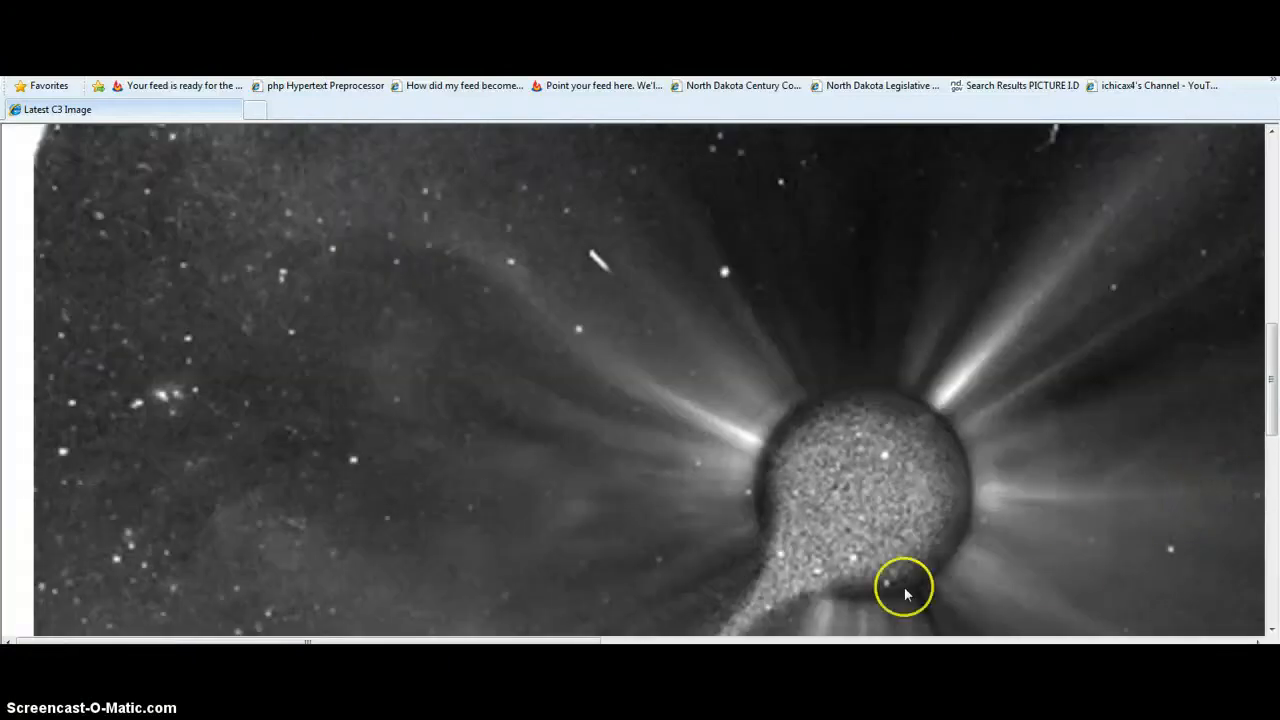
mouse_move(173, 300)
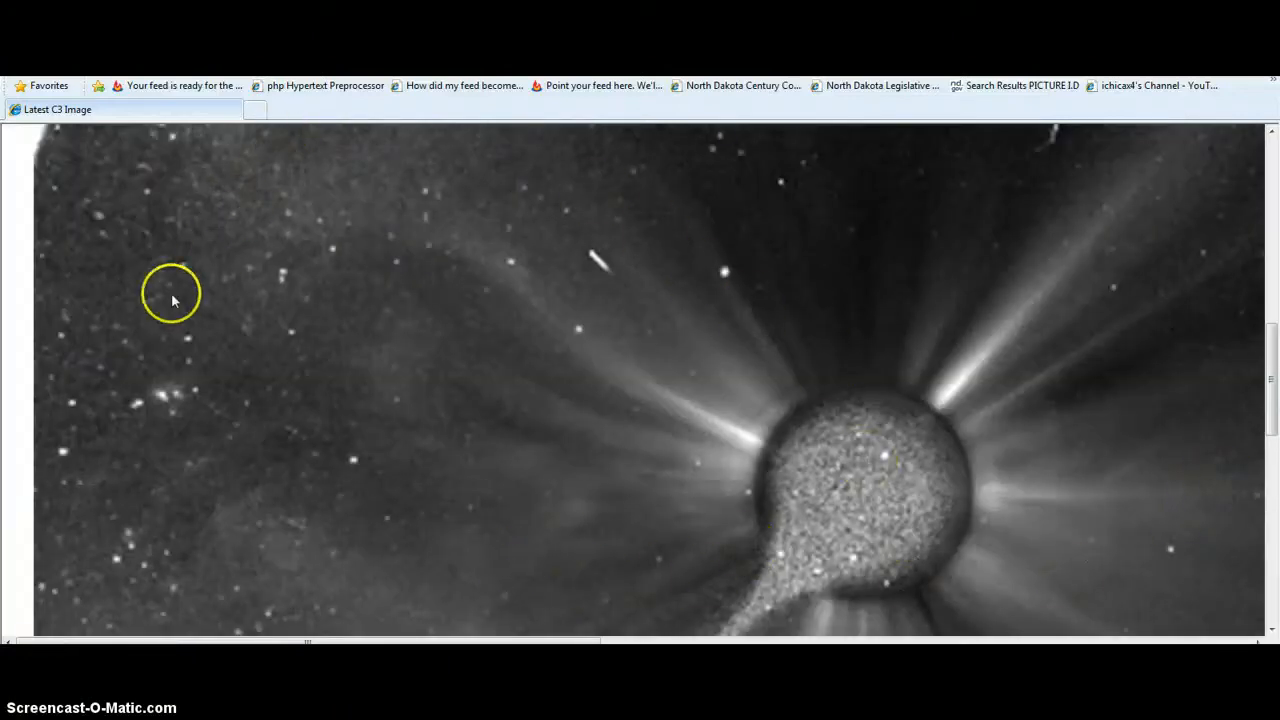
mouse_move(270, 165)
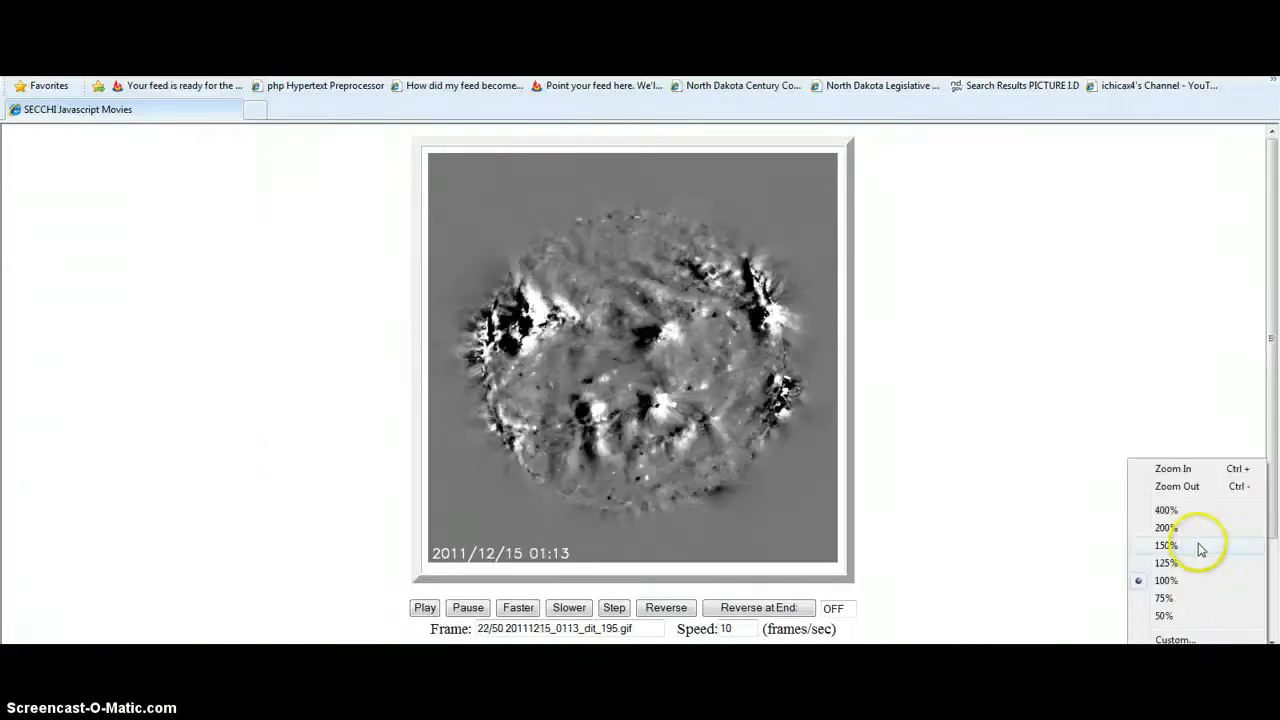
Open the page zoom menu from the status bar on the SECCHI movies page.
click(1165, 545)
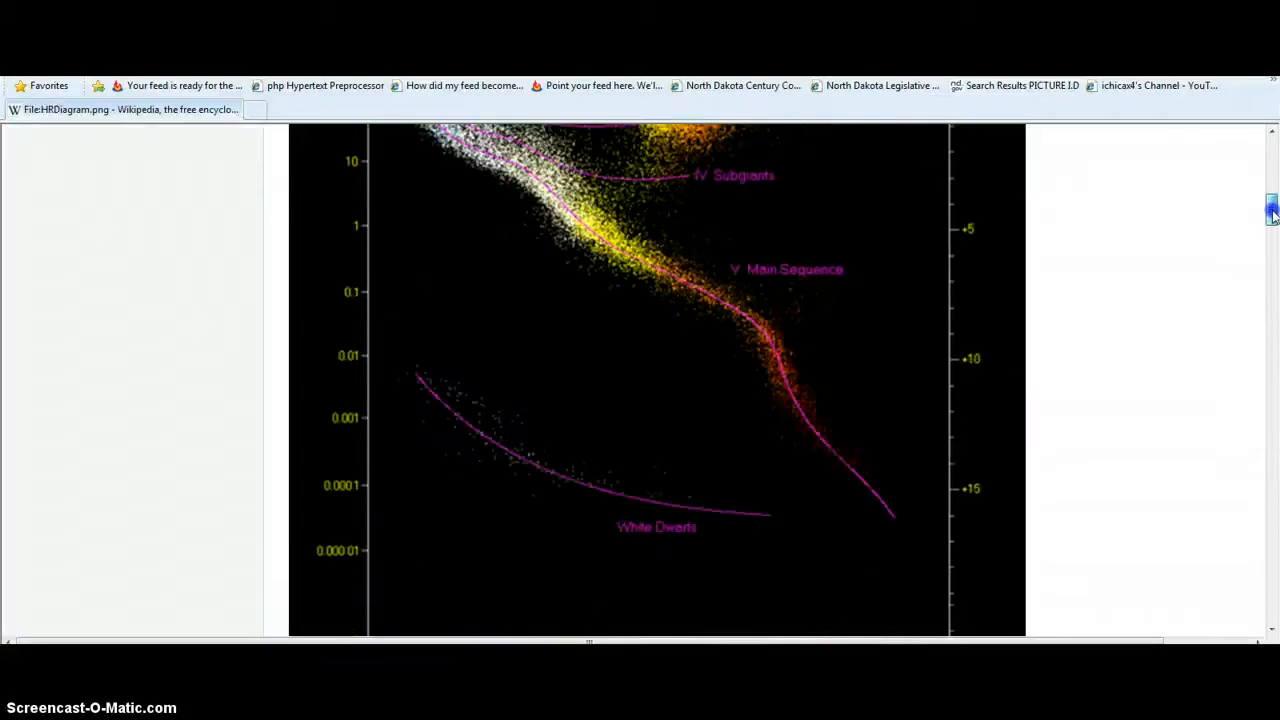
scroll(down, 3)
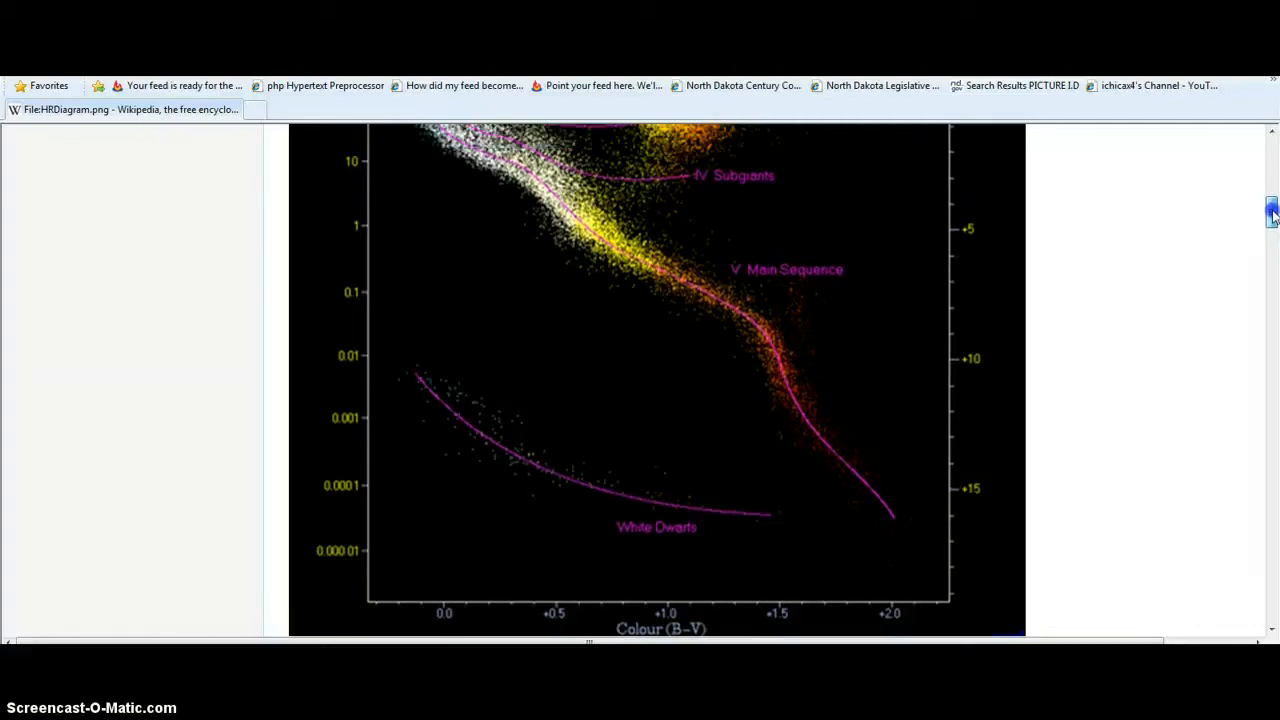
scroll(up, 3)
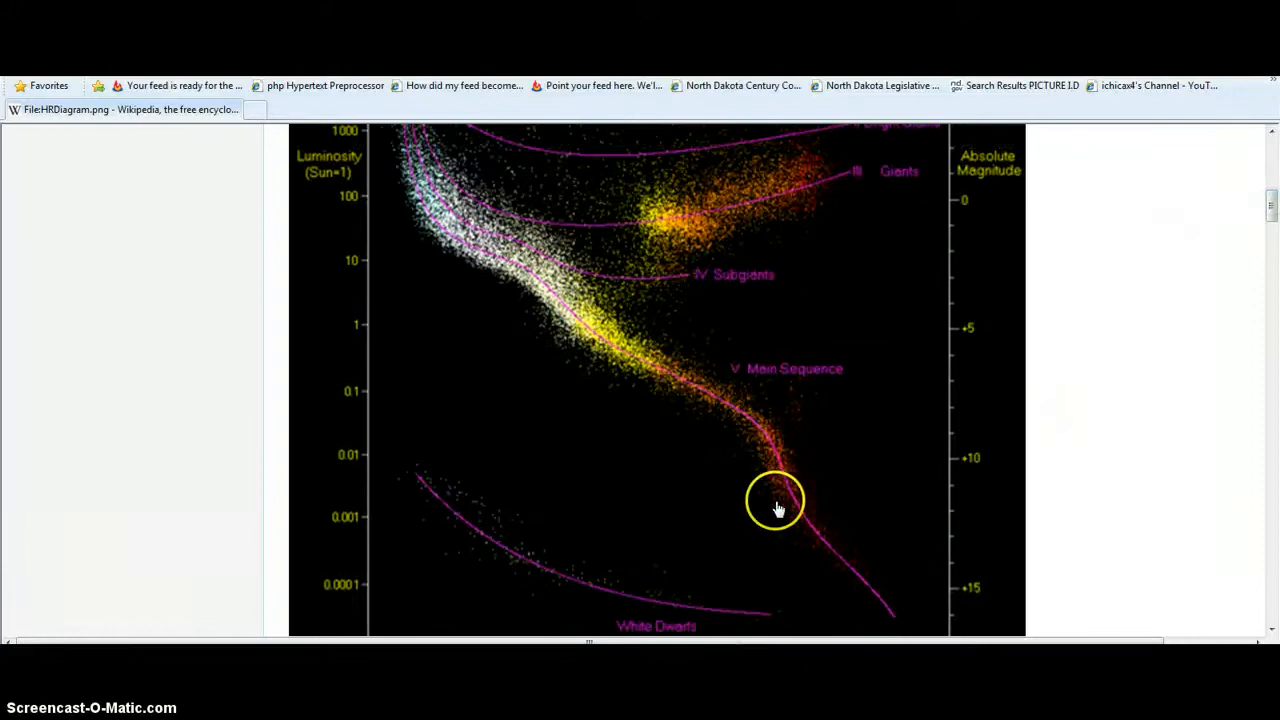
mouse_move(770, 438)
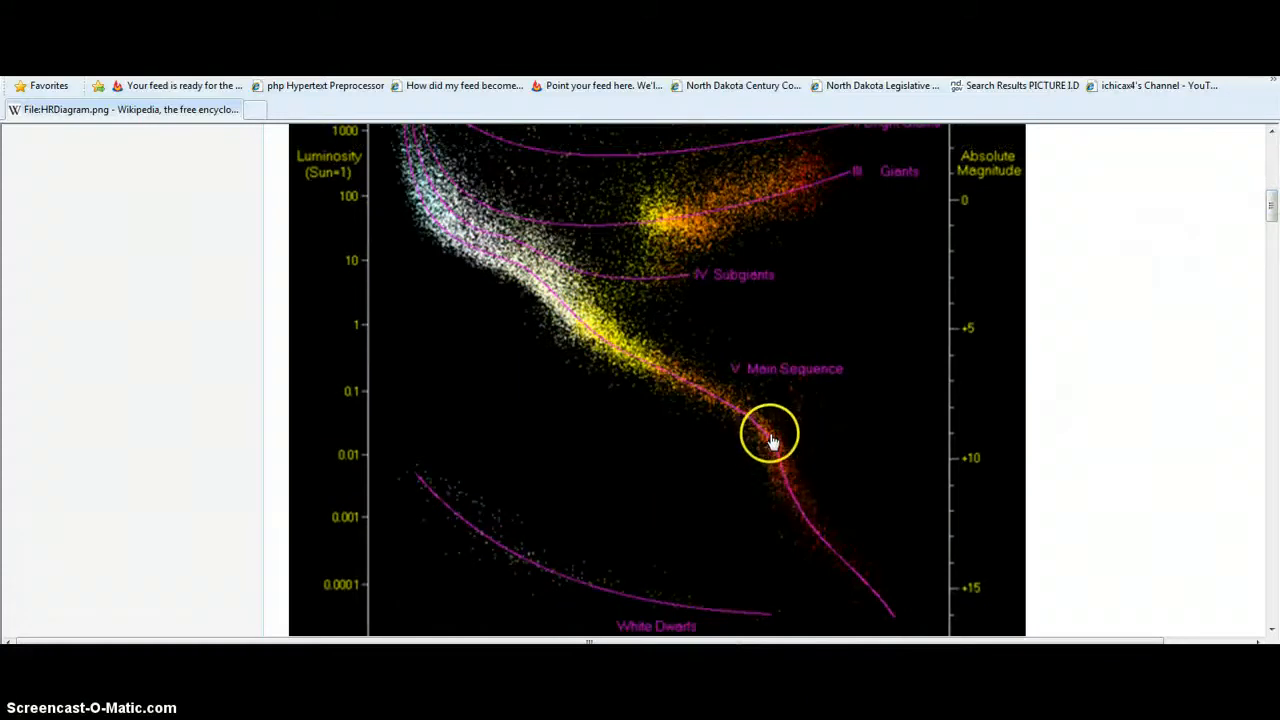
mouse_move(672, 462)
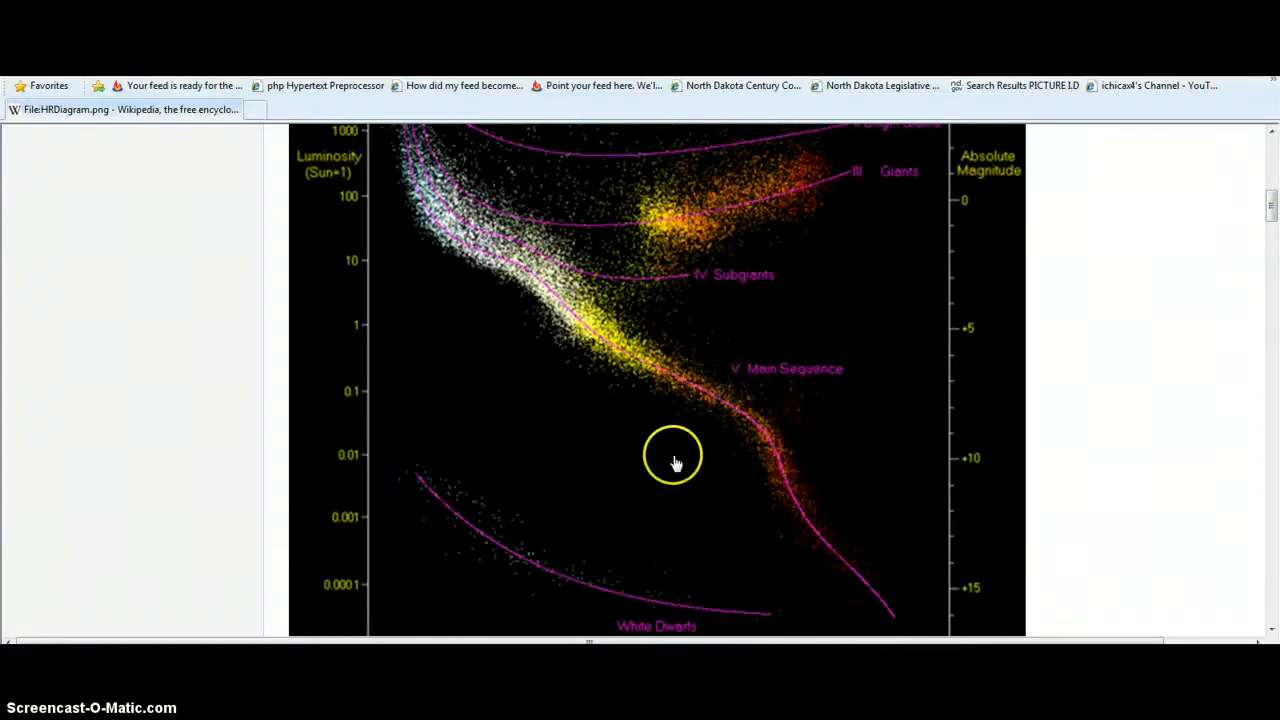
mouse_move(670, 418)
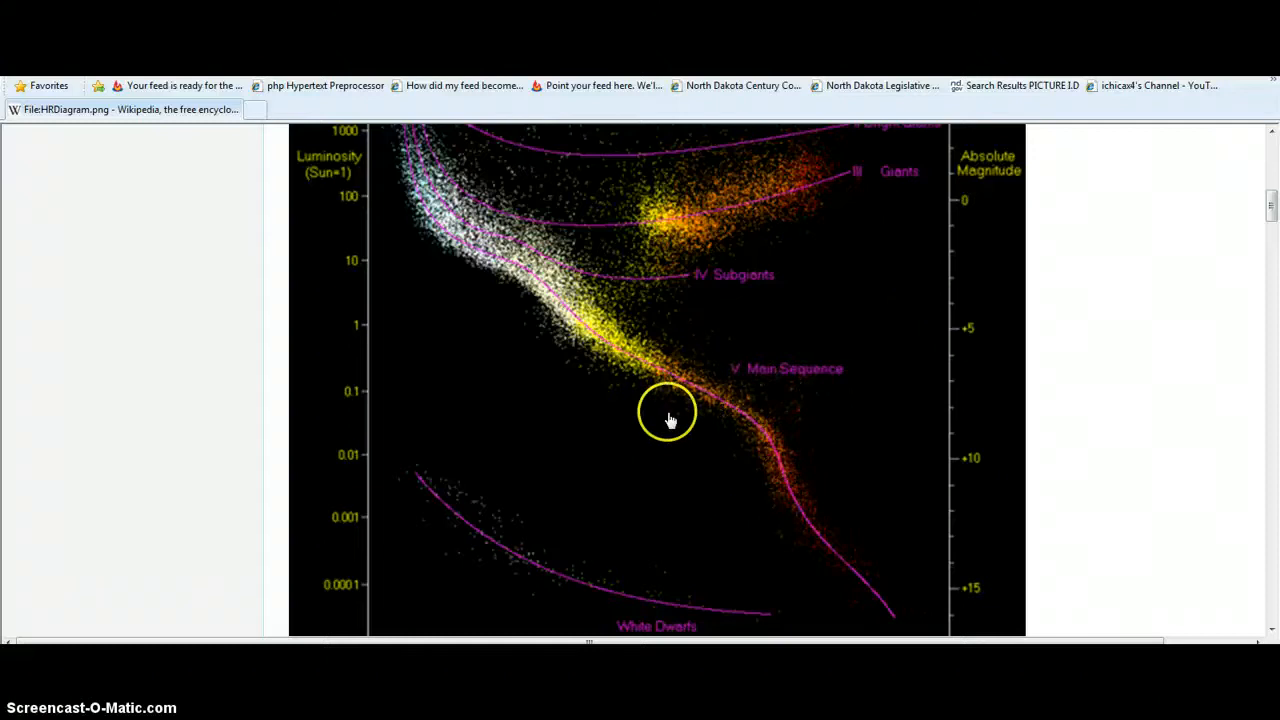
mouse_move(650, 350)
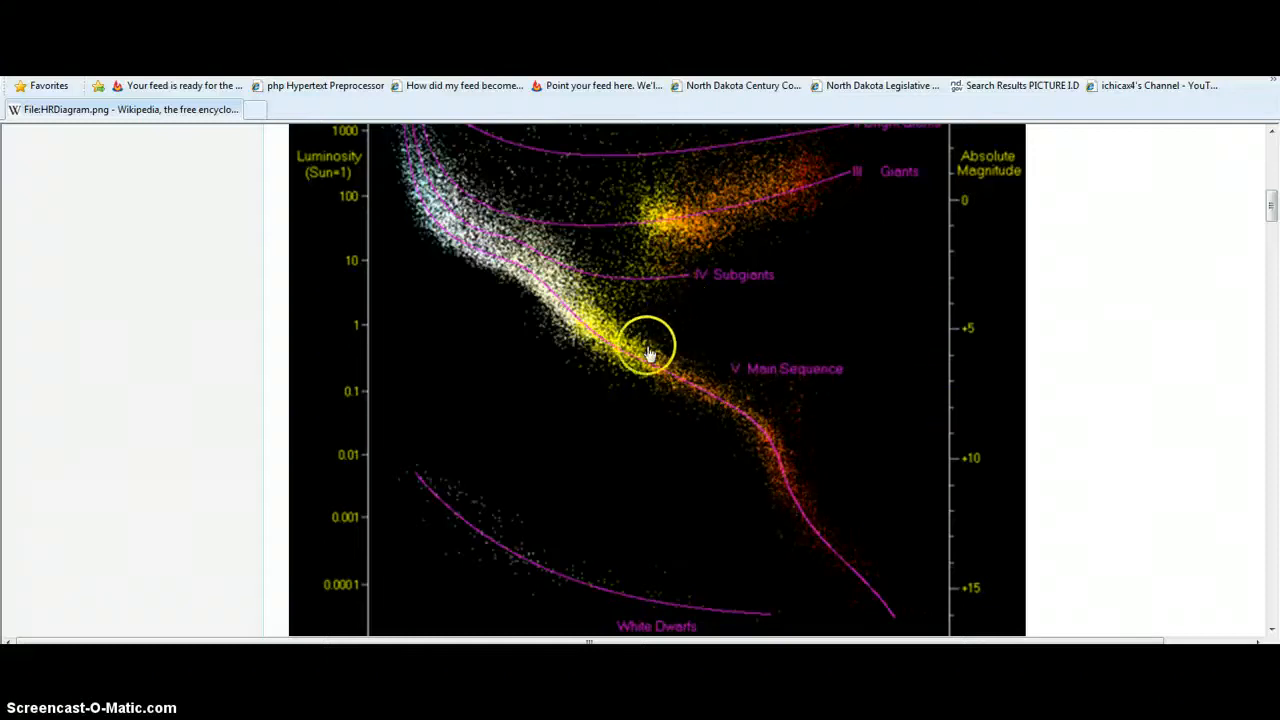
mouse_move(655, 420)
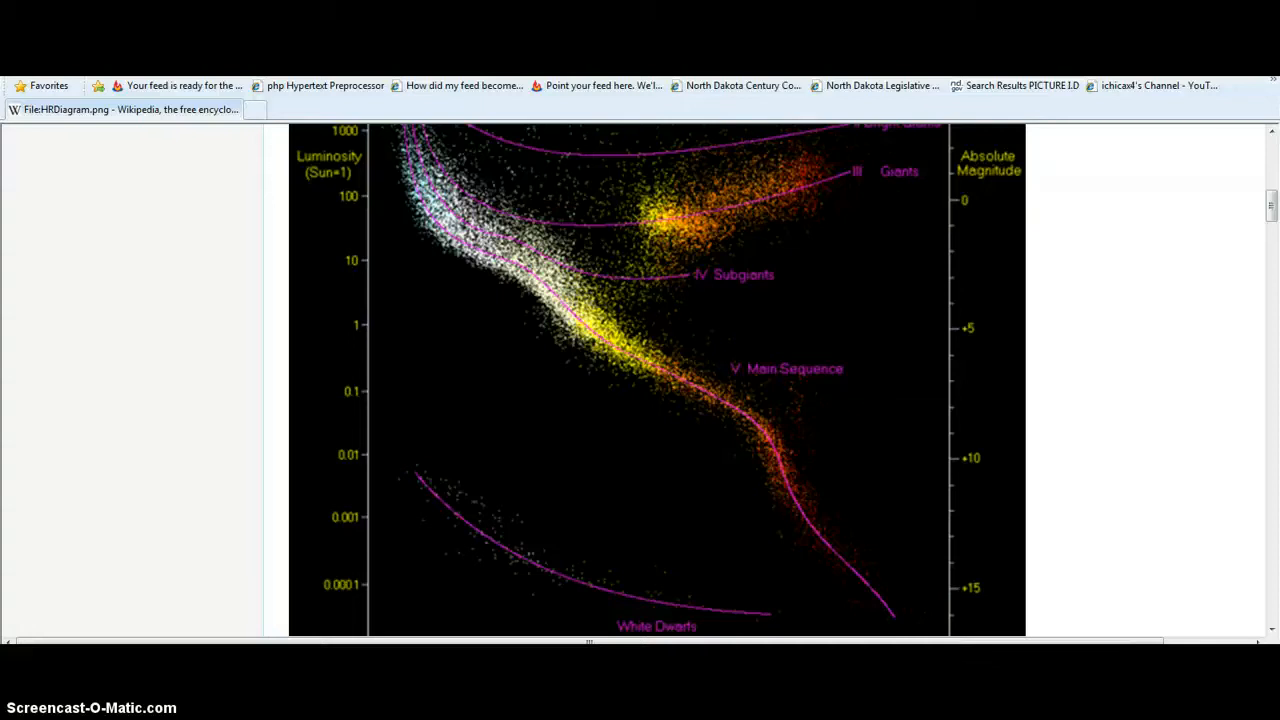
mouse_move(443, 503)
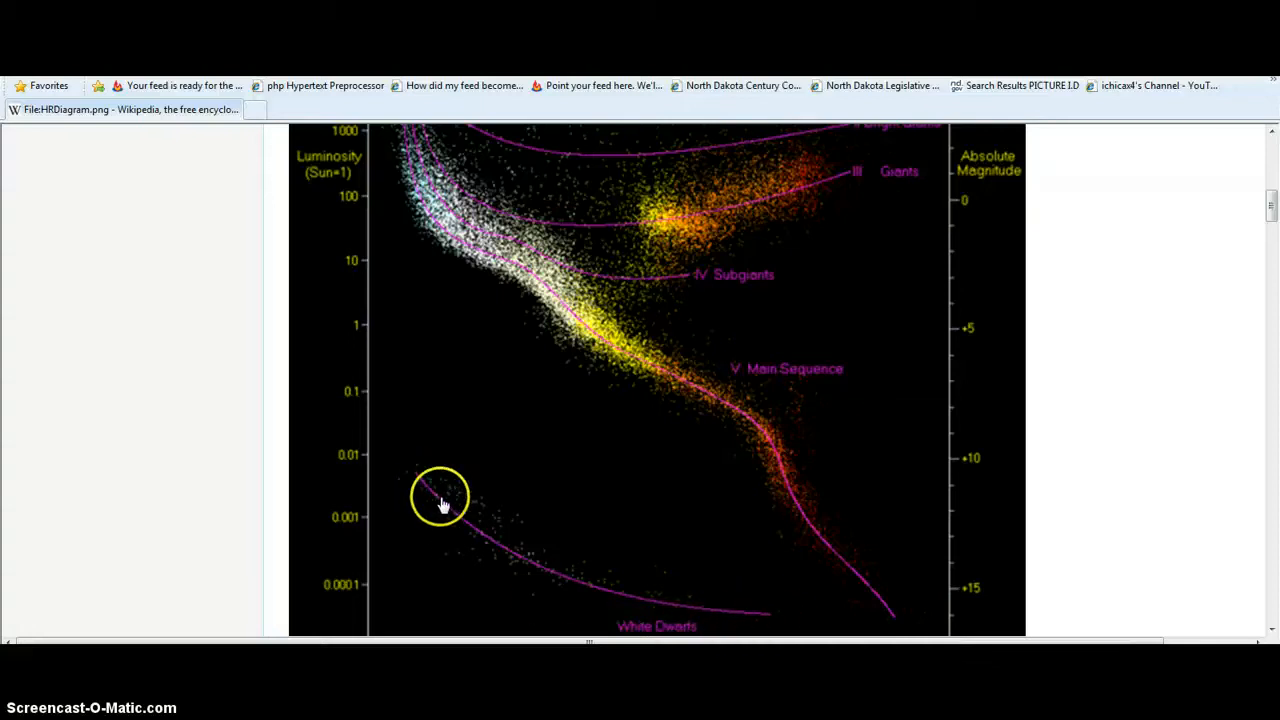
mouse_move(630, 622)
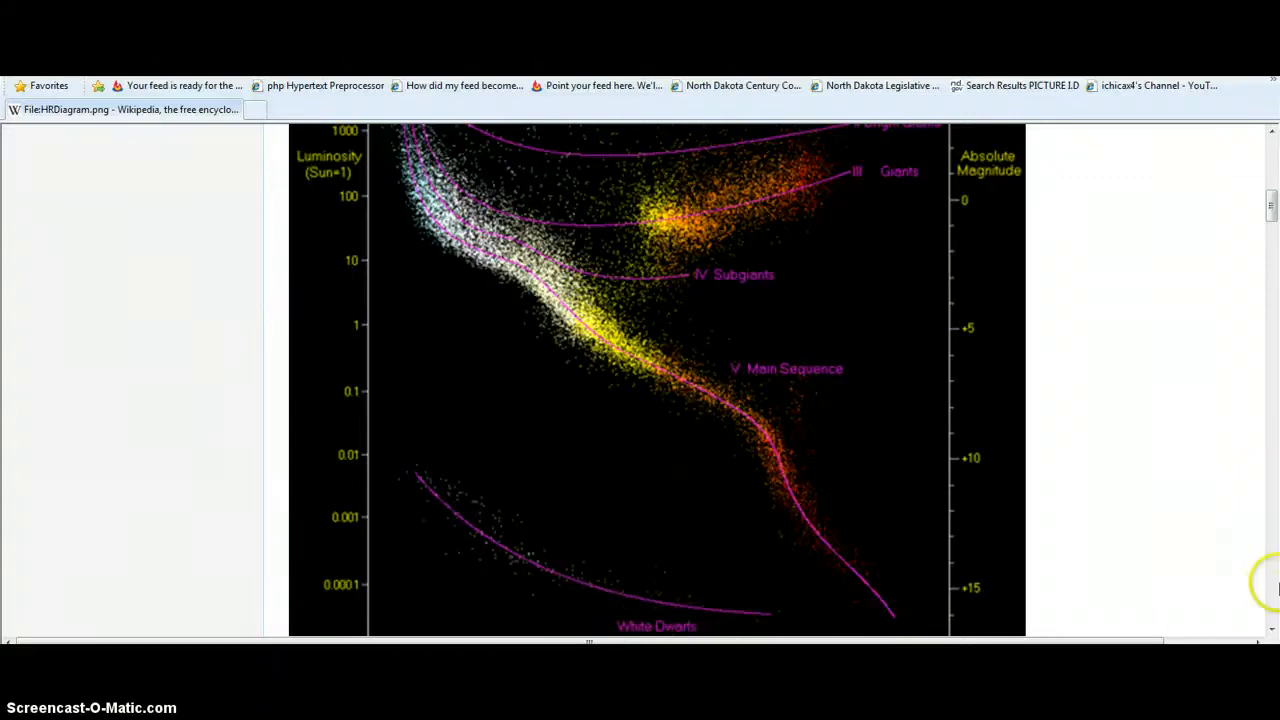
Scroll through the HRDiagram.png page, ending at its top with the giant labels and temperature scale.
scroll(up, 3)
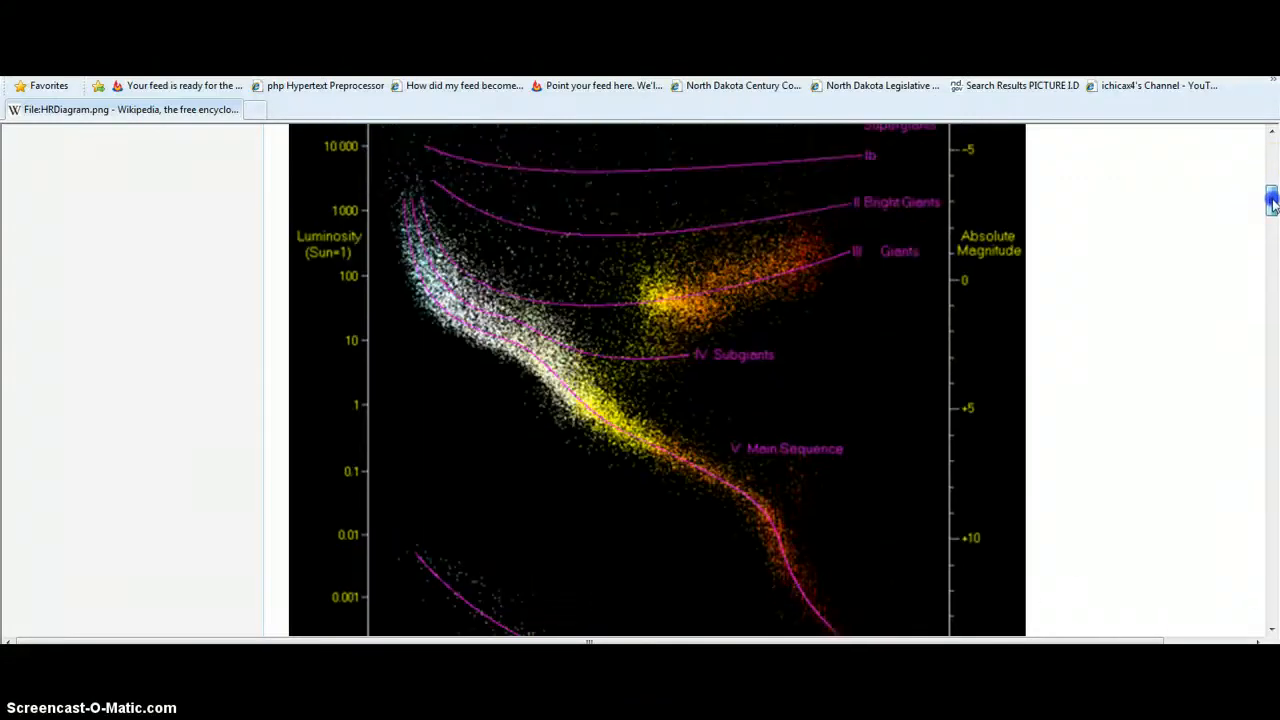
scroll(down, 3)
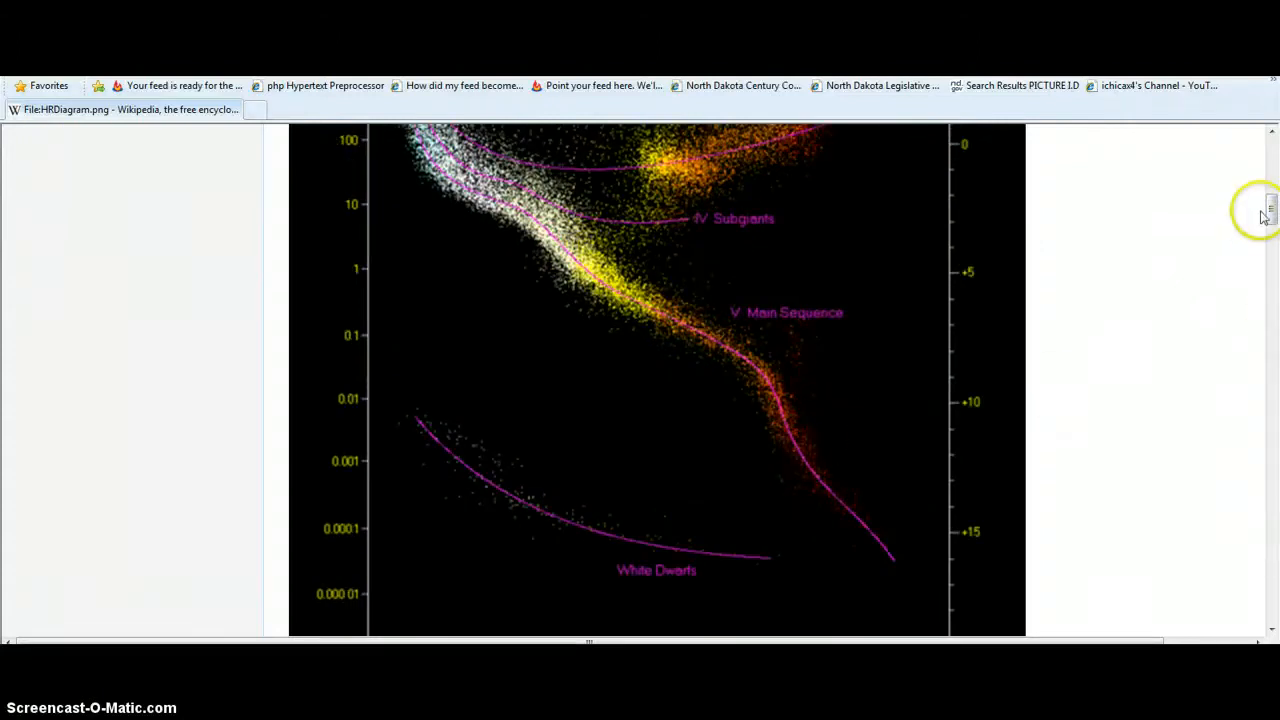
scroll(up, 3)
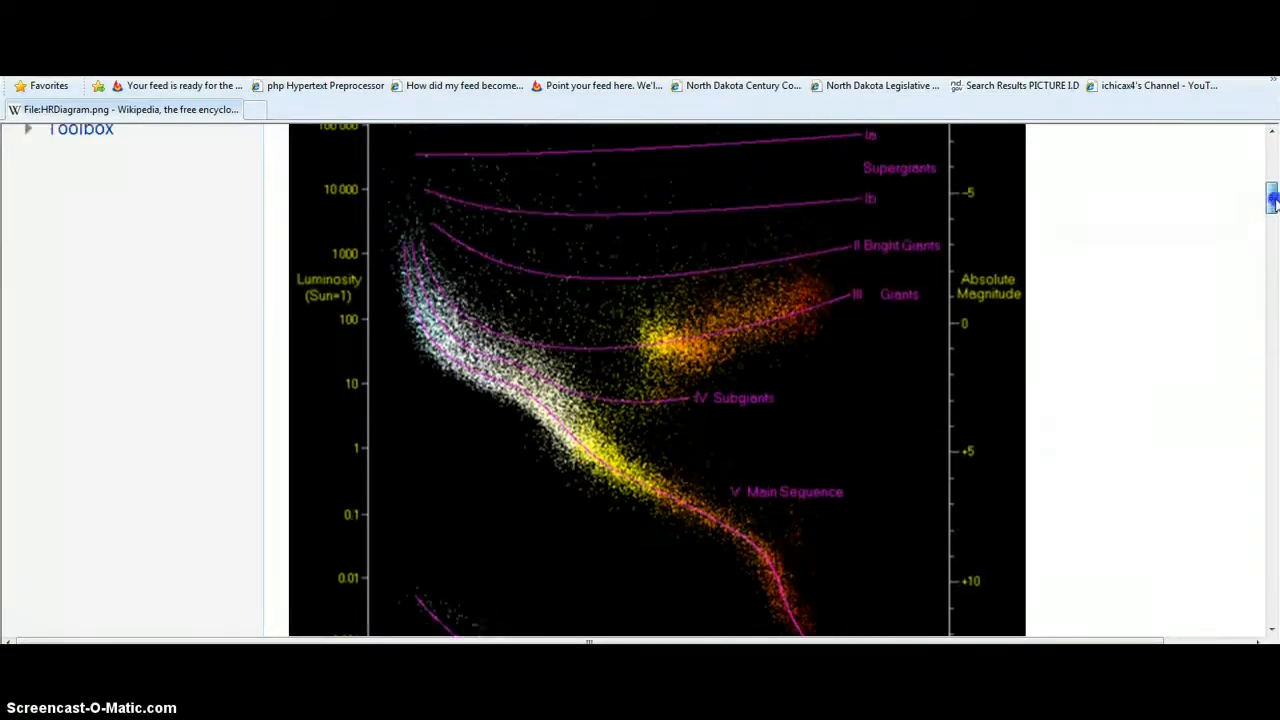
scroll(up, 3)
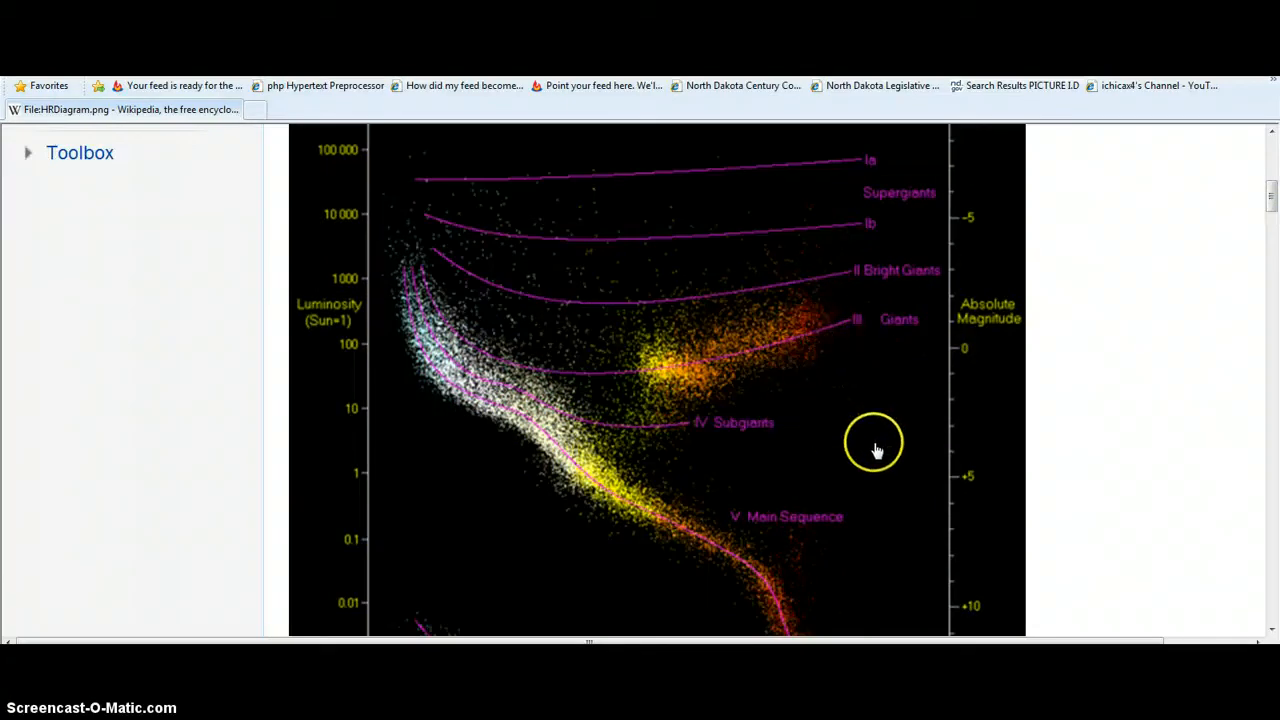
mouse_move(1270, 470)
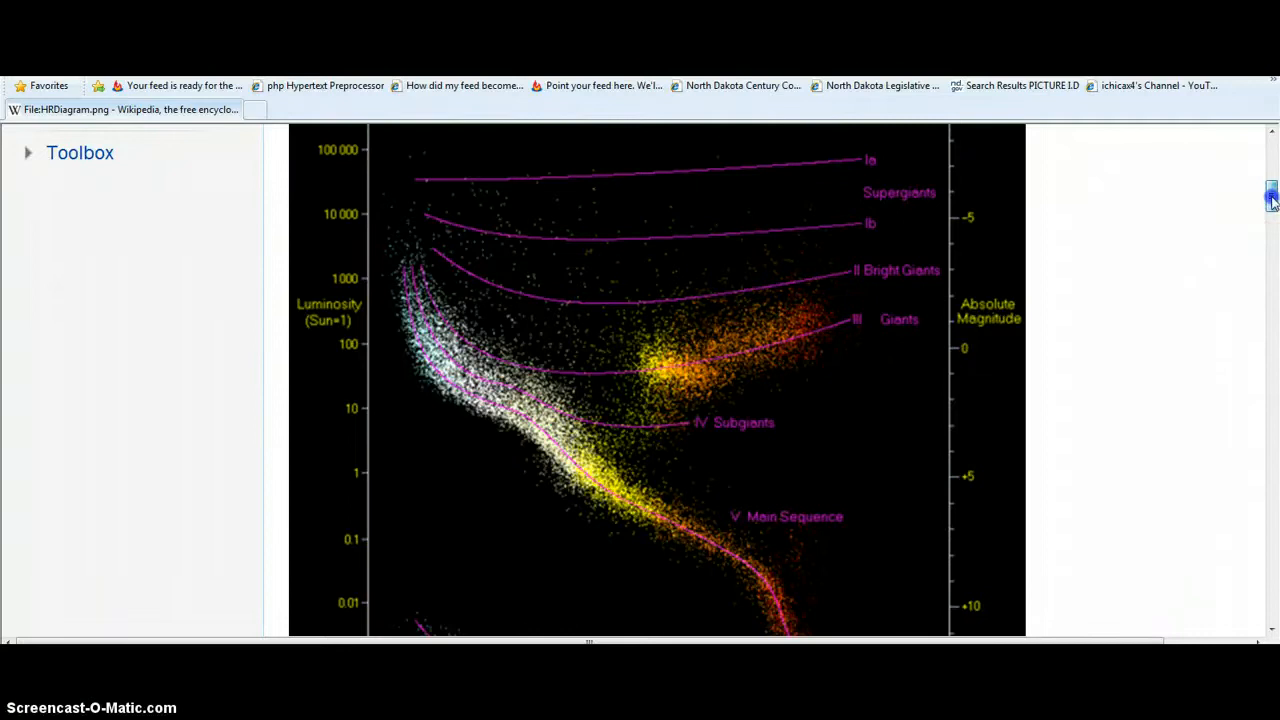
scroll(up, 3)
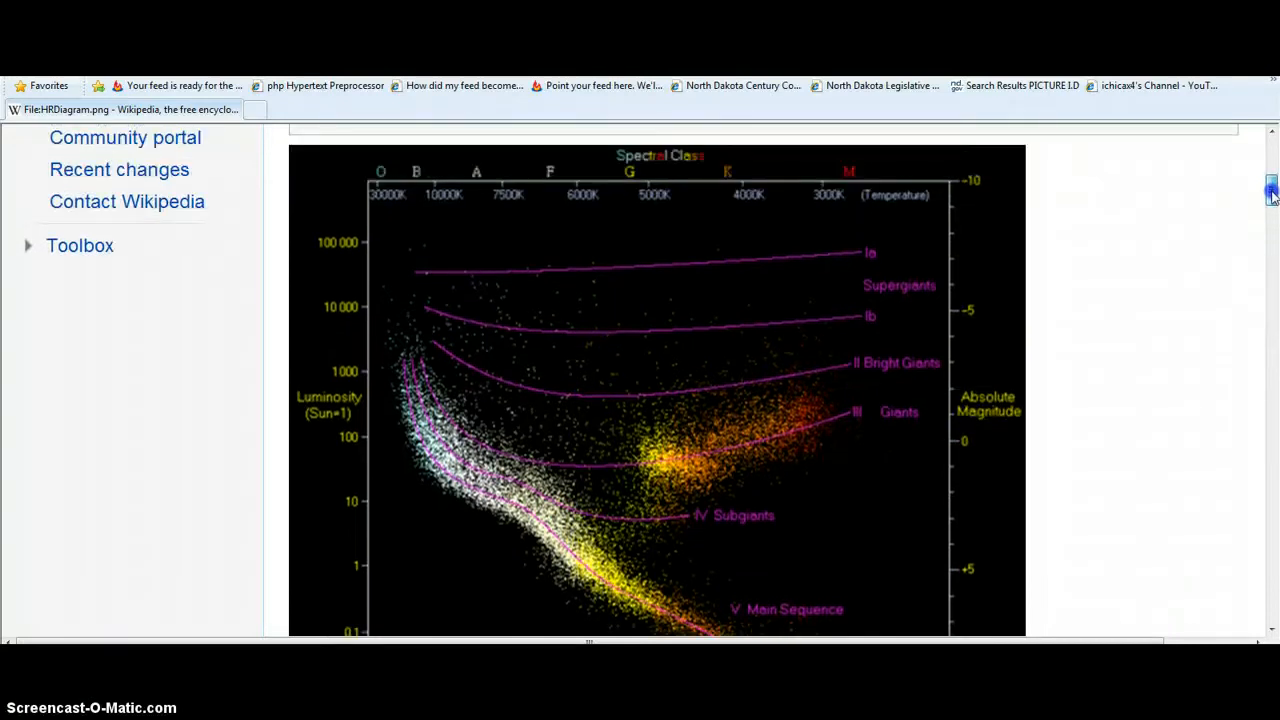
scroll(down, 3)
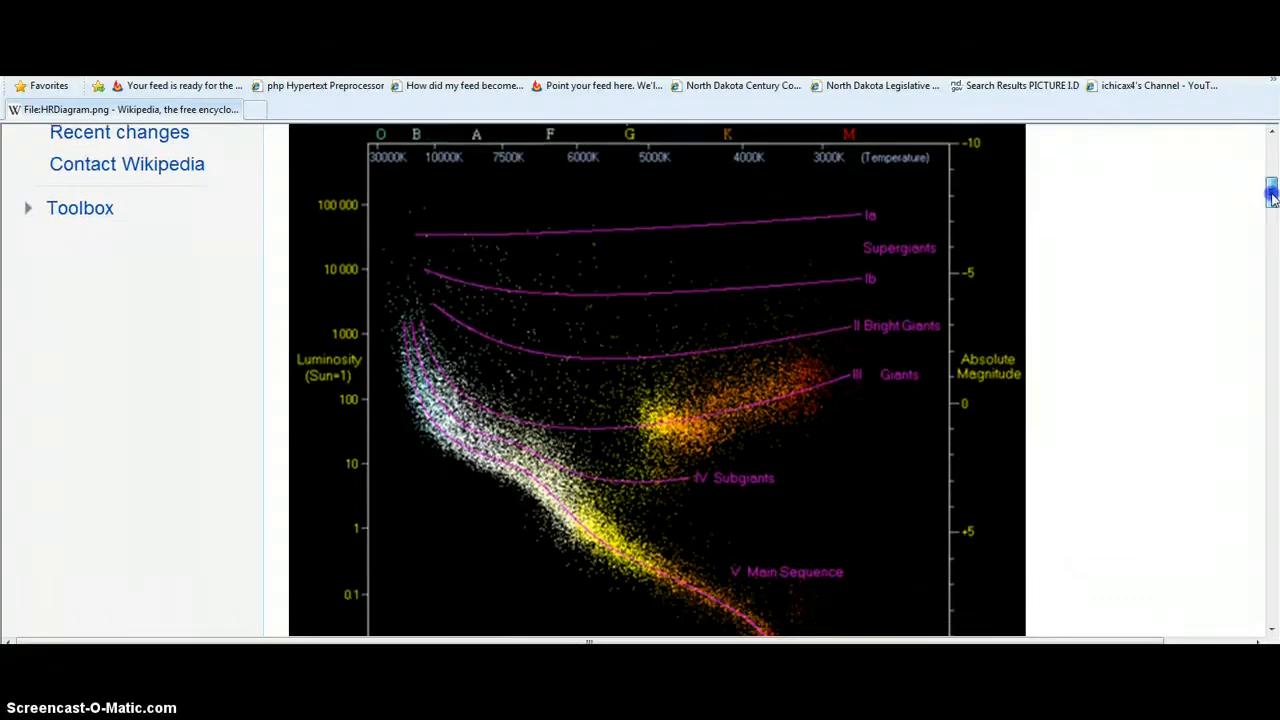
scroll(down, 3)
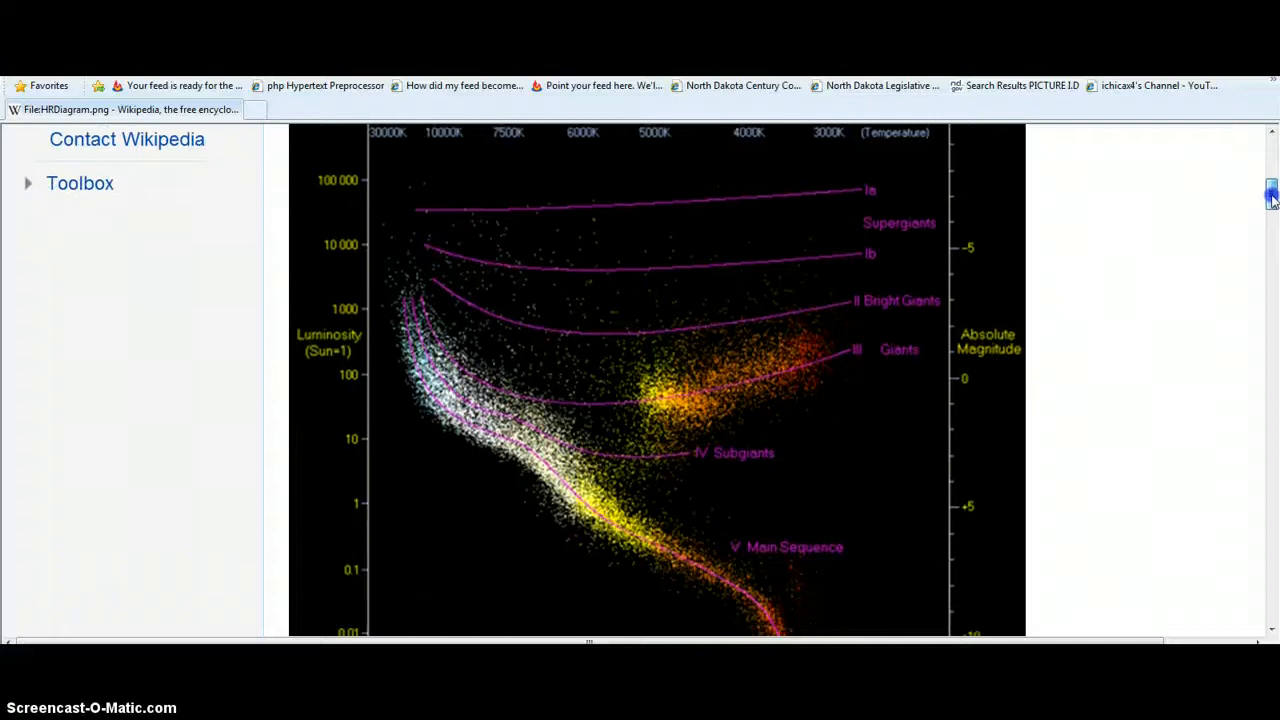
scroll(down, 3)
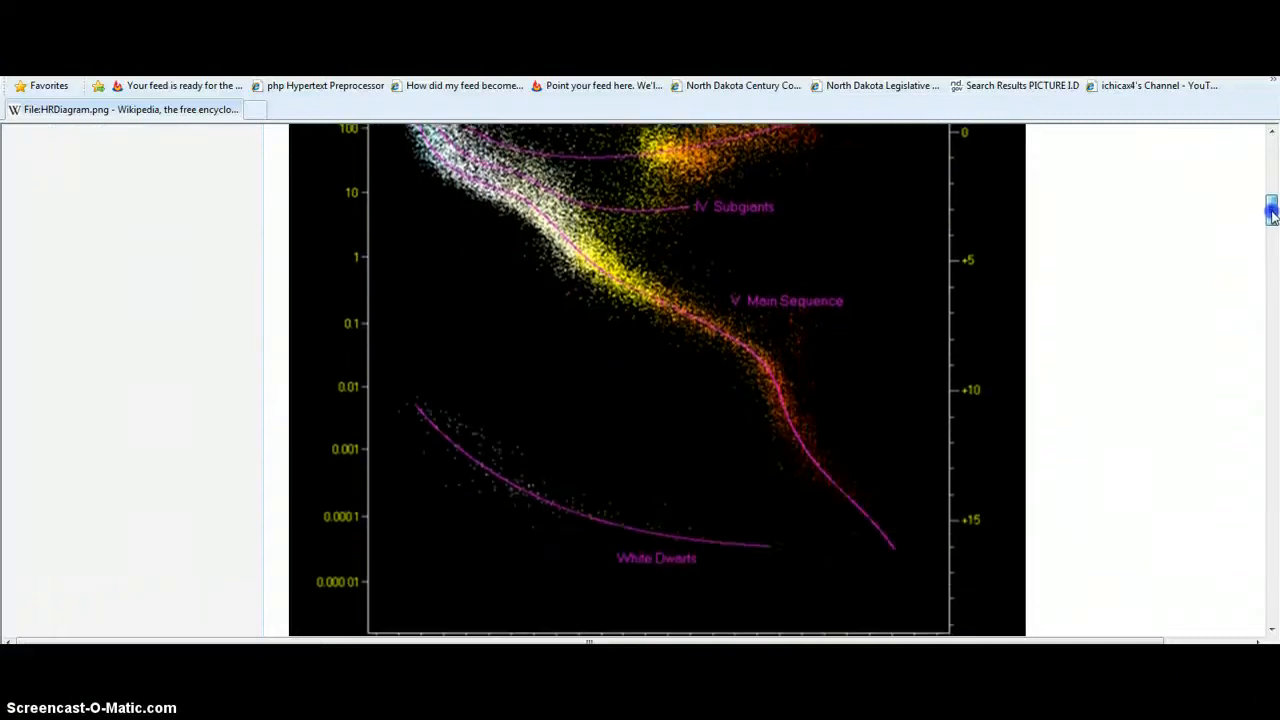
scroll(down, 3)
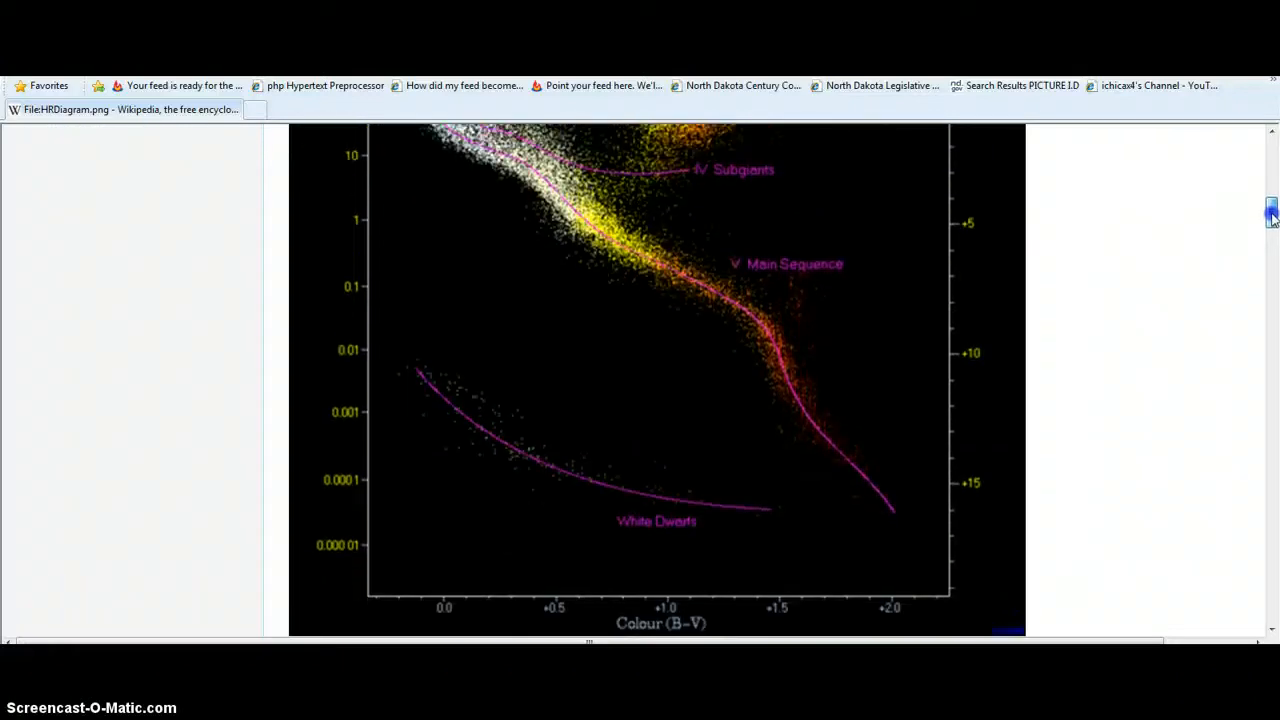
scroll(up, 3)
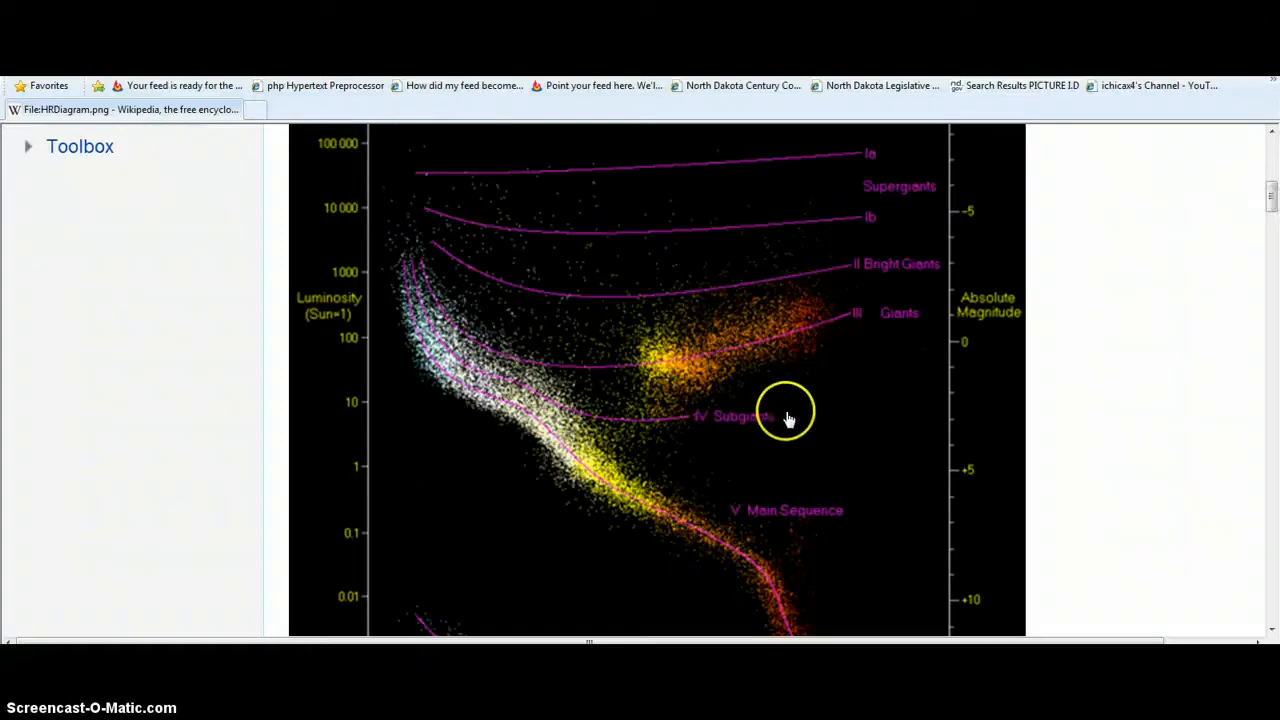
mouse_move(324, 624)
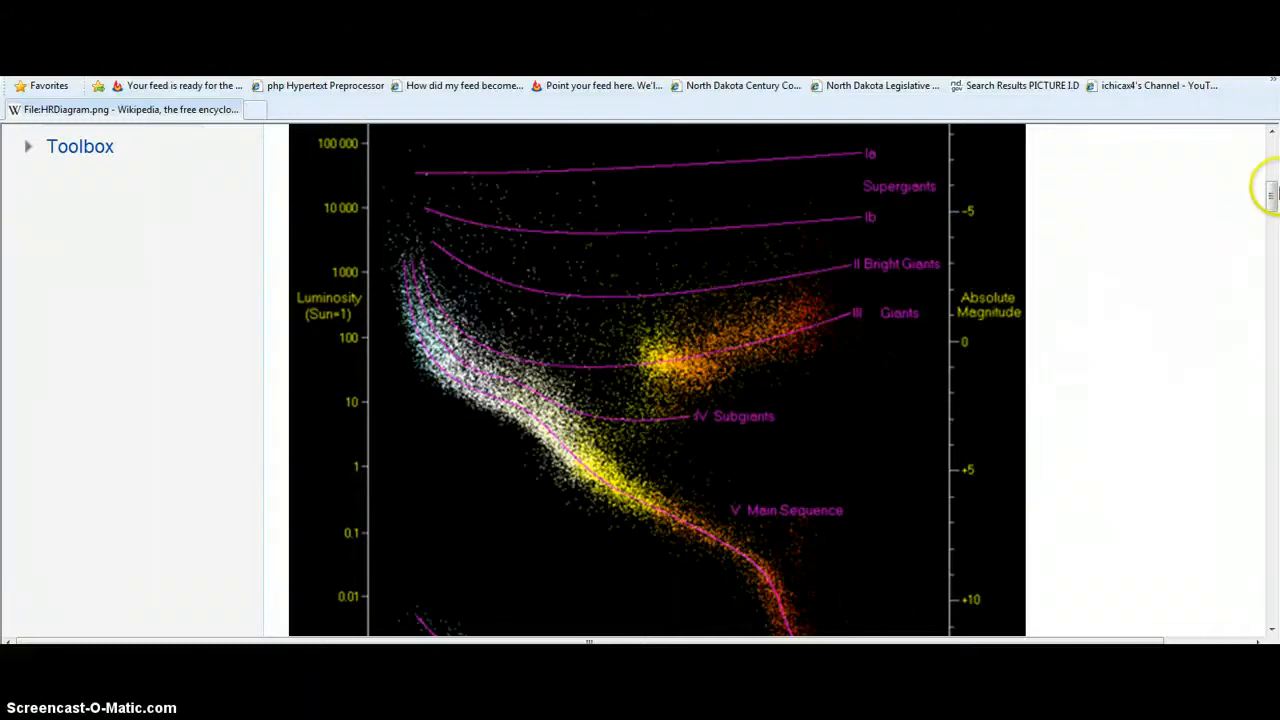
scroll(up, 3)
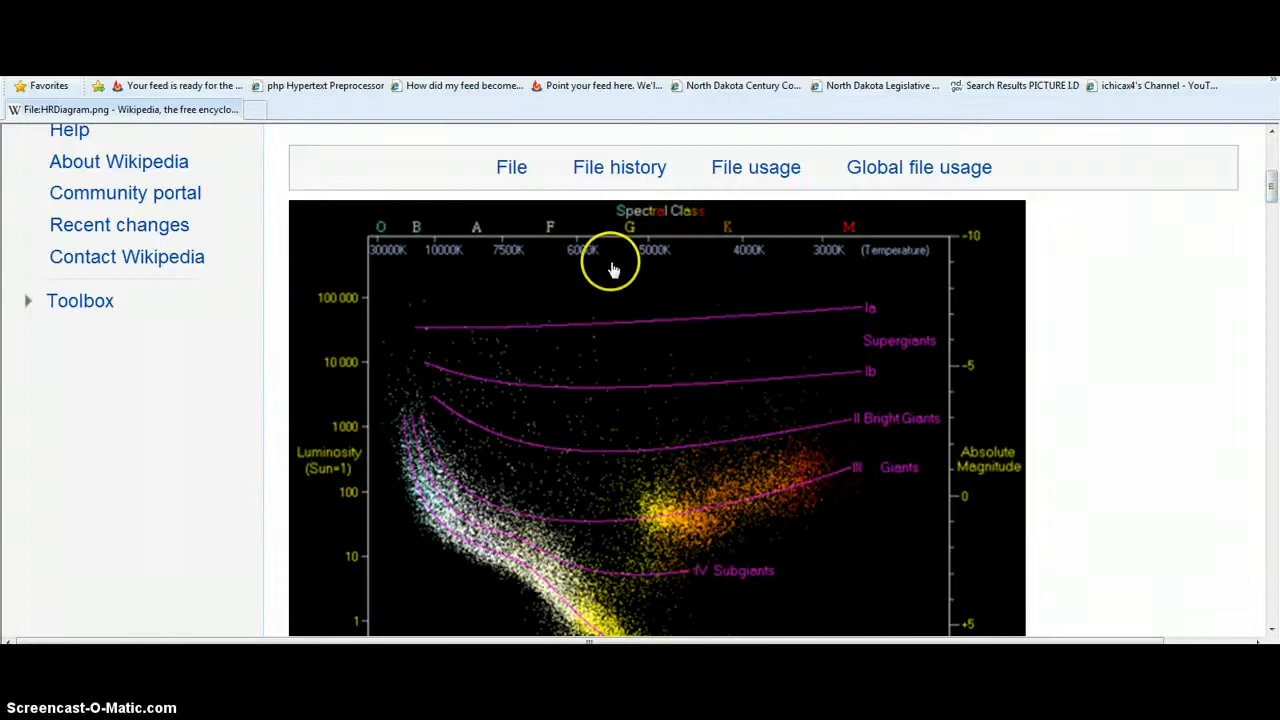
mouse_move(797, 513)
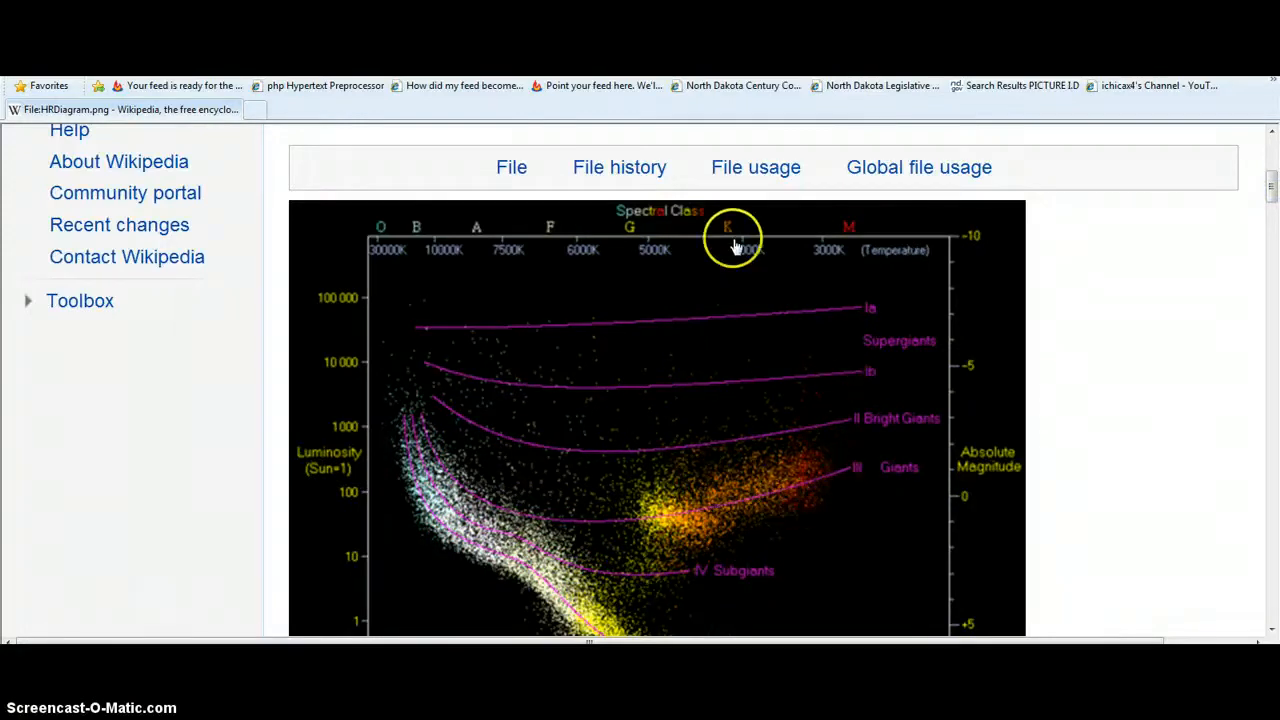
mouse_move(657, 515)
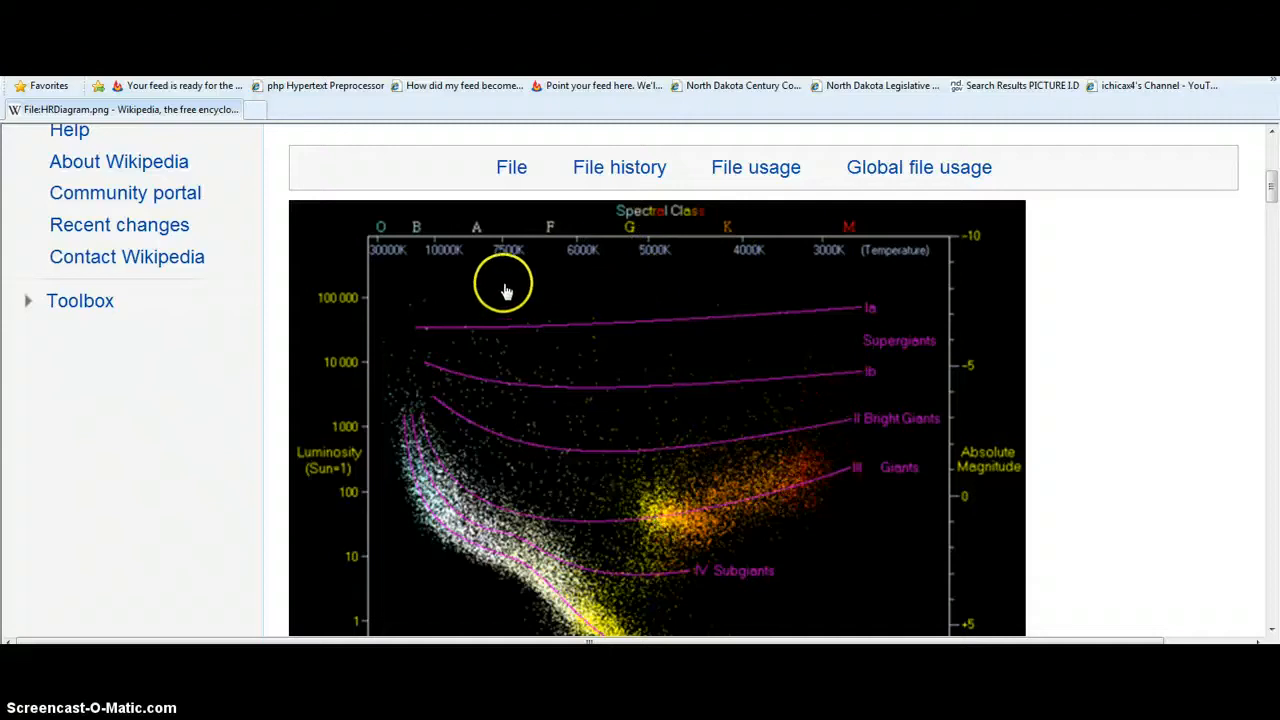
mouse_move(402, 332)
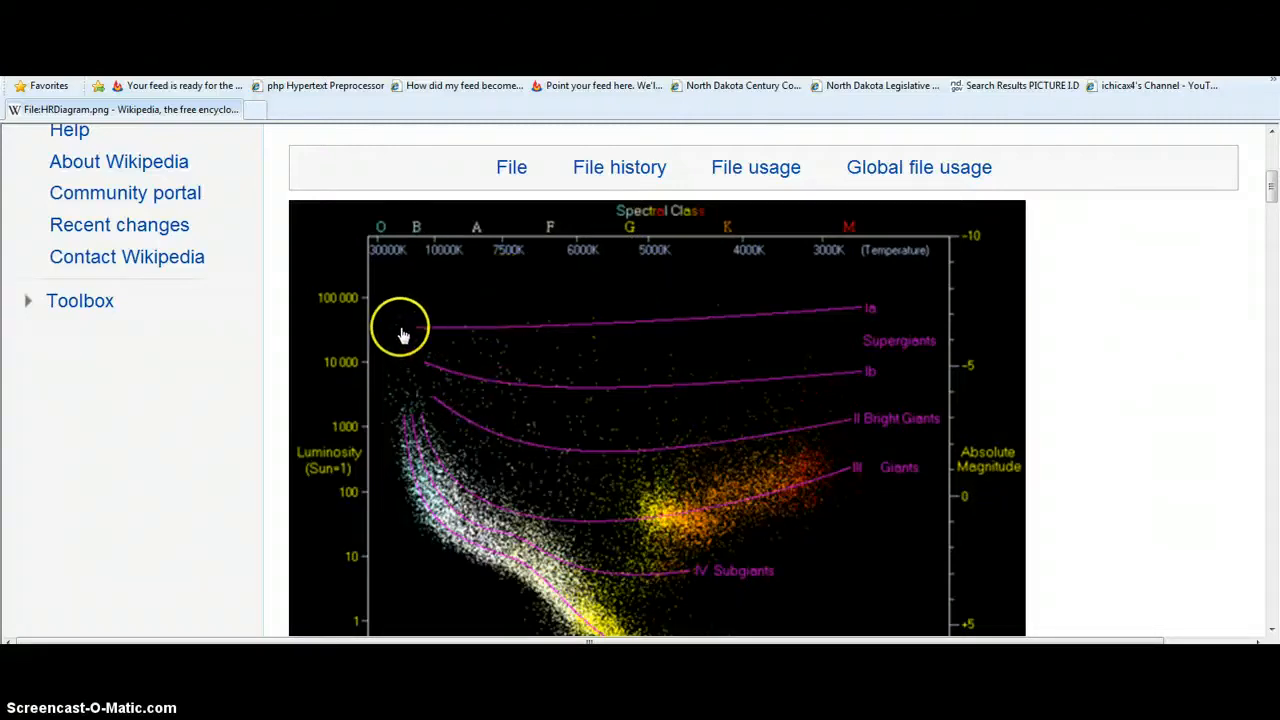
mouse_move(480, 545)
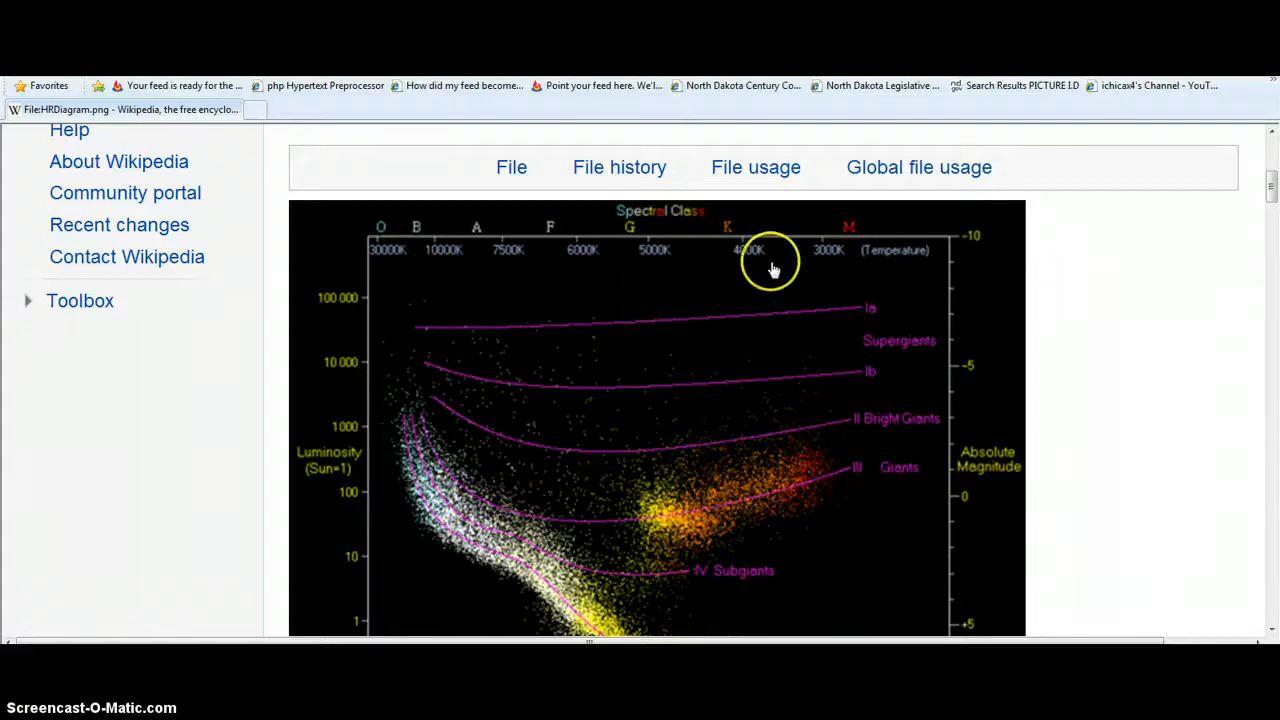
mouse_move(880, 240)
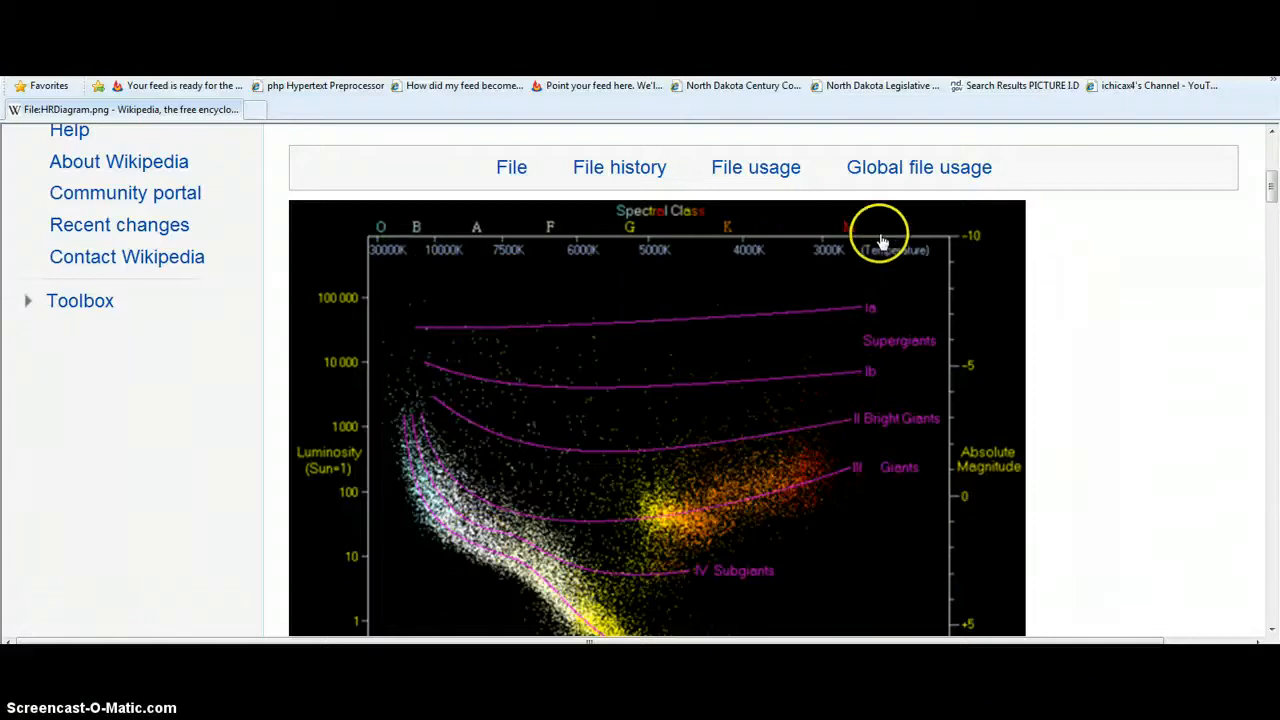
mouse_move(855, 238)
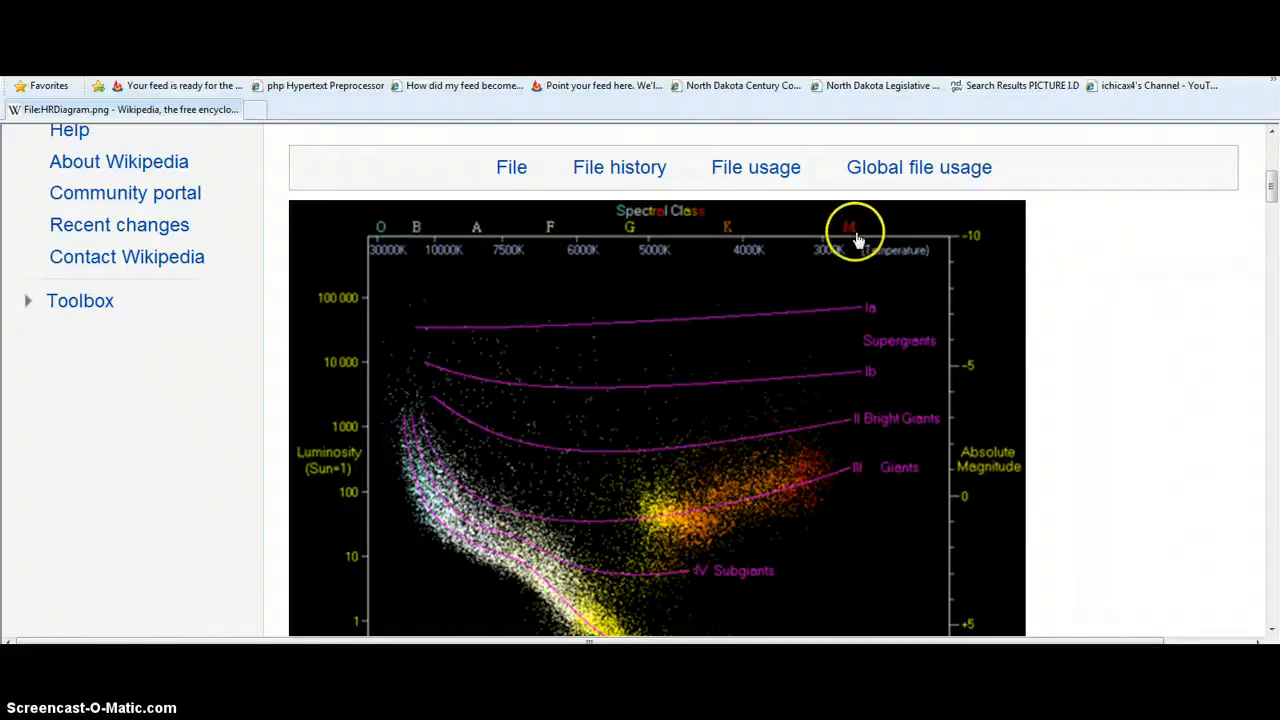
mouse_move(848, 270)
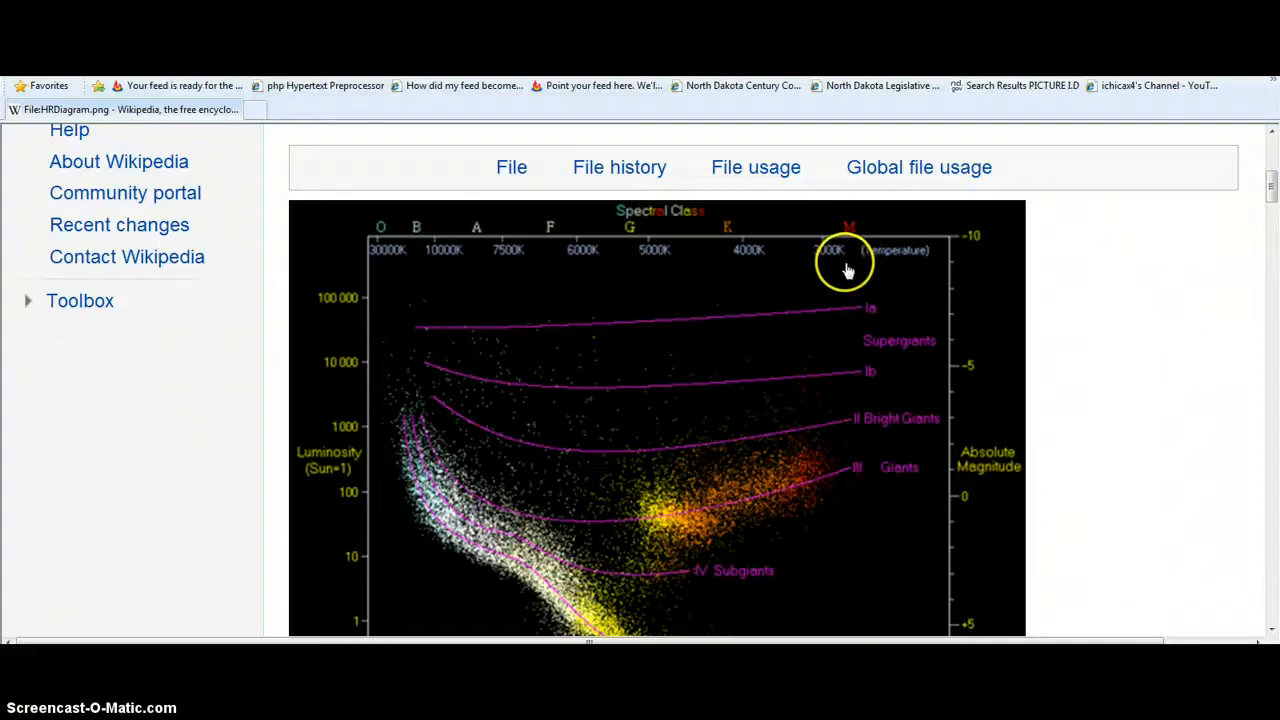
mouse_move(796, 524)
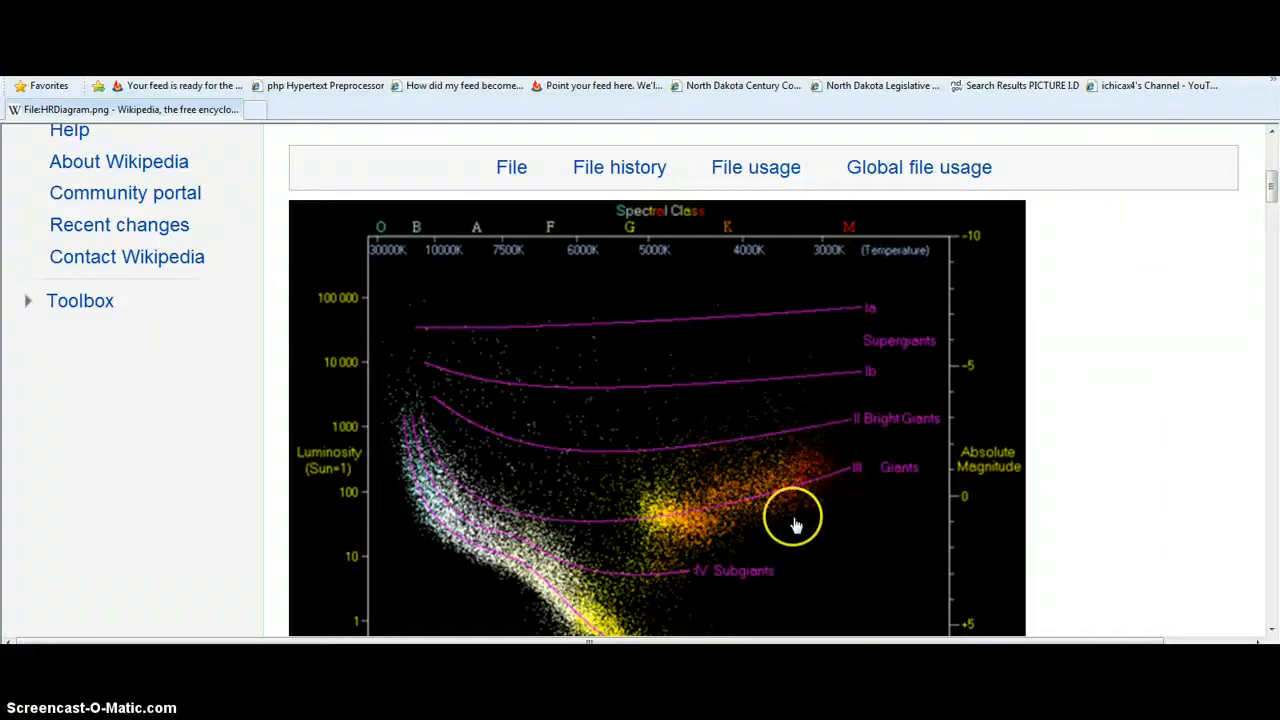
mouse_move(742, 263)
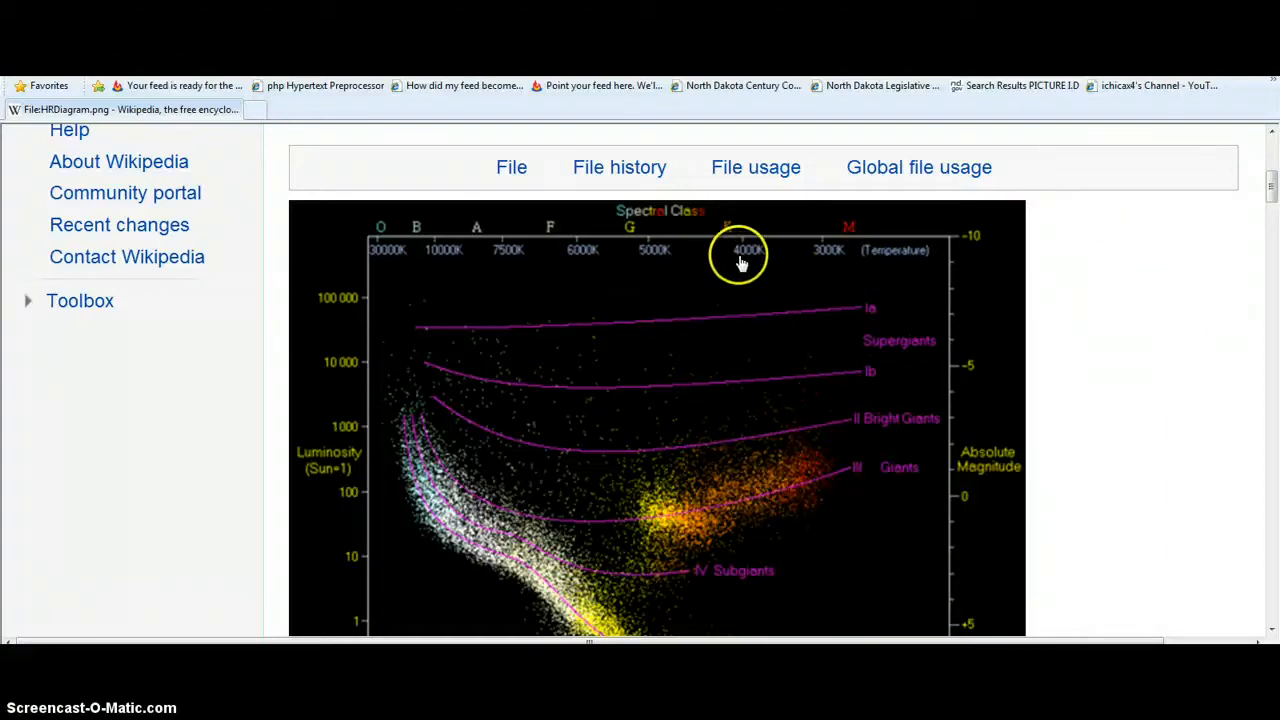
mouse_move(748, 497)
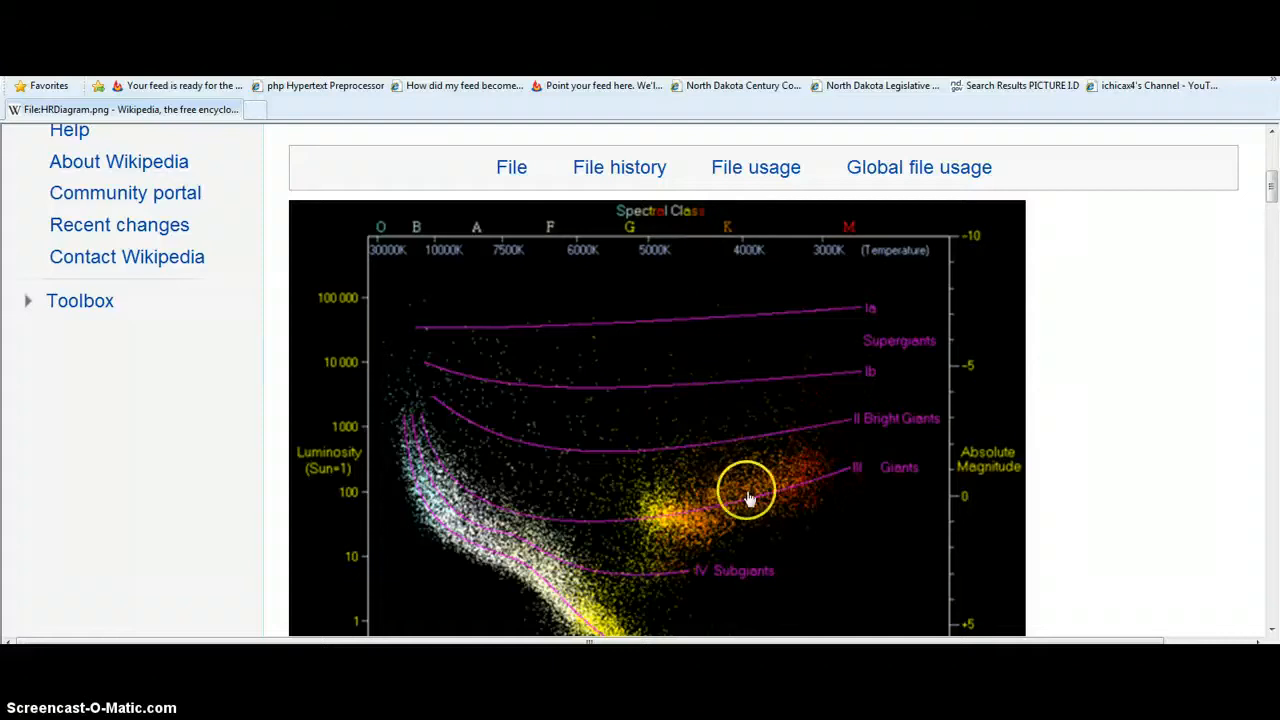
mouse_move(710, 333)
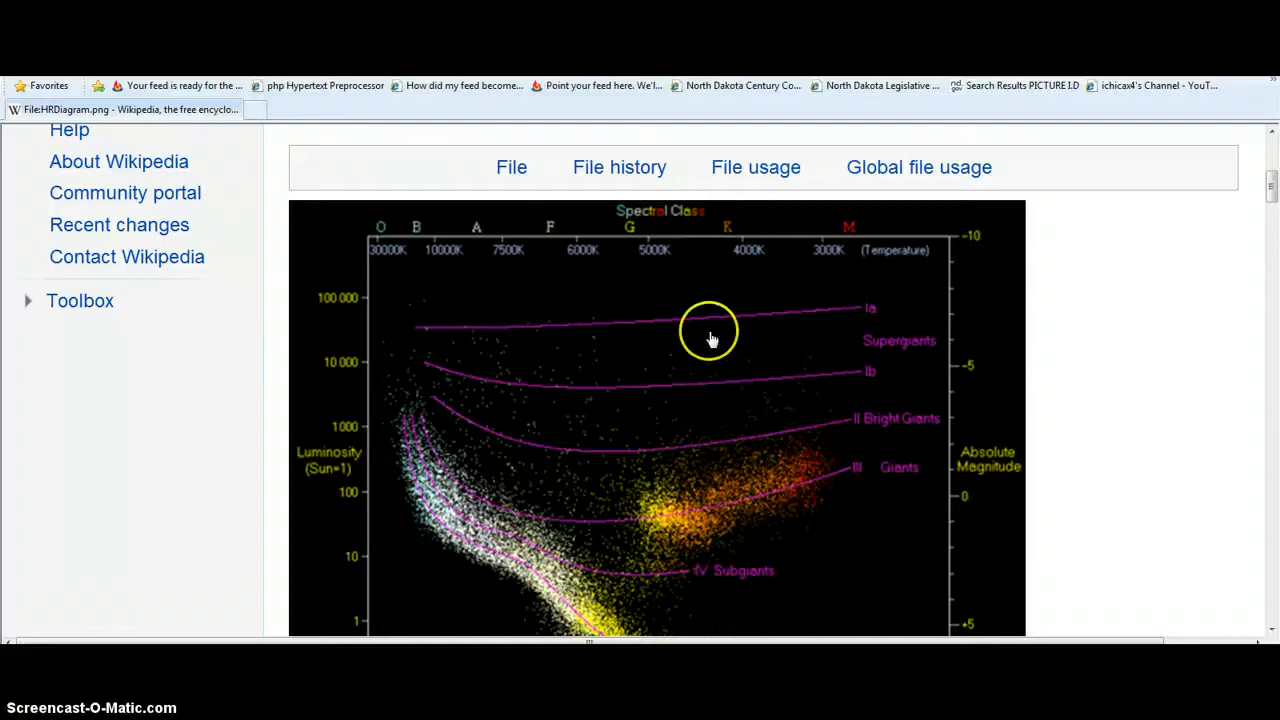
mouse_move(630, 245)
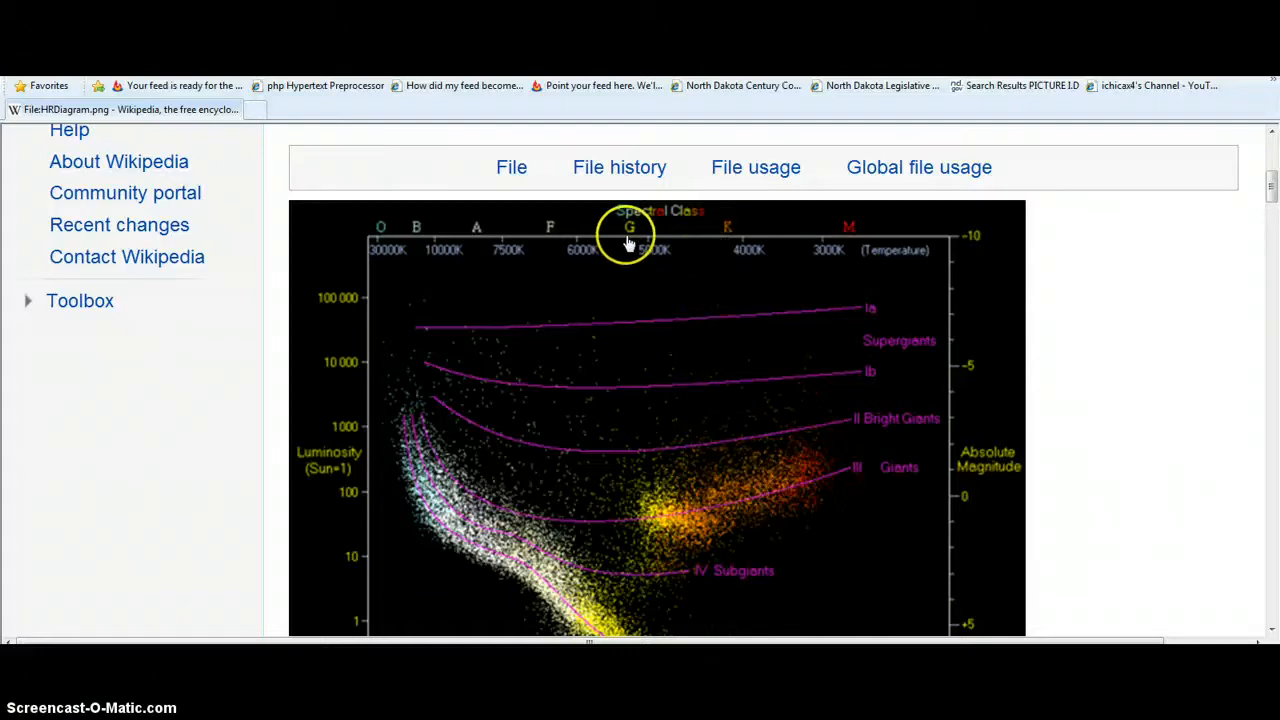
mouse_move(620, 515)
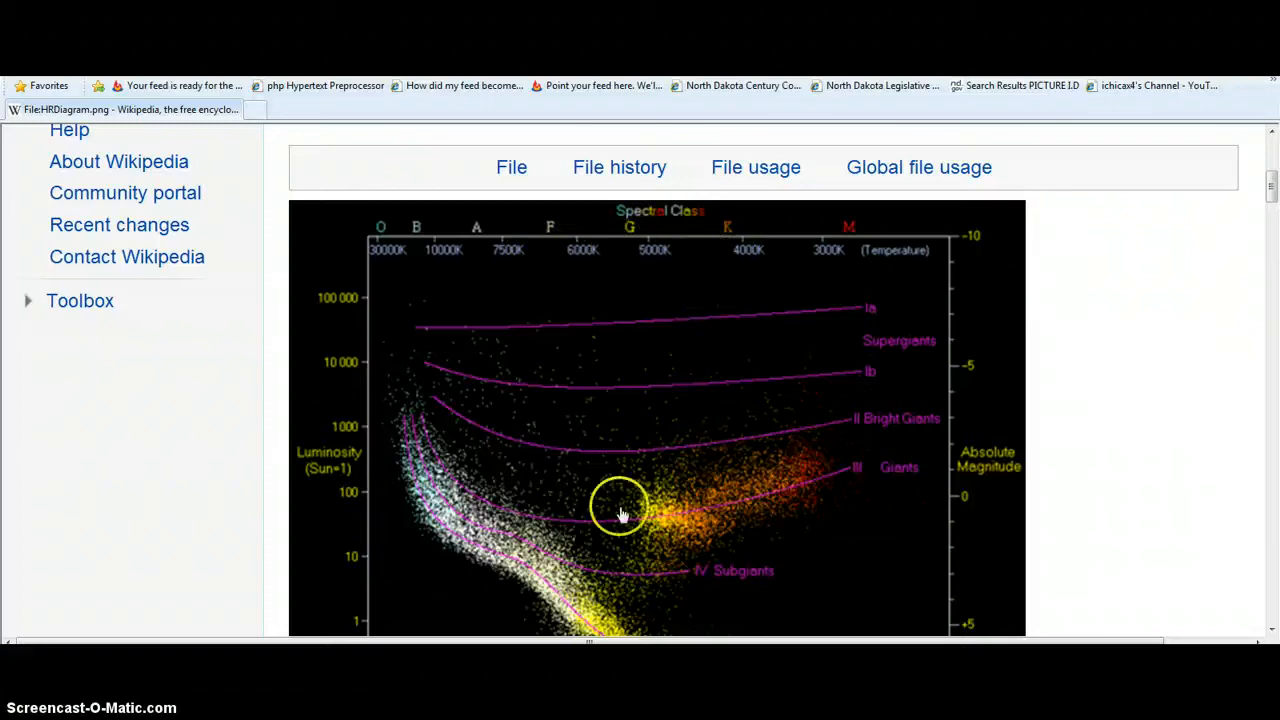
mouse_move(400, 280)
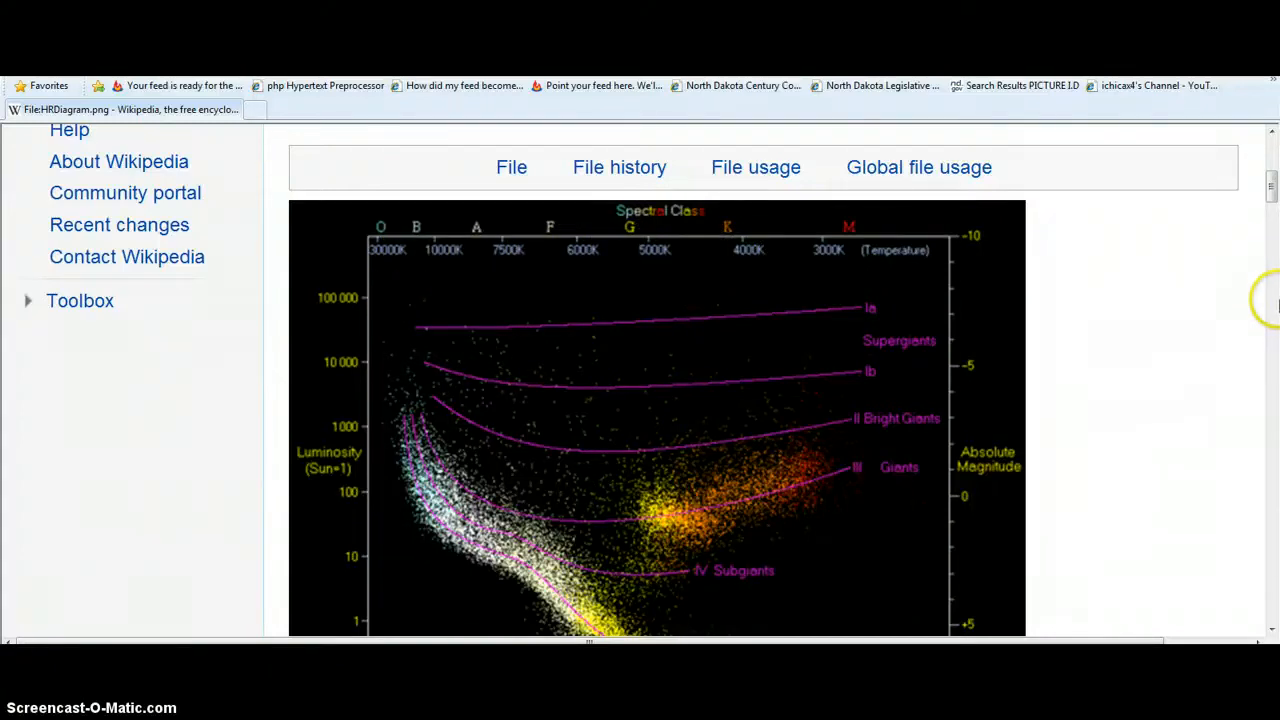
mouse_move(1270, 277)
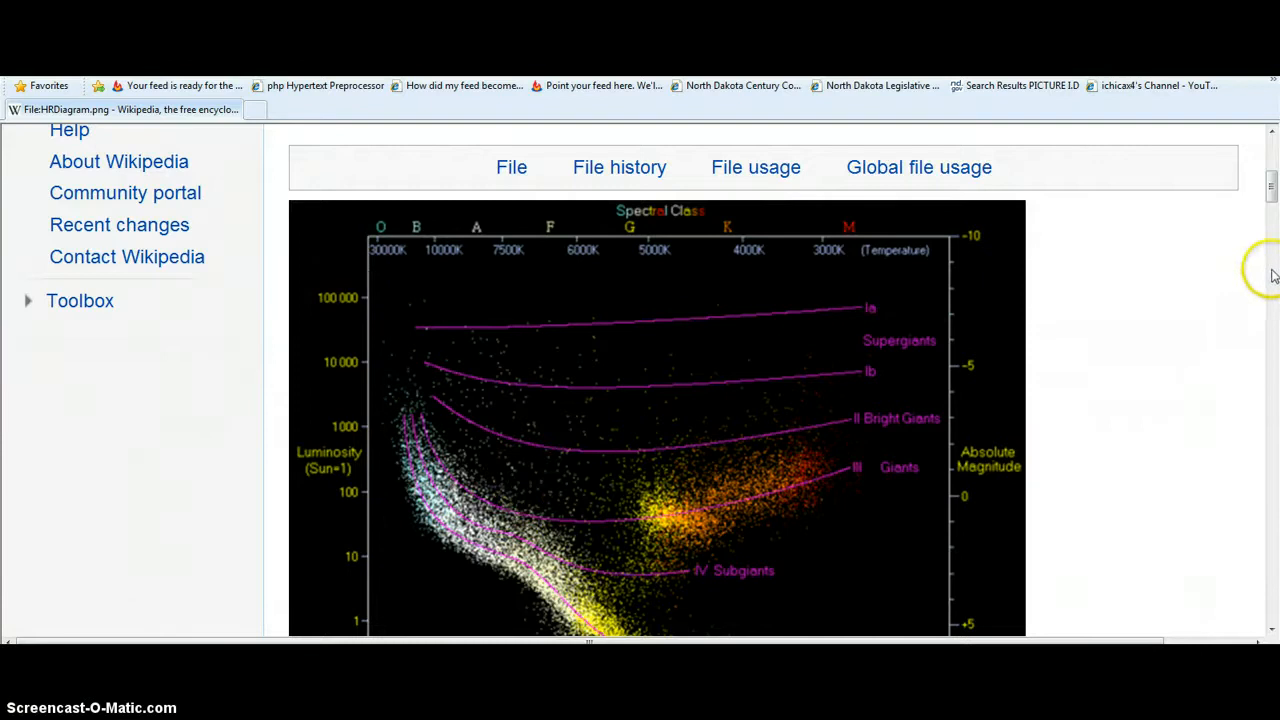
scroll(down, 3)
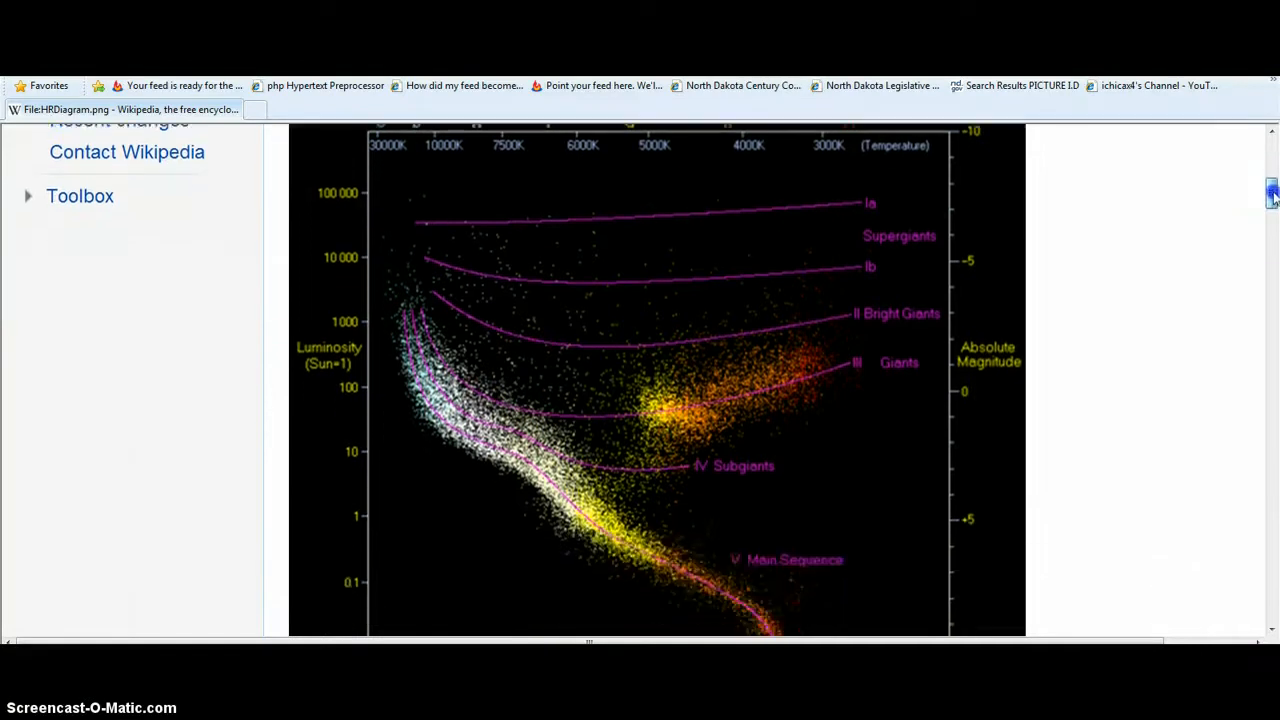
scroll(down, 3)
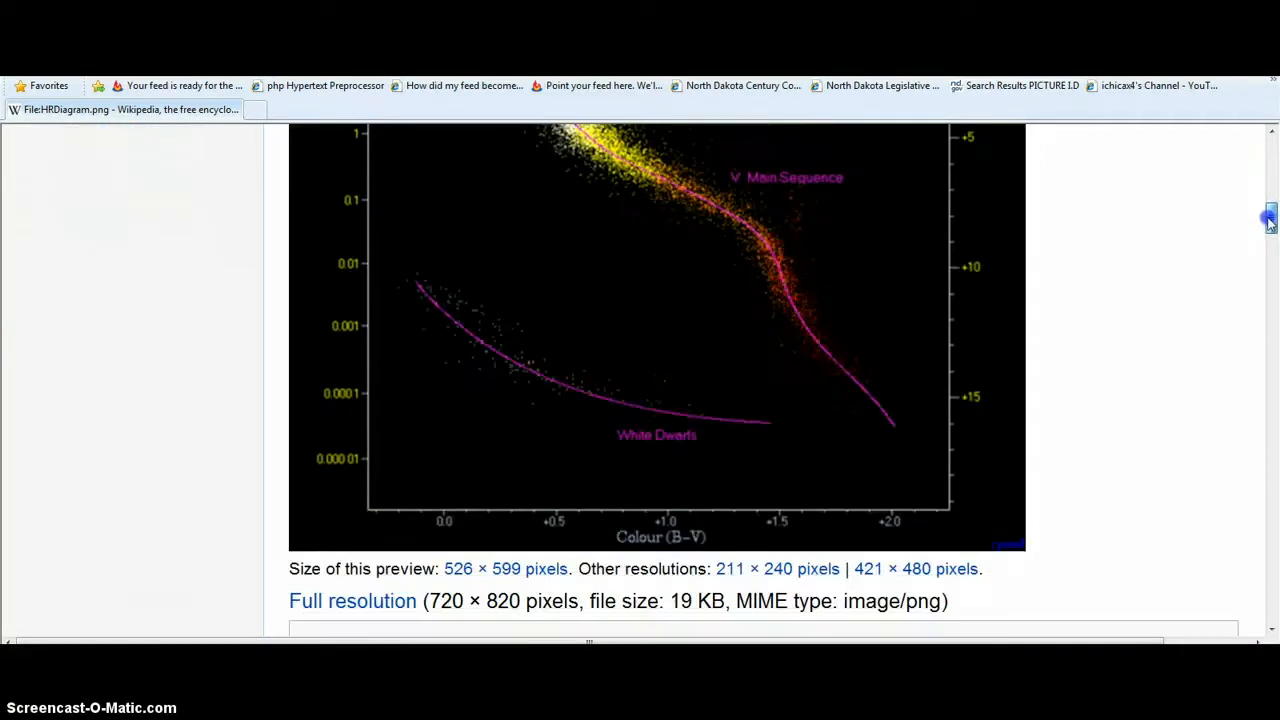
scroll(up, 3)
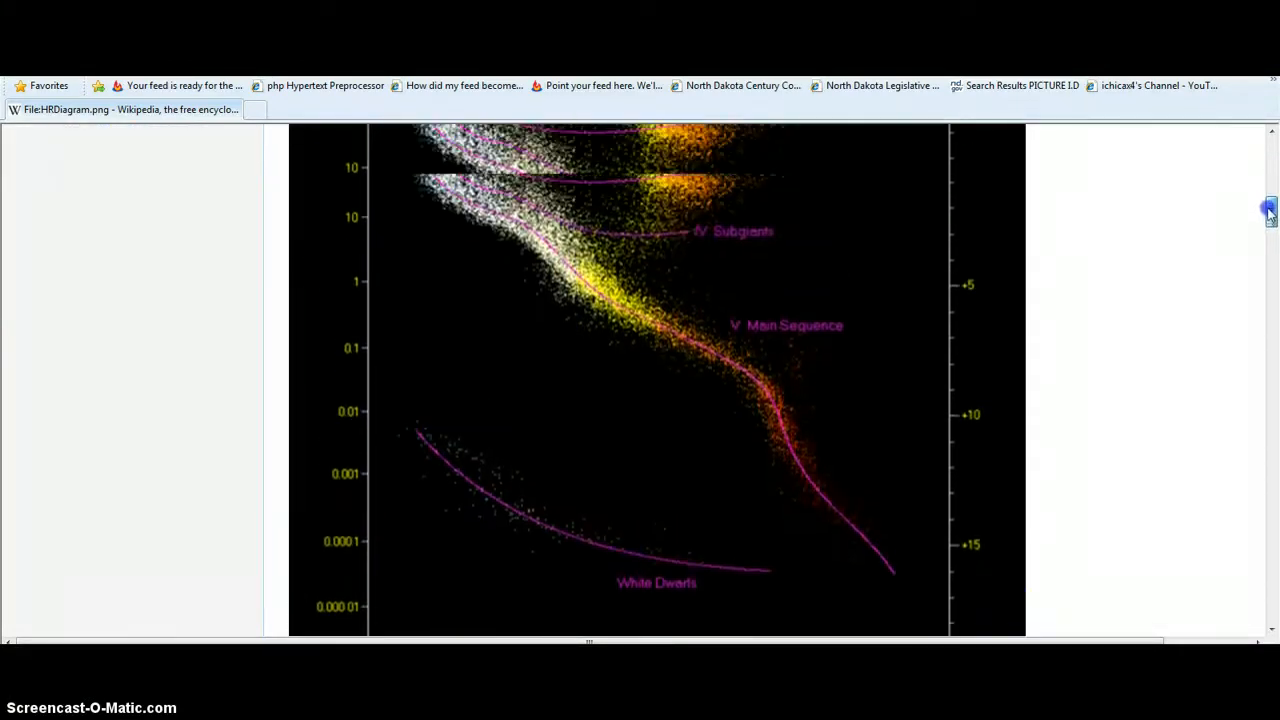
scroll(up, 3)
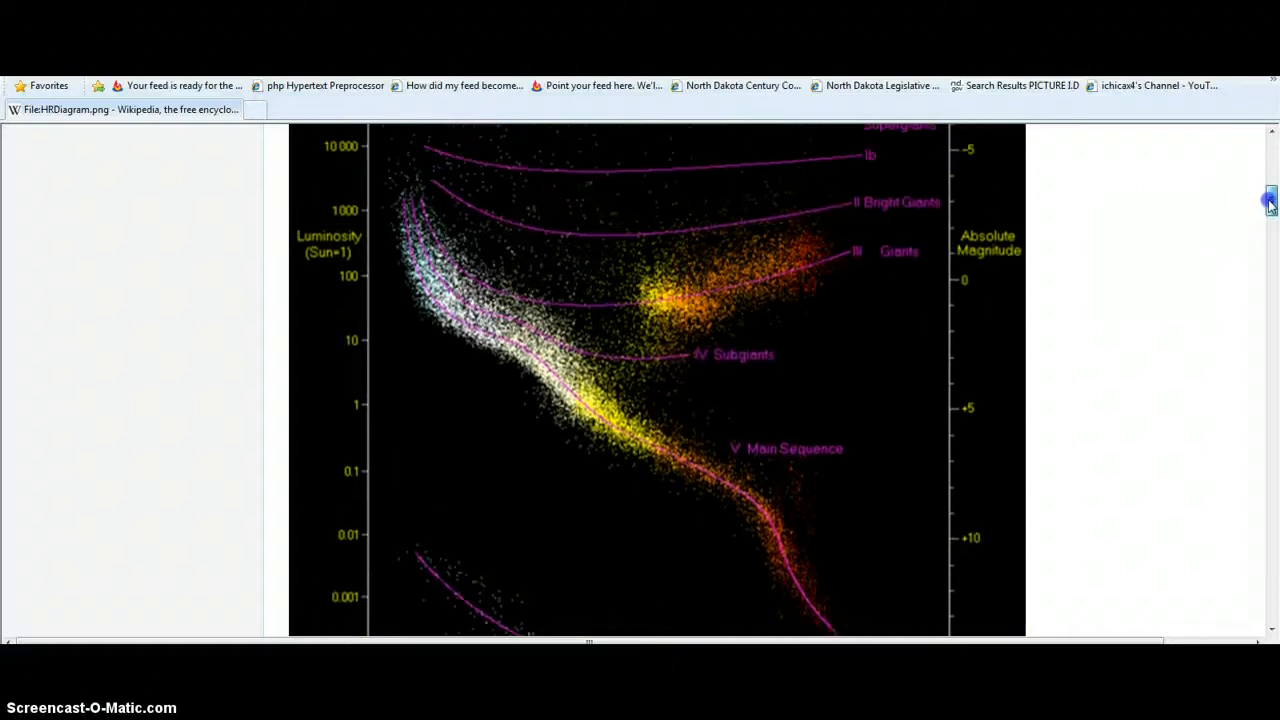
scroll(up, 3)
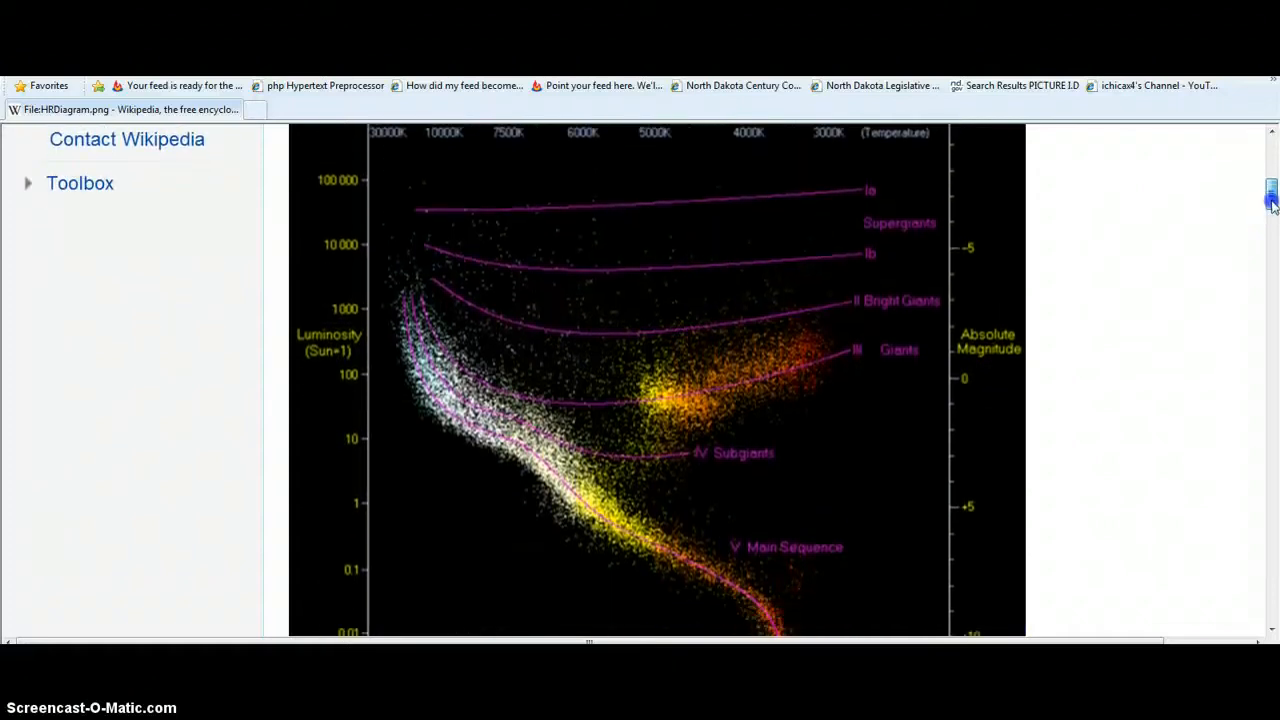
scroll(down, 3)
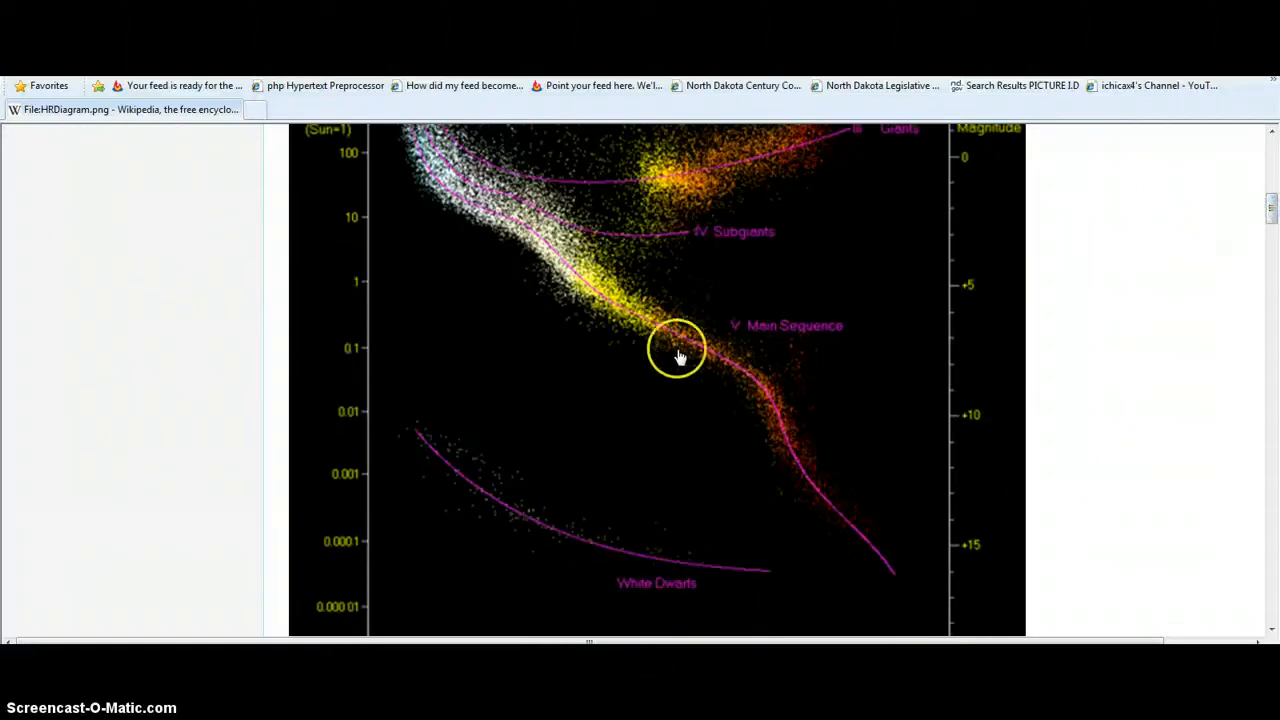
mouse_move(685, 325)
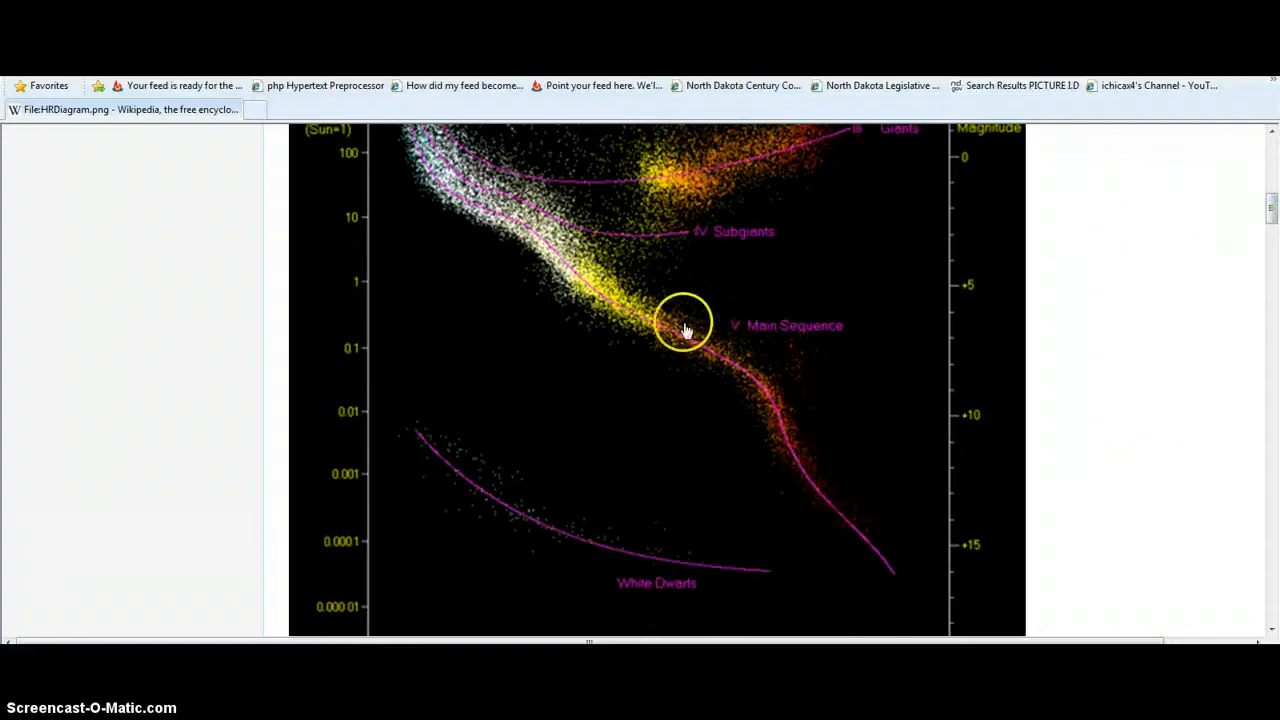
mouse_move(700, 360)
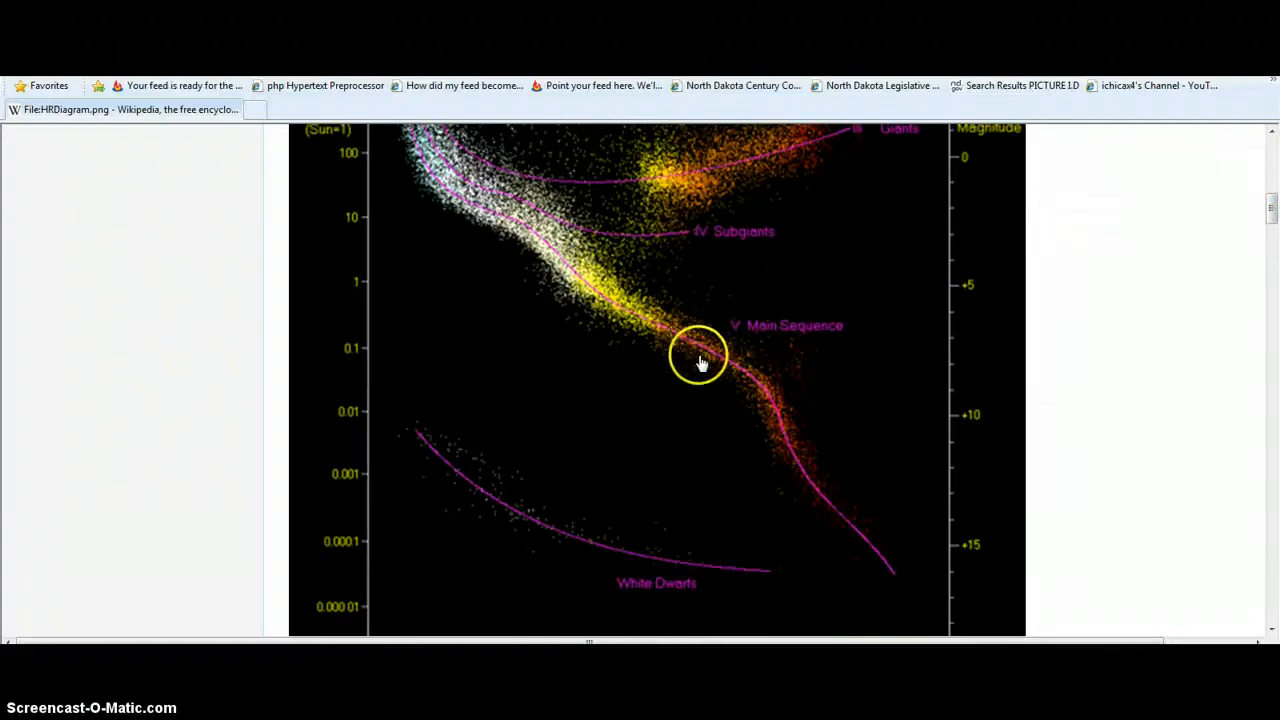
mouse_move(727, 298)
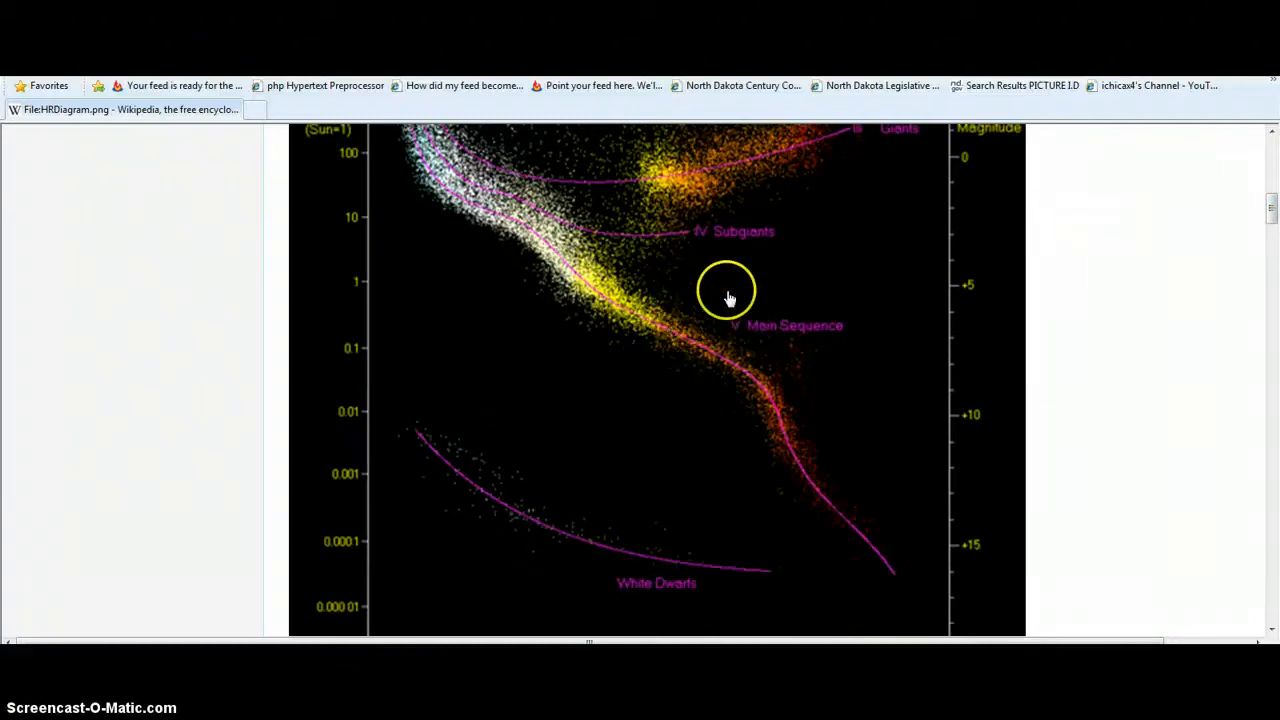
mouse_move(667, 388)
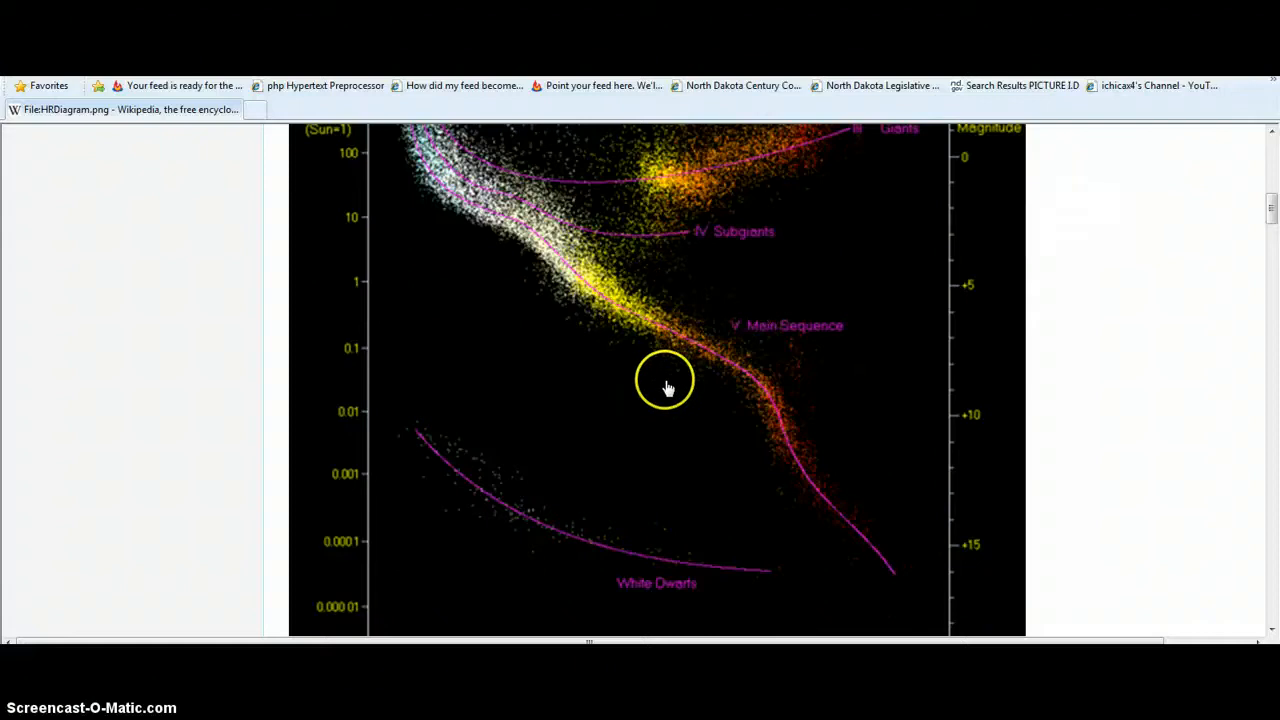
mouse_move(680, 355)
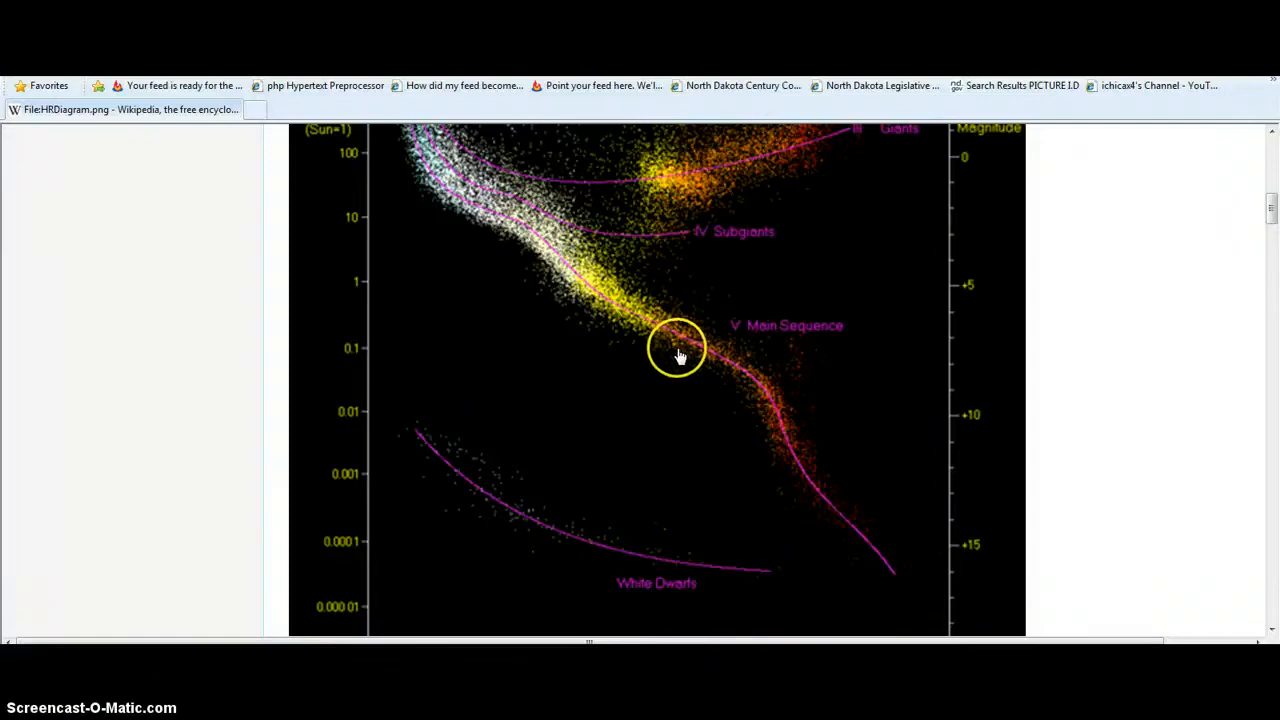
mouse_move(770, 400)
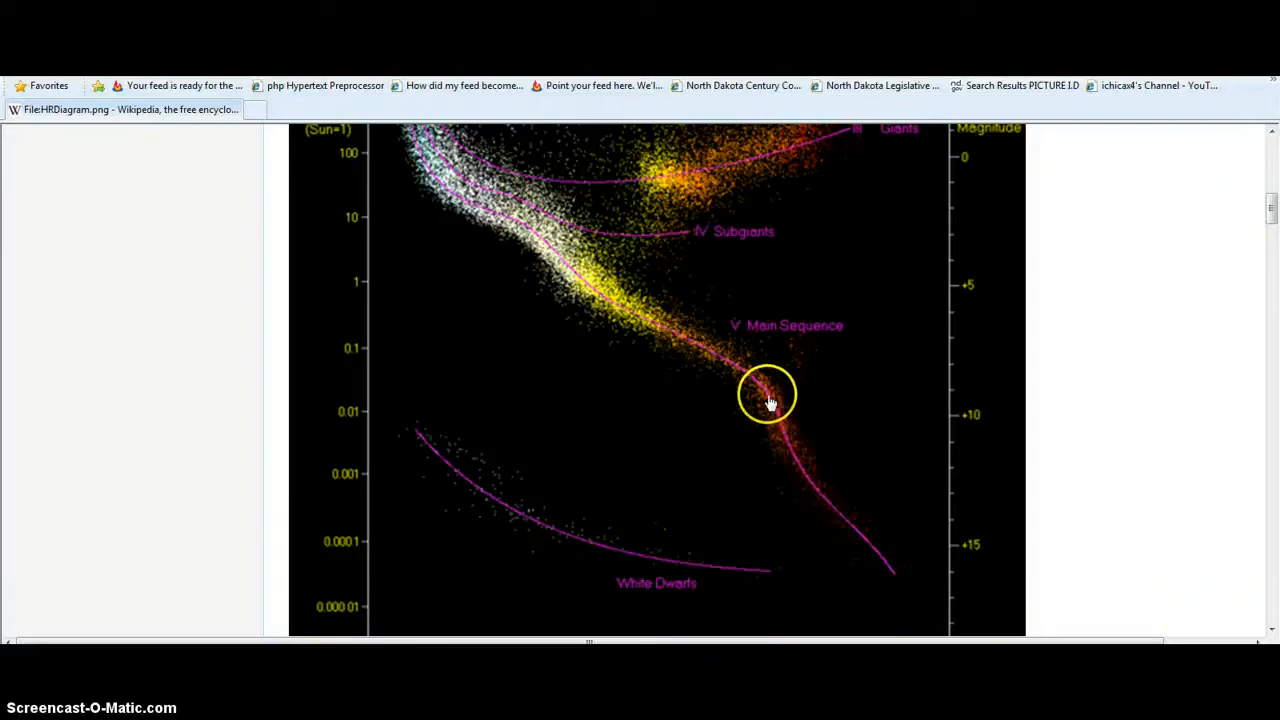
mouse_move(707, 245)
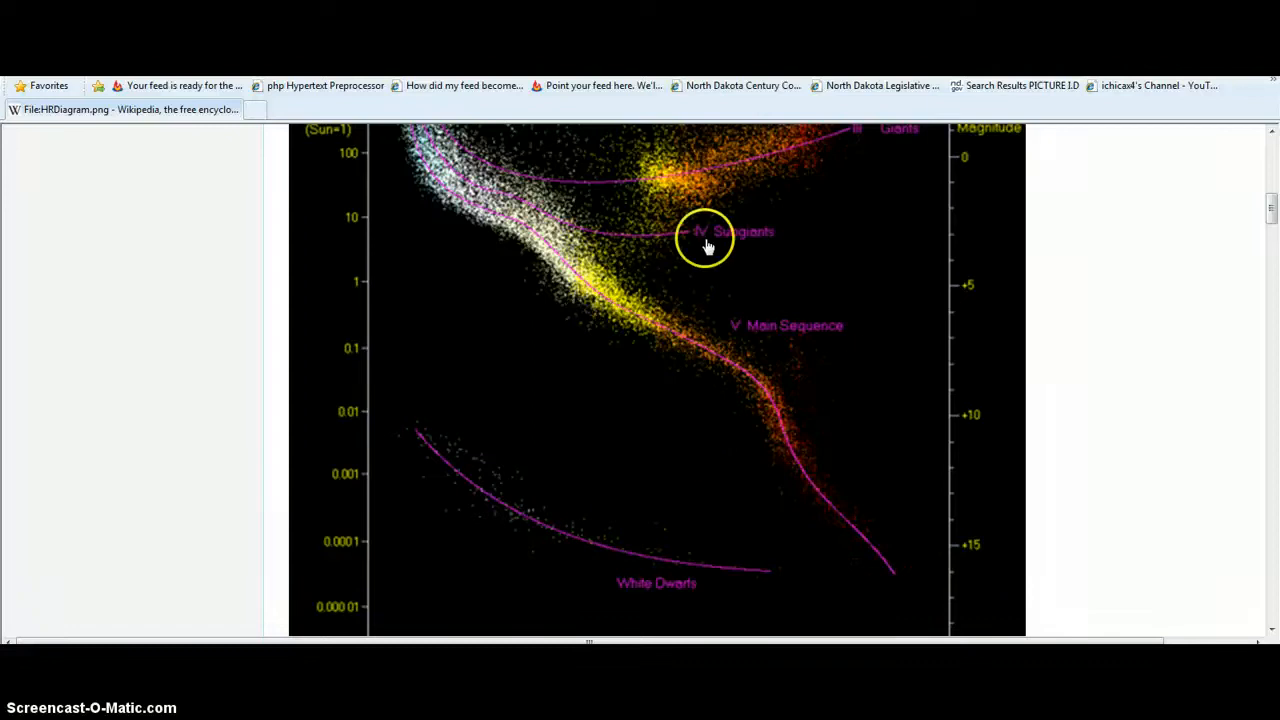
mouse_move(825, 500)
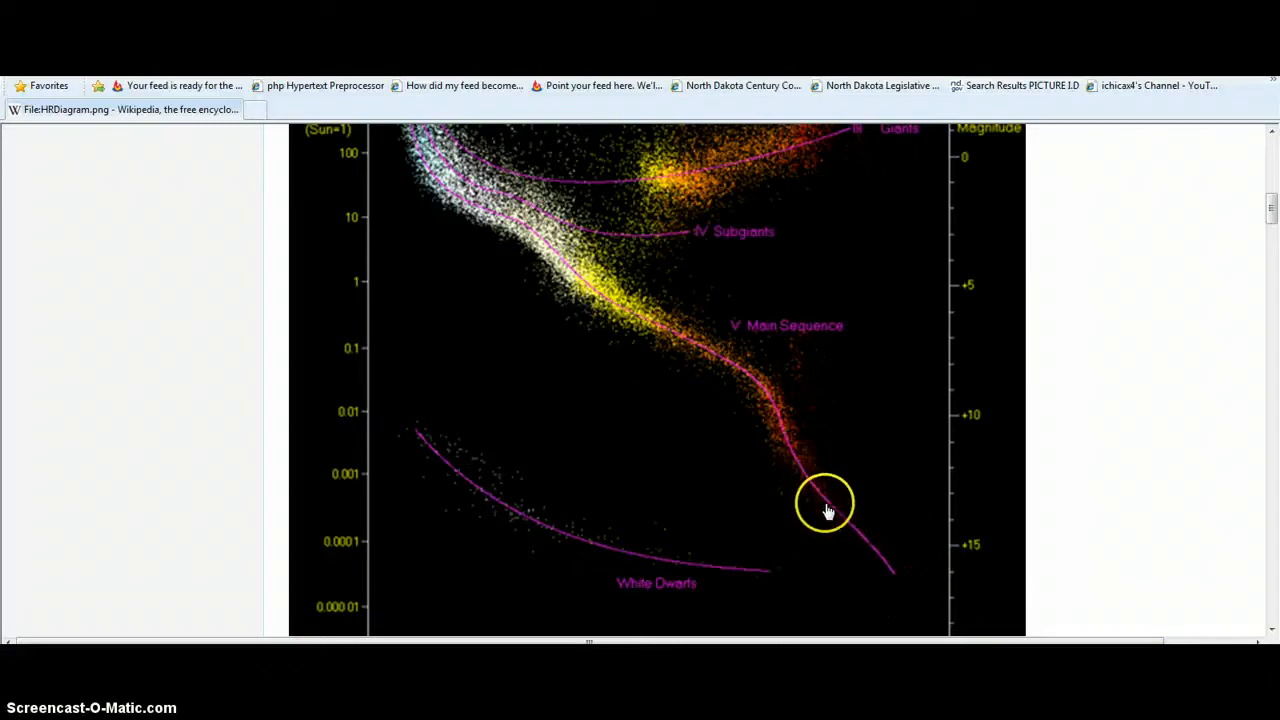
mouse_move(755, 393)
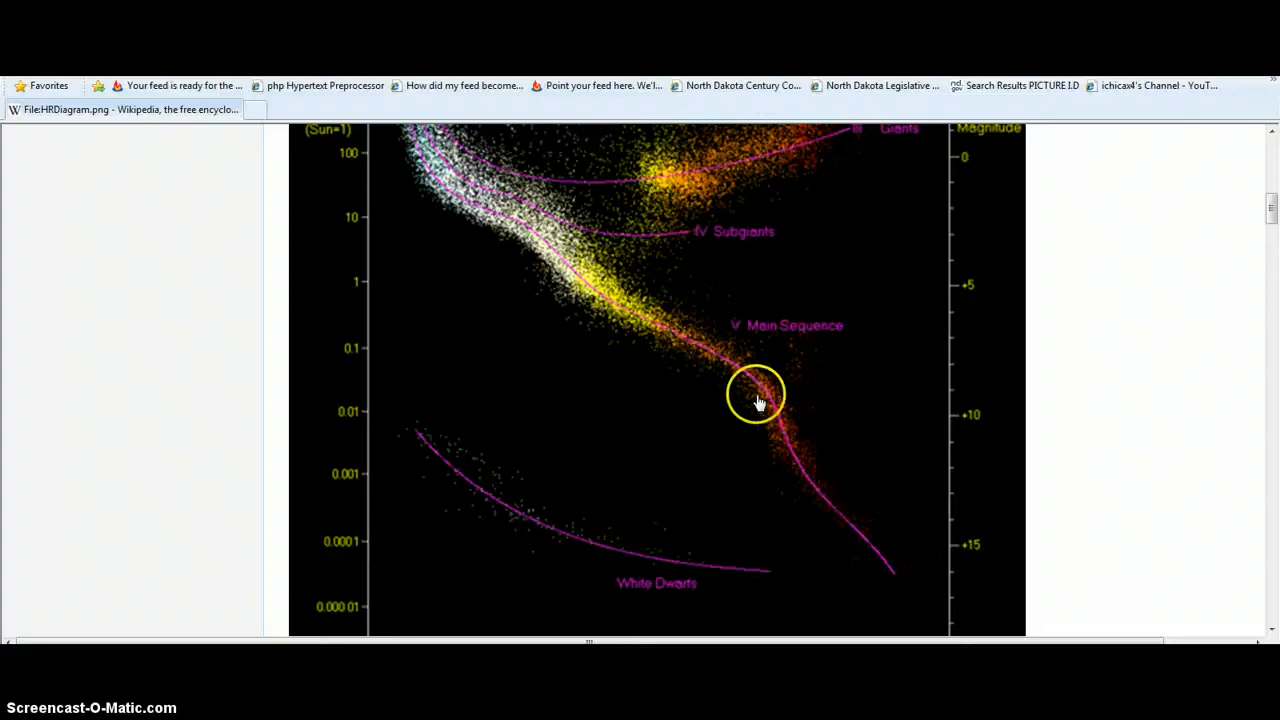
click(757, 400)
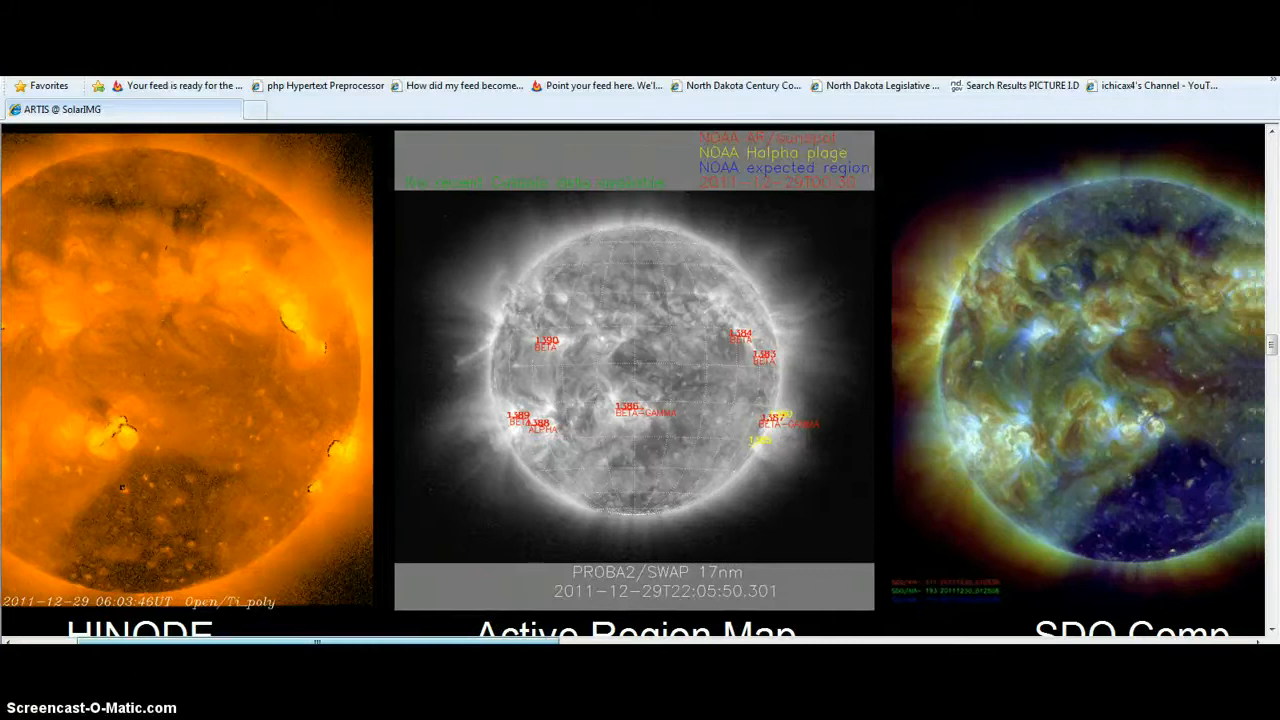
Scroll the ARTIS SolarIMG strip from HINODE past the SDO panels to STEREO A EUVI 195.
scroll(right, 3)
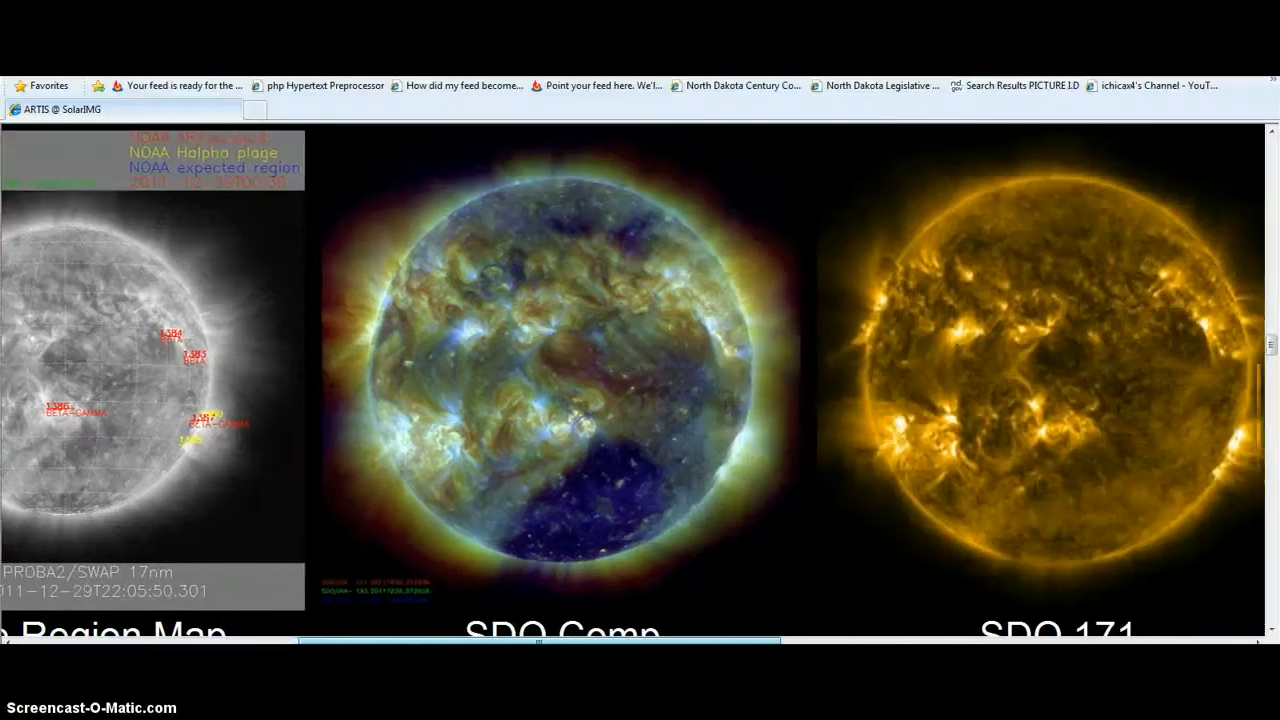
scroll(right, 3)
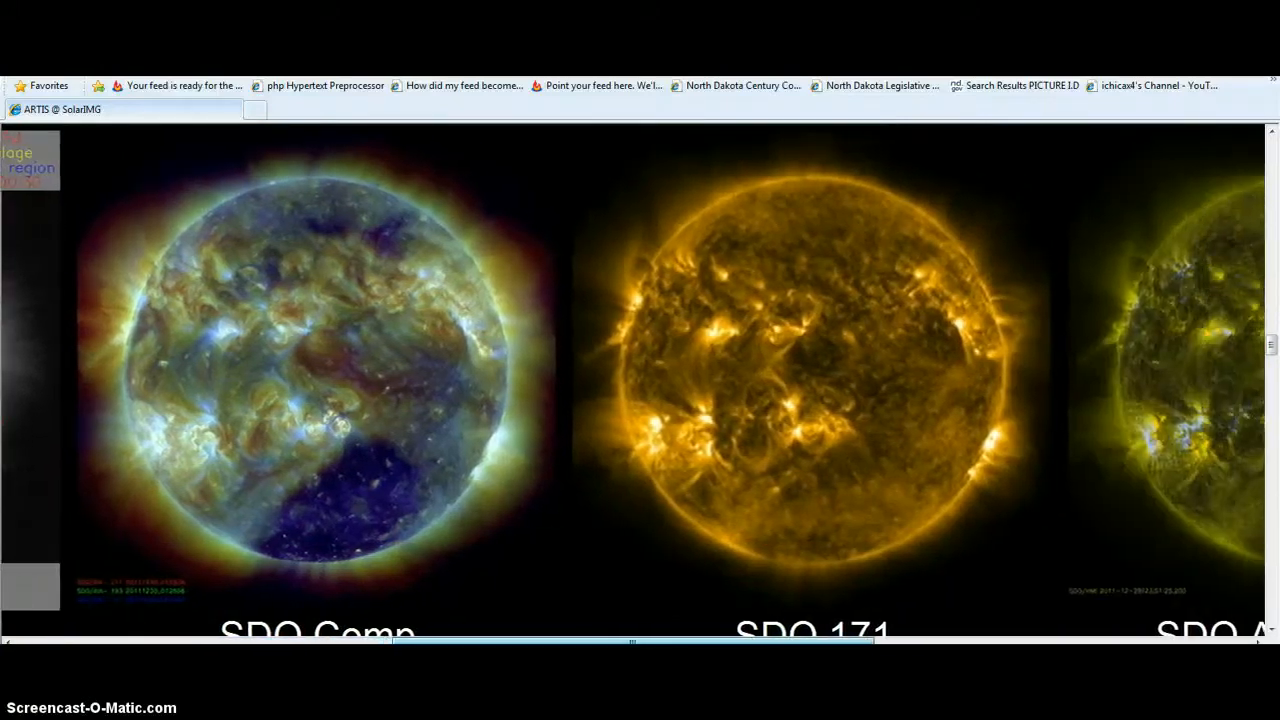
mouse_move(254, 221)
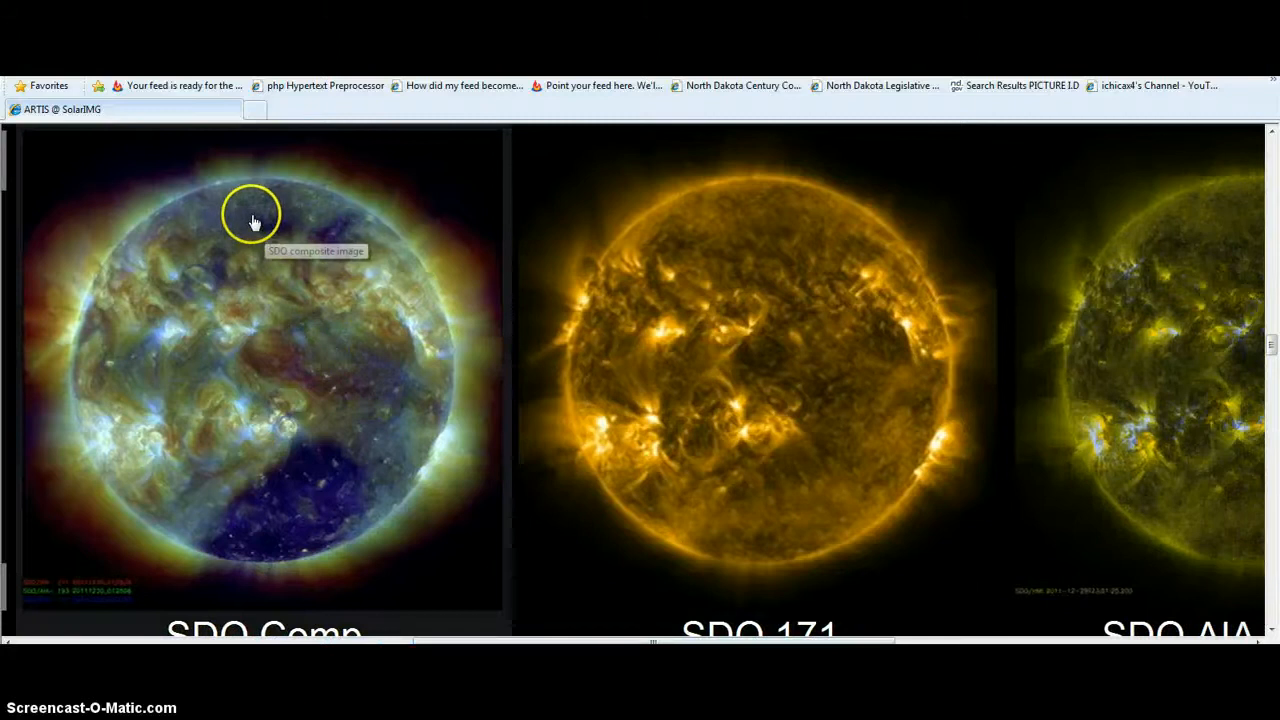
mouse_move(330, 500)
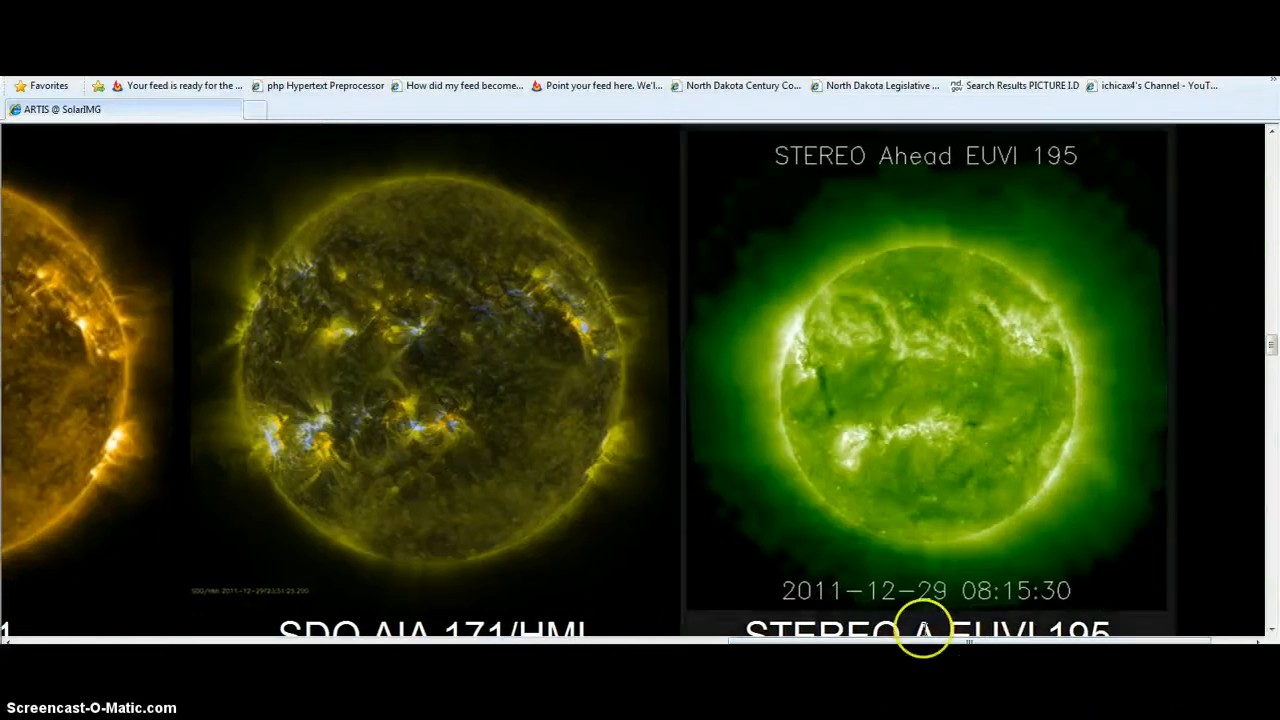
mouse_move(432, 222)
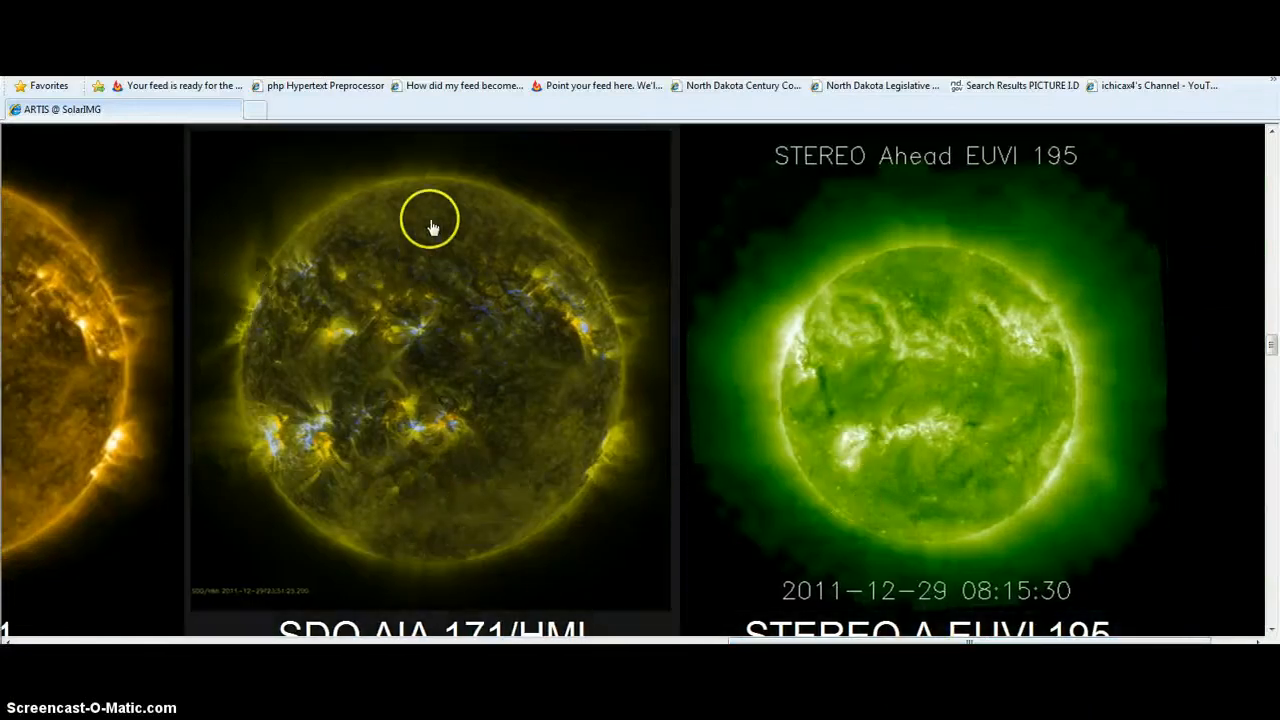
scroll(up, 3)
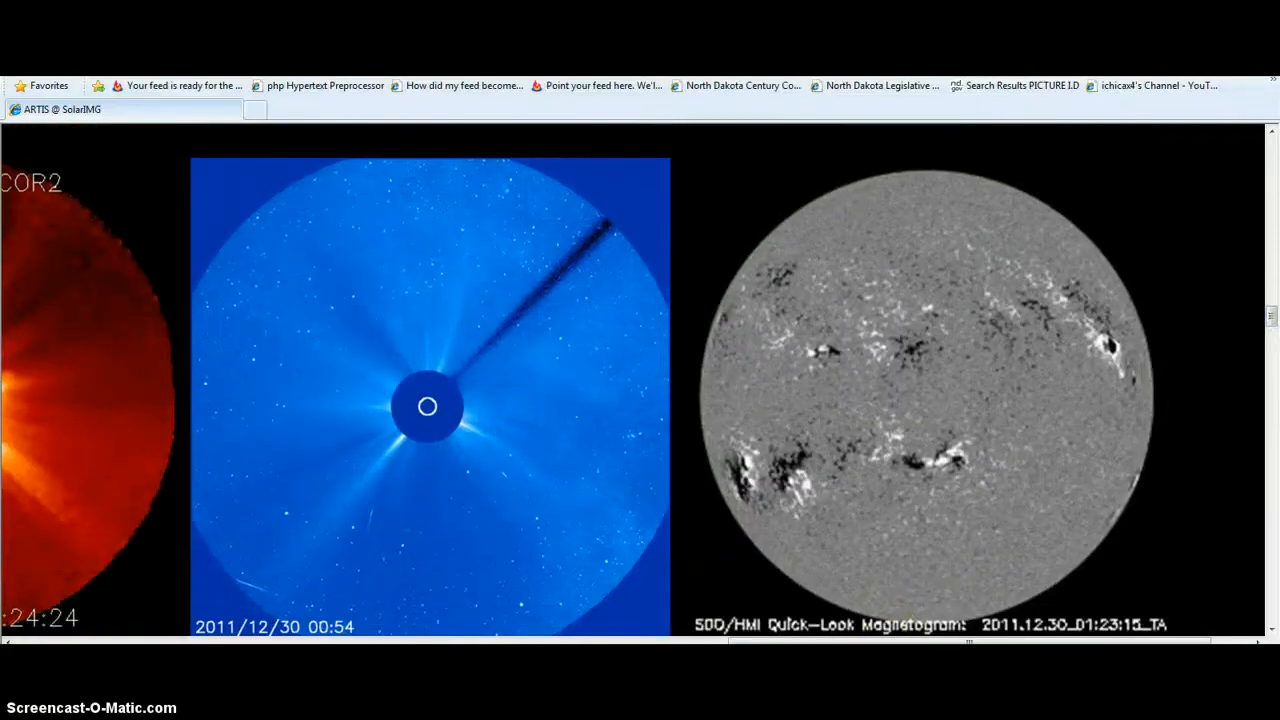
Scroll the strip to the blue LASCO coronagraph and SDO/HMI magnetogram images.
scroll(left, 3)
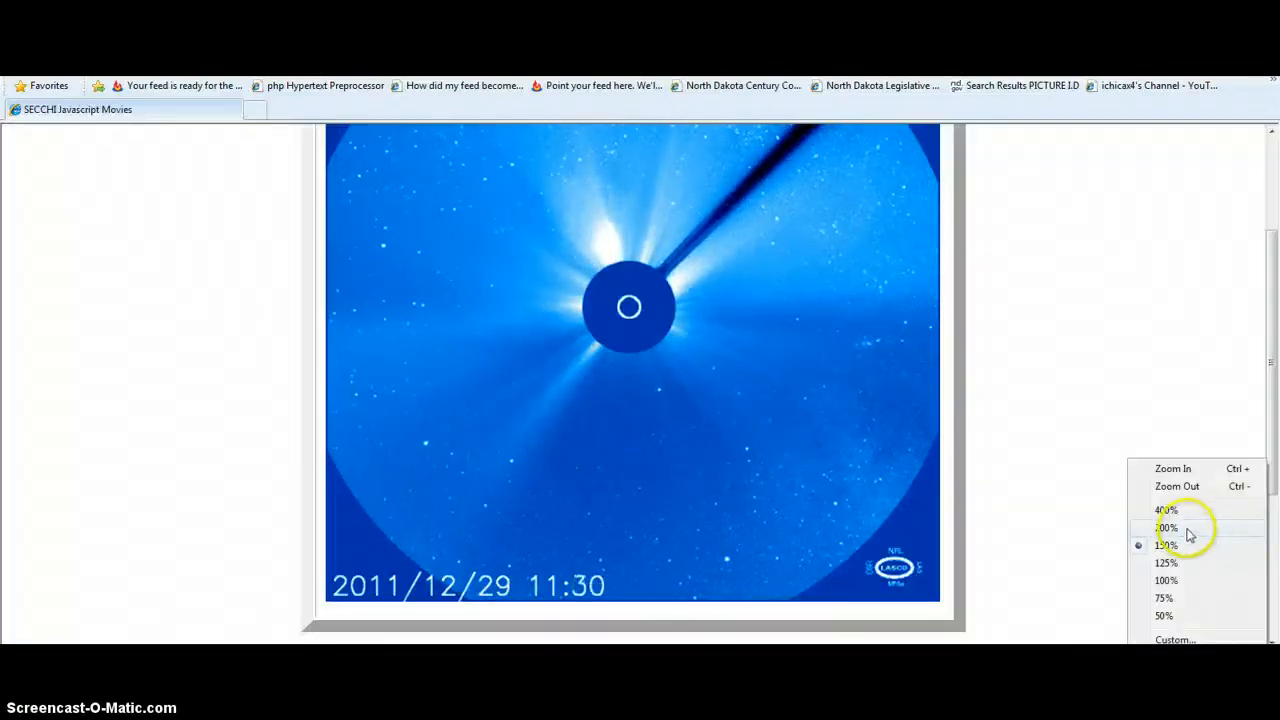
Enlarge the SECCHI LASCO coronagraph movie page and scroll to centre the movie.
click(1167, 528)
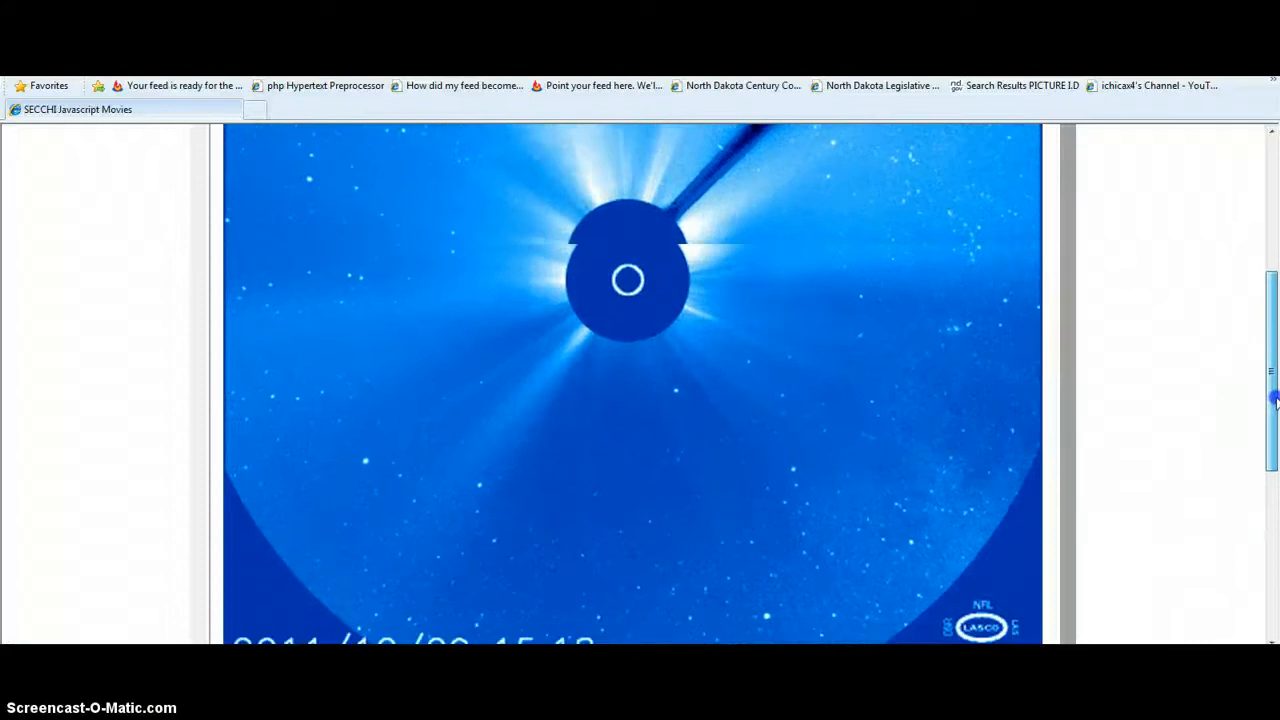
scroll(down, 3)
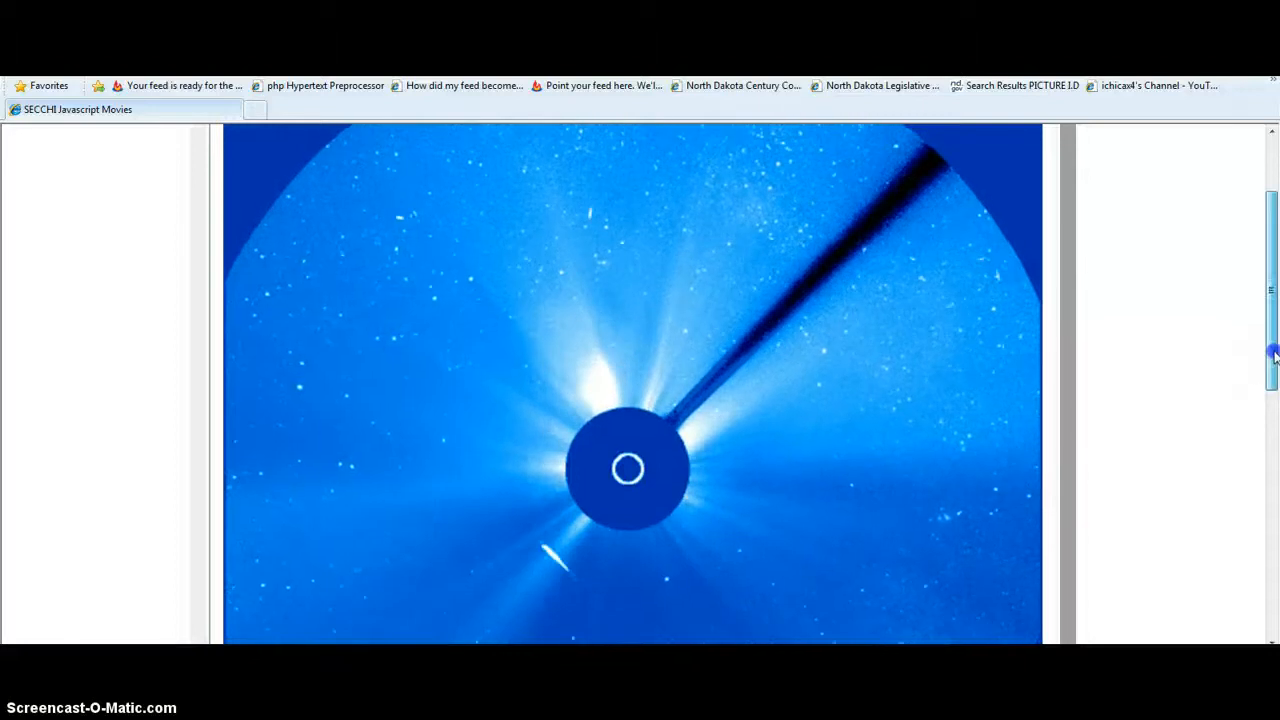
scroll(up, 3)
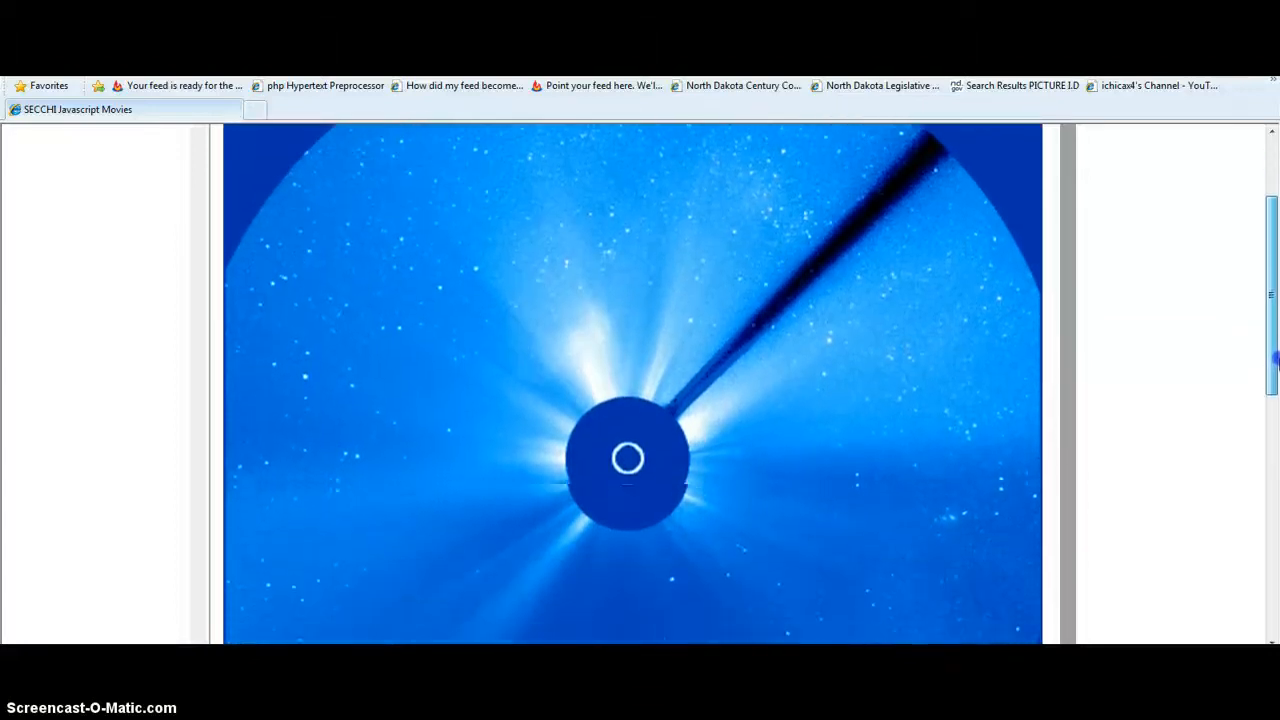
scroll(down, 3)
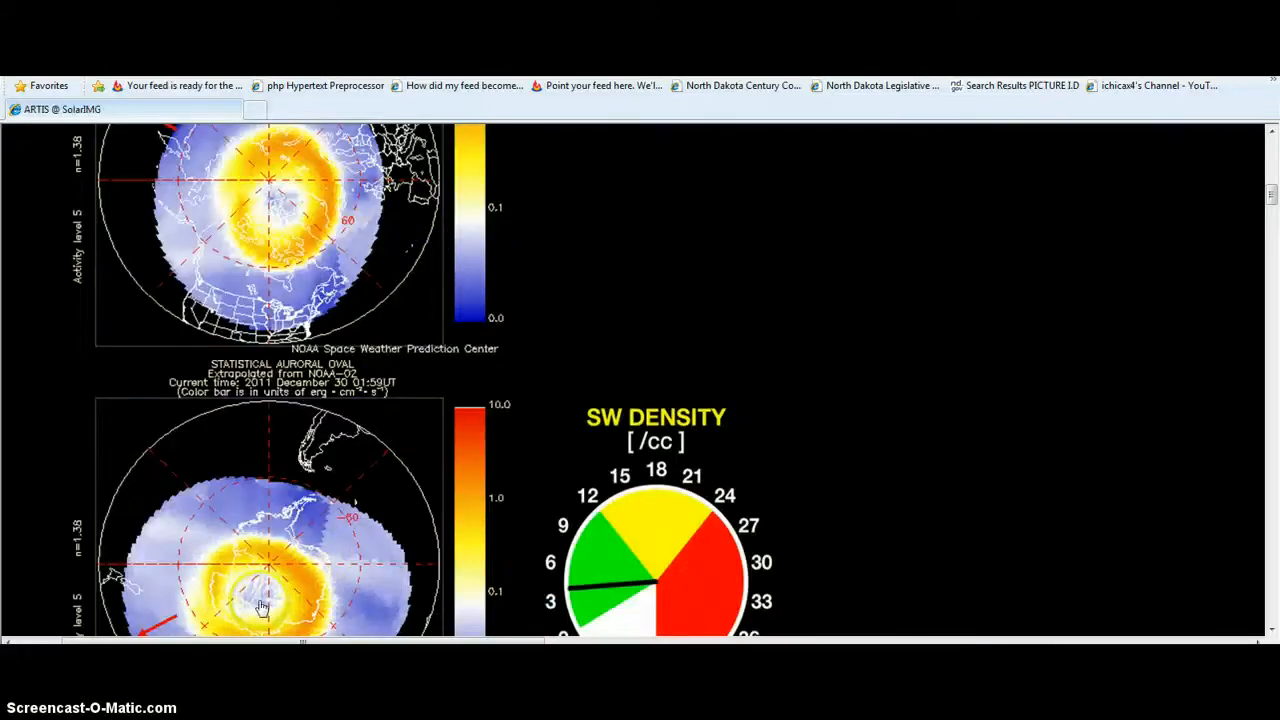
mouse_move(267, 247)
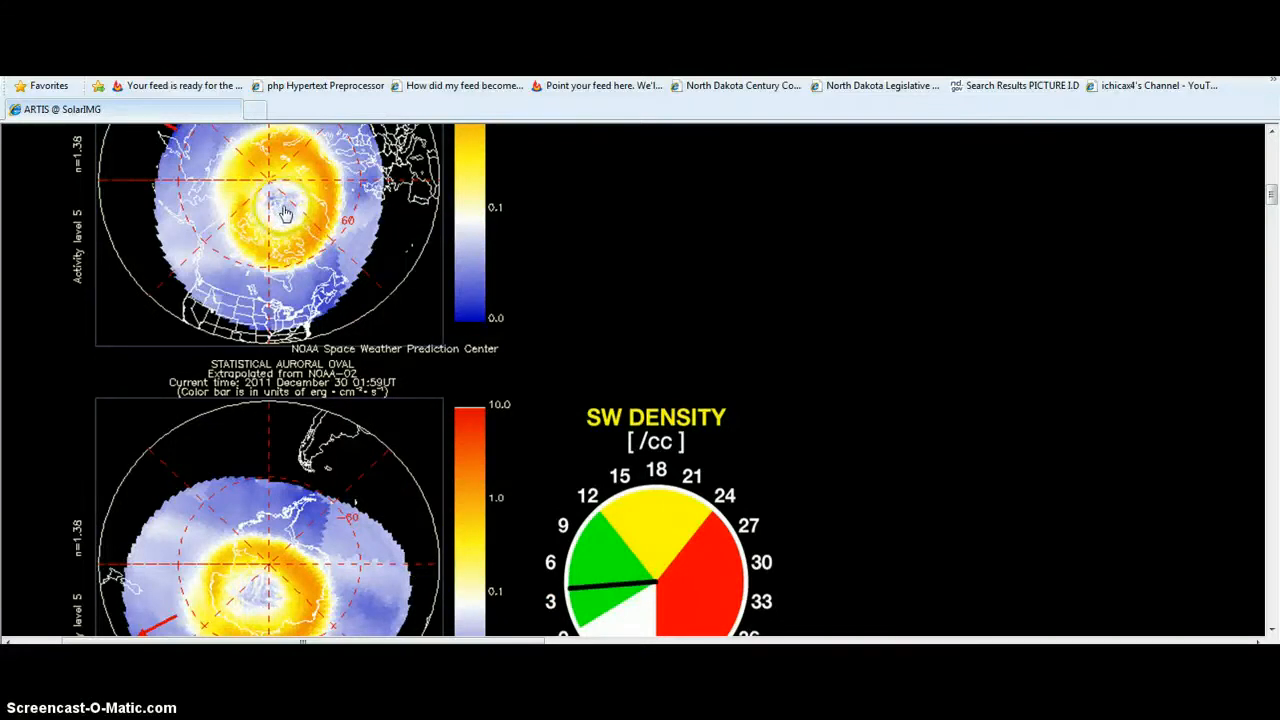
mouse_move(283, 218)
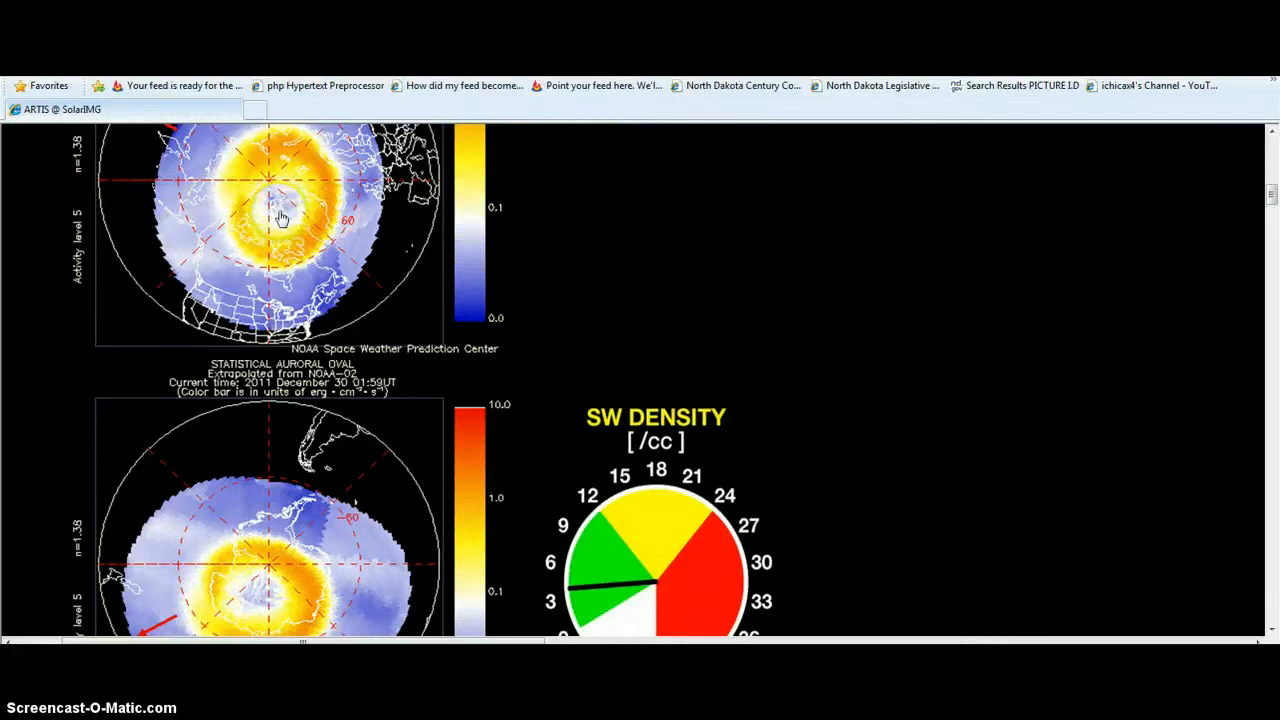
mouse_move(1275, 438)
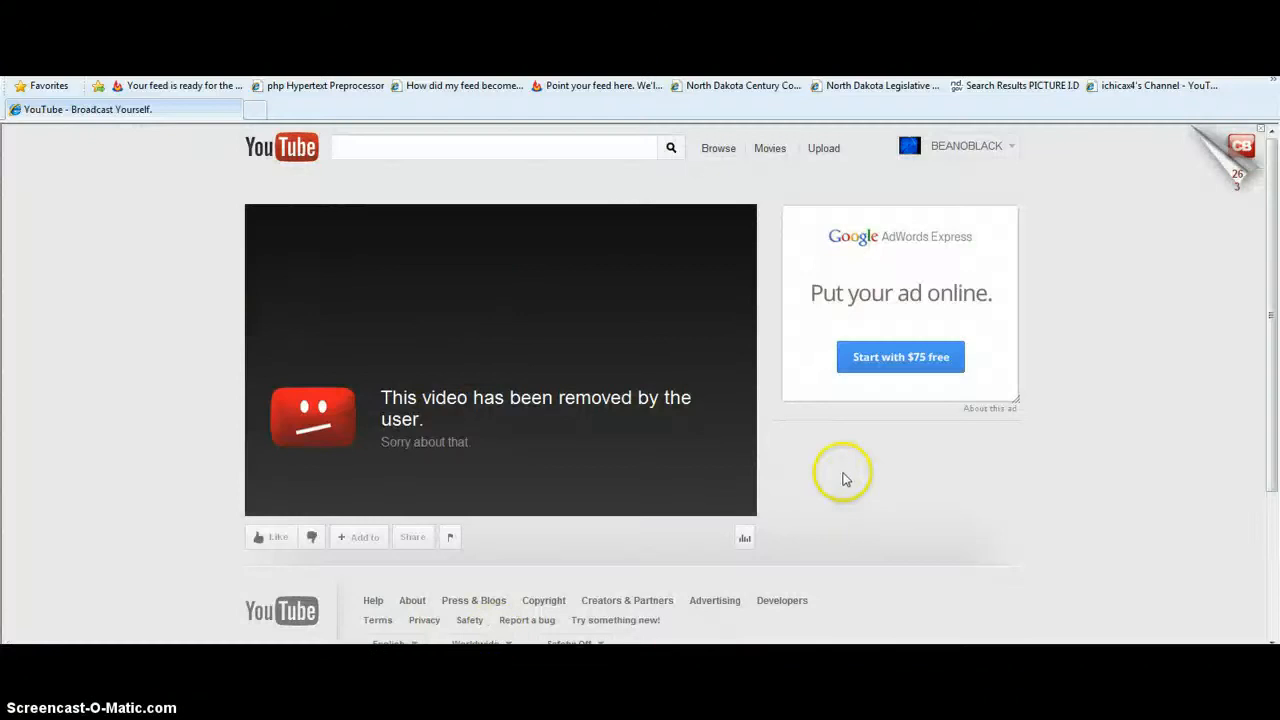
mouse_move(350, 278)
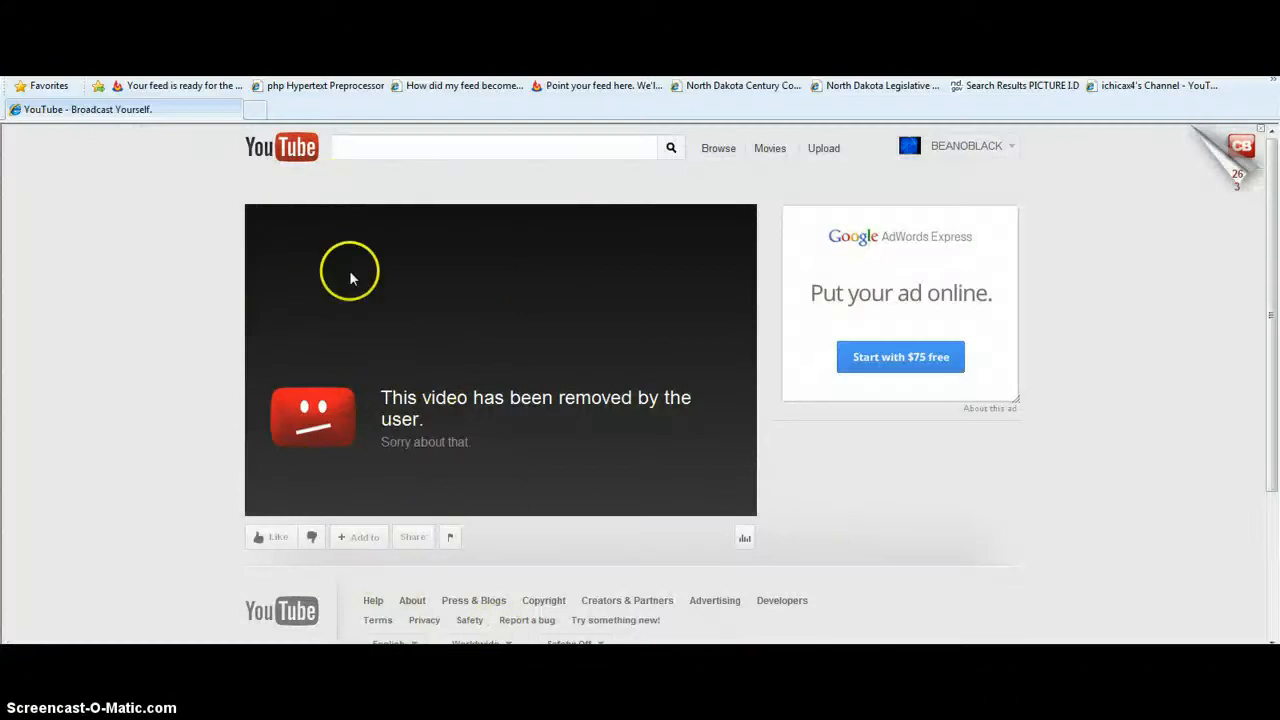
mouse_move(830, 85)
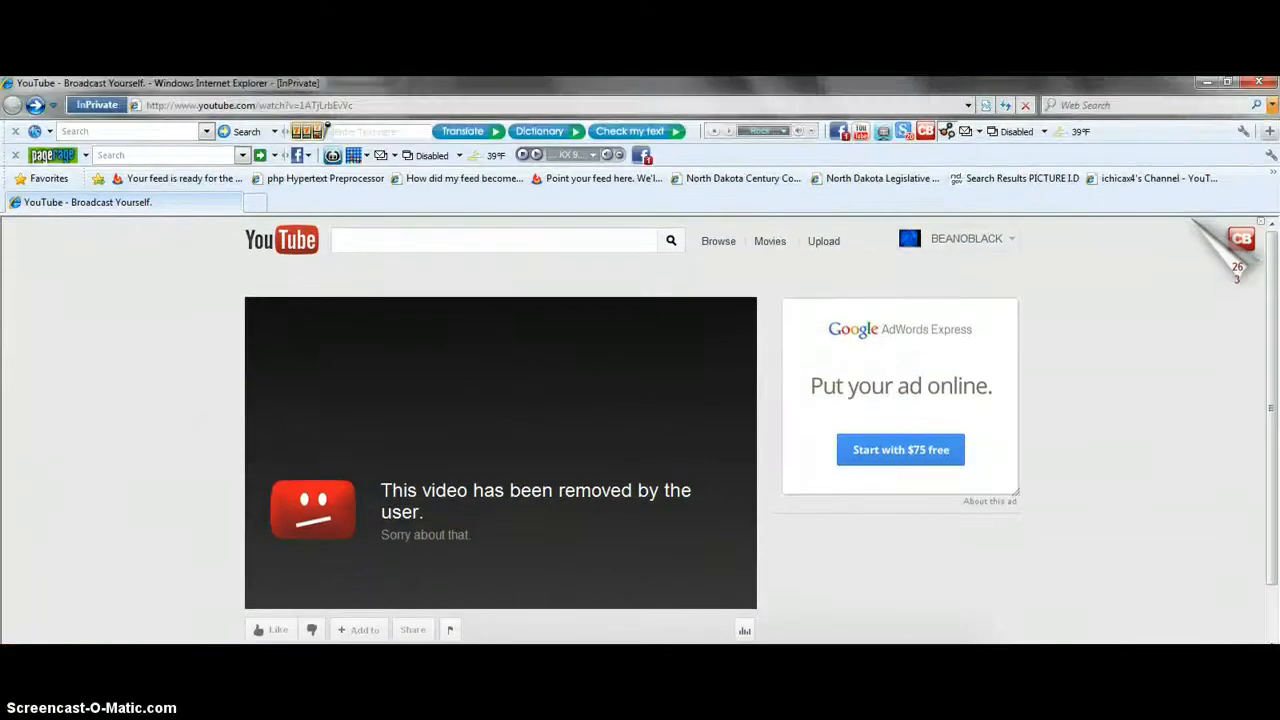
mouse_move(855, 90)
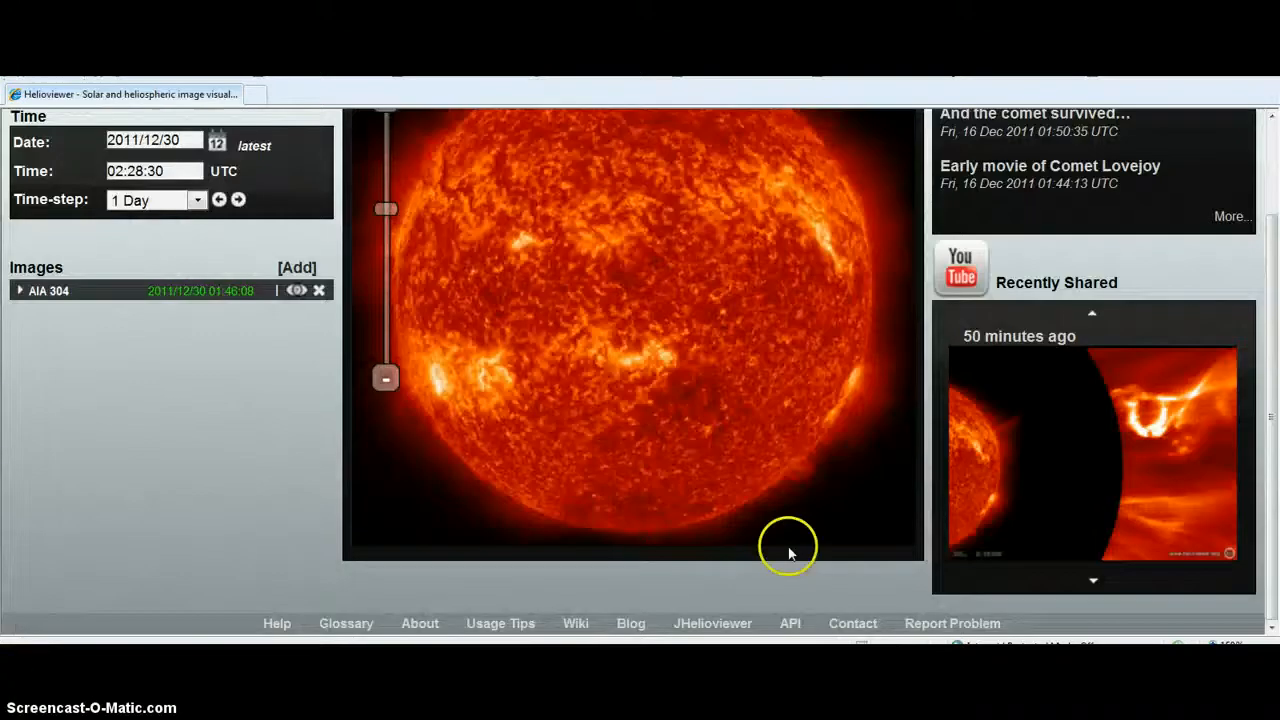
mouse_move(1167, 467)
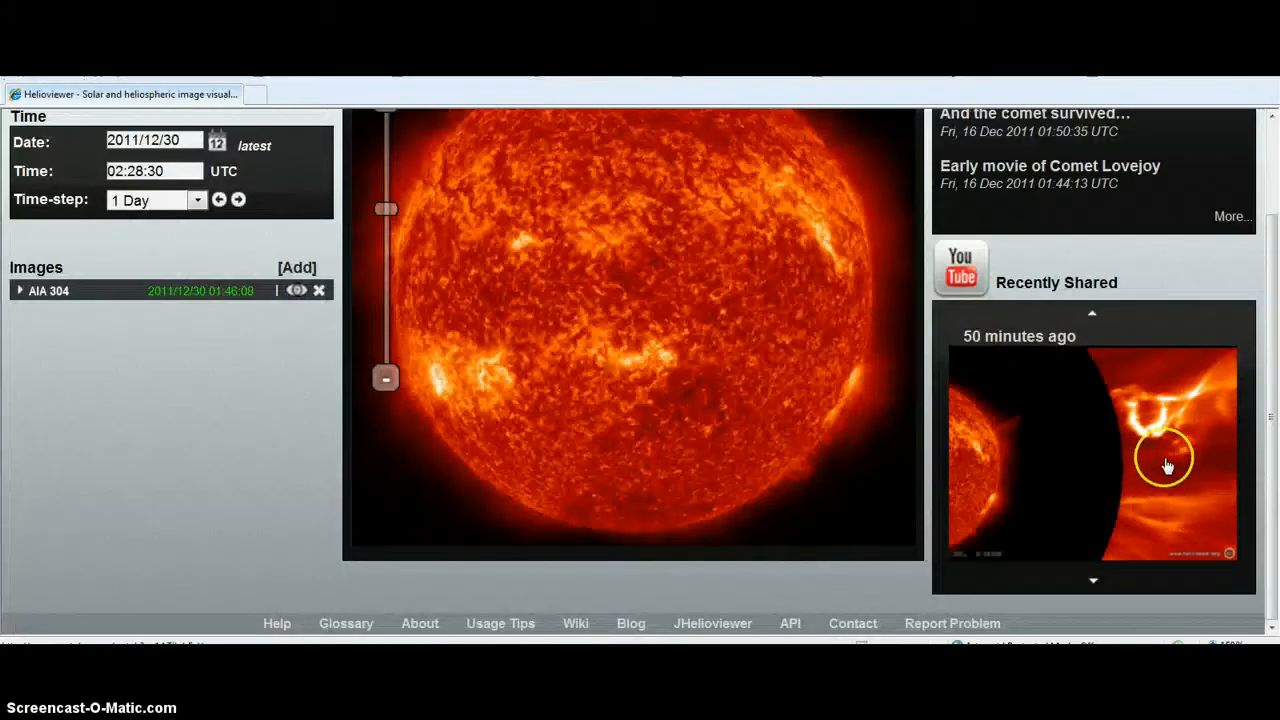